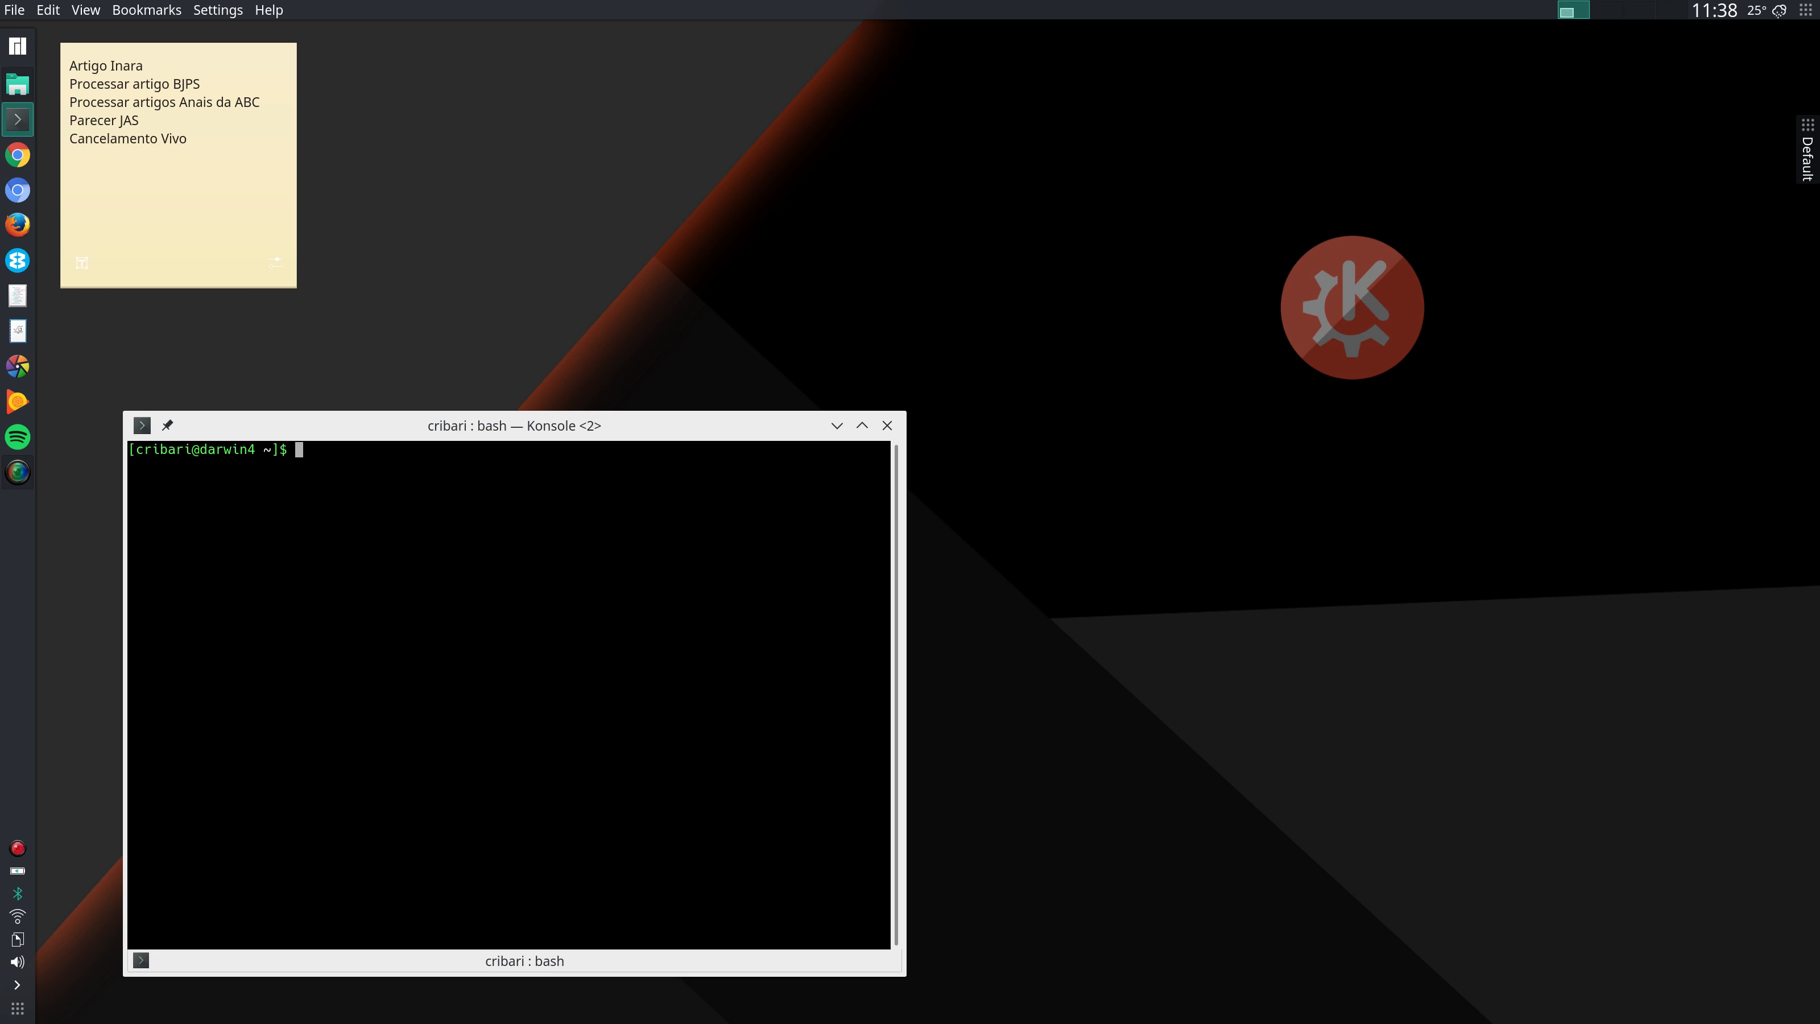
mouse_move(573, 305)
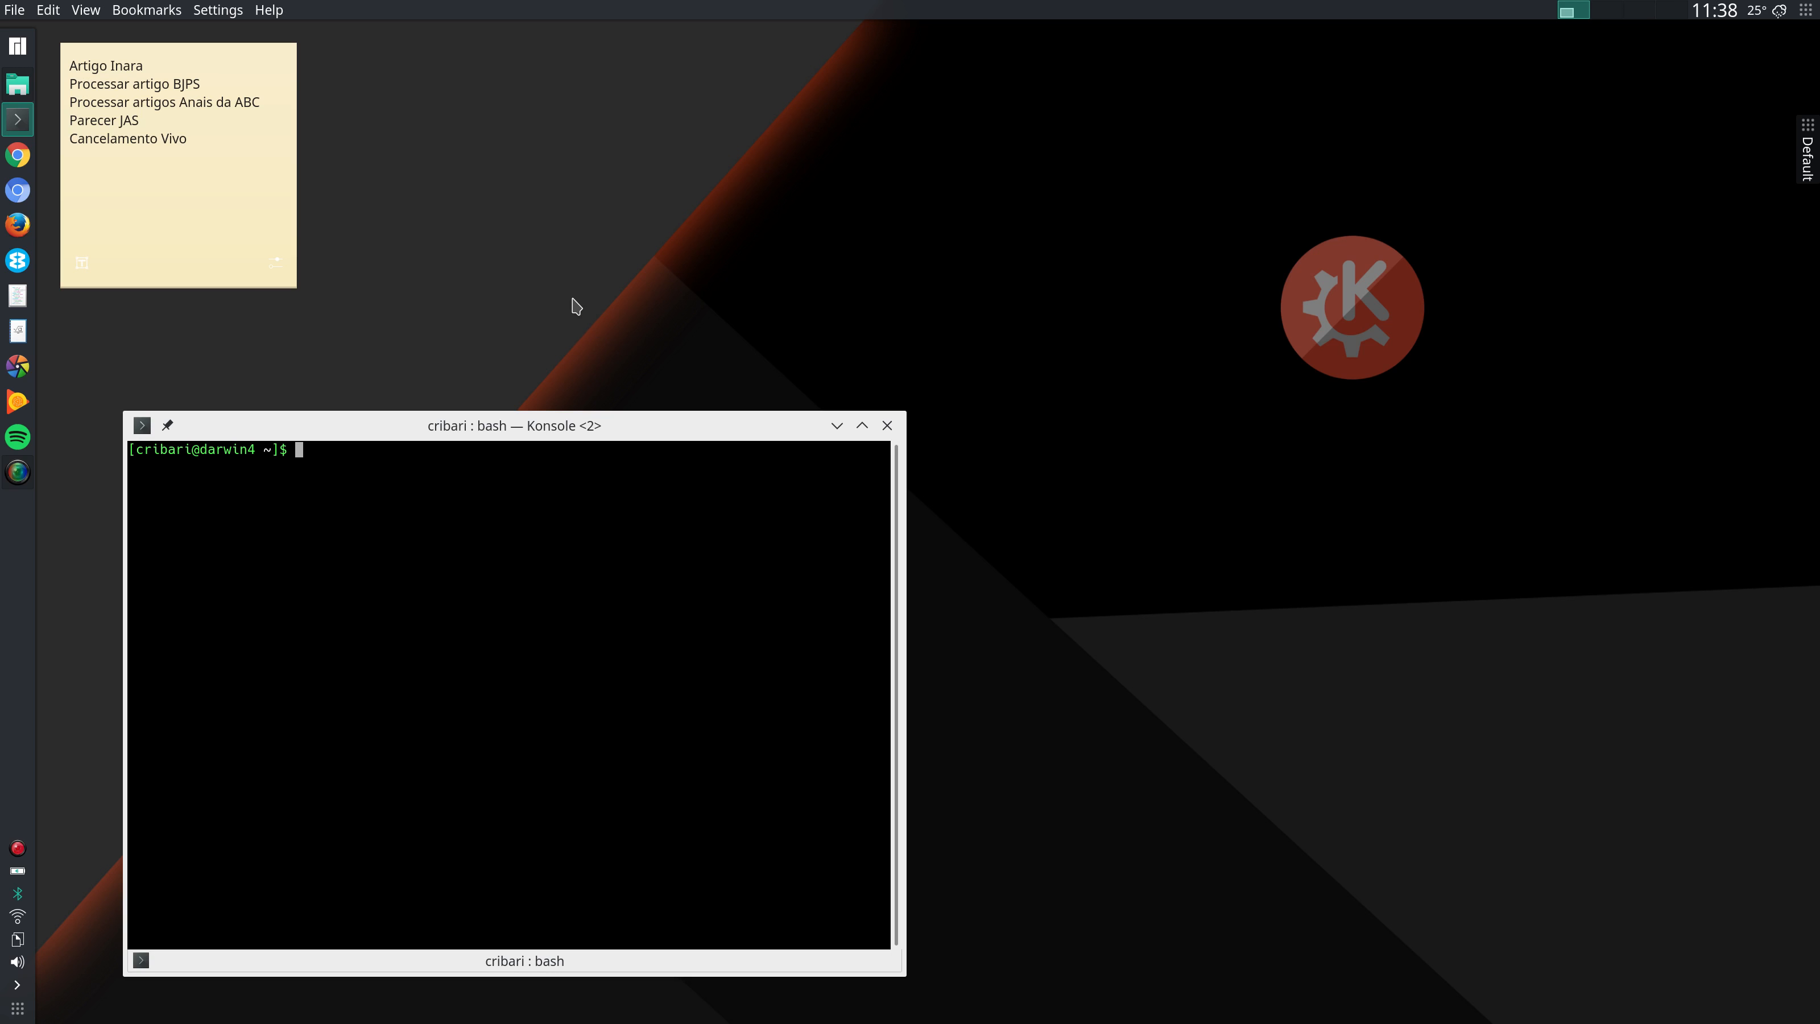
mouse_move(535, 361)
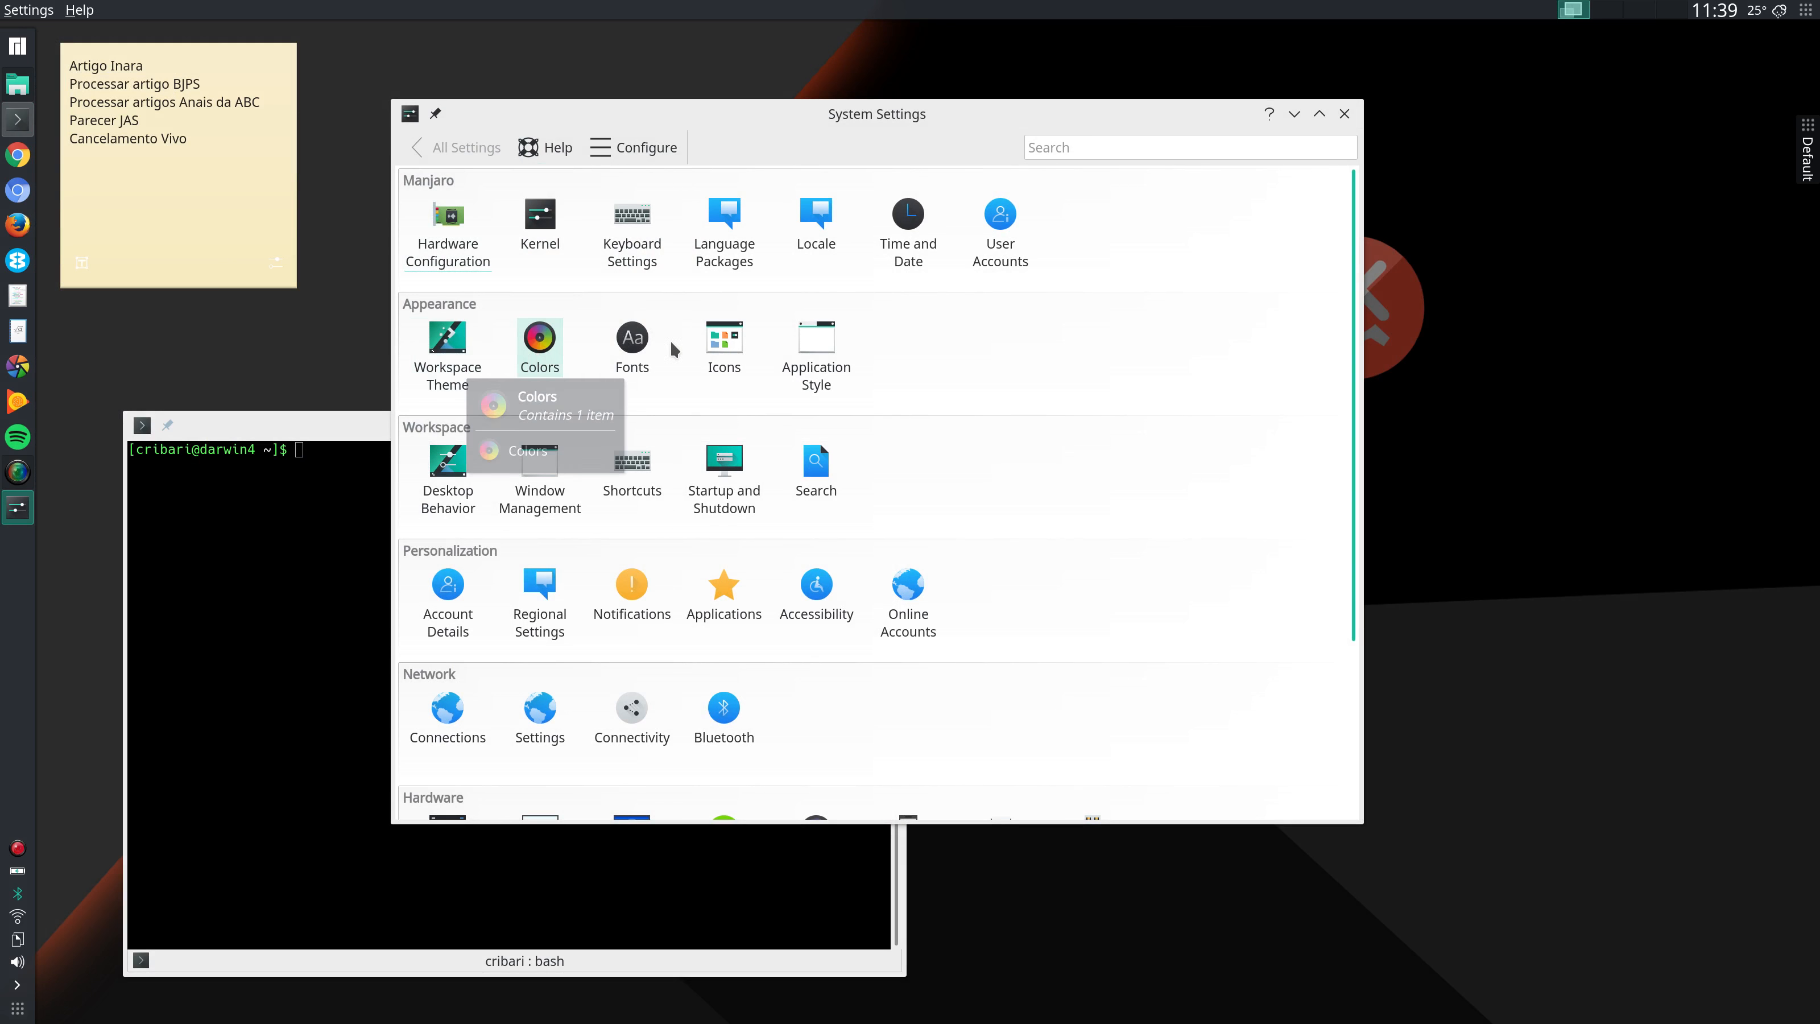
mouse_move(934, 385)
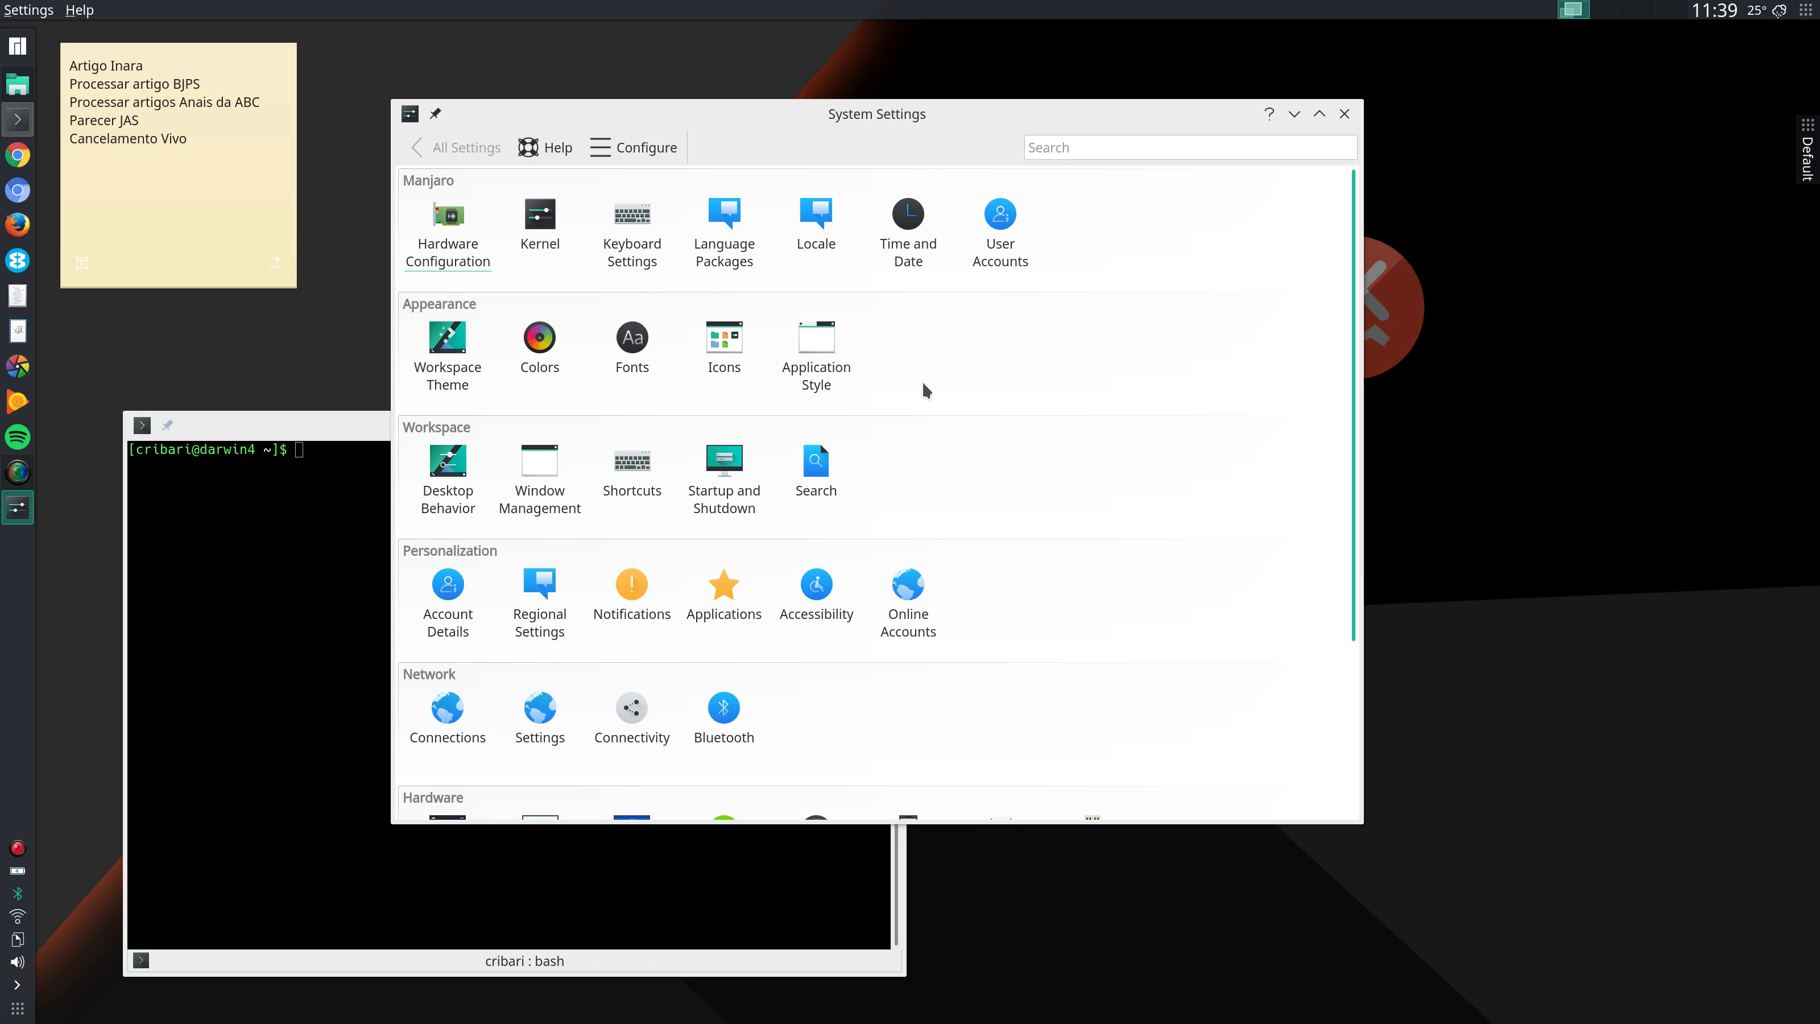
mouse_move(913, 402)
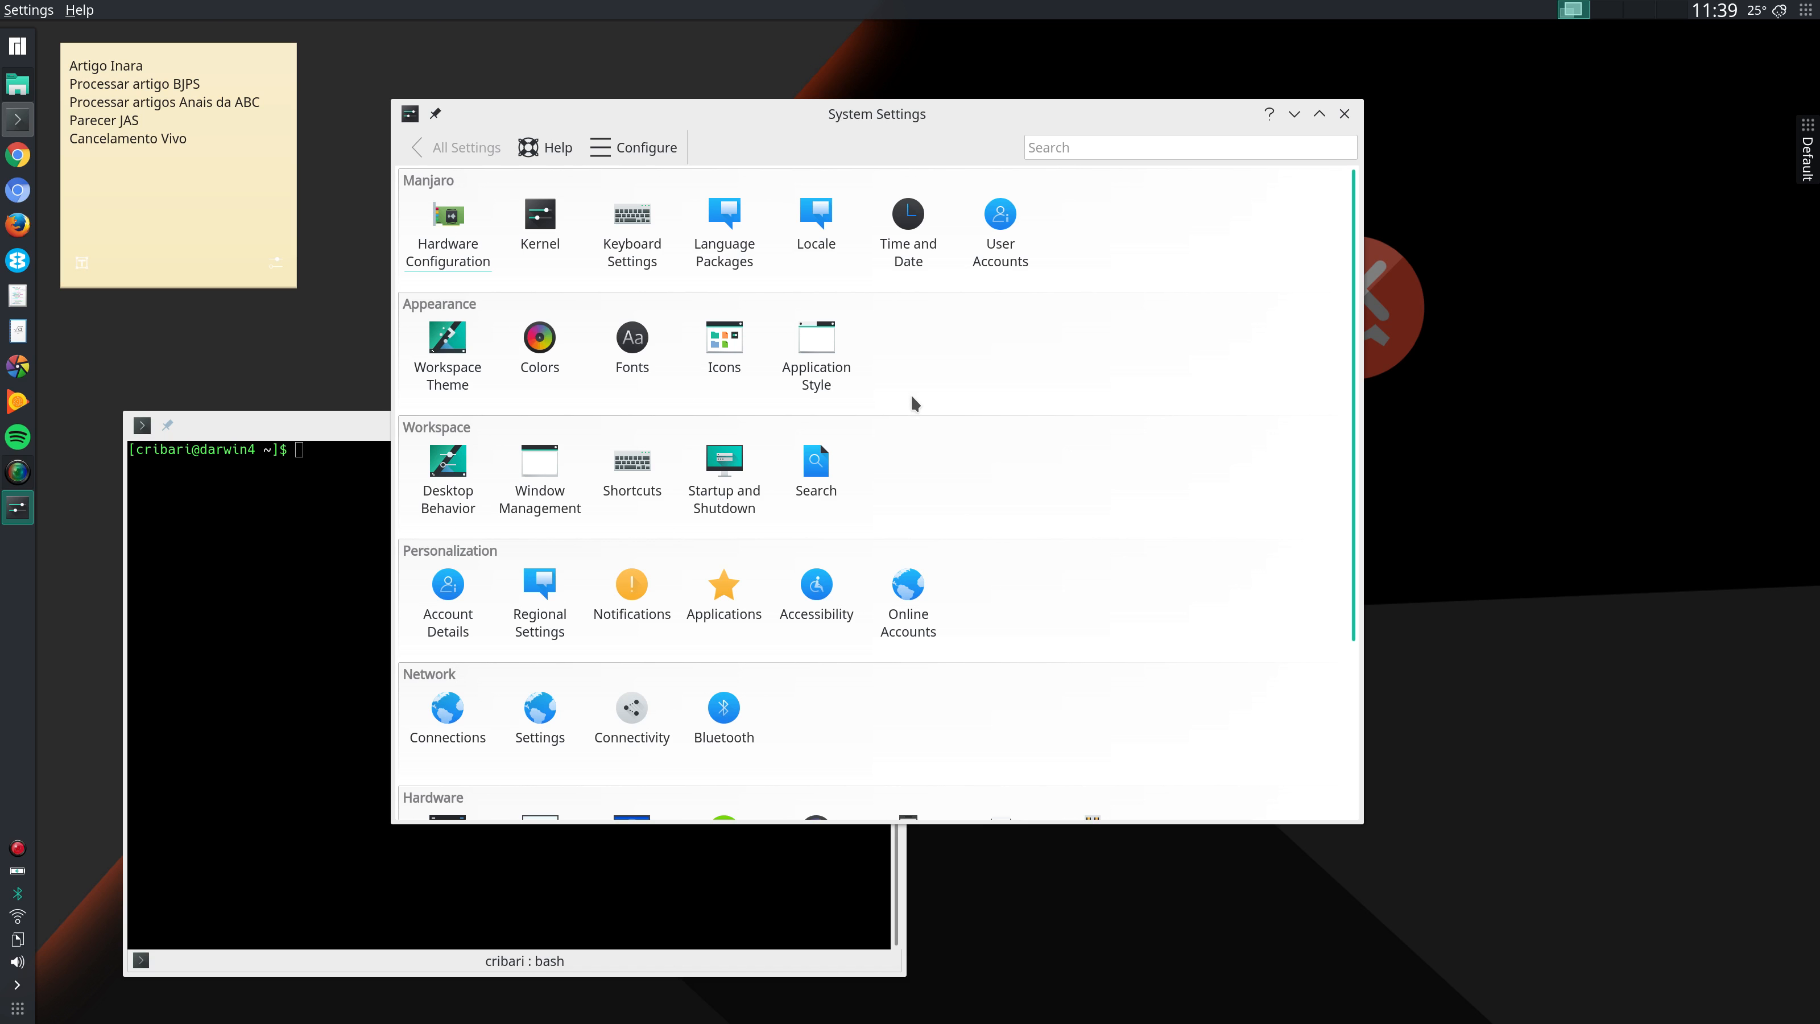
mouse_move(991, 348)
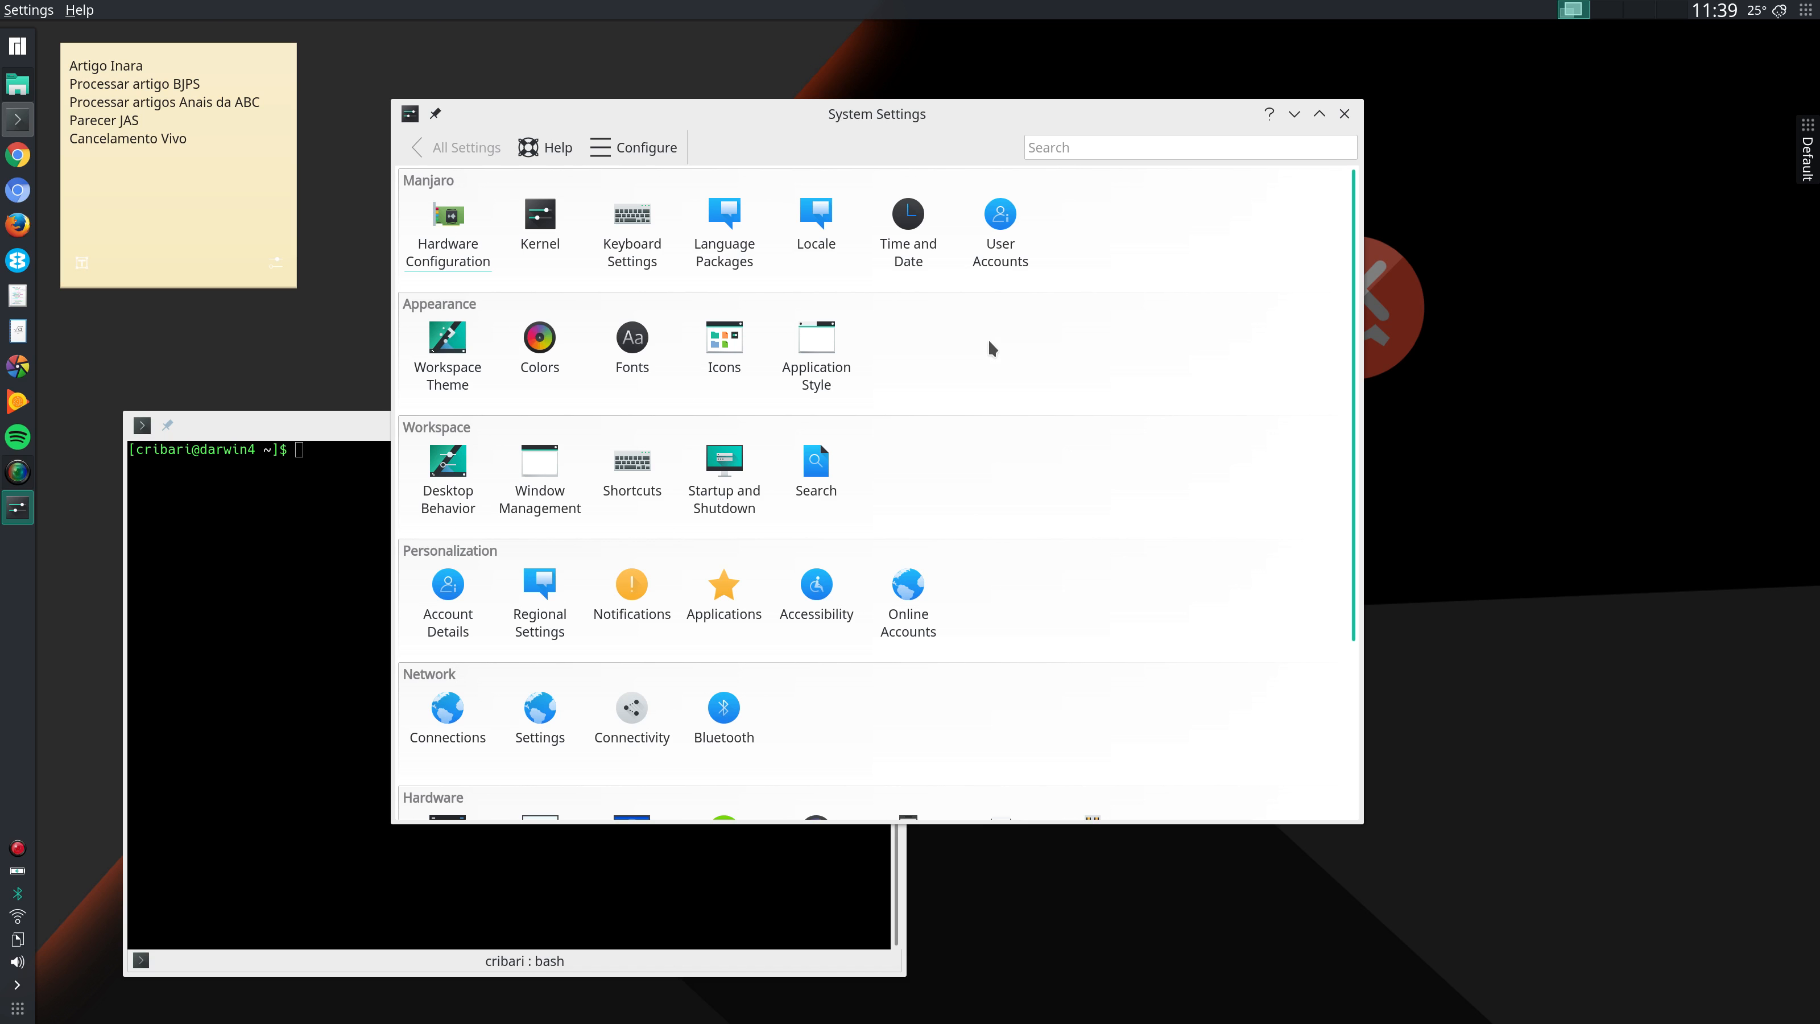
mouse_move(734, 432)
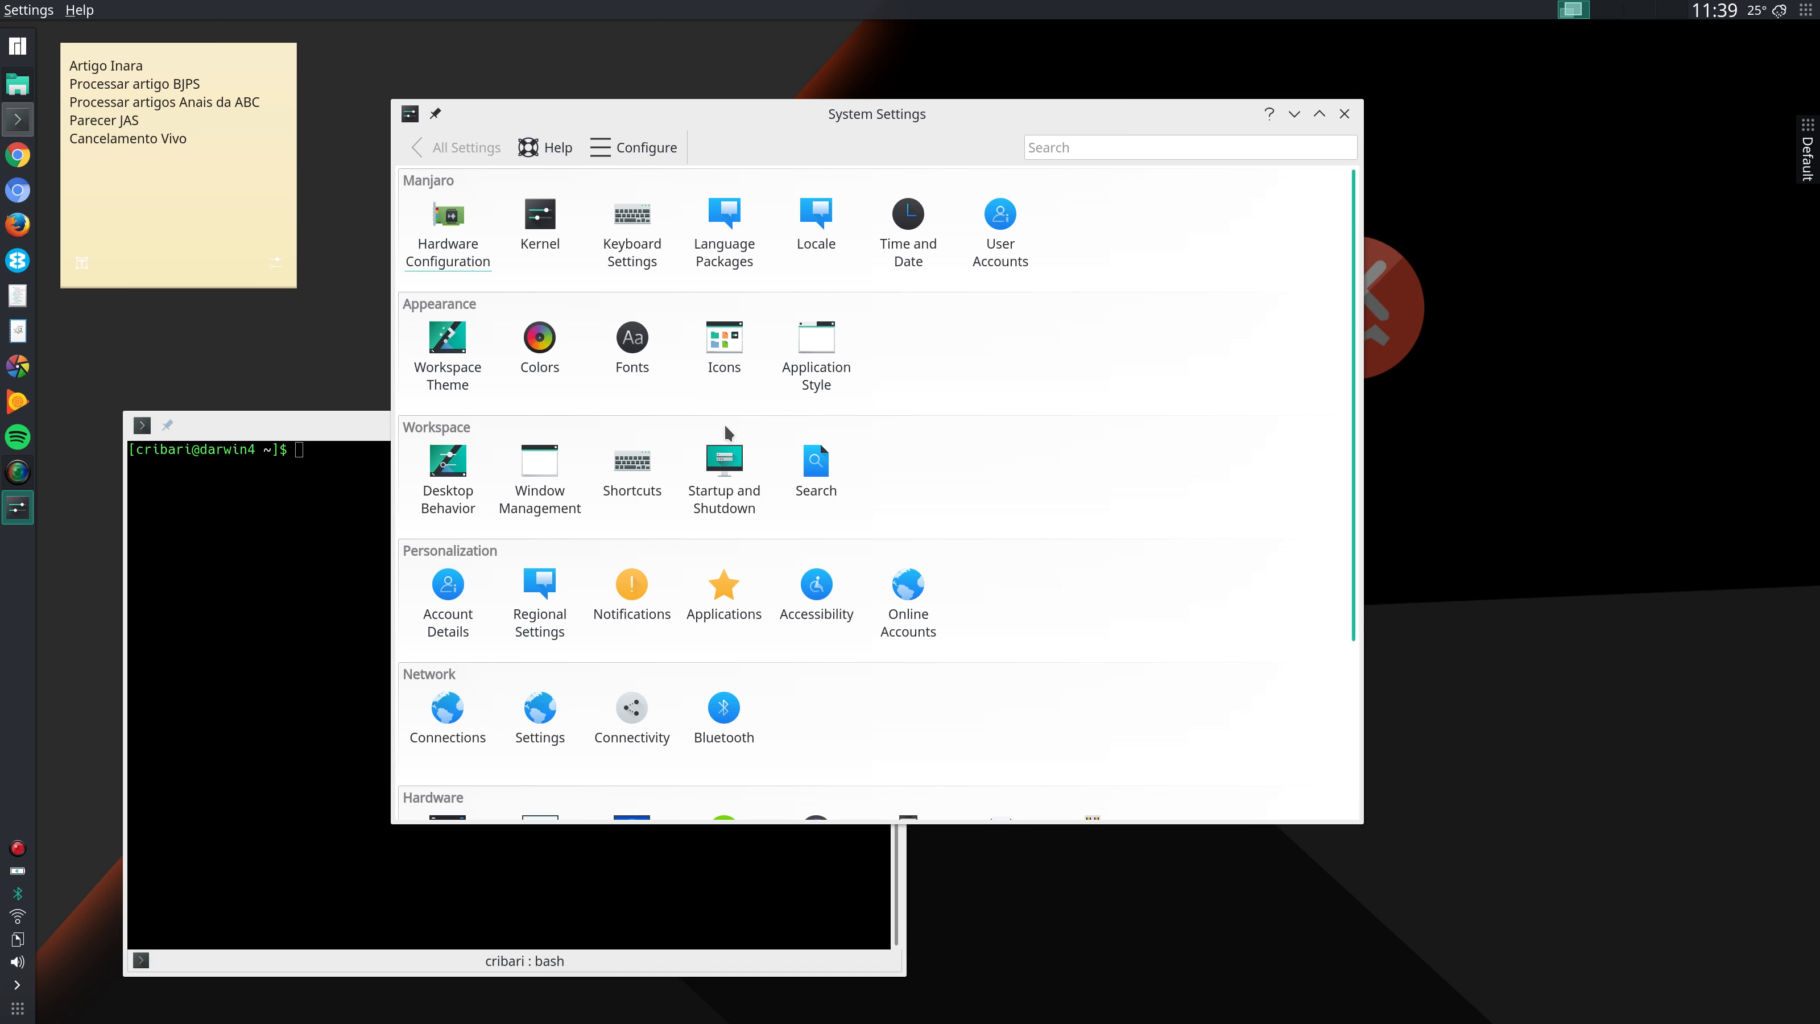
mouse_move(788, 428)
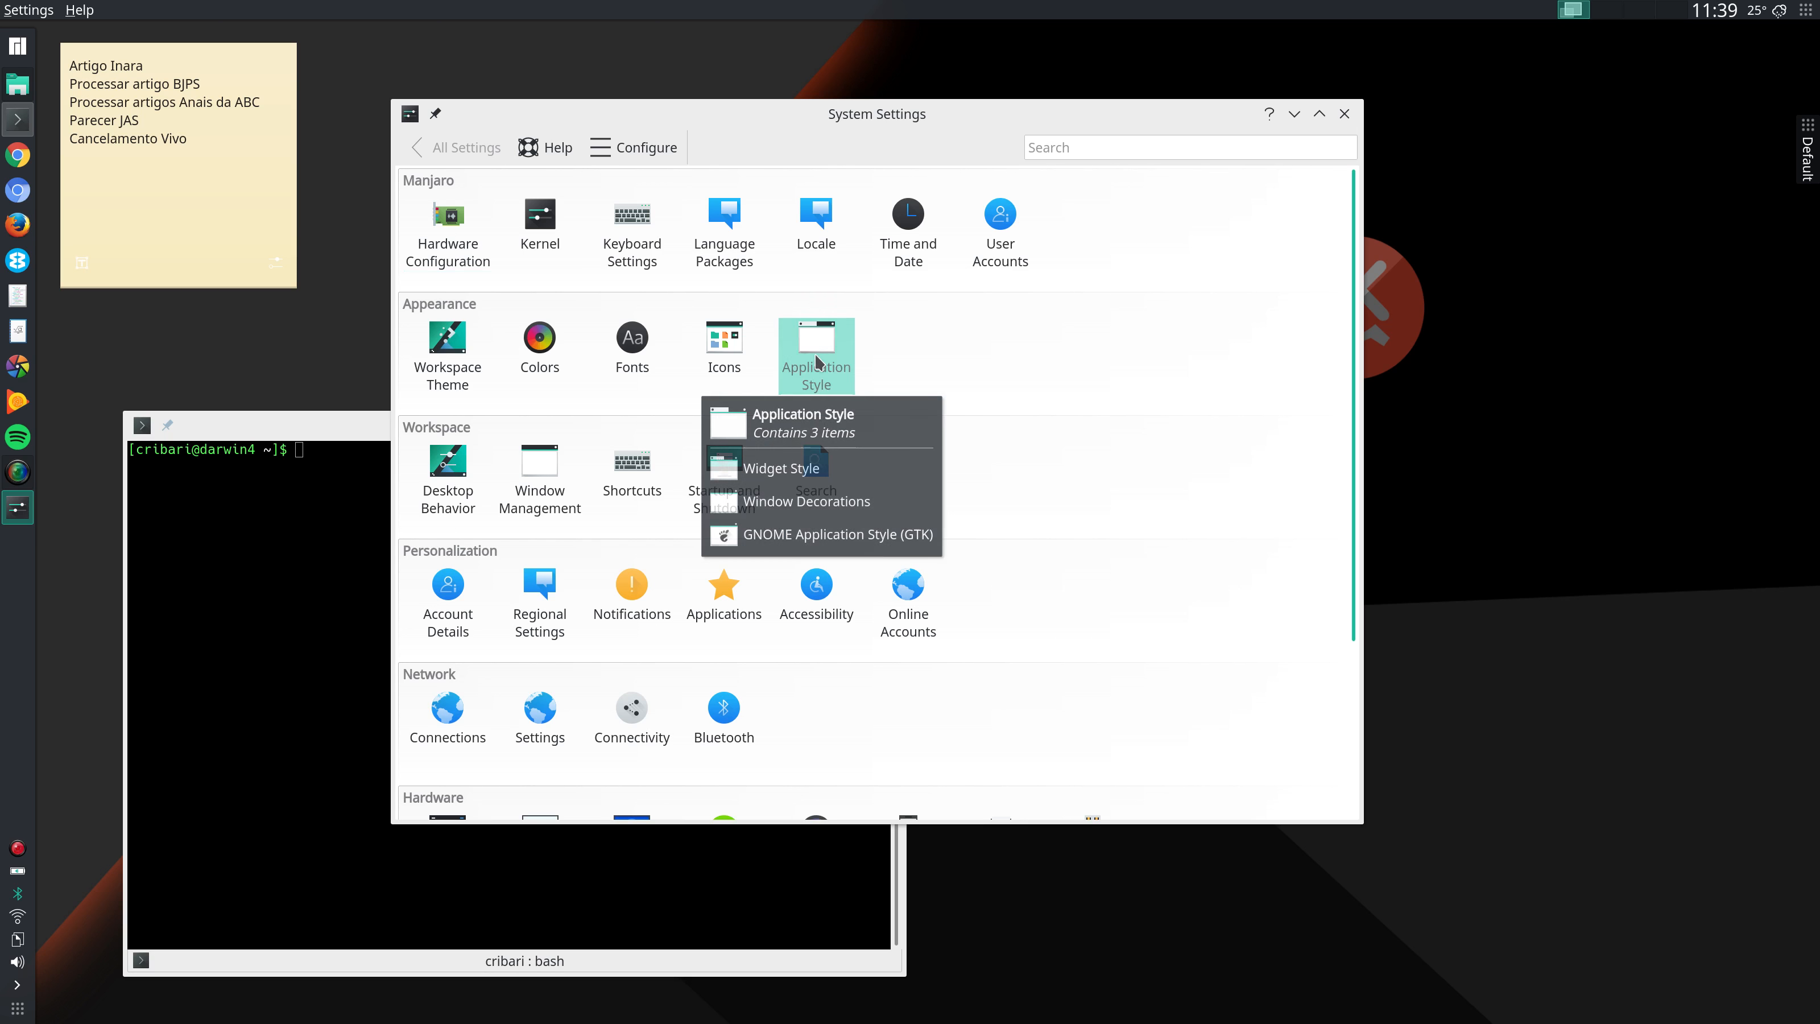
- Show the GNOME Application Style (GTK) settings page
left_click(838, 535)
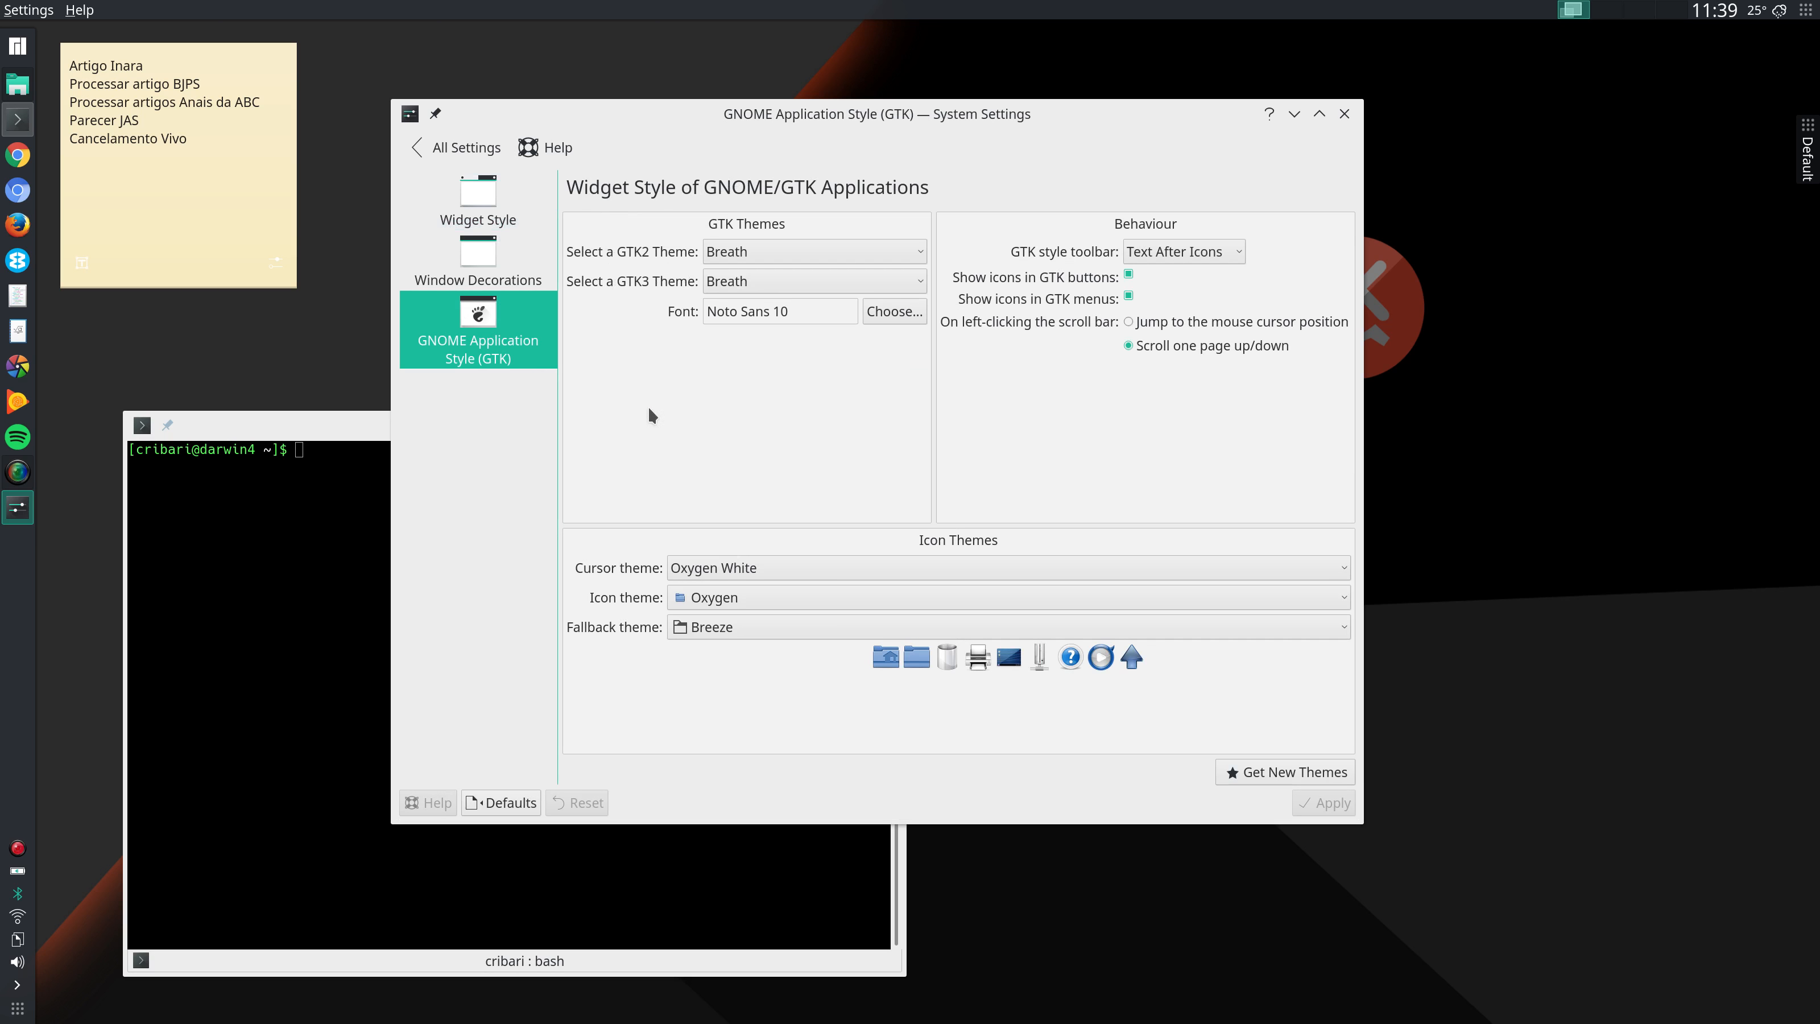
mouse_move(828, 250)
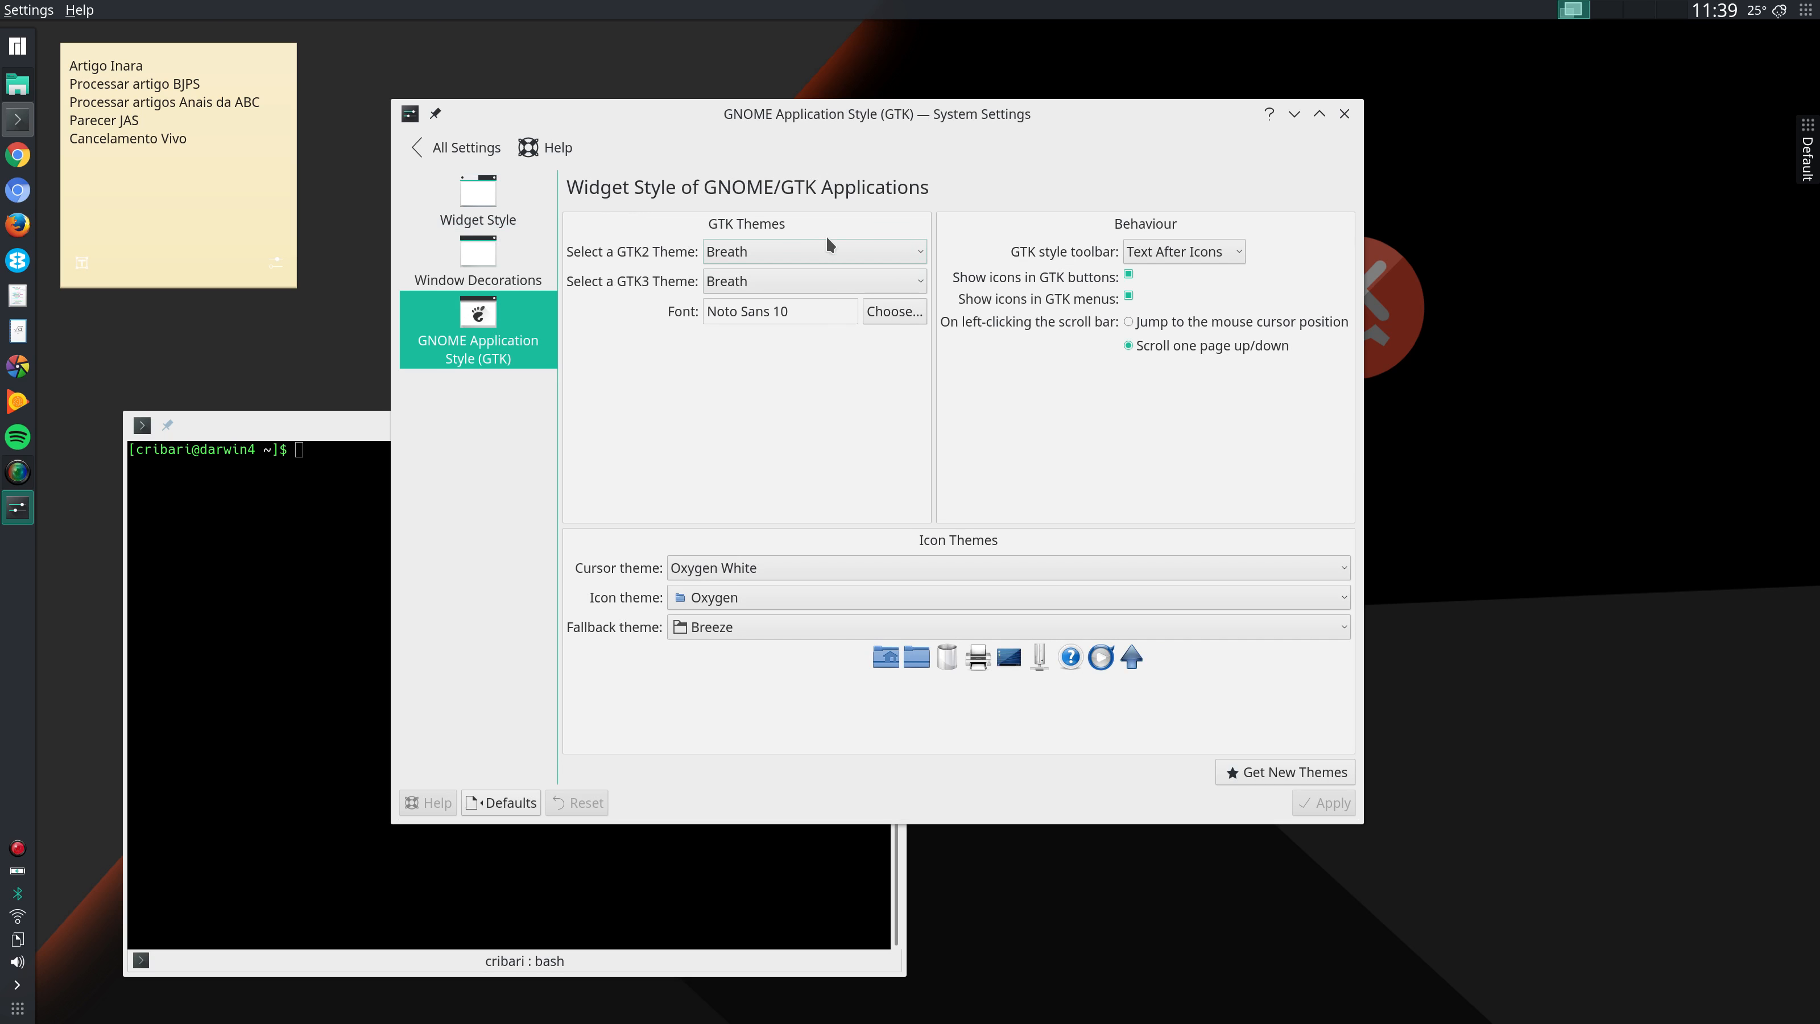
mouse_move(808, 280)
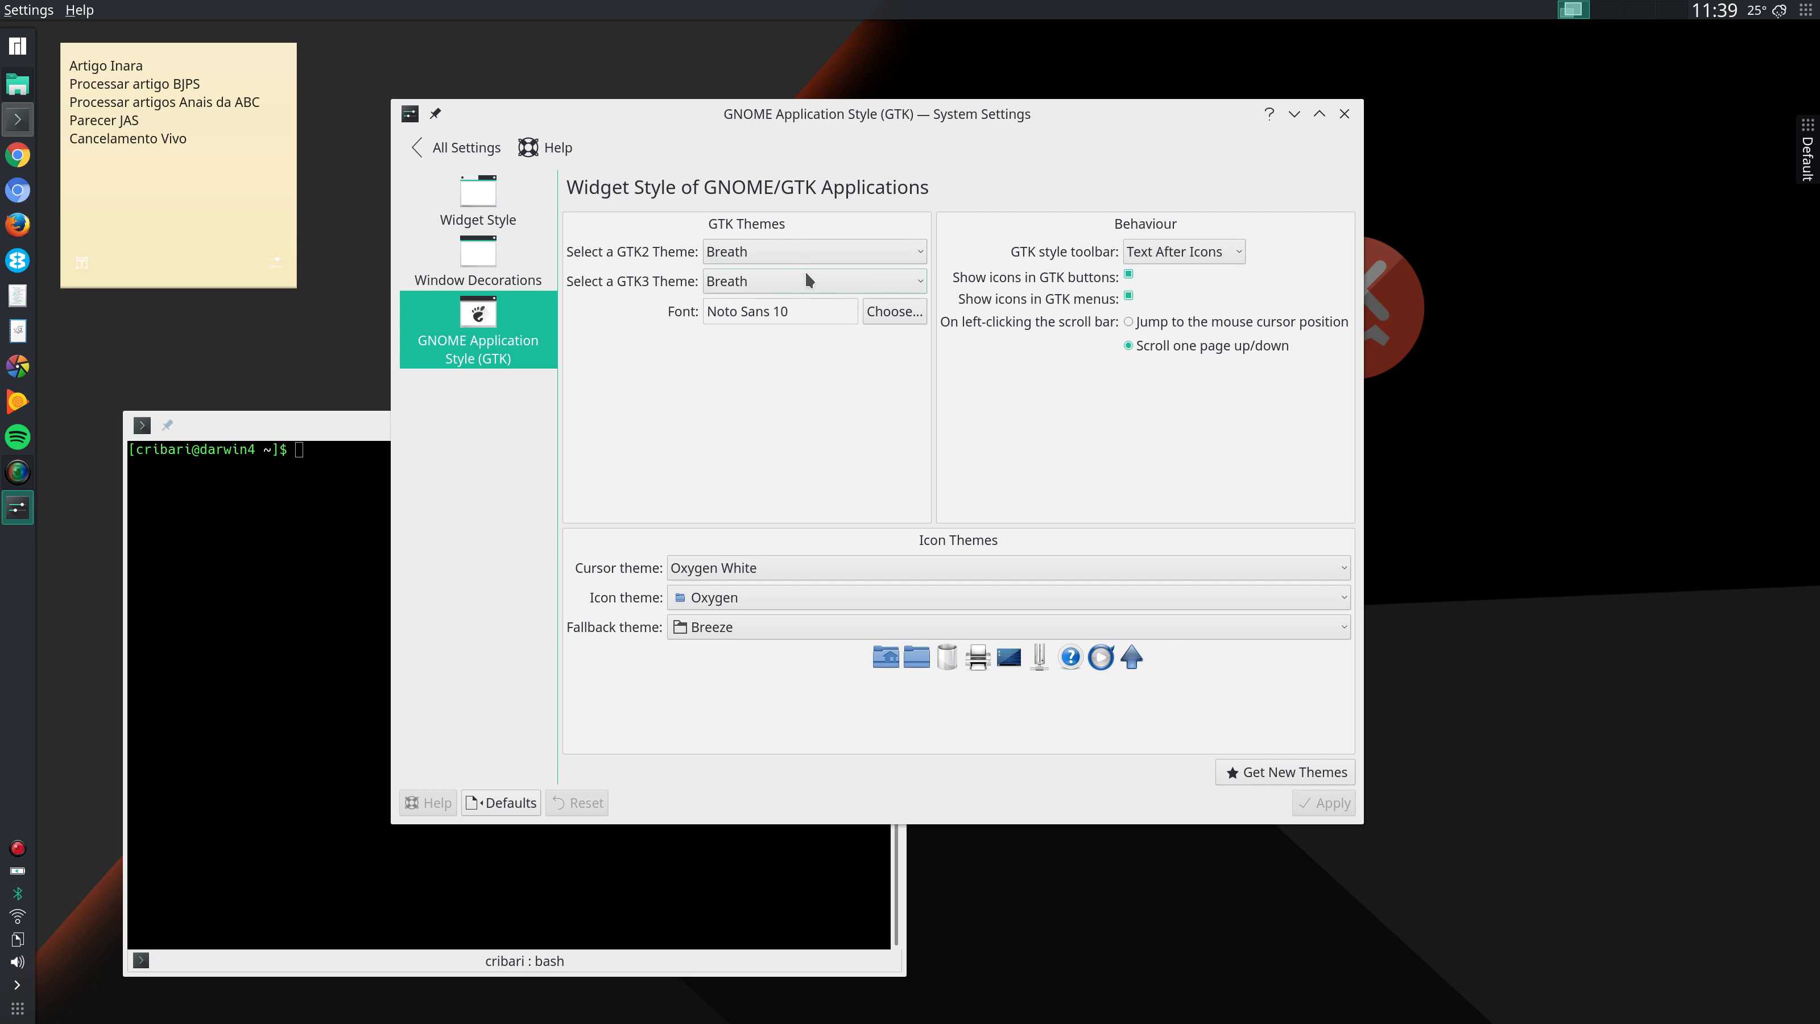
mouse_move(624, 251)
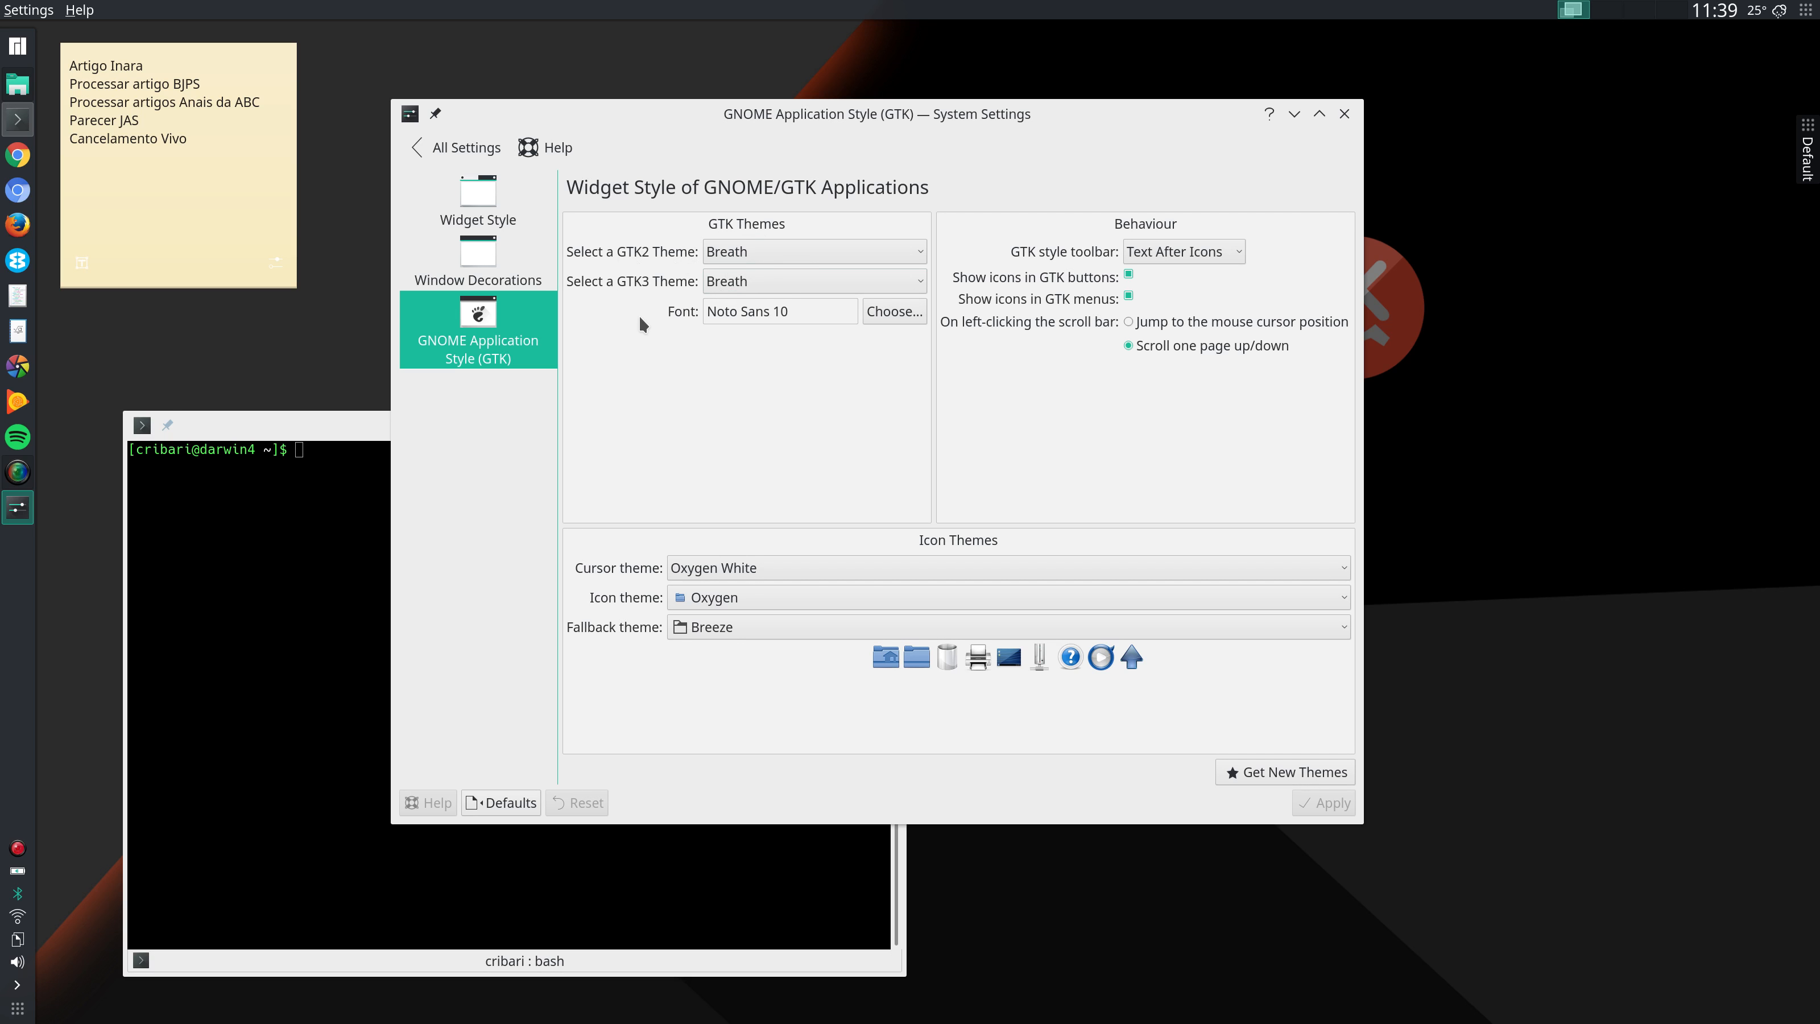
mouse_move(620, 240)
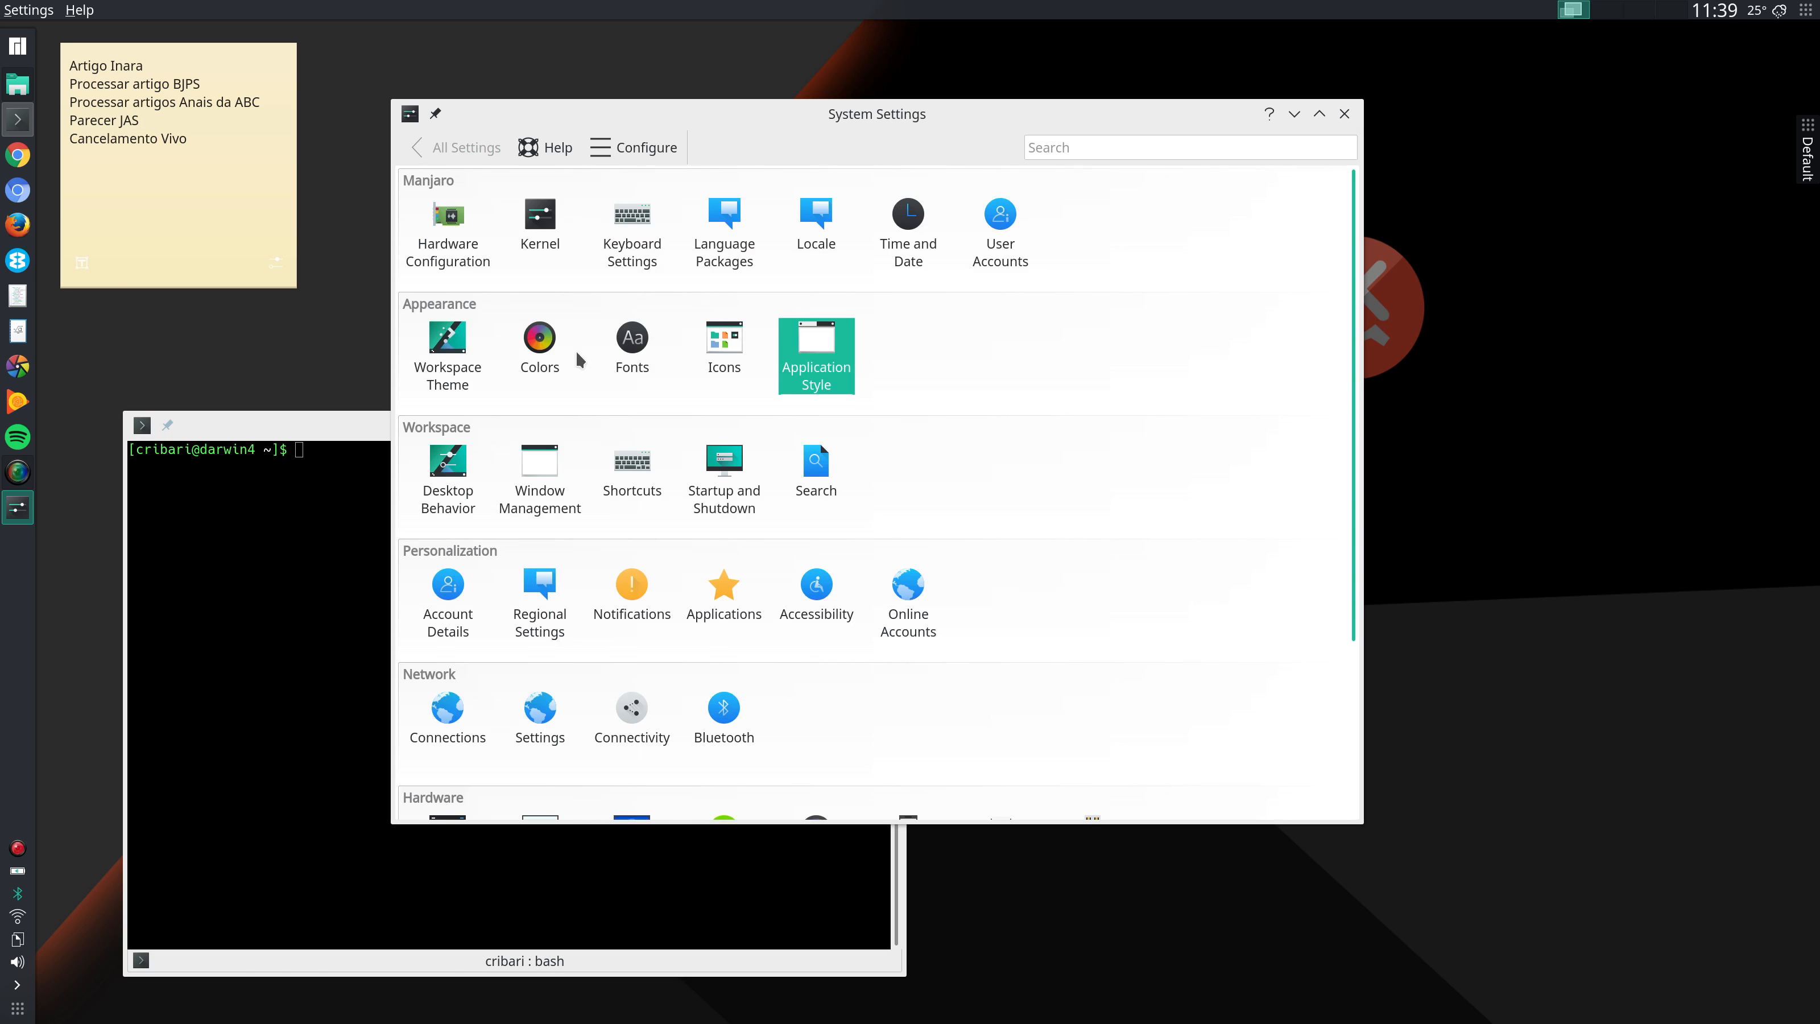
- Show the Colors page listing application colour schemes
left_click(538, 337)
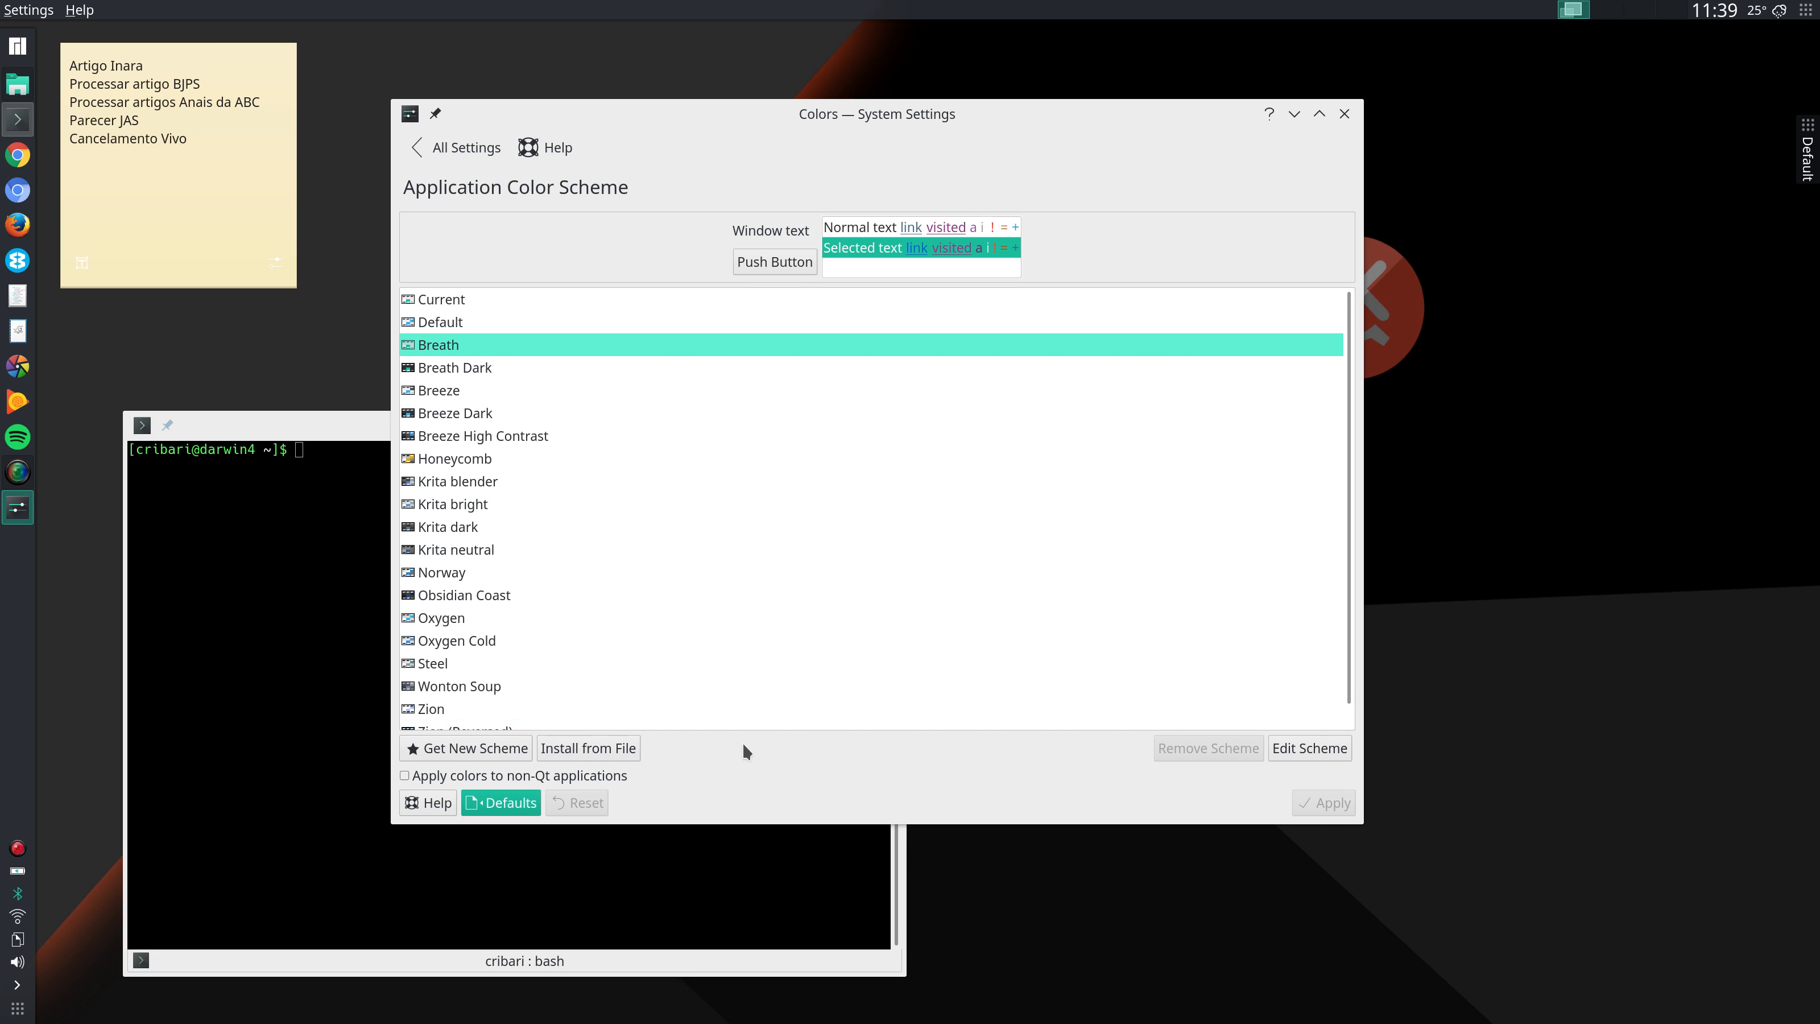
mouse_move(917, 572)
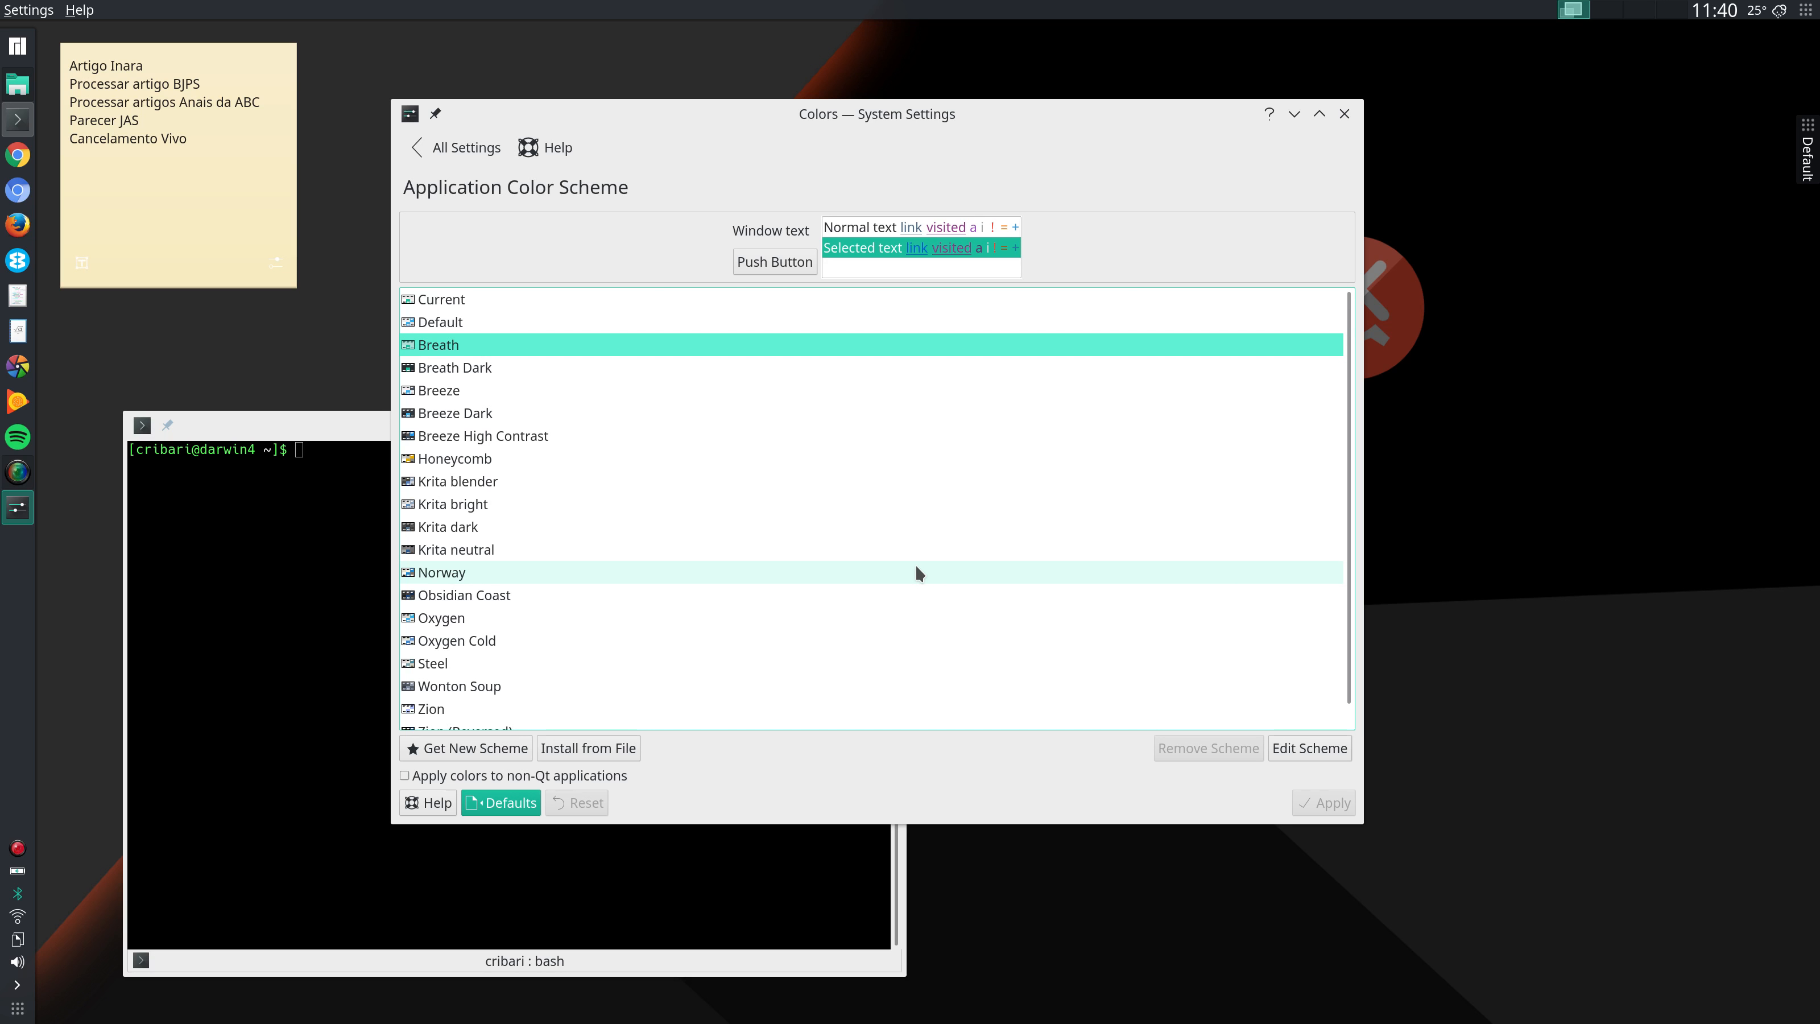
mouse_move(454, 259)
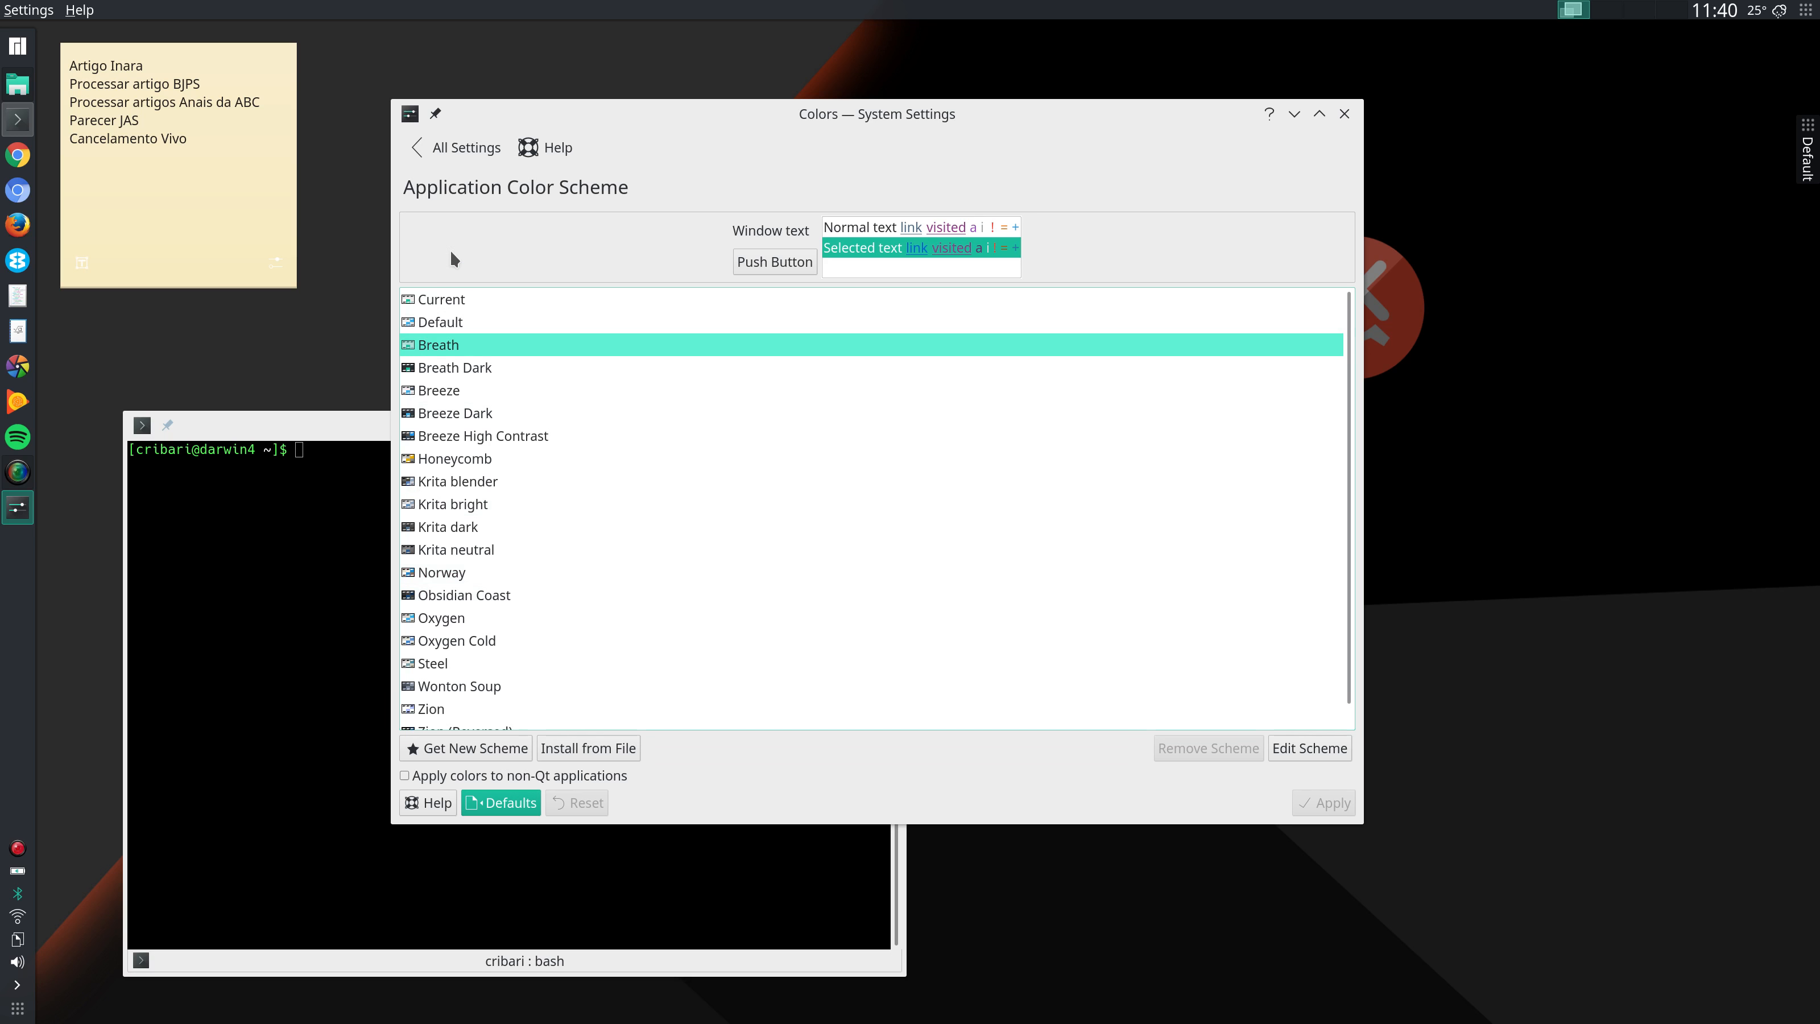
- Go back to All Settings and navigate into the Desktop Behavior settings
left_click(464, 148)
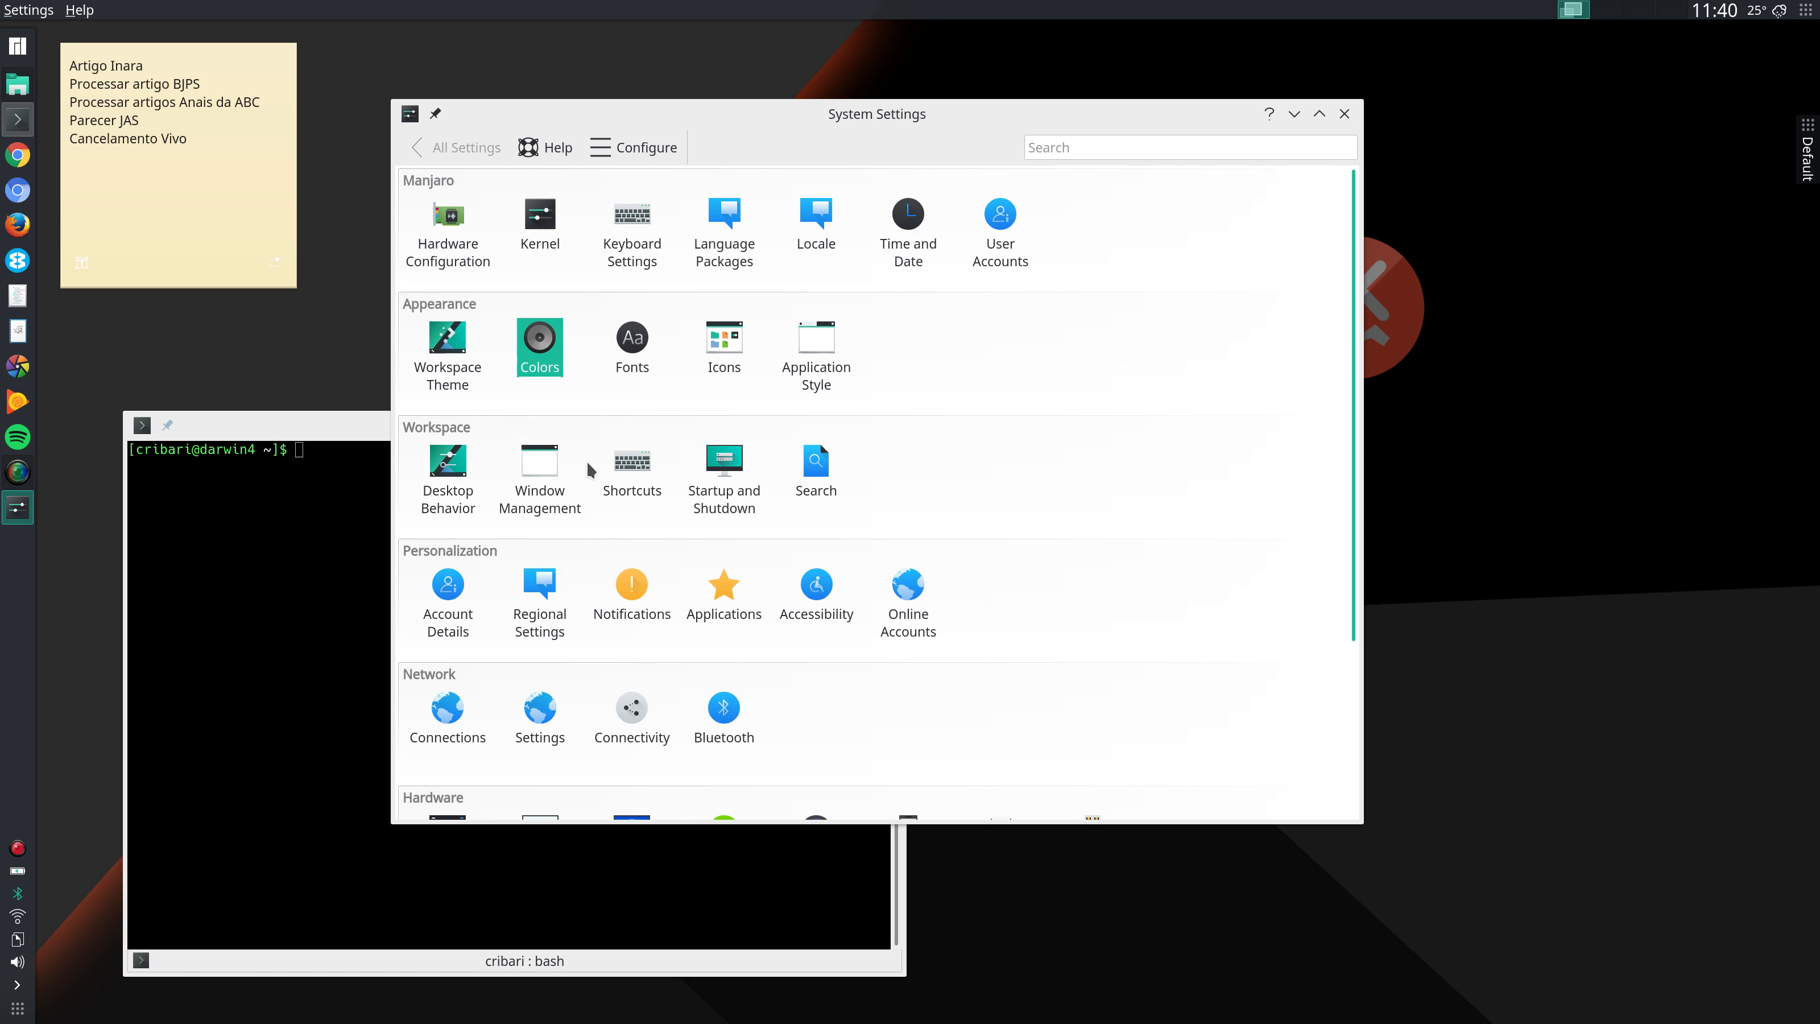
left_click(447, 459)
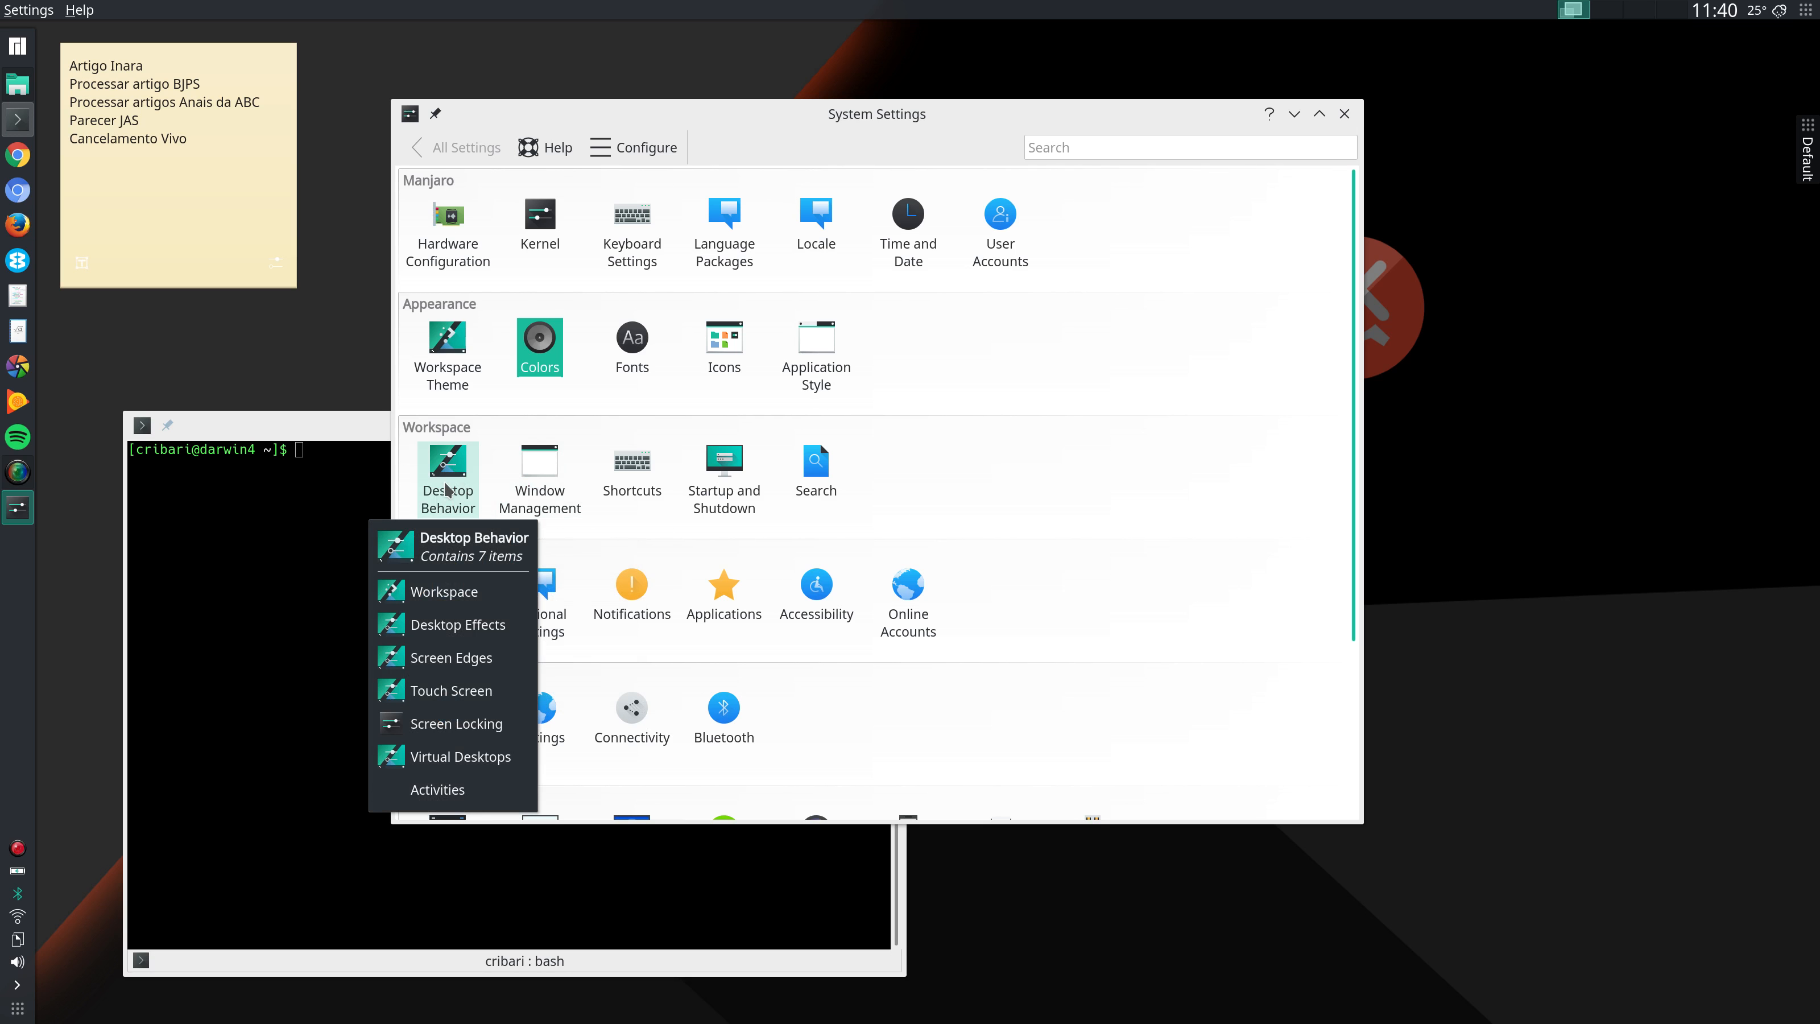
left_click(444, 591)
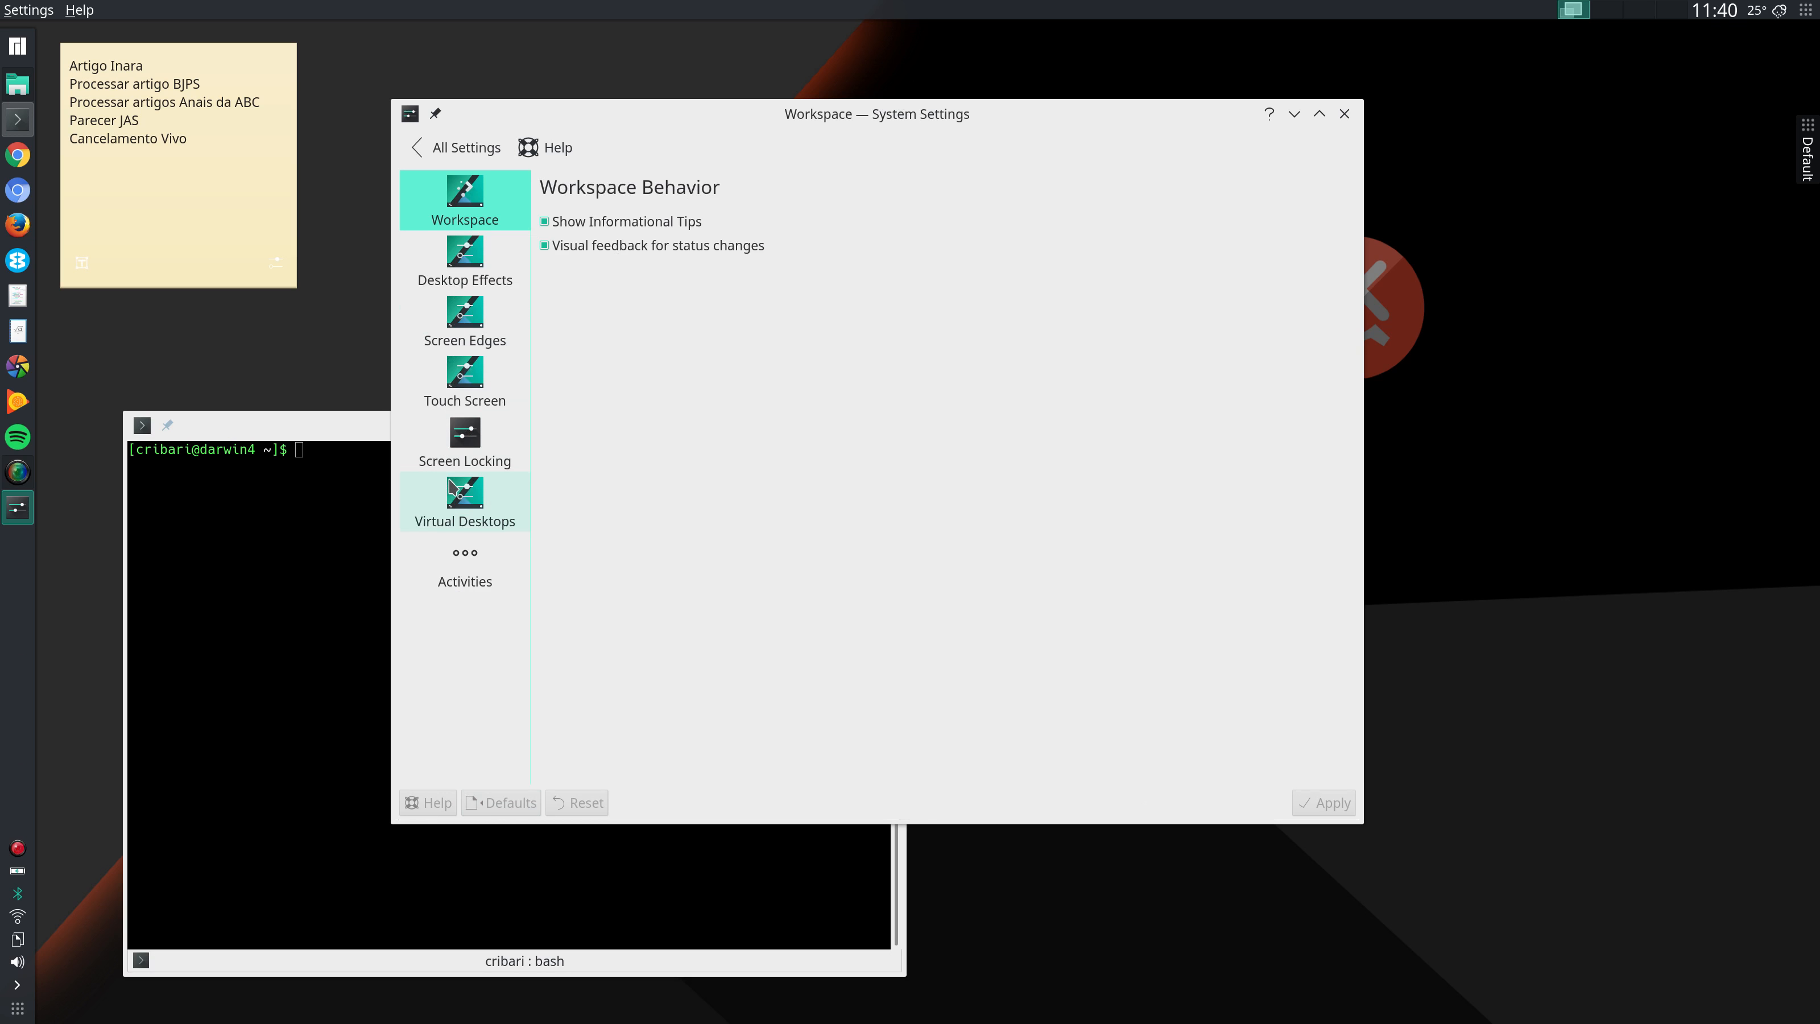
mouse_move(465, 260)
type("cube")
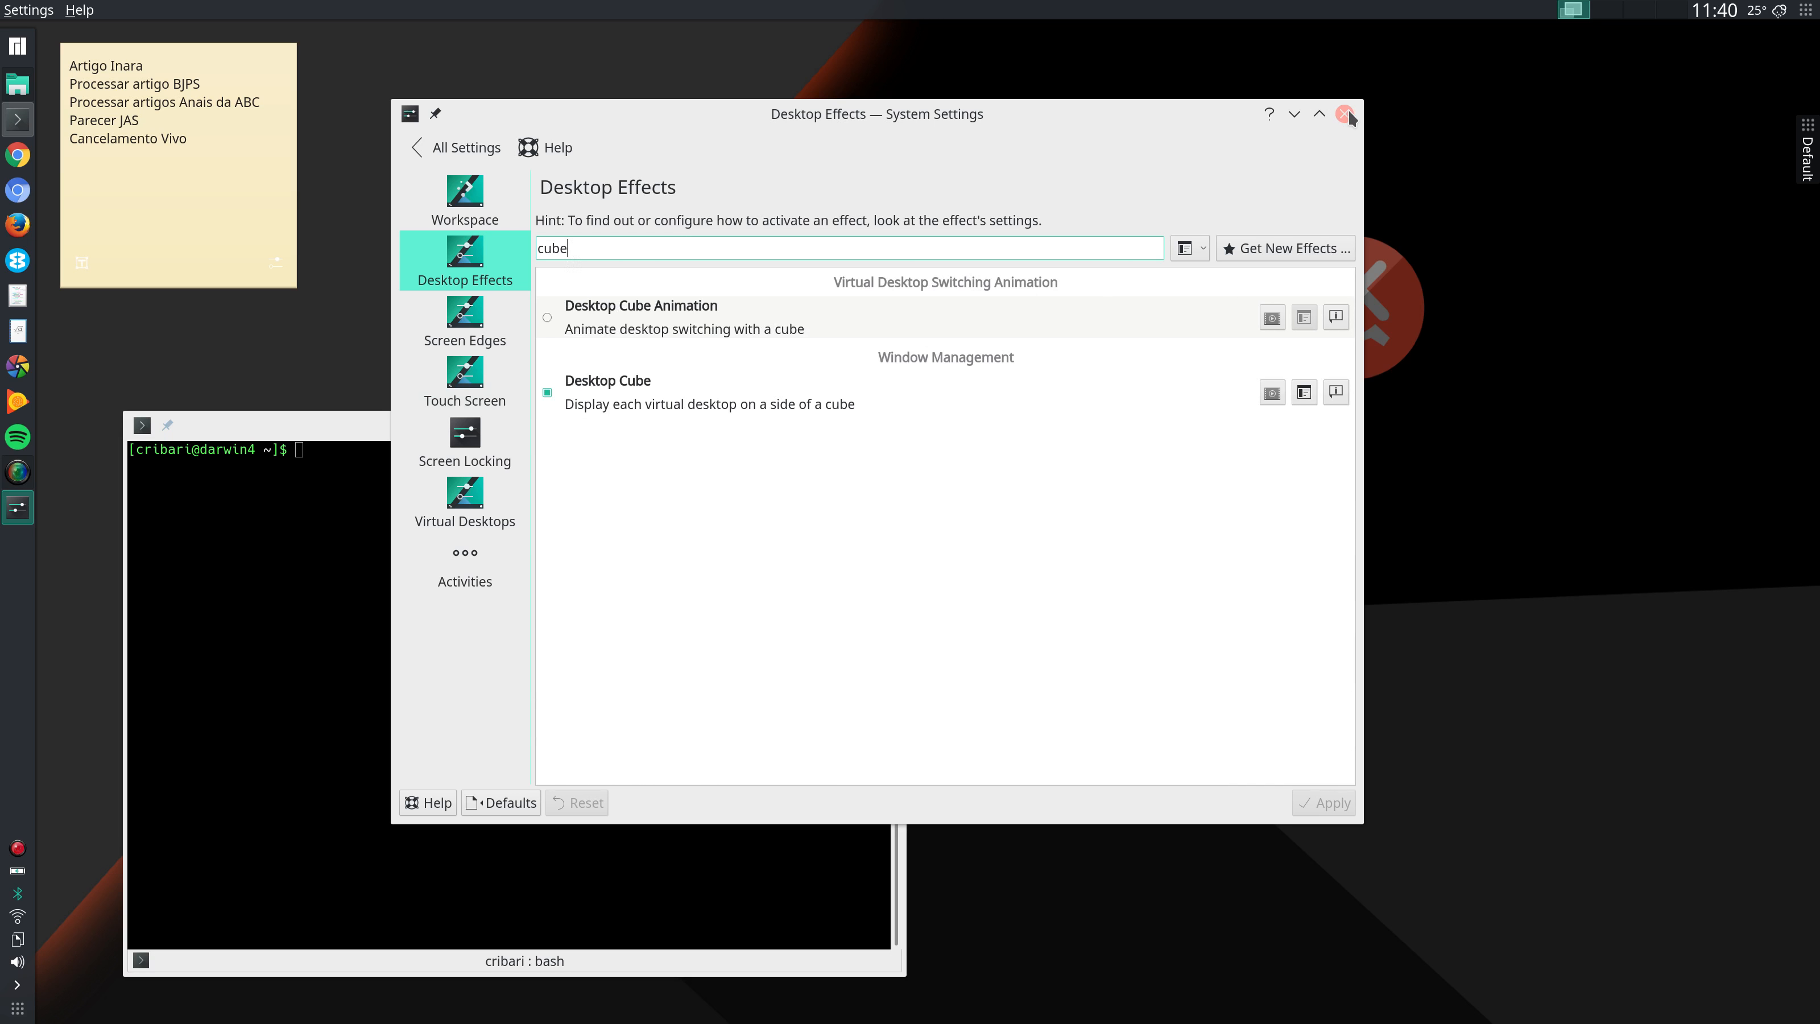
- Close the System Settings window
left_click(1347, 114)
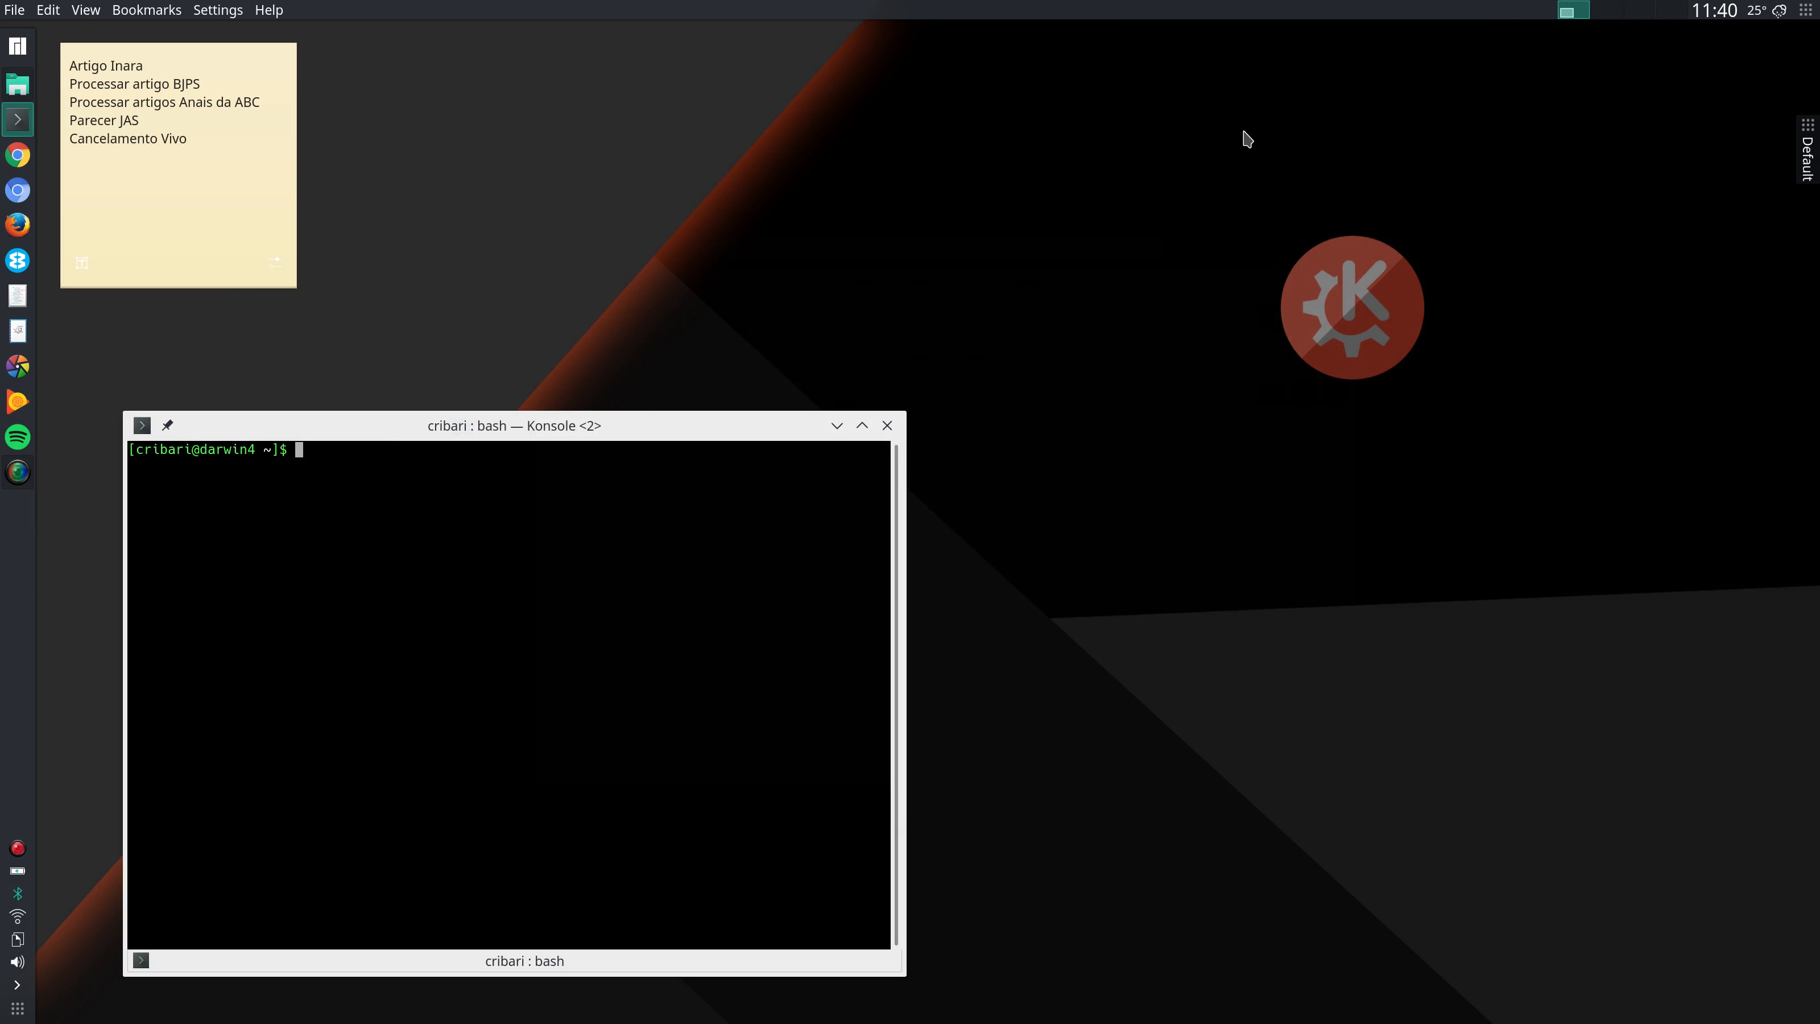
mouse_move(1088, 155)
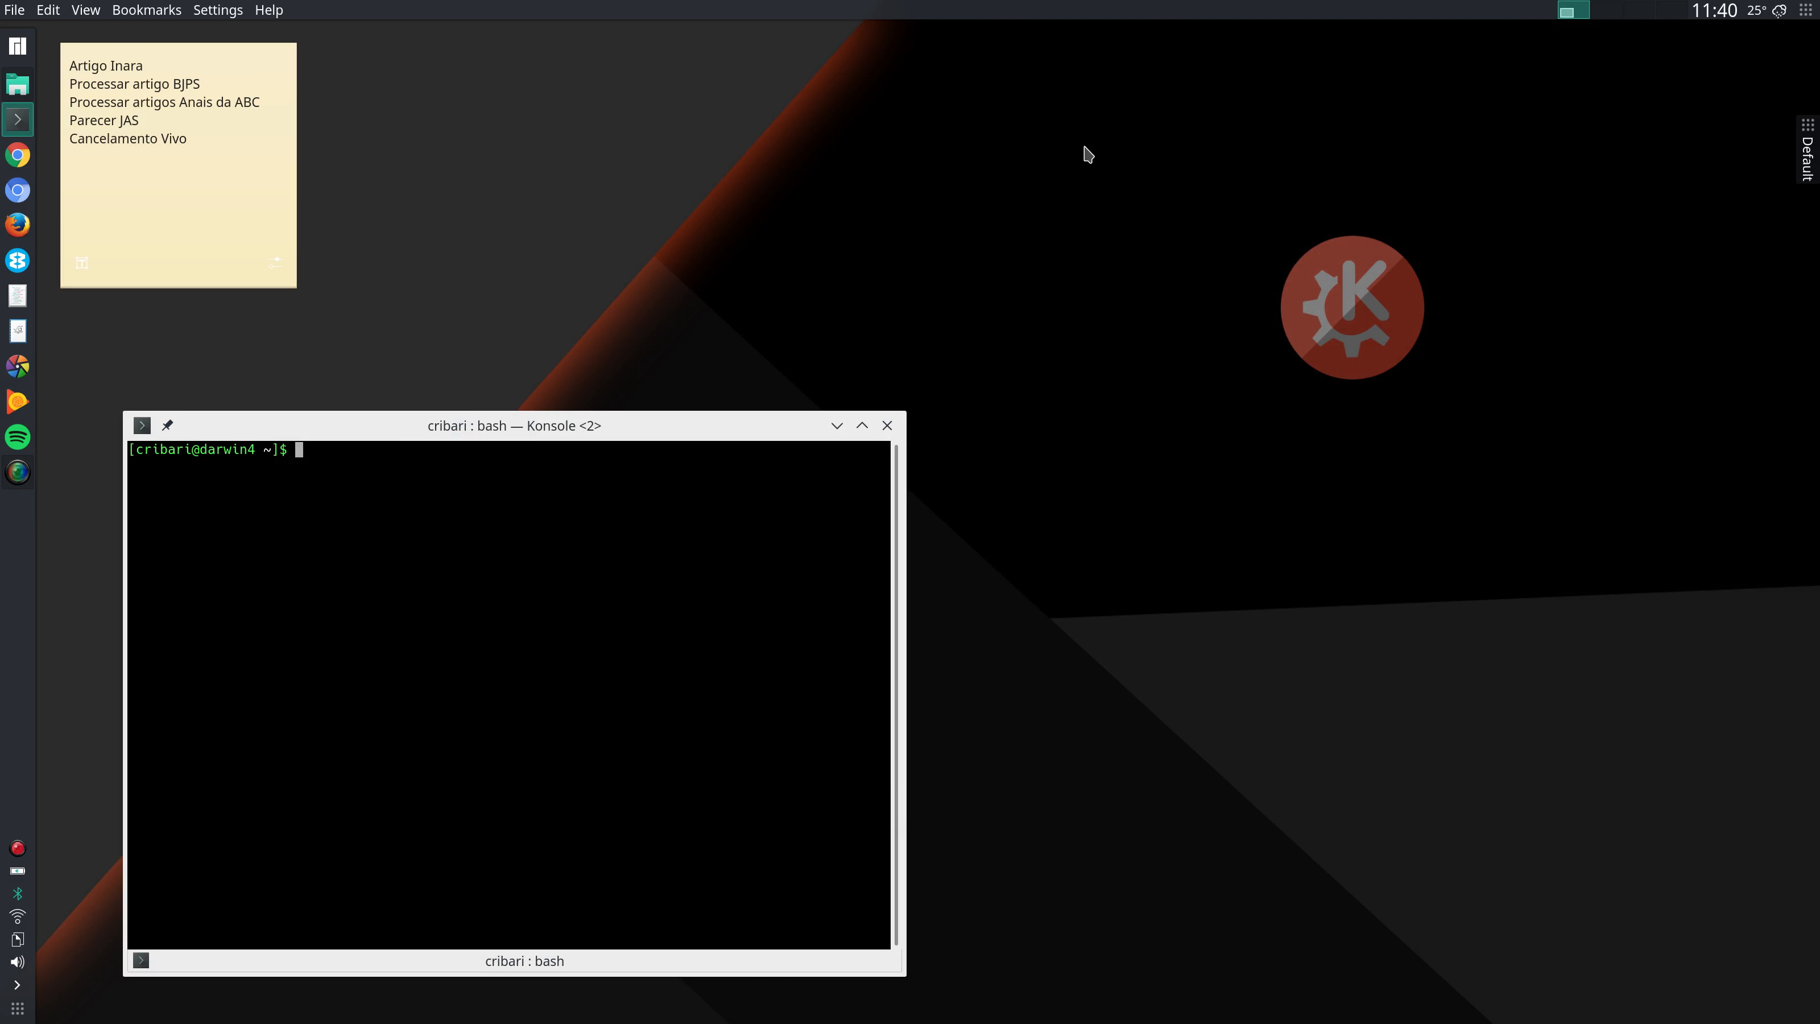
mouse_move(1082, 147)
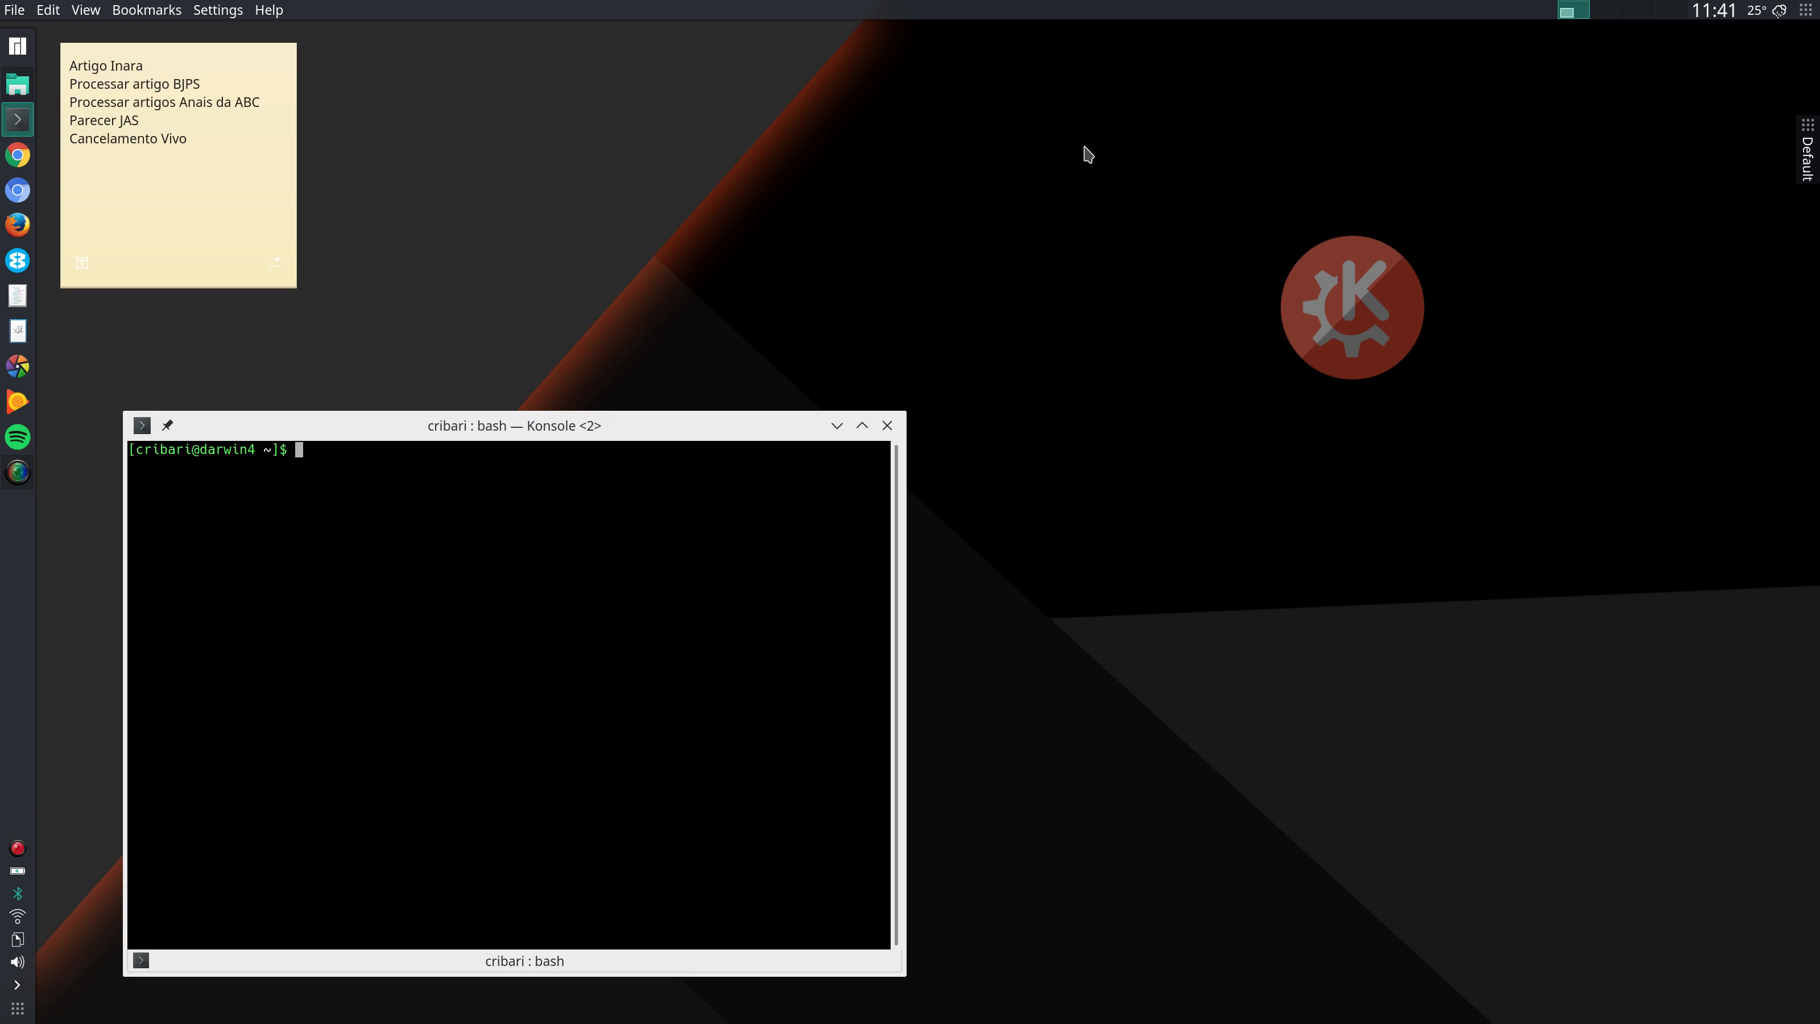
mouse_move(960, 196)
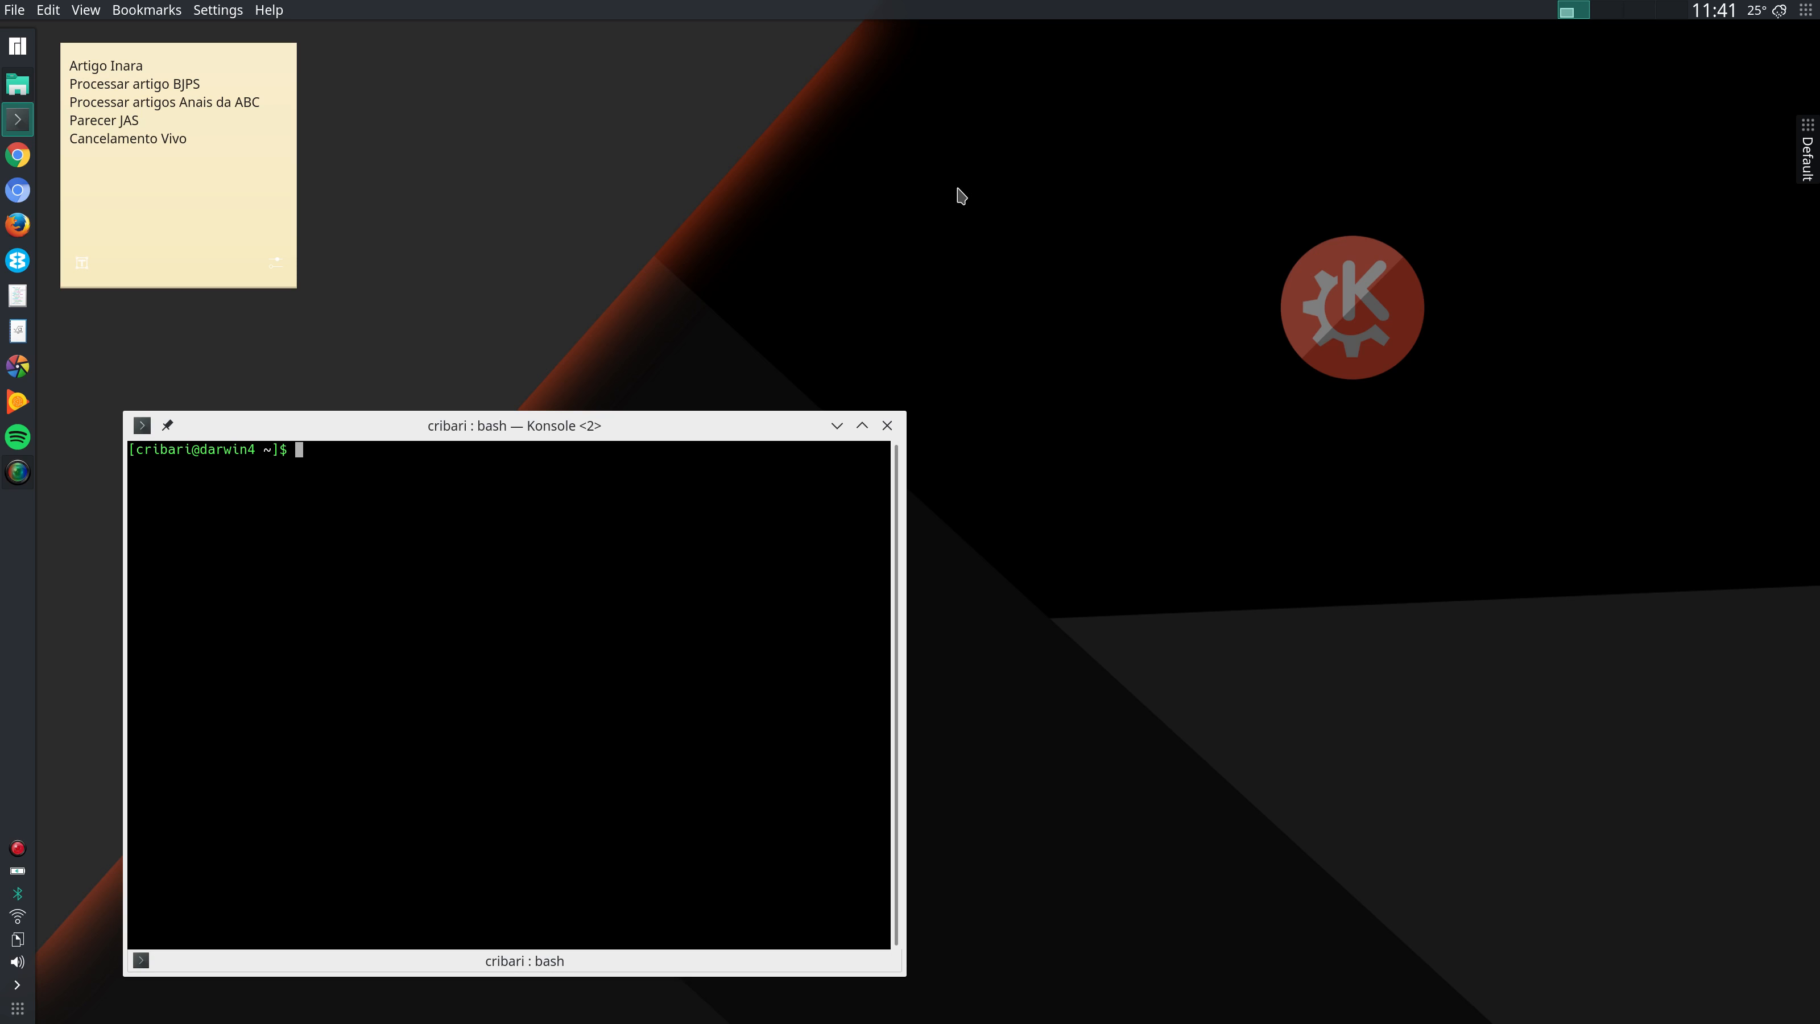
mouse_move(976, 200)
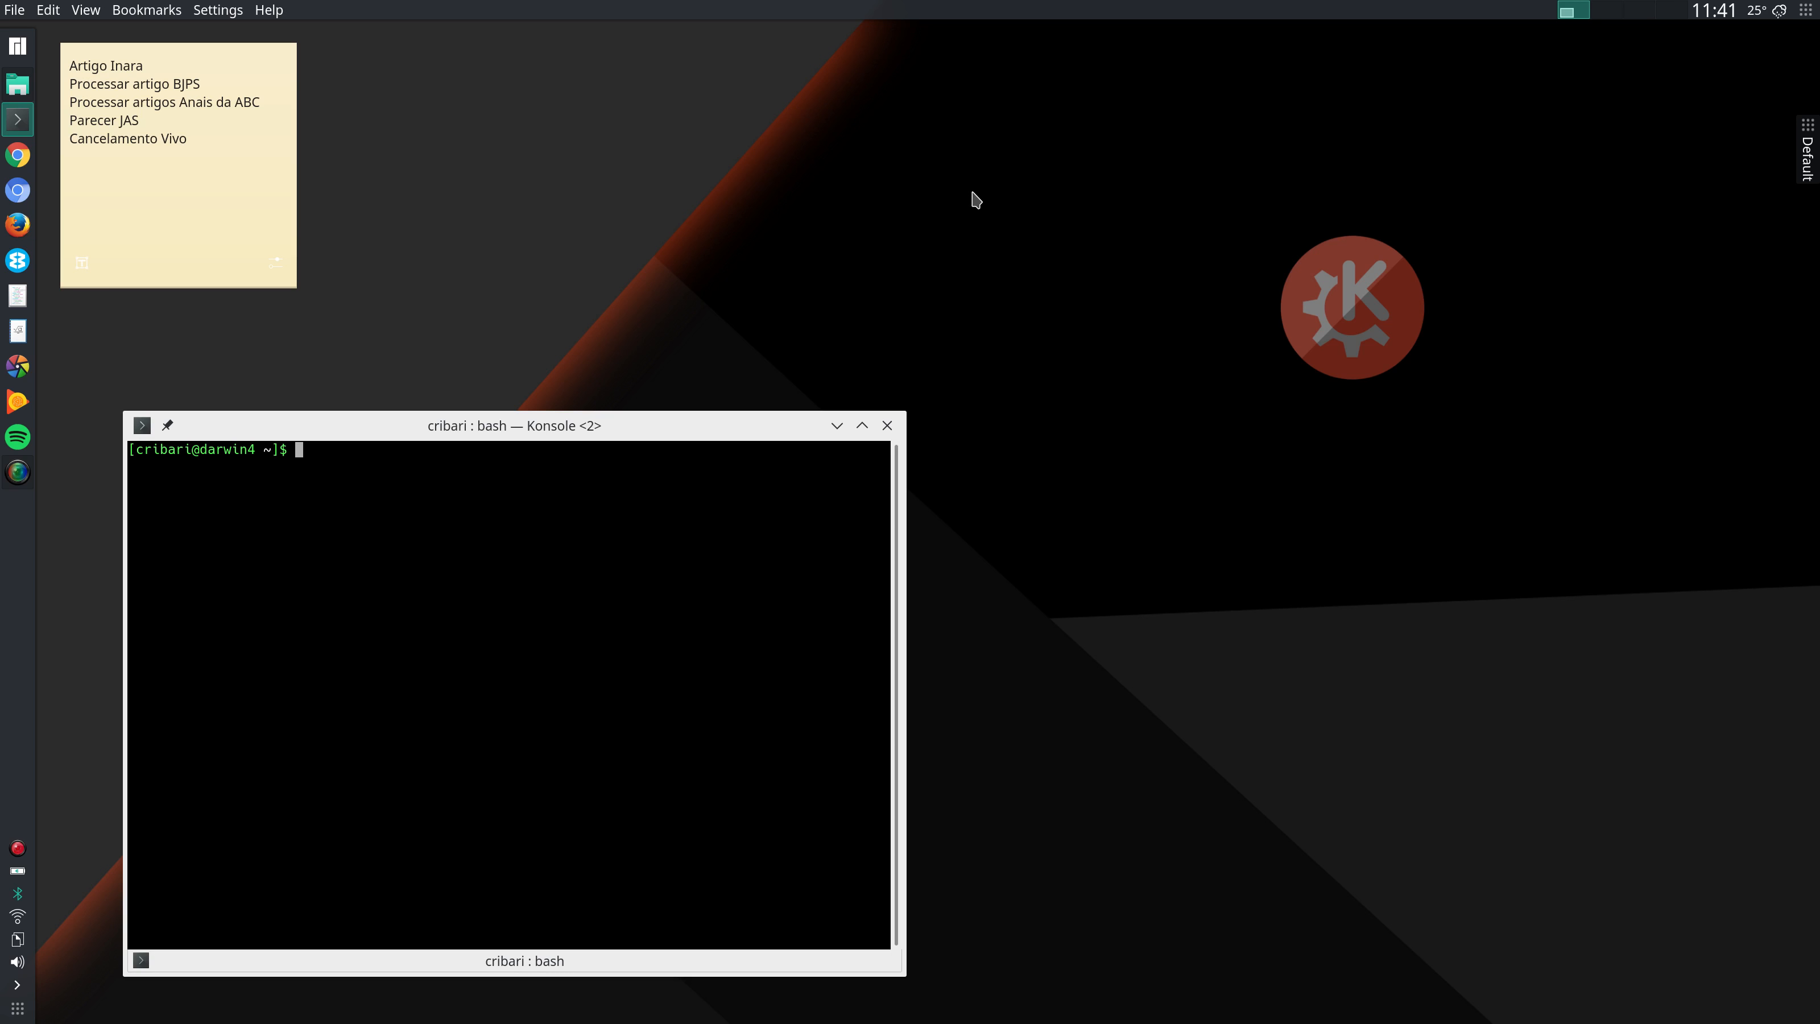
mouse_move(897, 202)
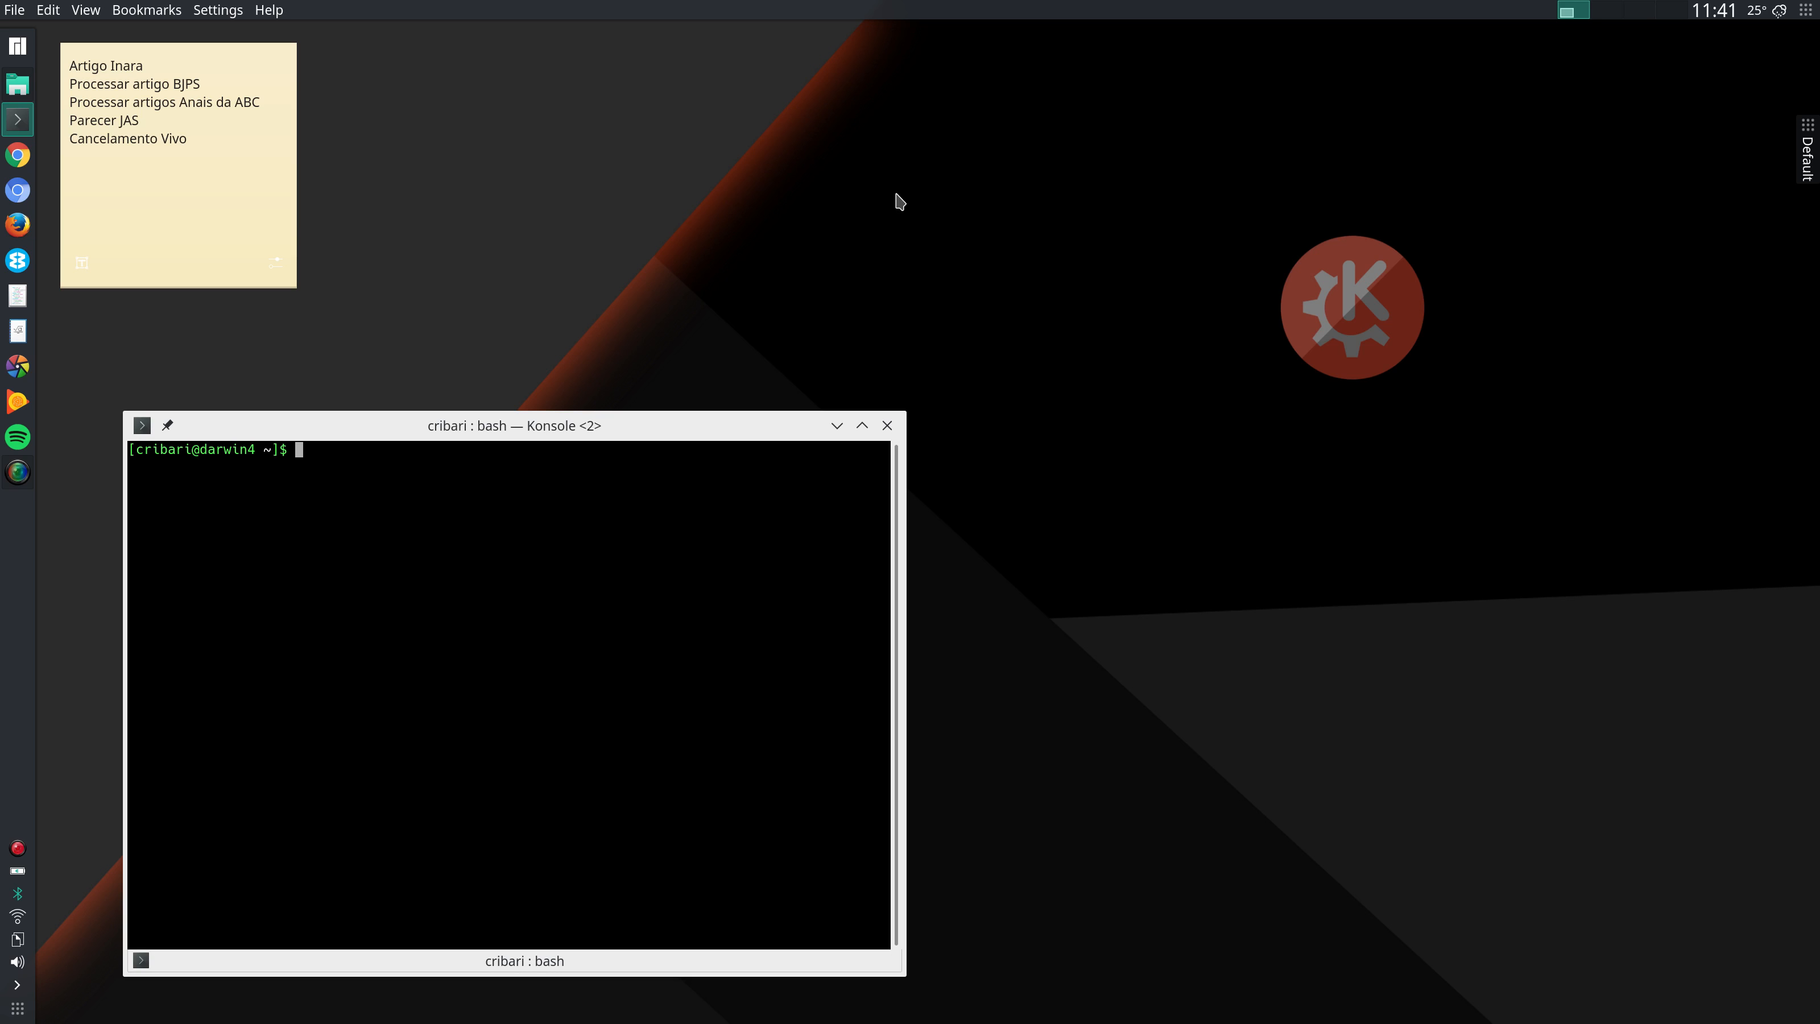
right_click(899, 200)
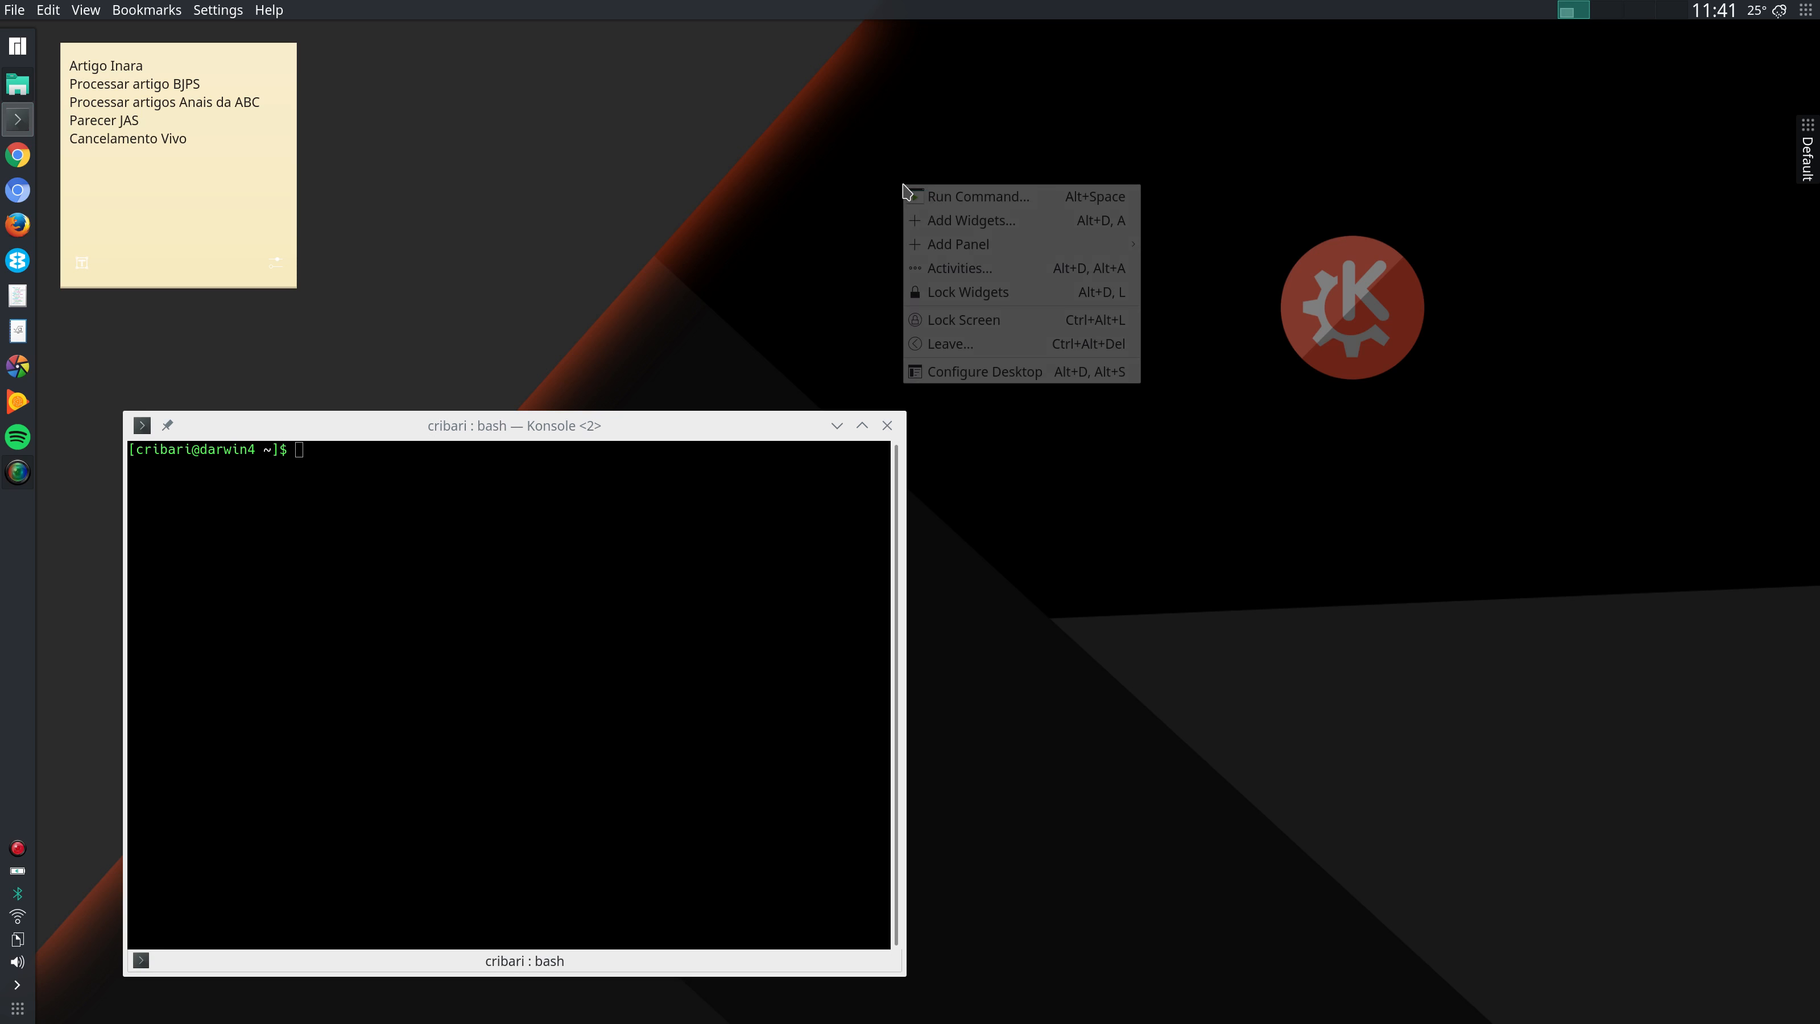
left_click(985, 372)
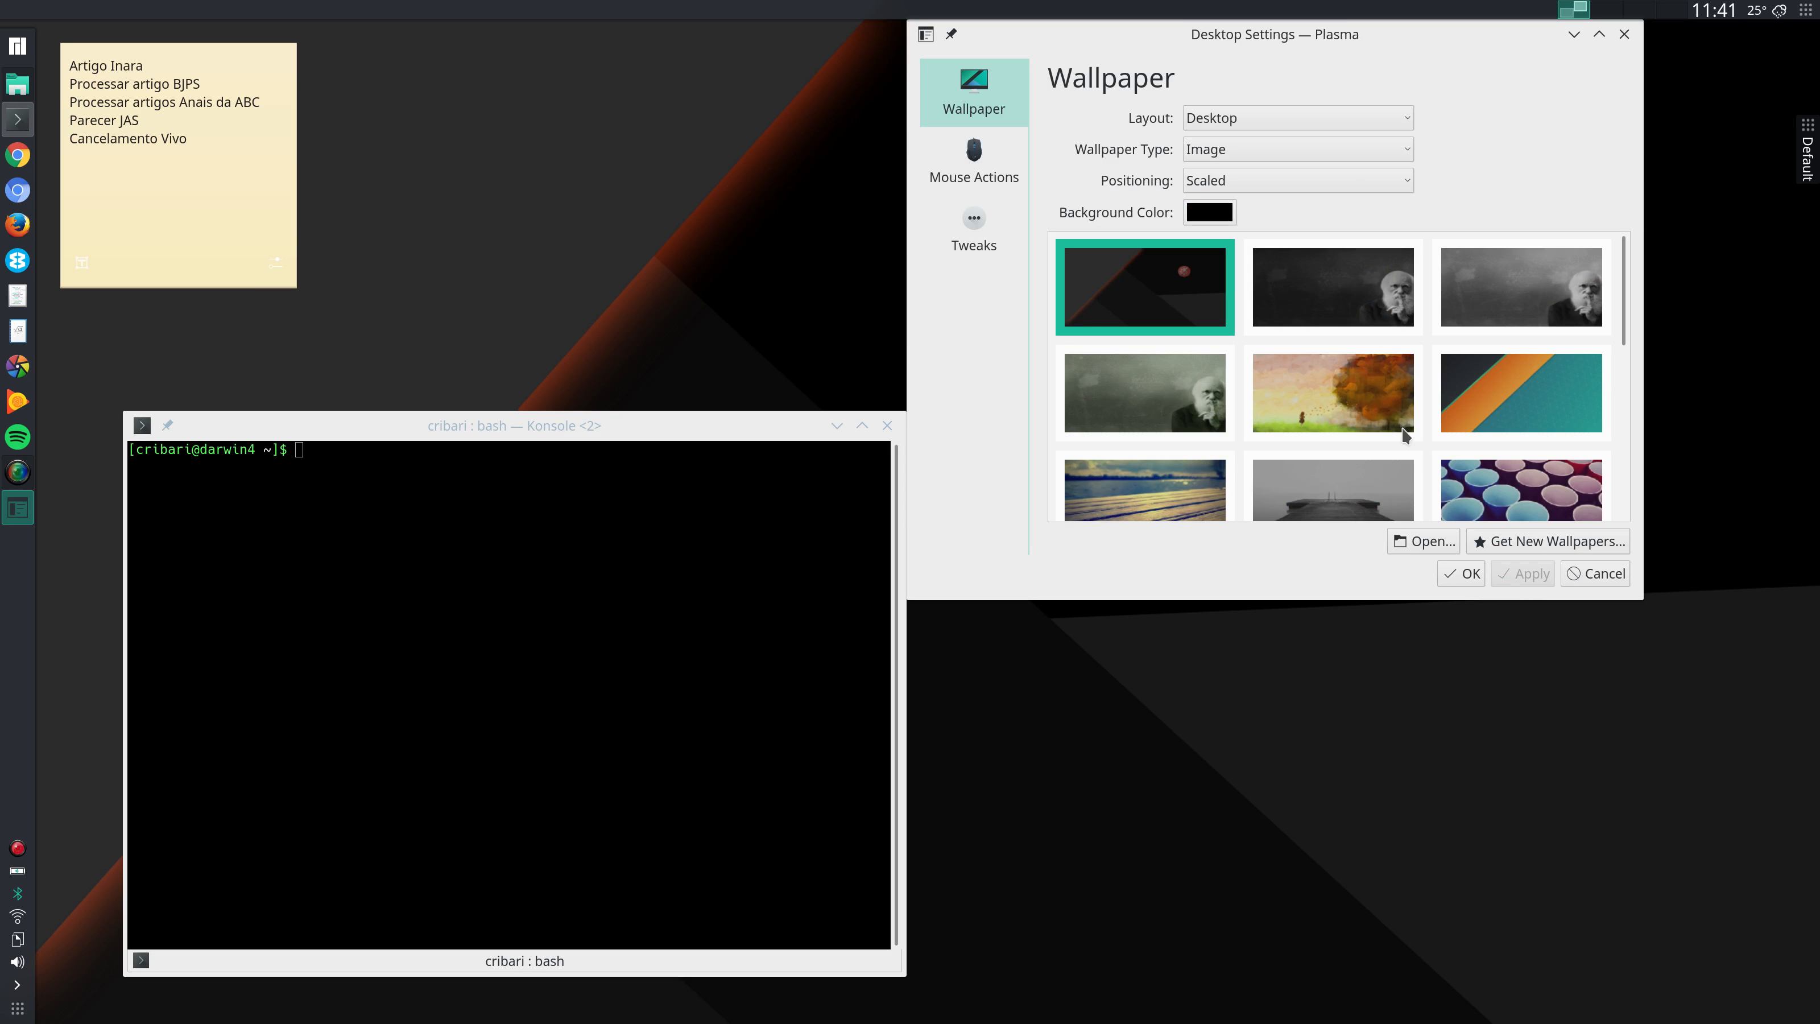
mouse_move(1358, 421)
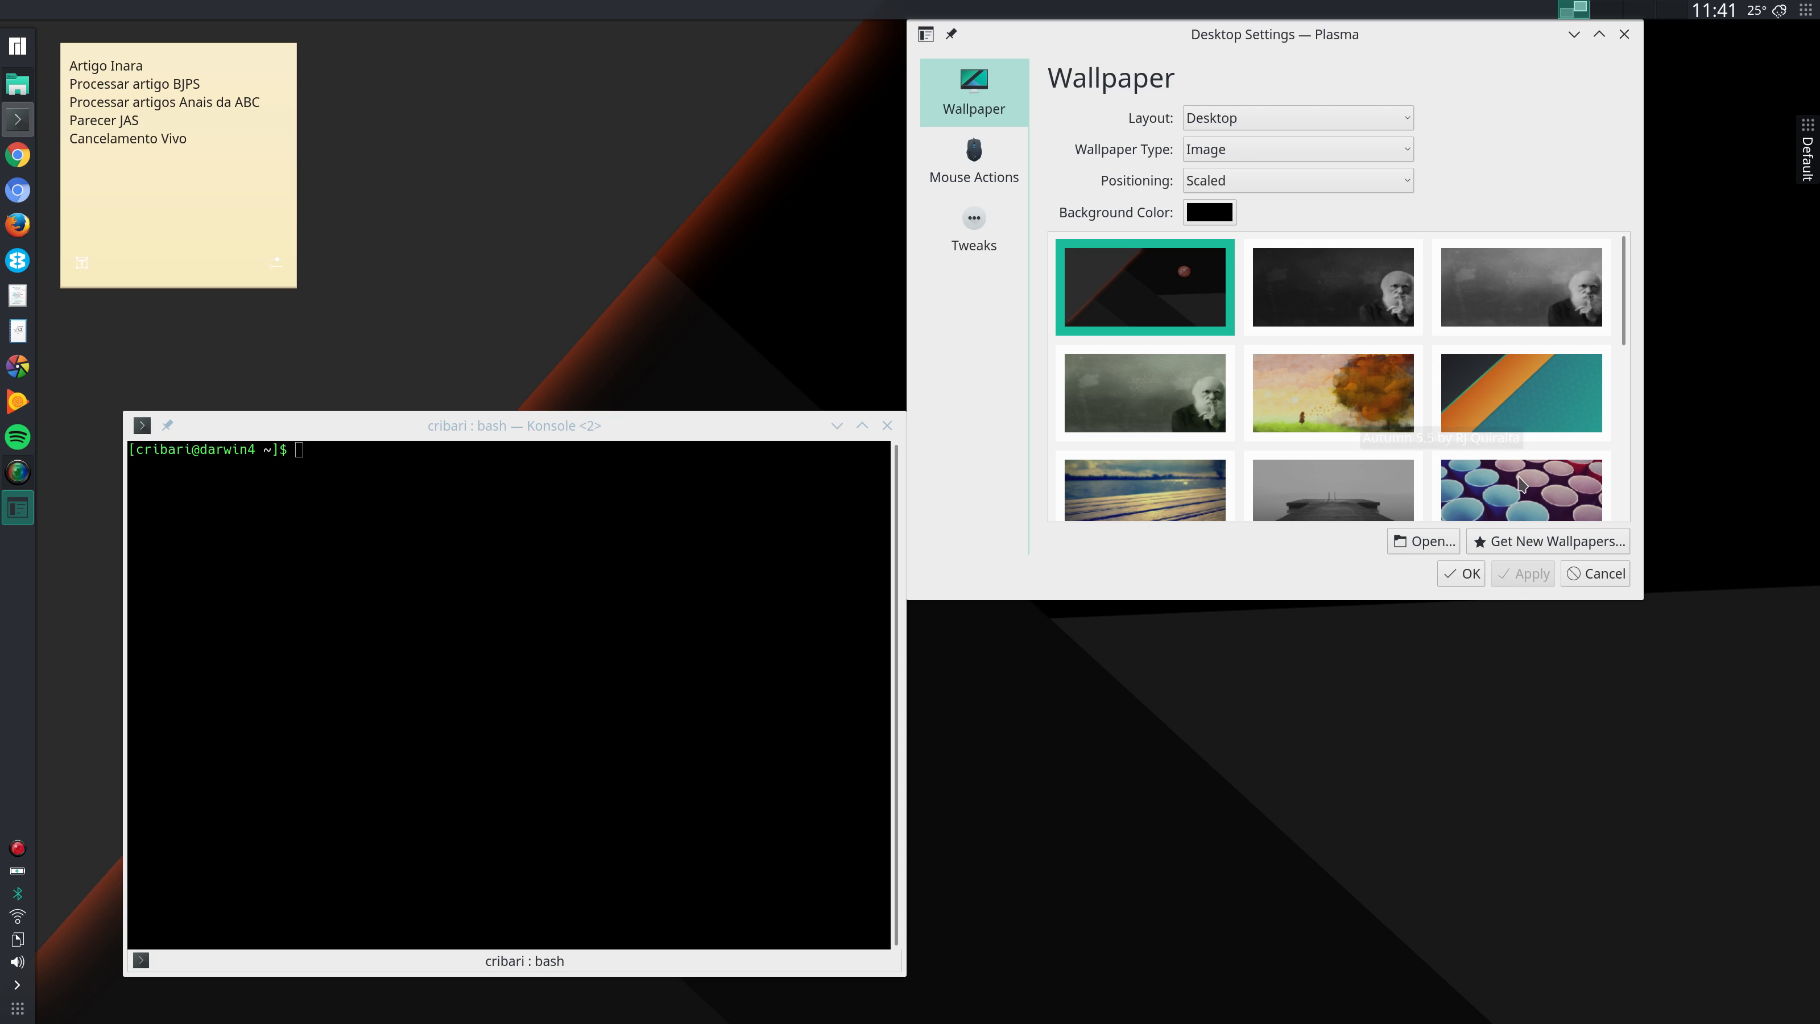
mouse_move(1522, 488)
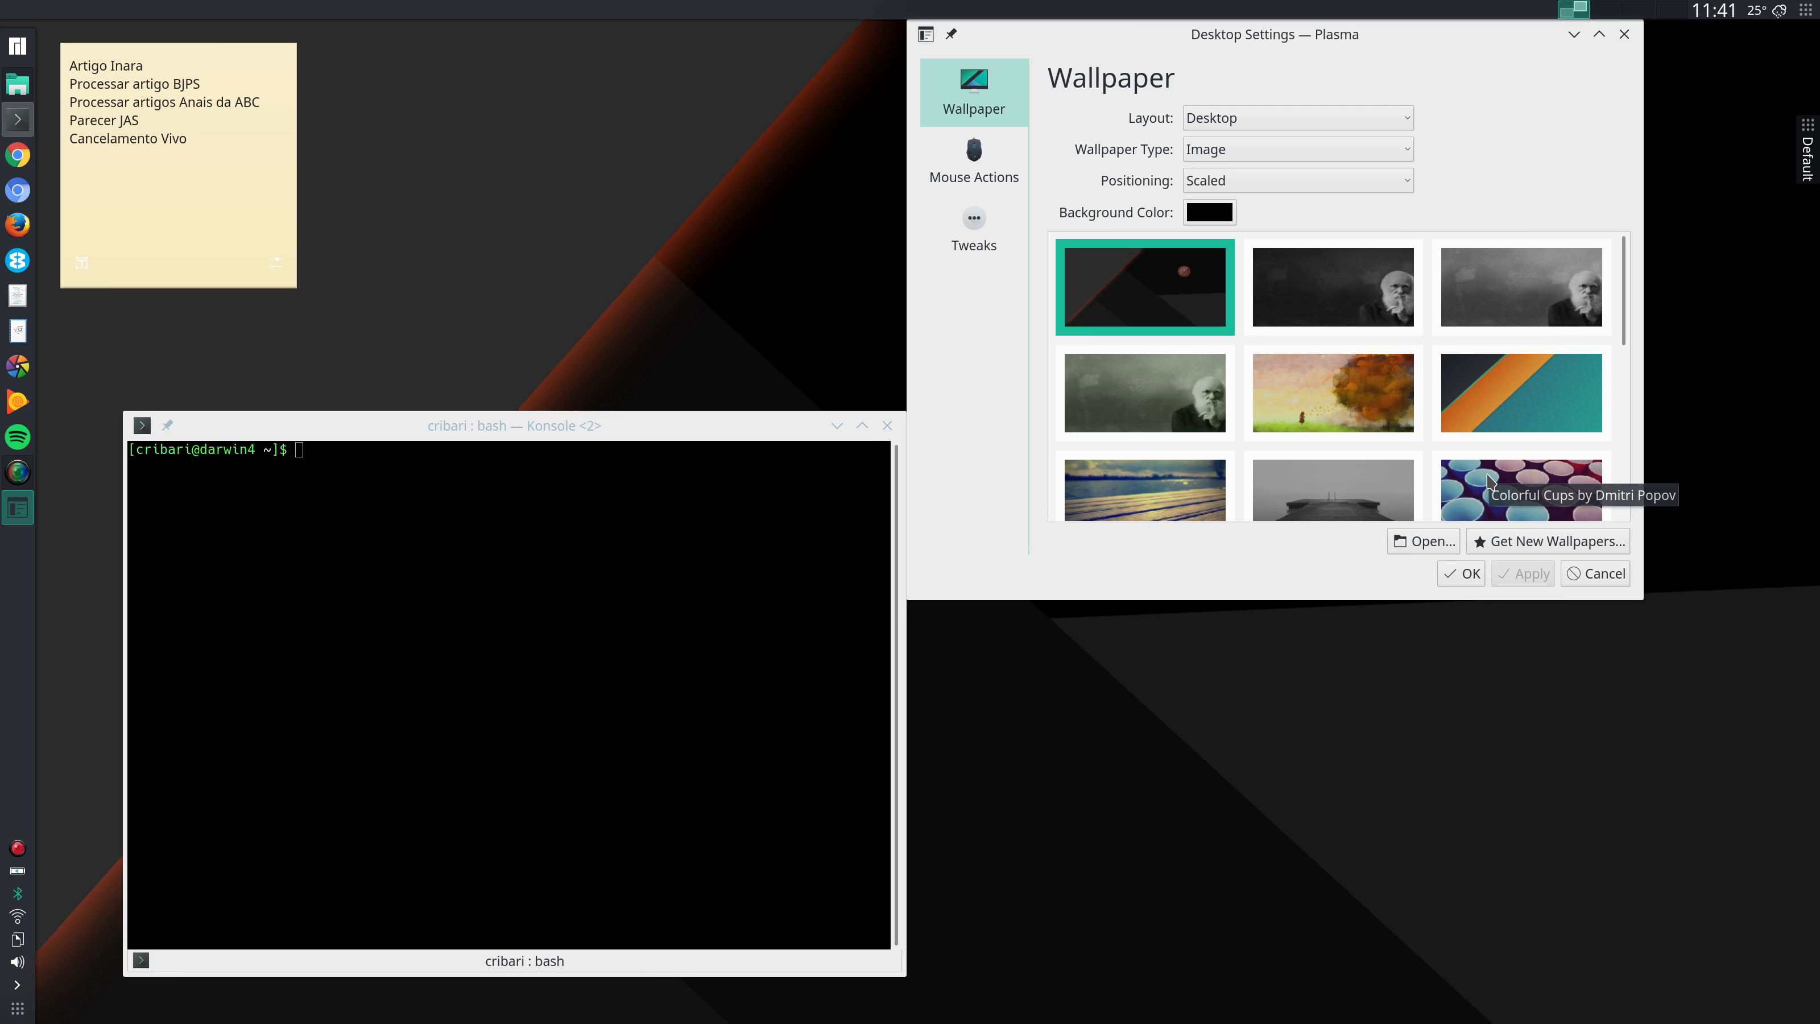
mouse_move(1414, 562)
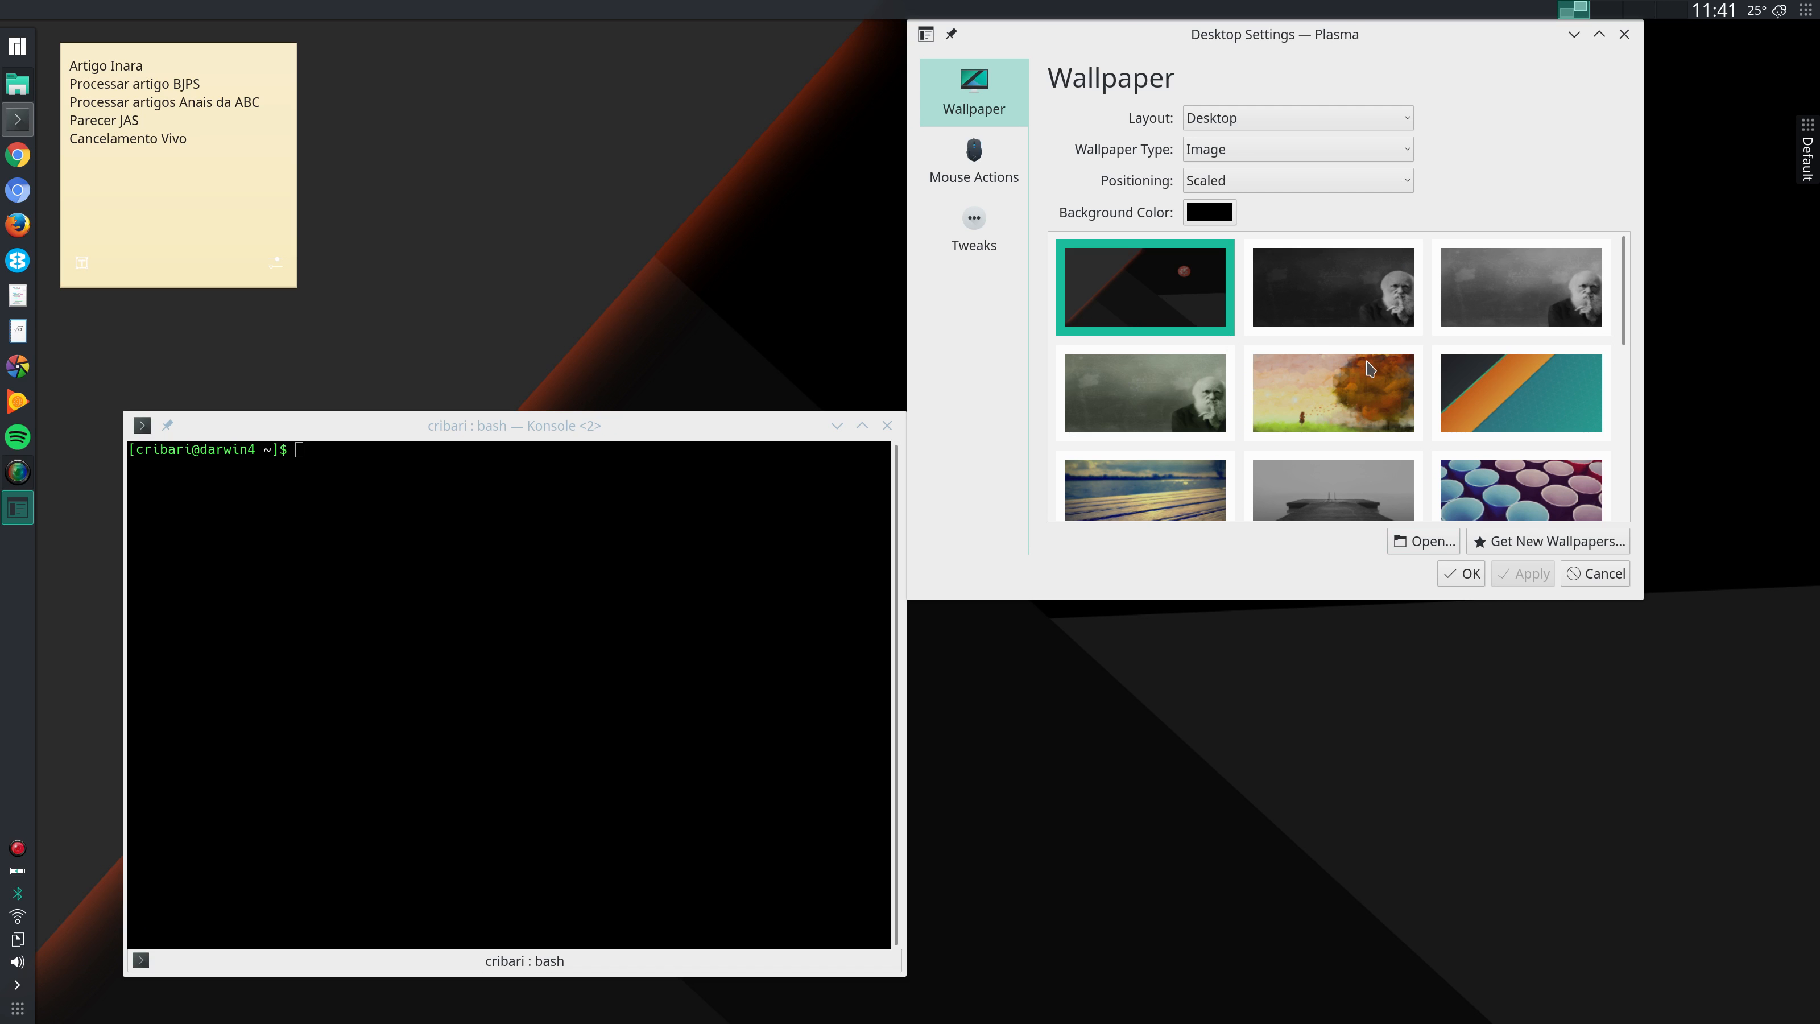
mouse_move(1350, 381)
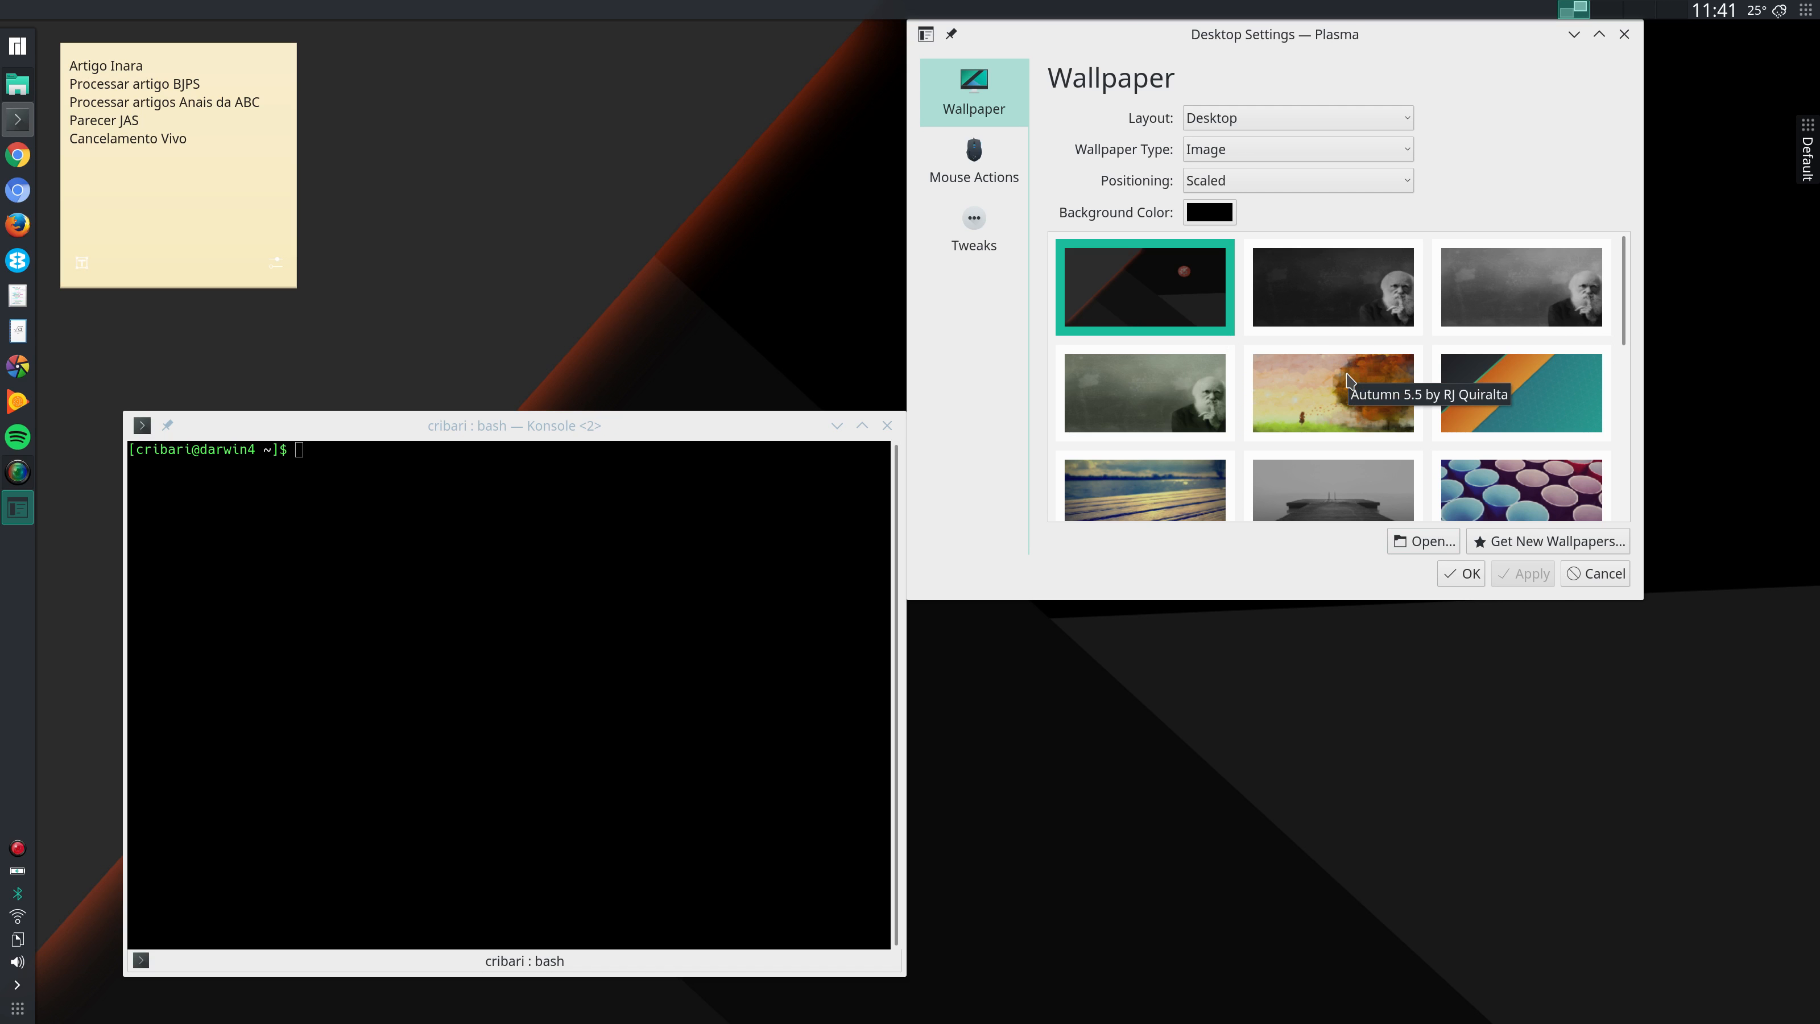
mouse_move(1350, 384)
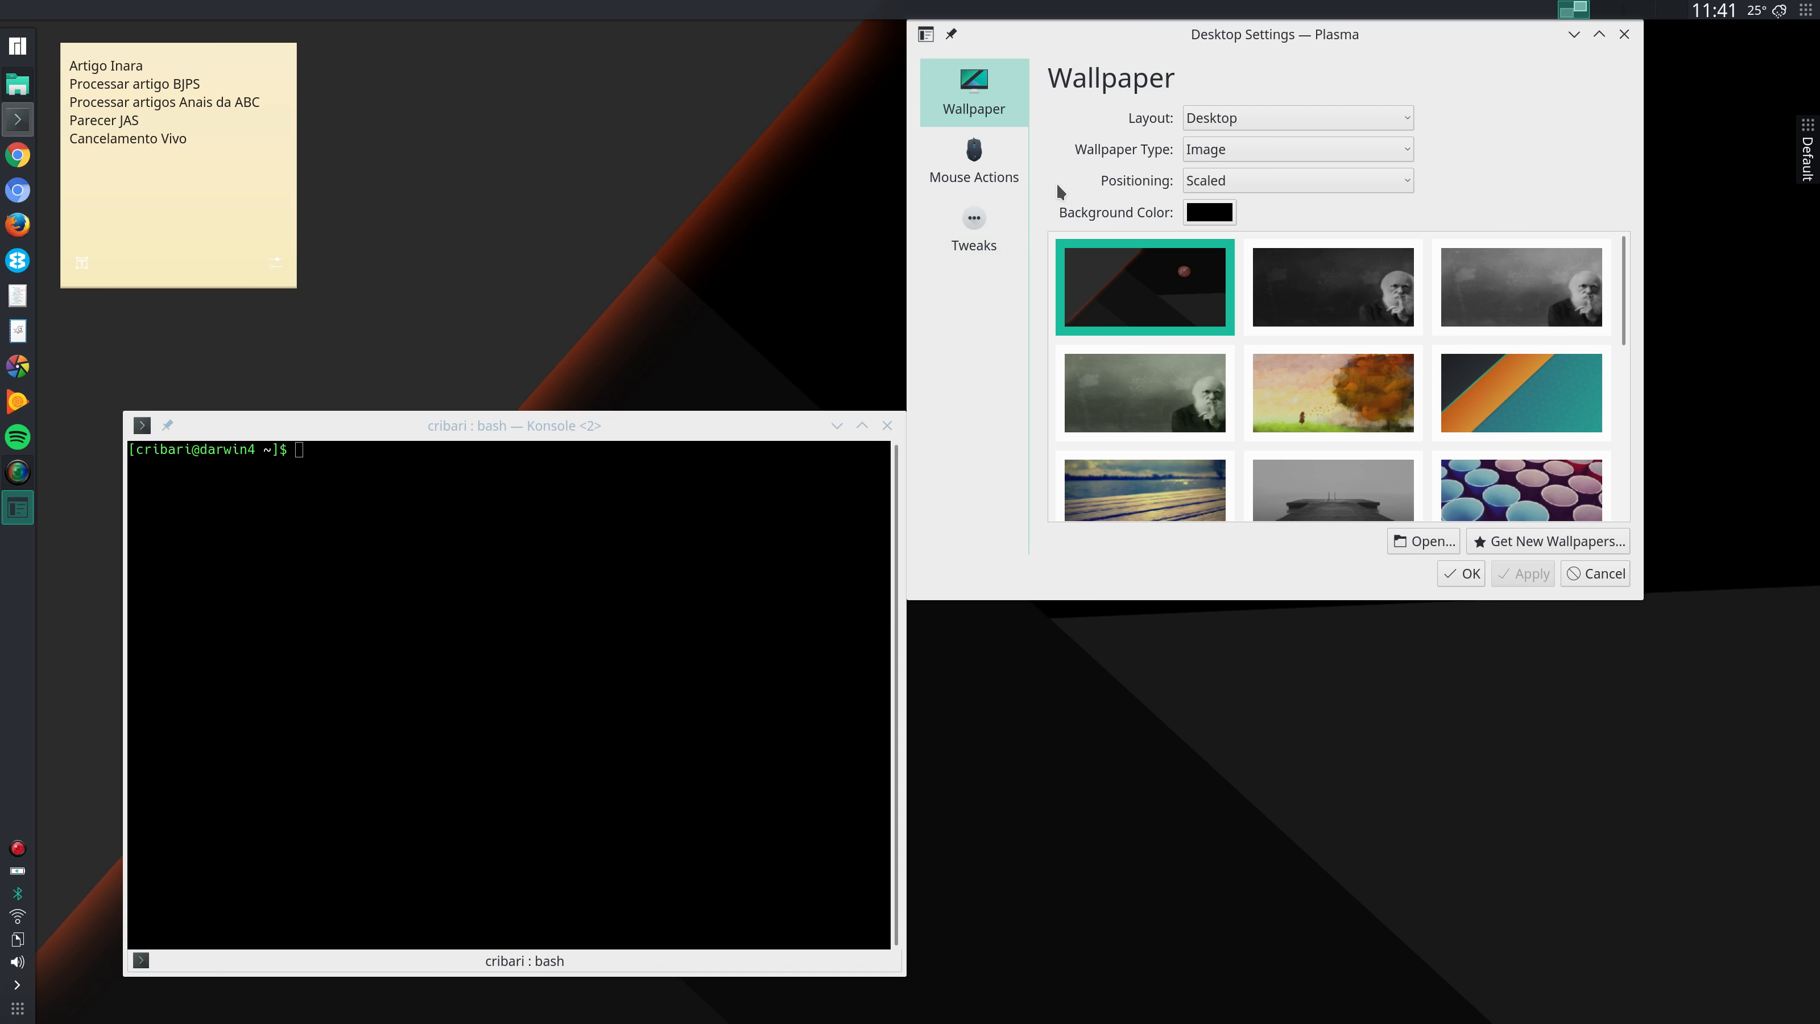
mouse_move(1156, 125)
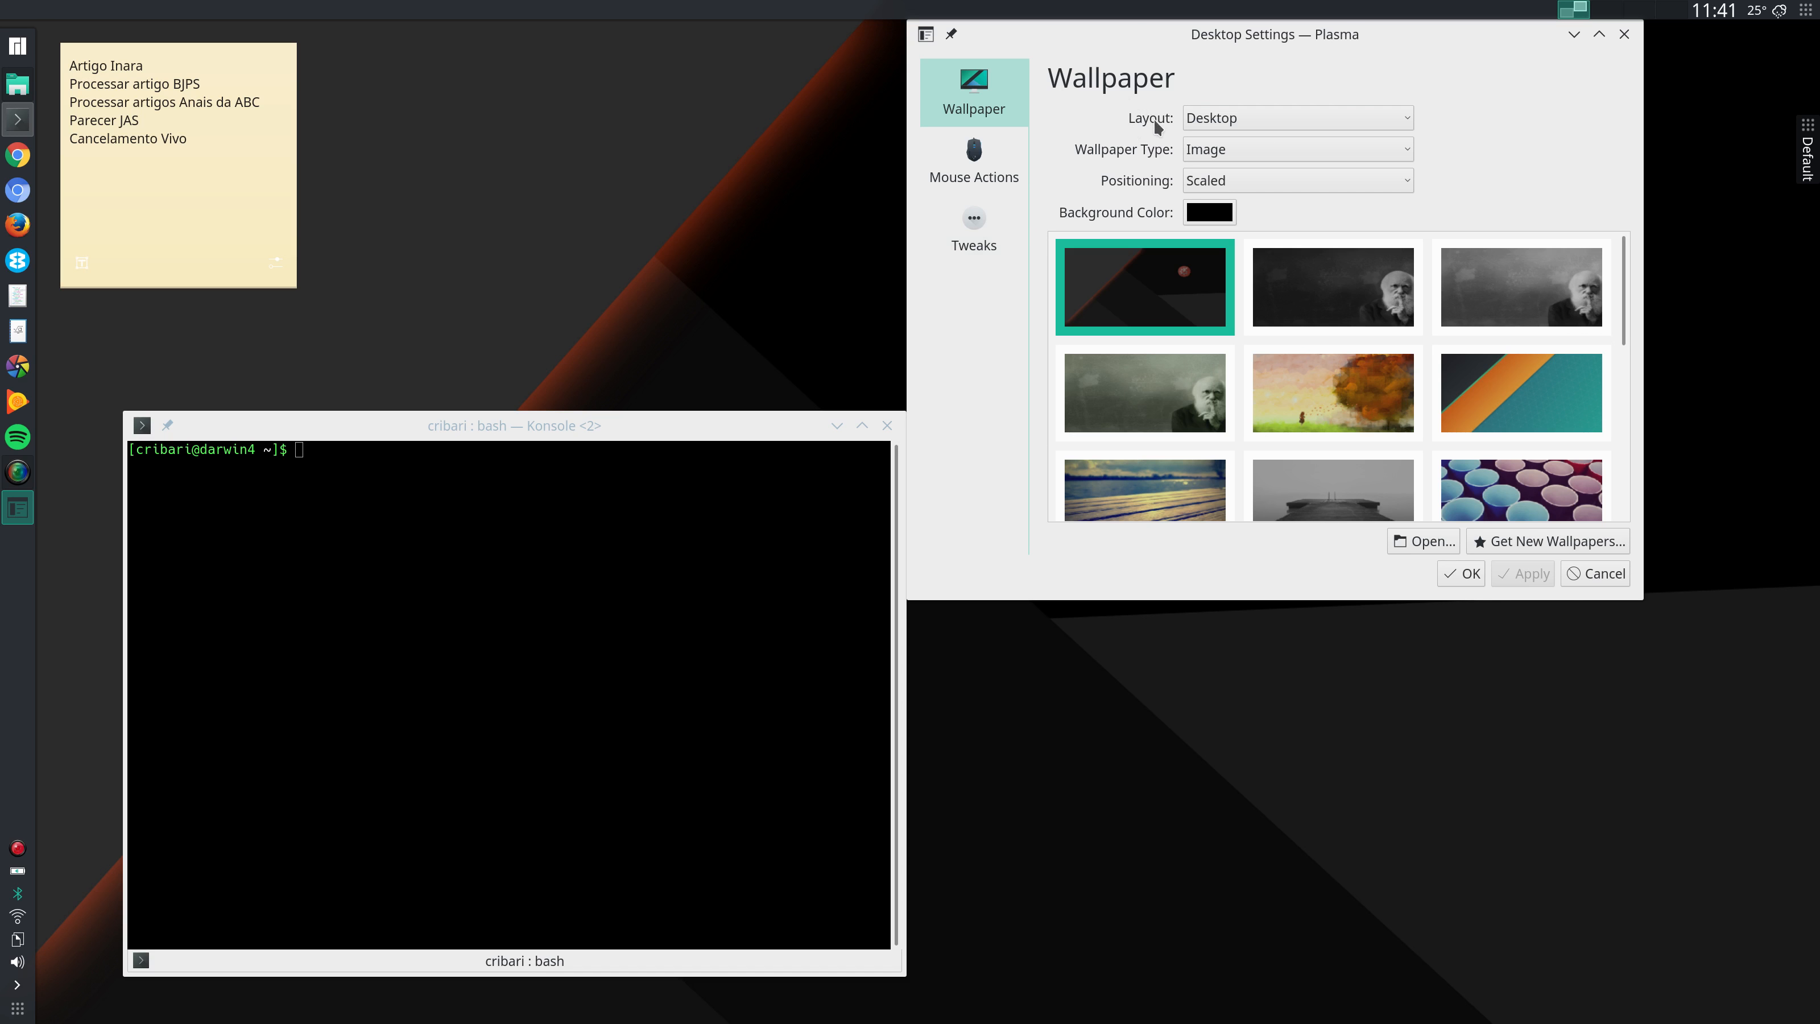
left_click(1295, 117)
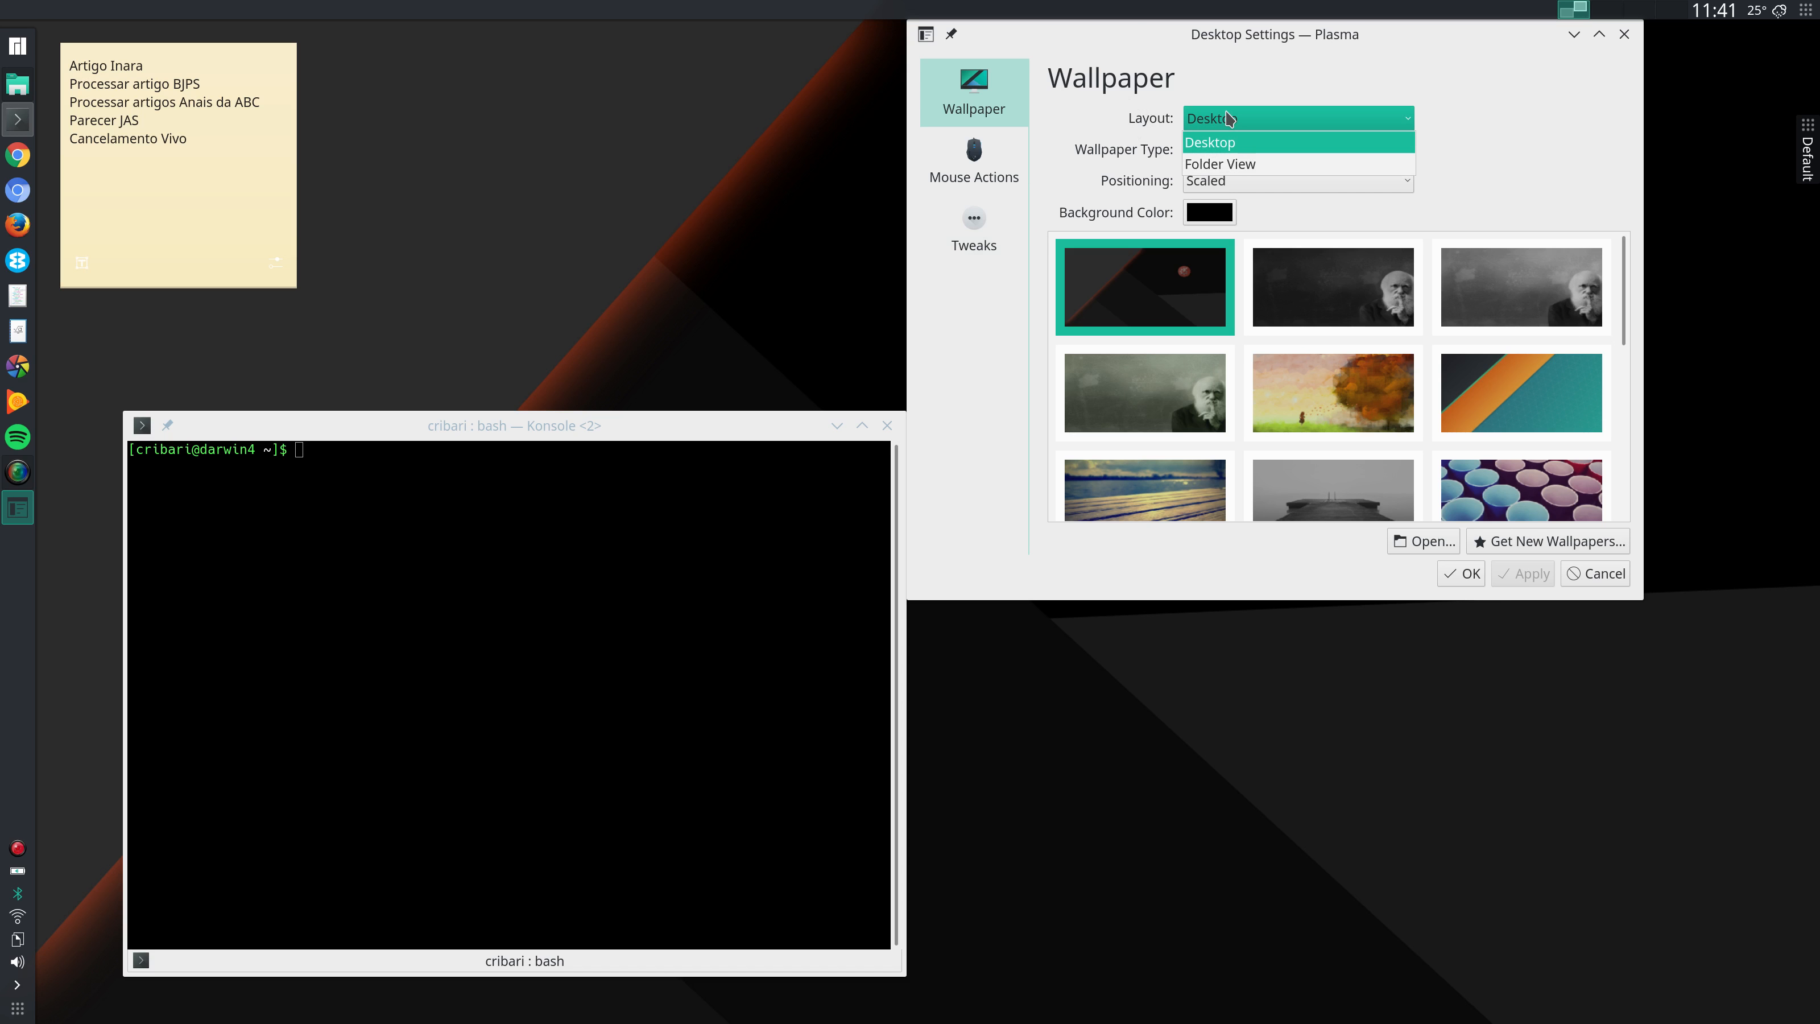
mouse_move(1240, 33)
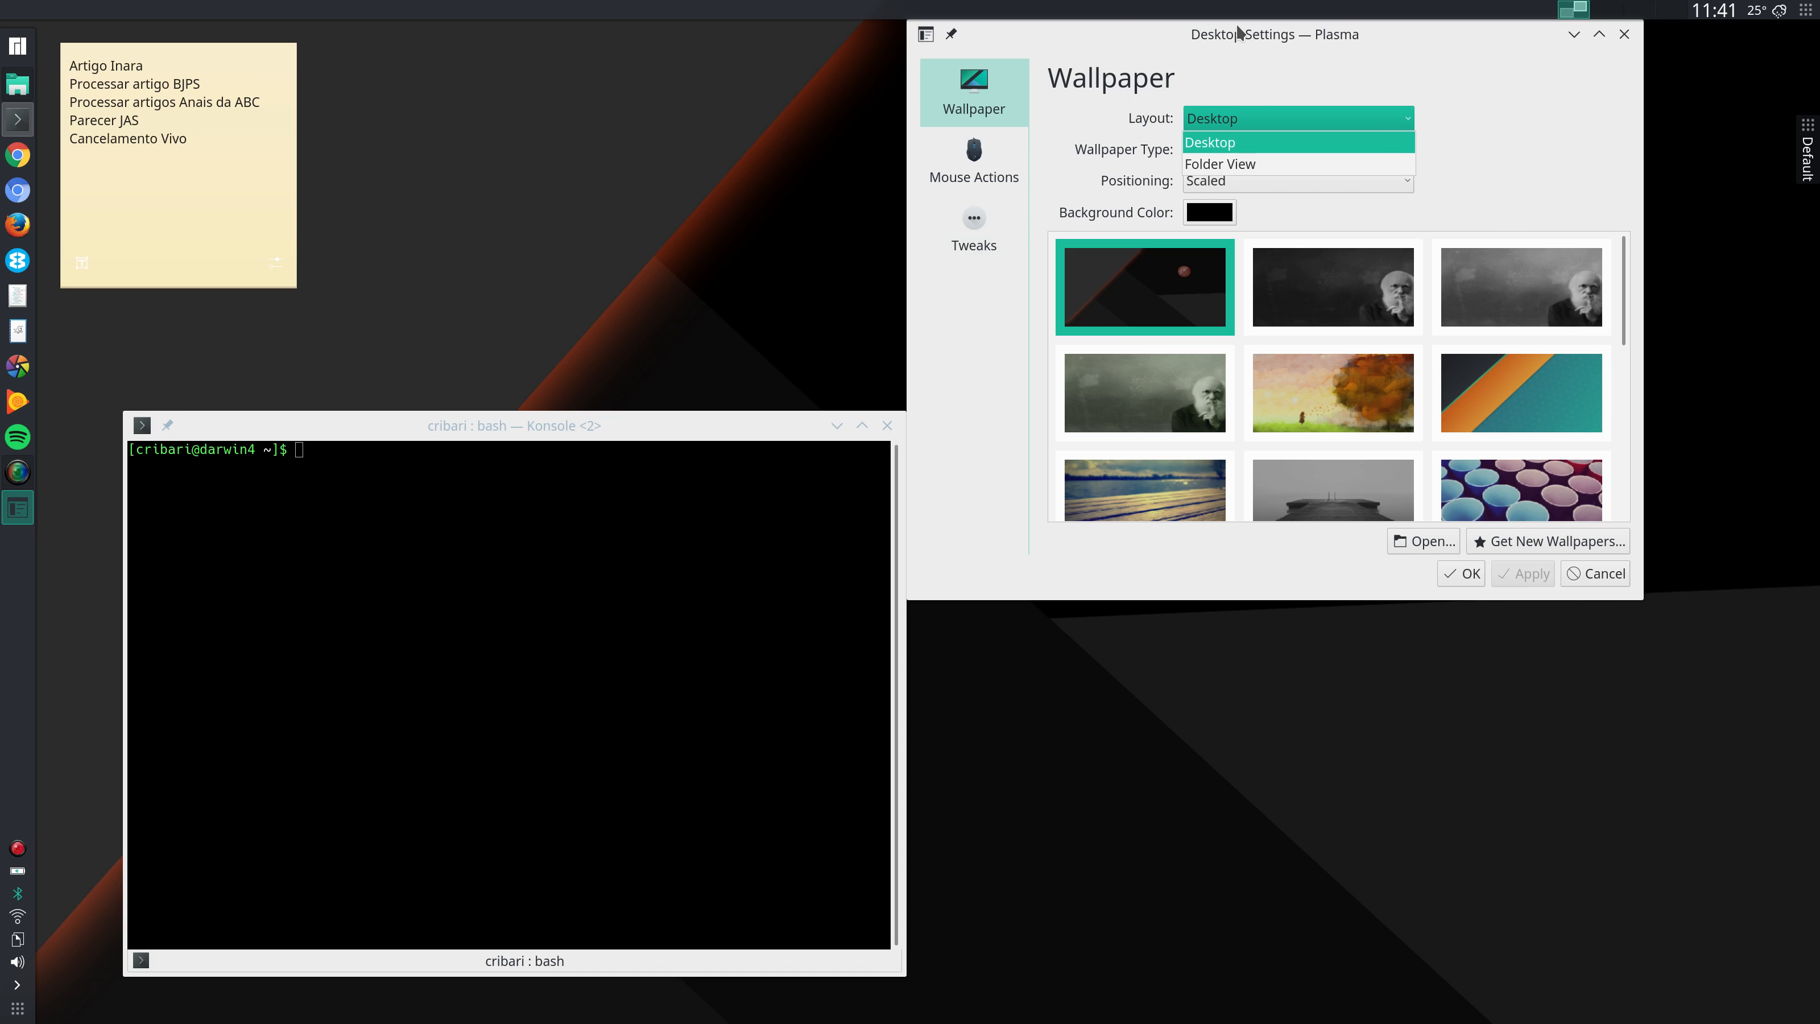
left_click(1209, 141)
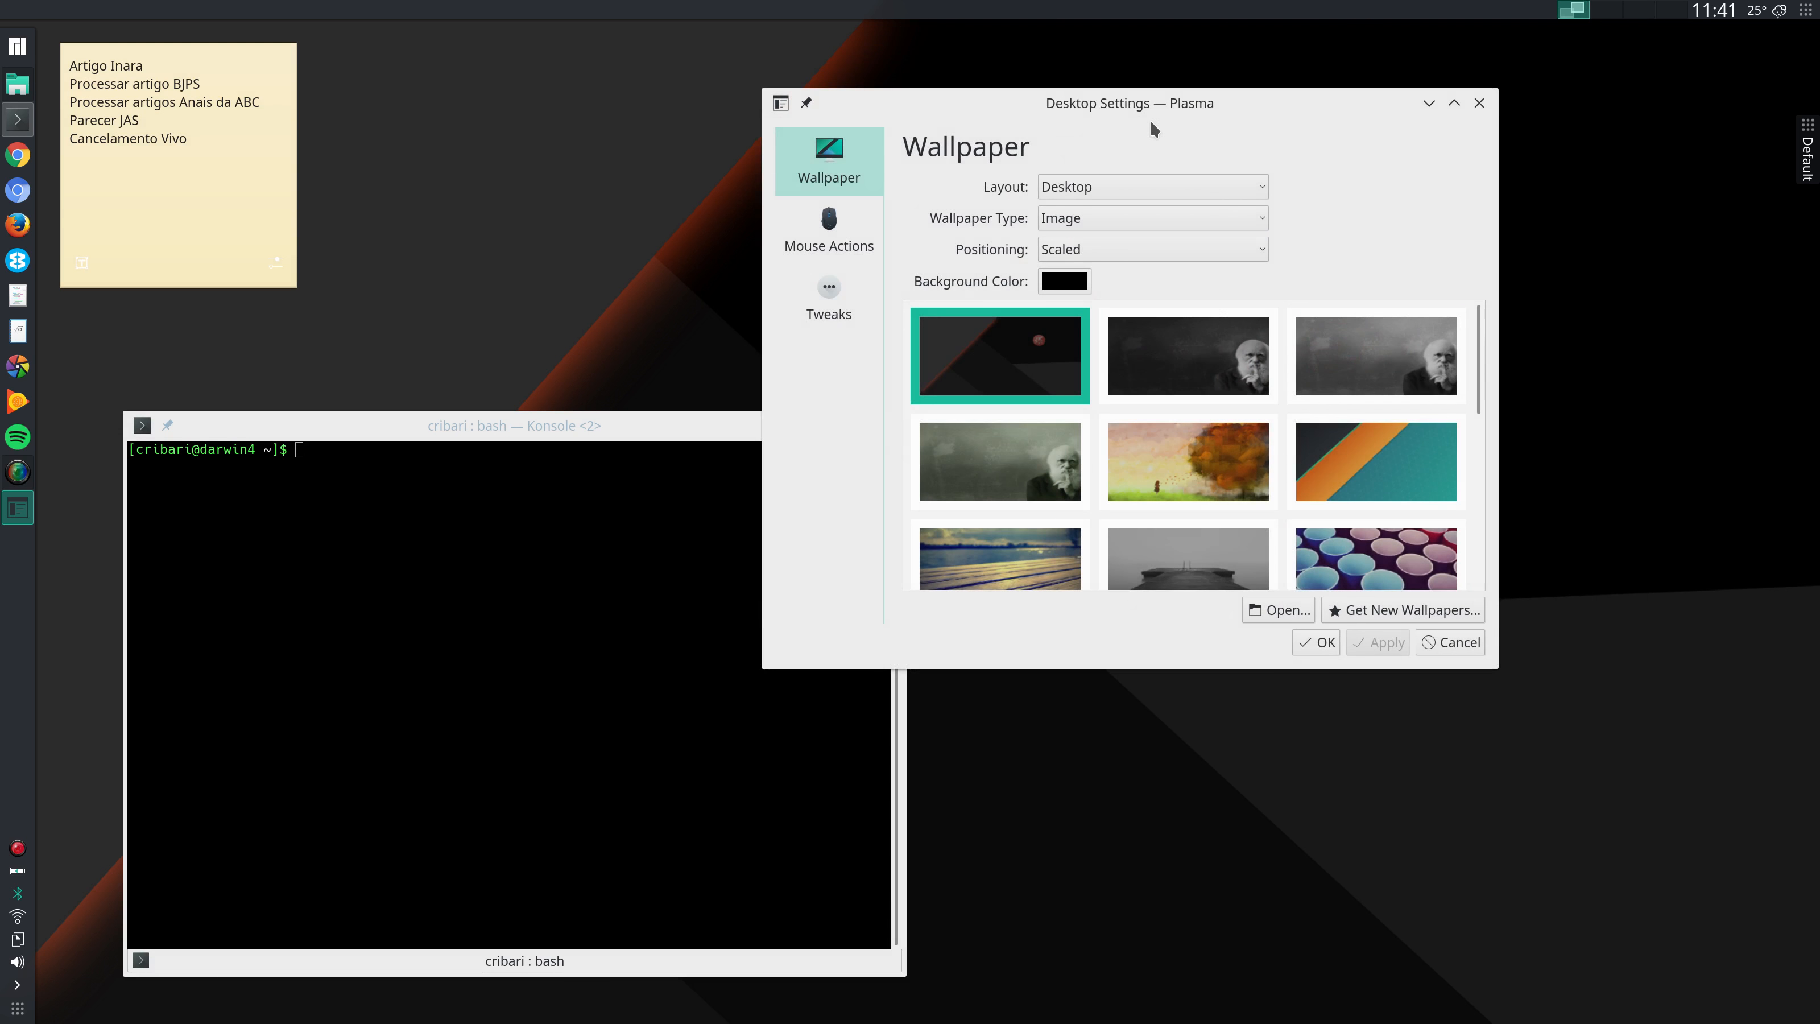
mouse_move(1489, 125)
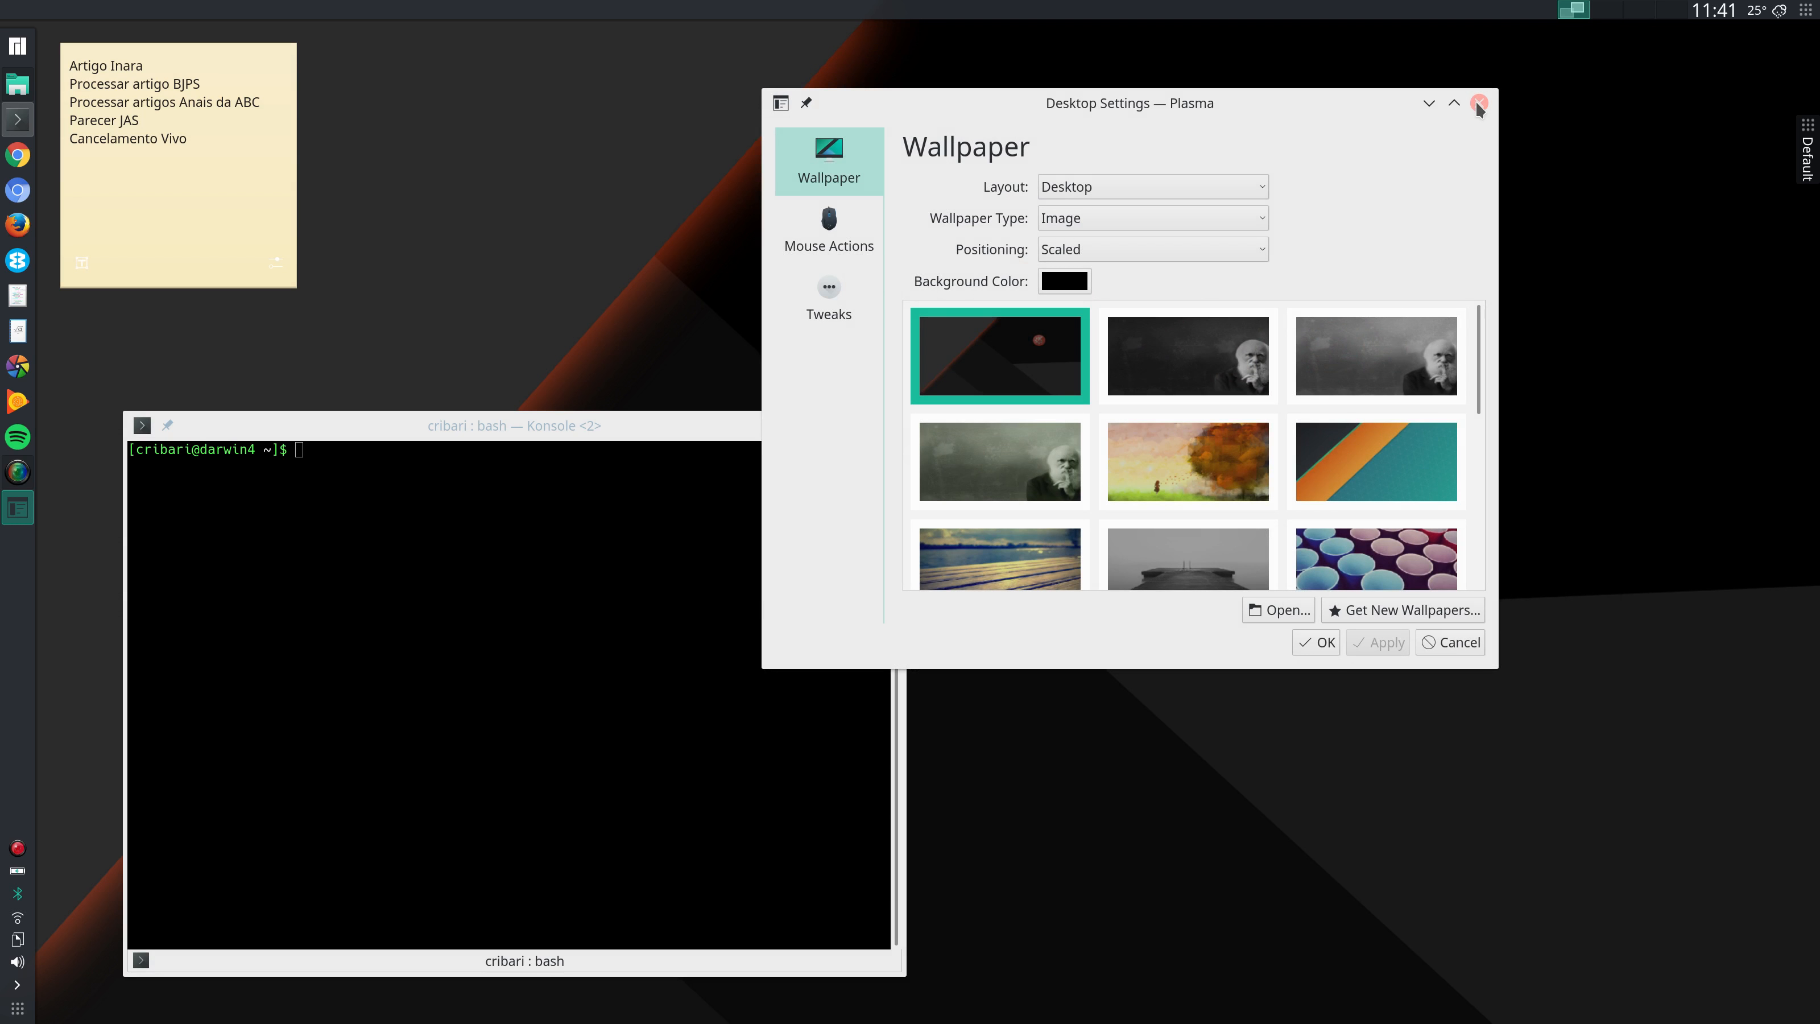
left_click(1479, 108)
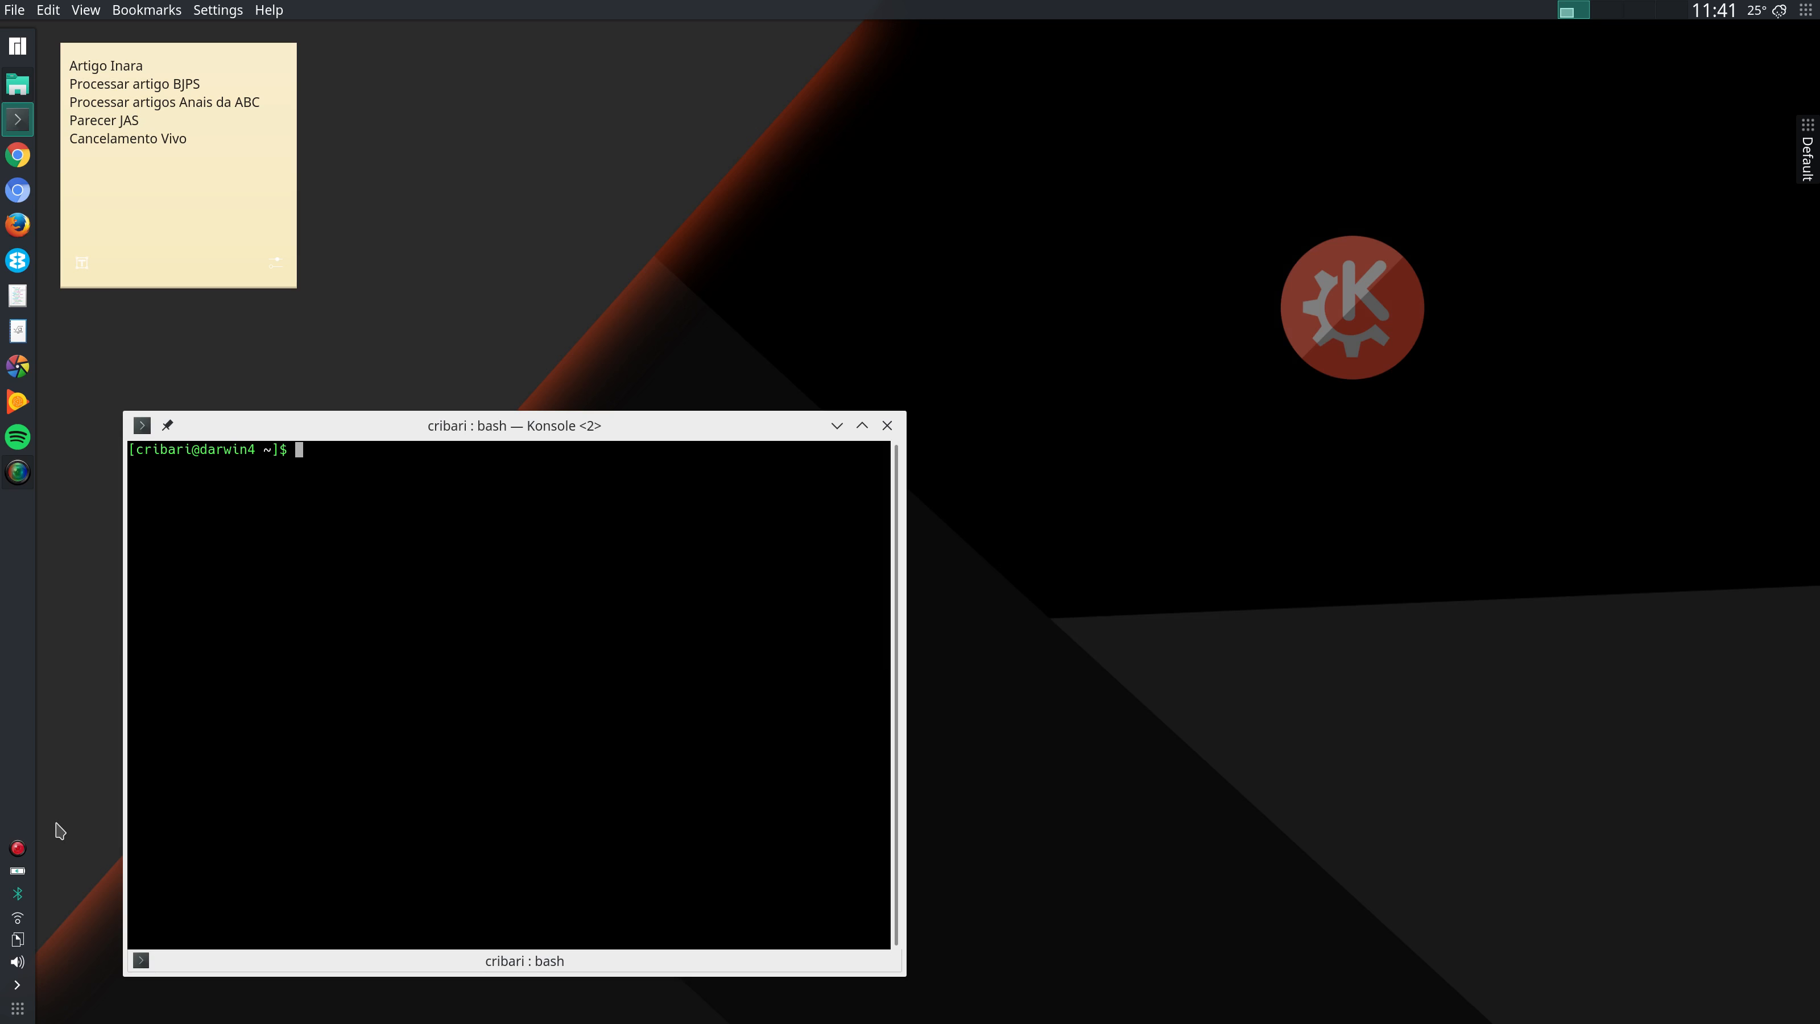
mouse_move(11, 903)
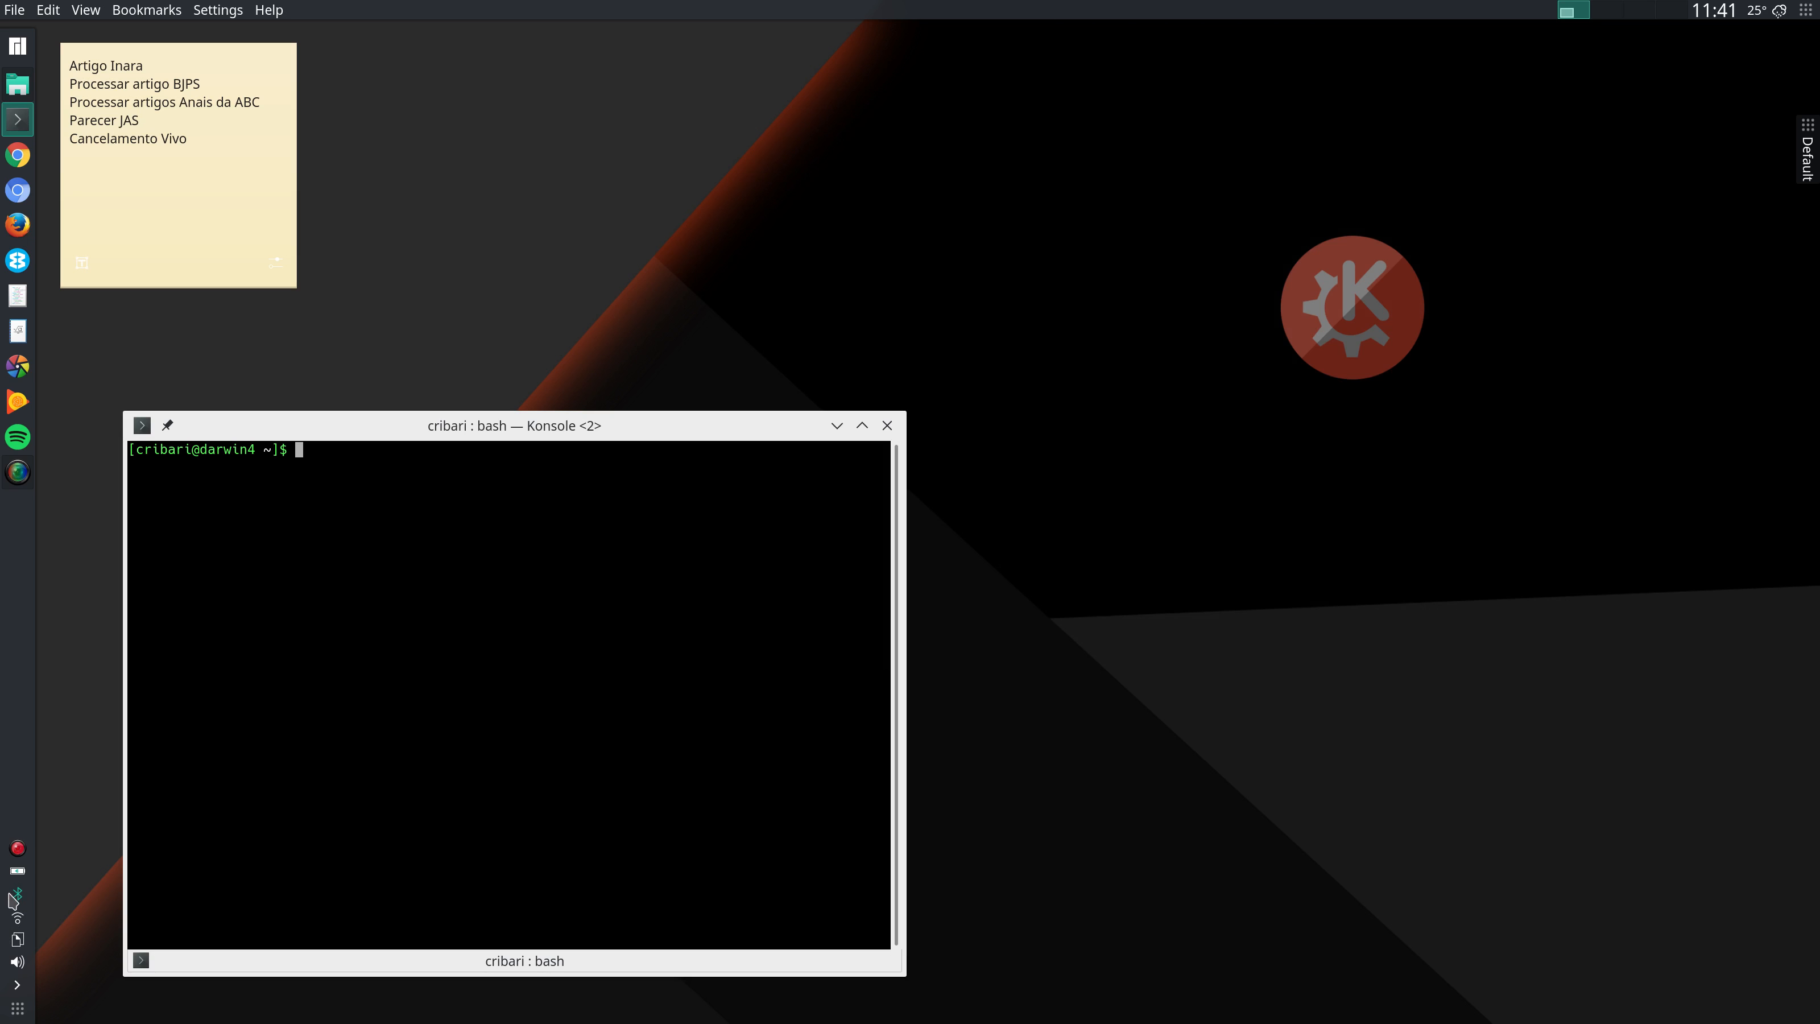
mouse_move(17, 901)
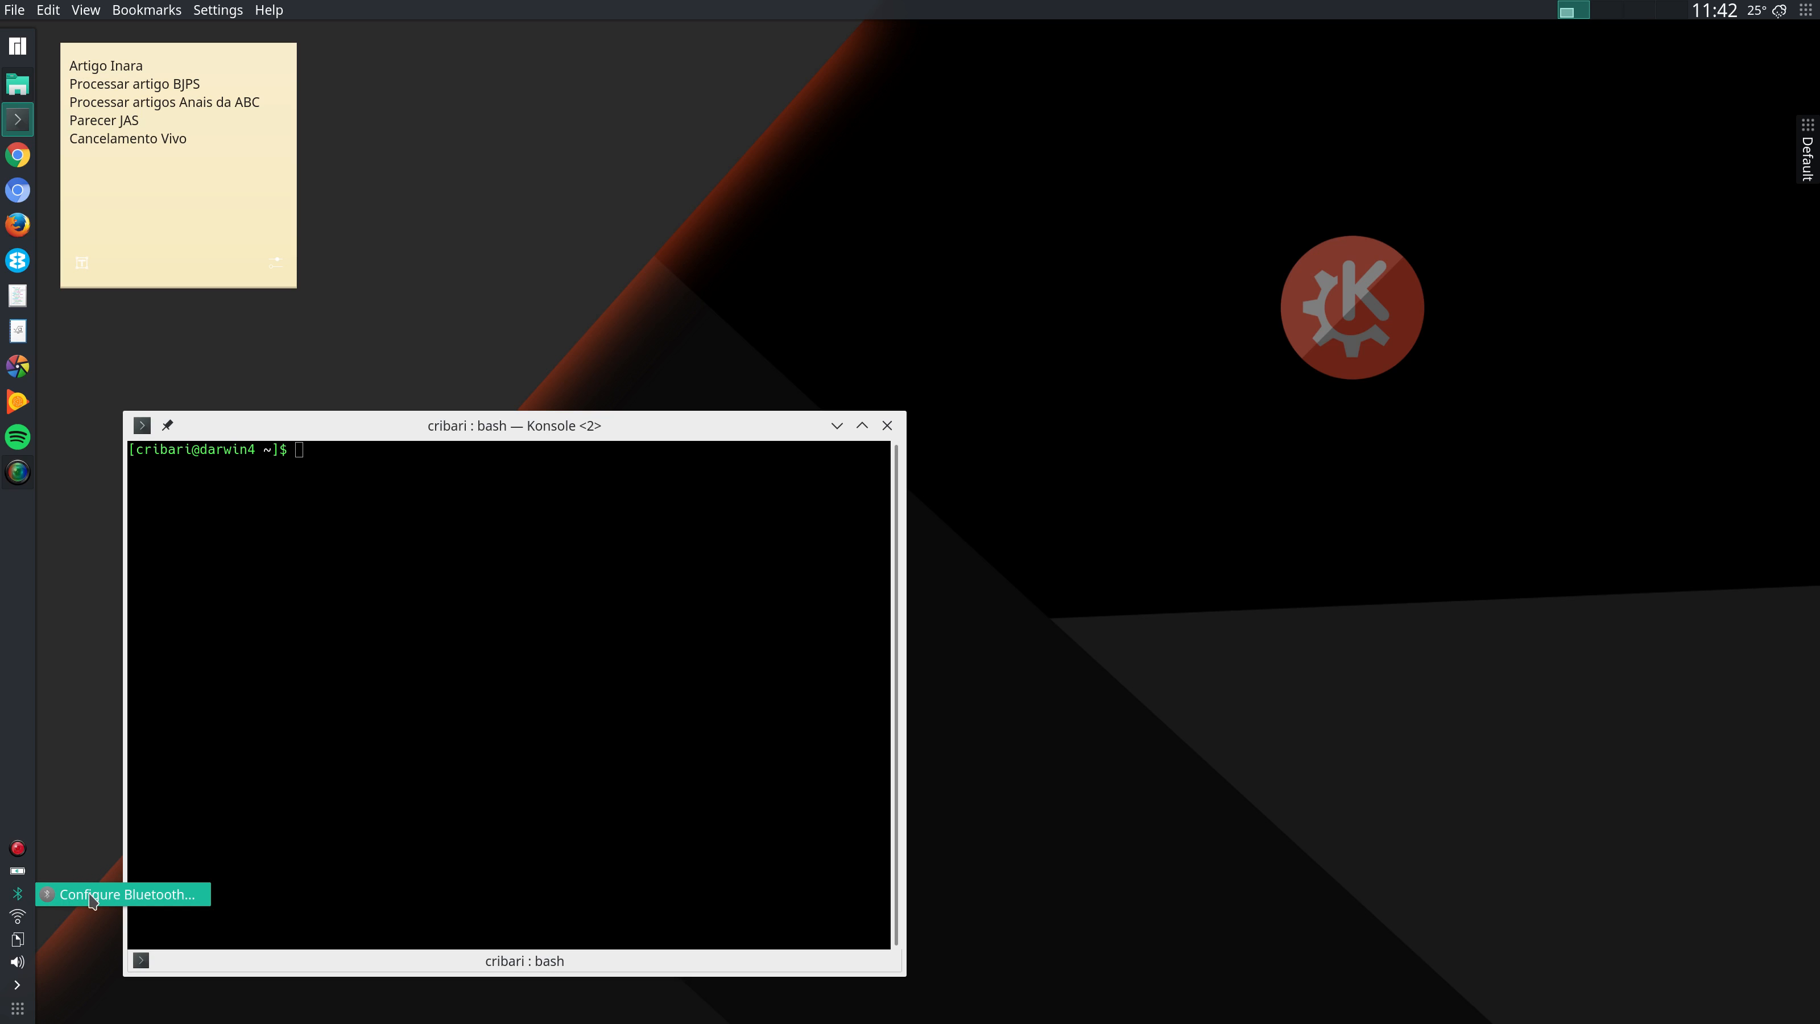
- View the Bluetooth Advanced Settings, close that window, and launch Dolphin
left_click(121, 895)
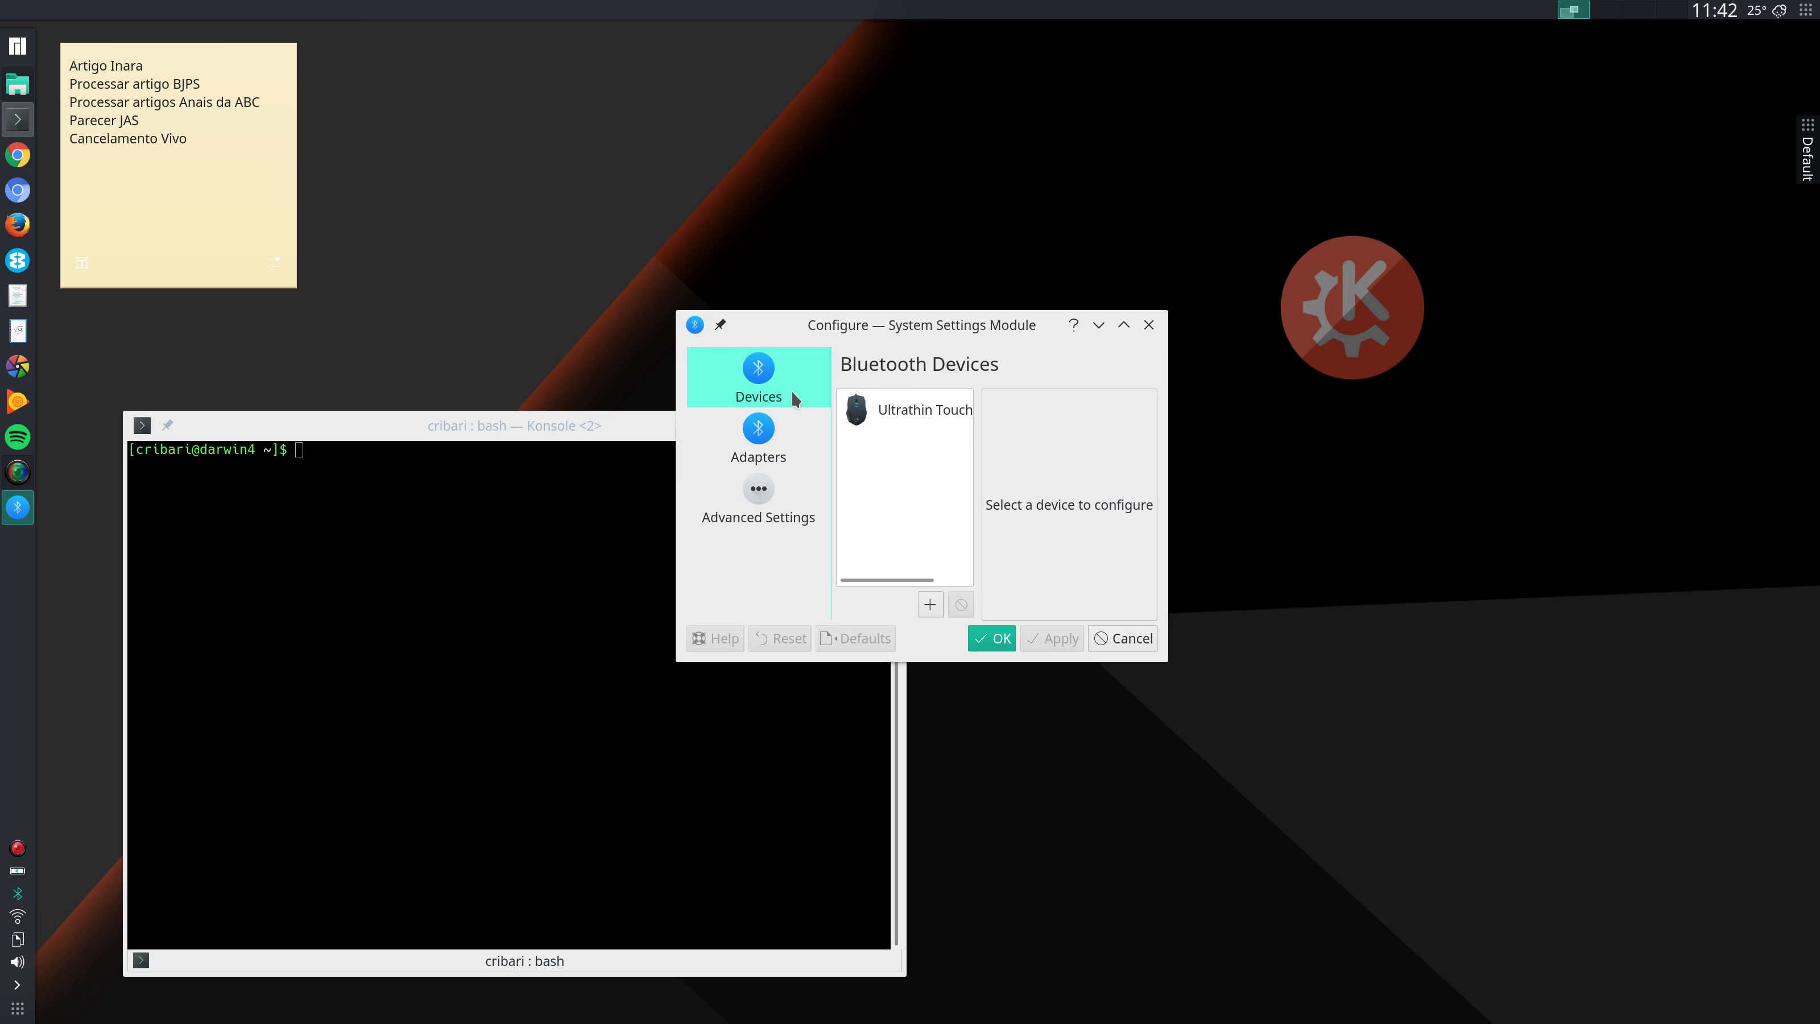
left_click(757, 488)
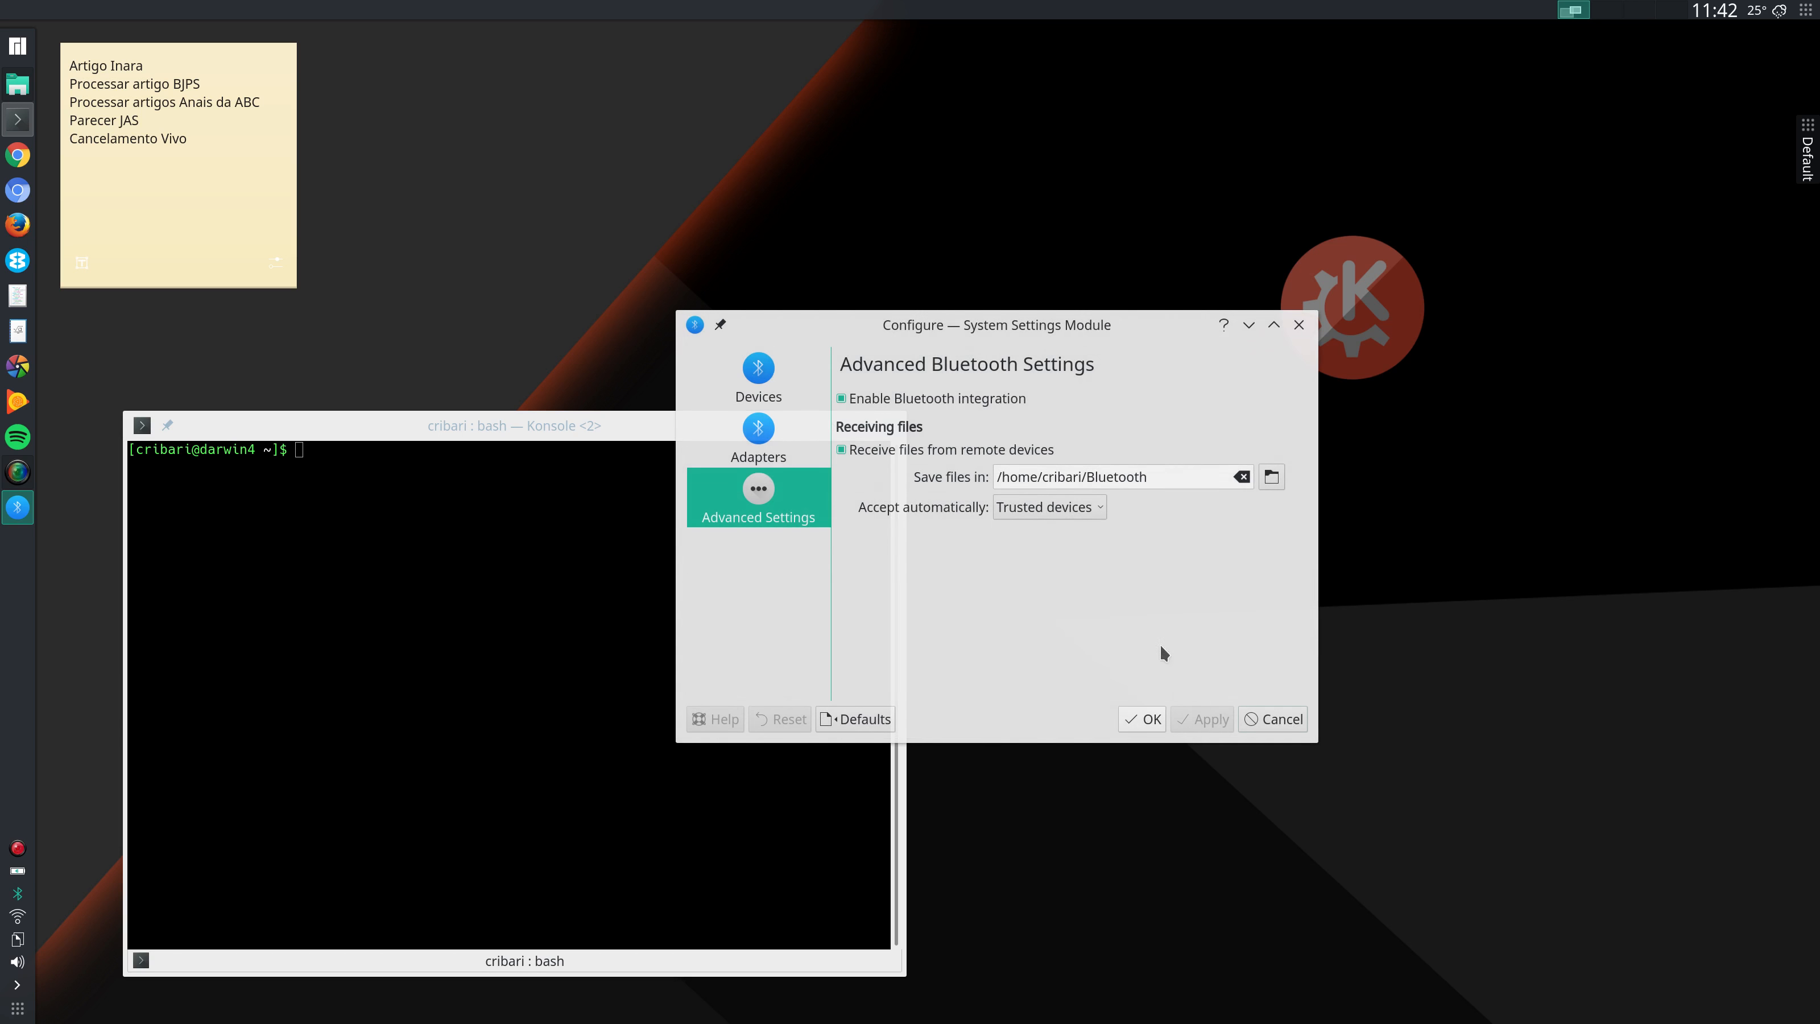
mouse_move(1046, 506)
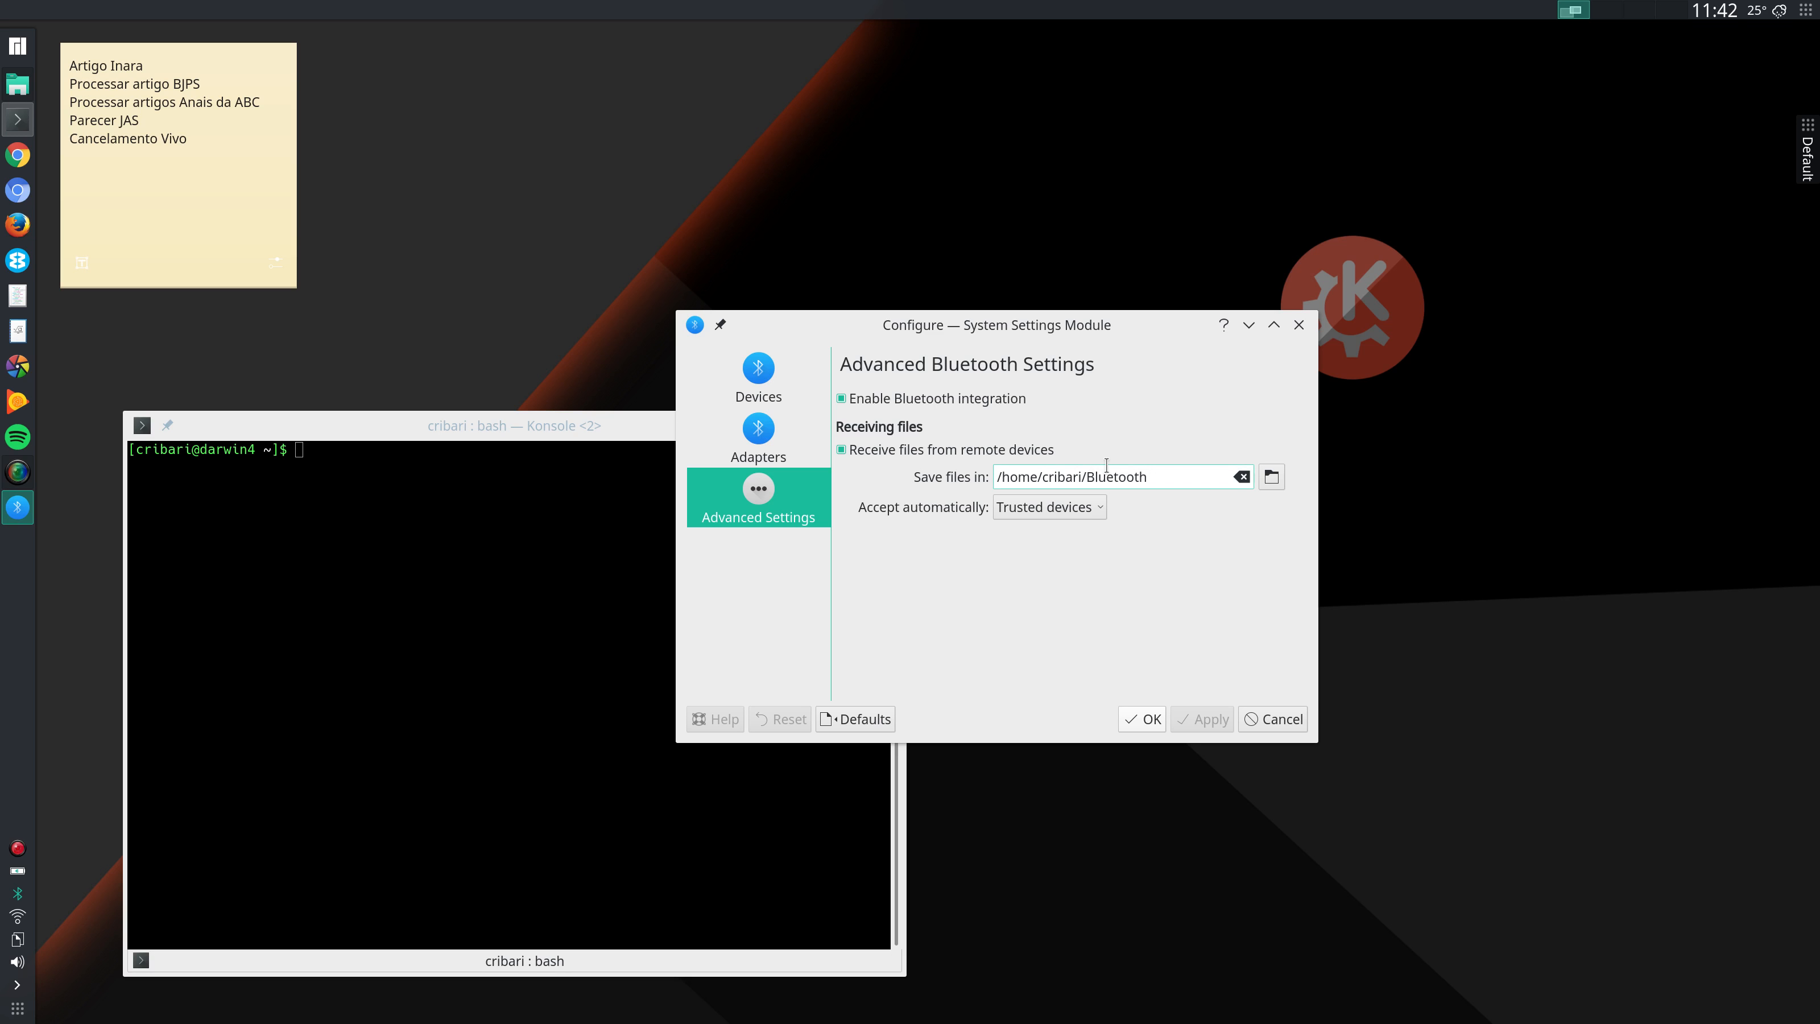
mouse_move(1157, 512)
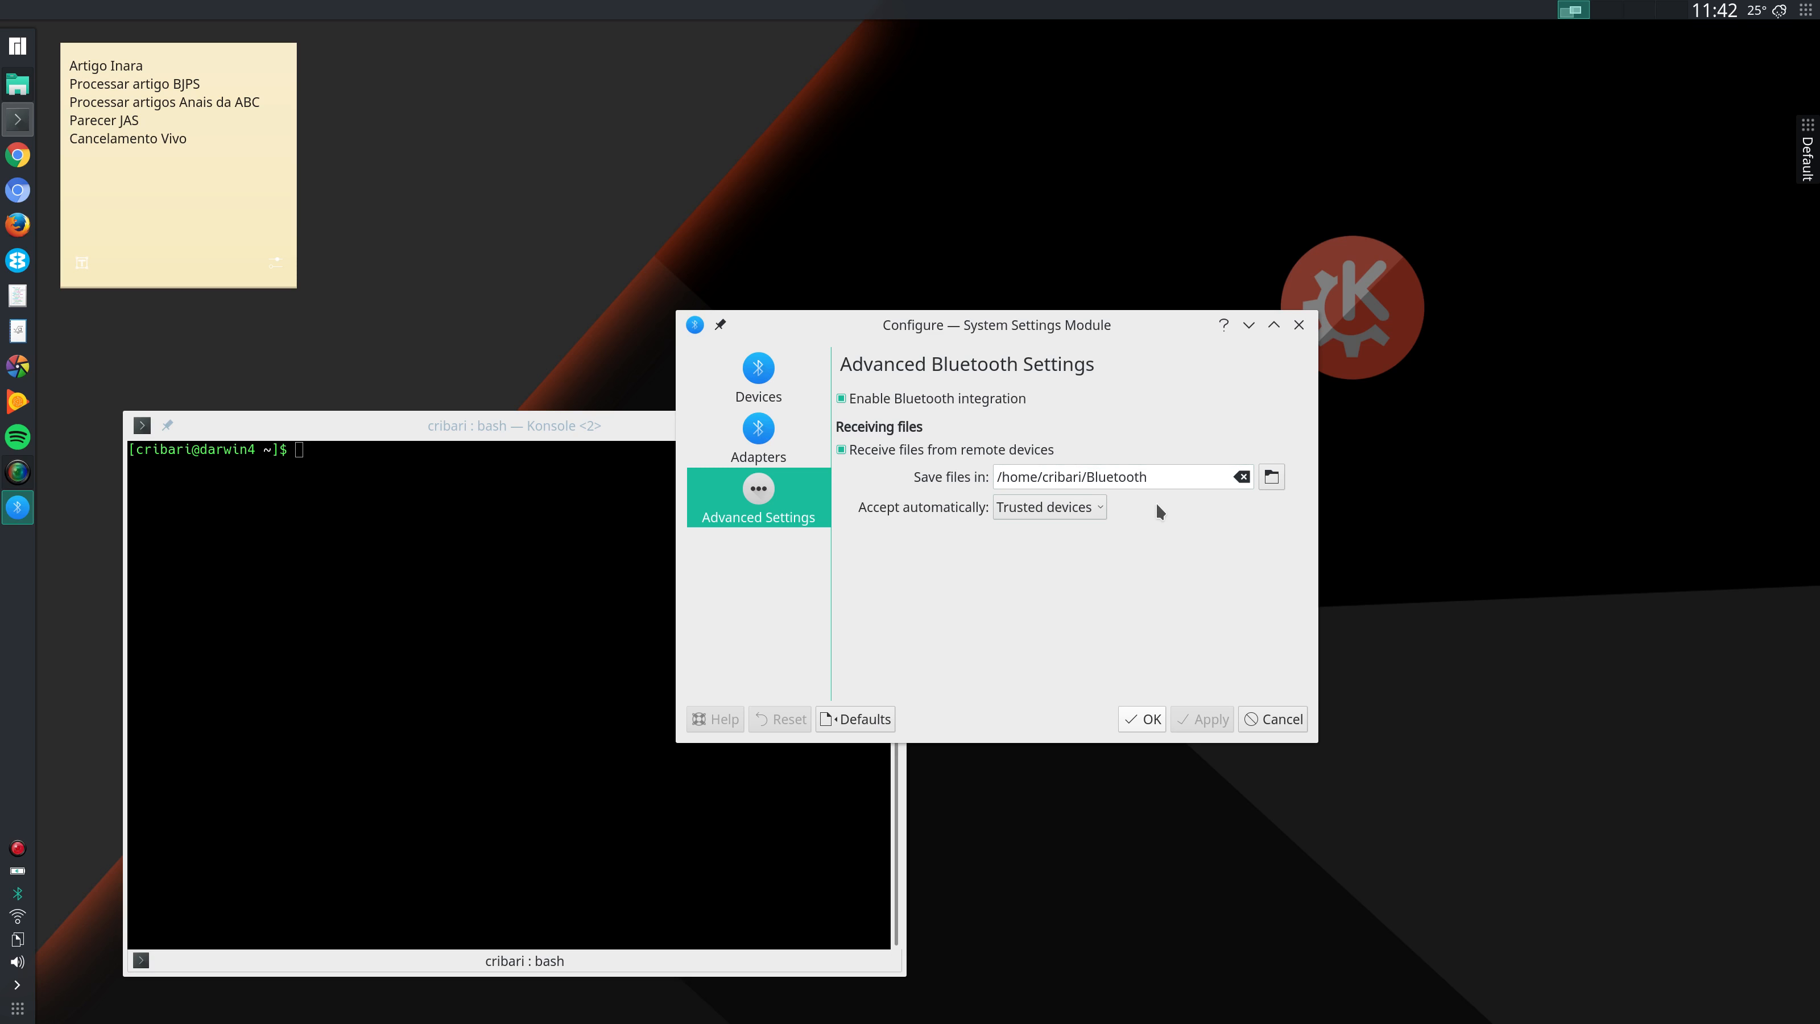
mouse_move(1311, 330)
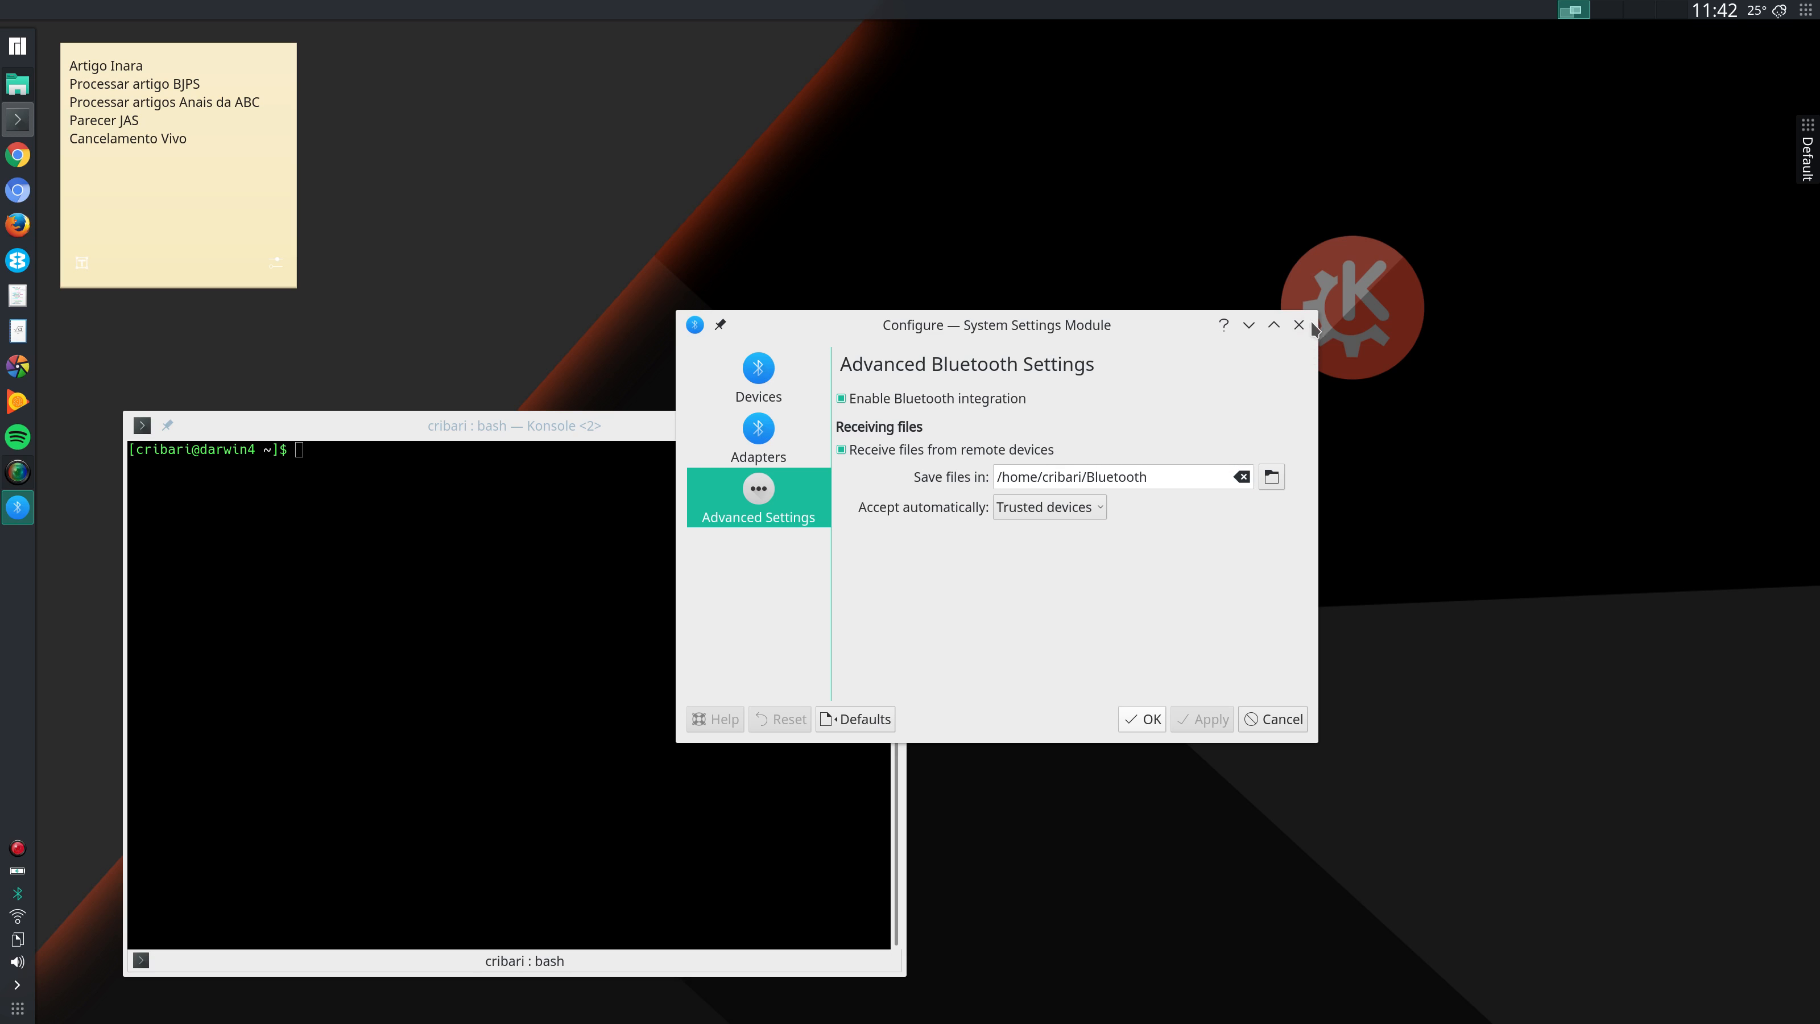
left_click(1298, 325)
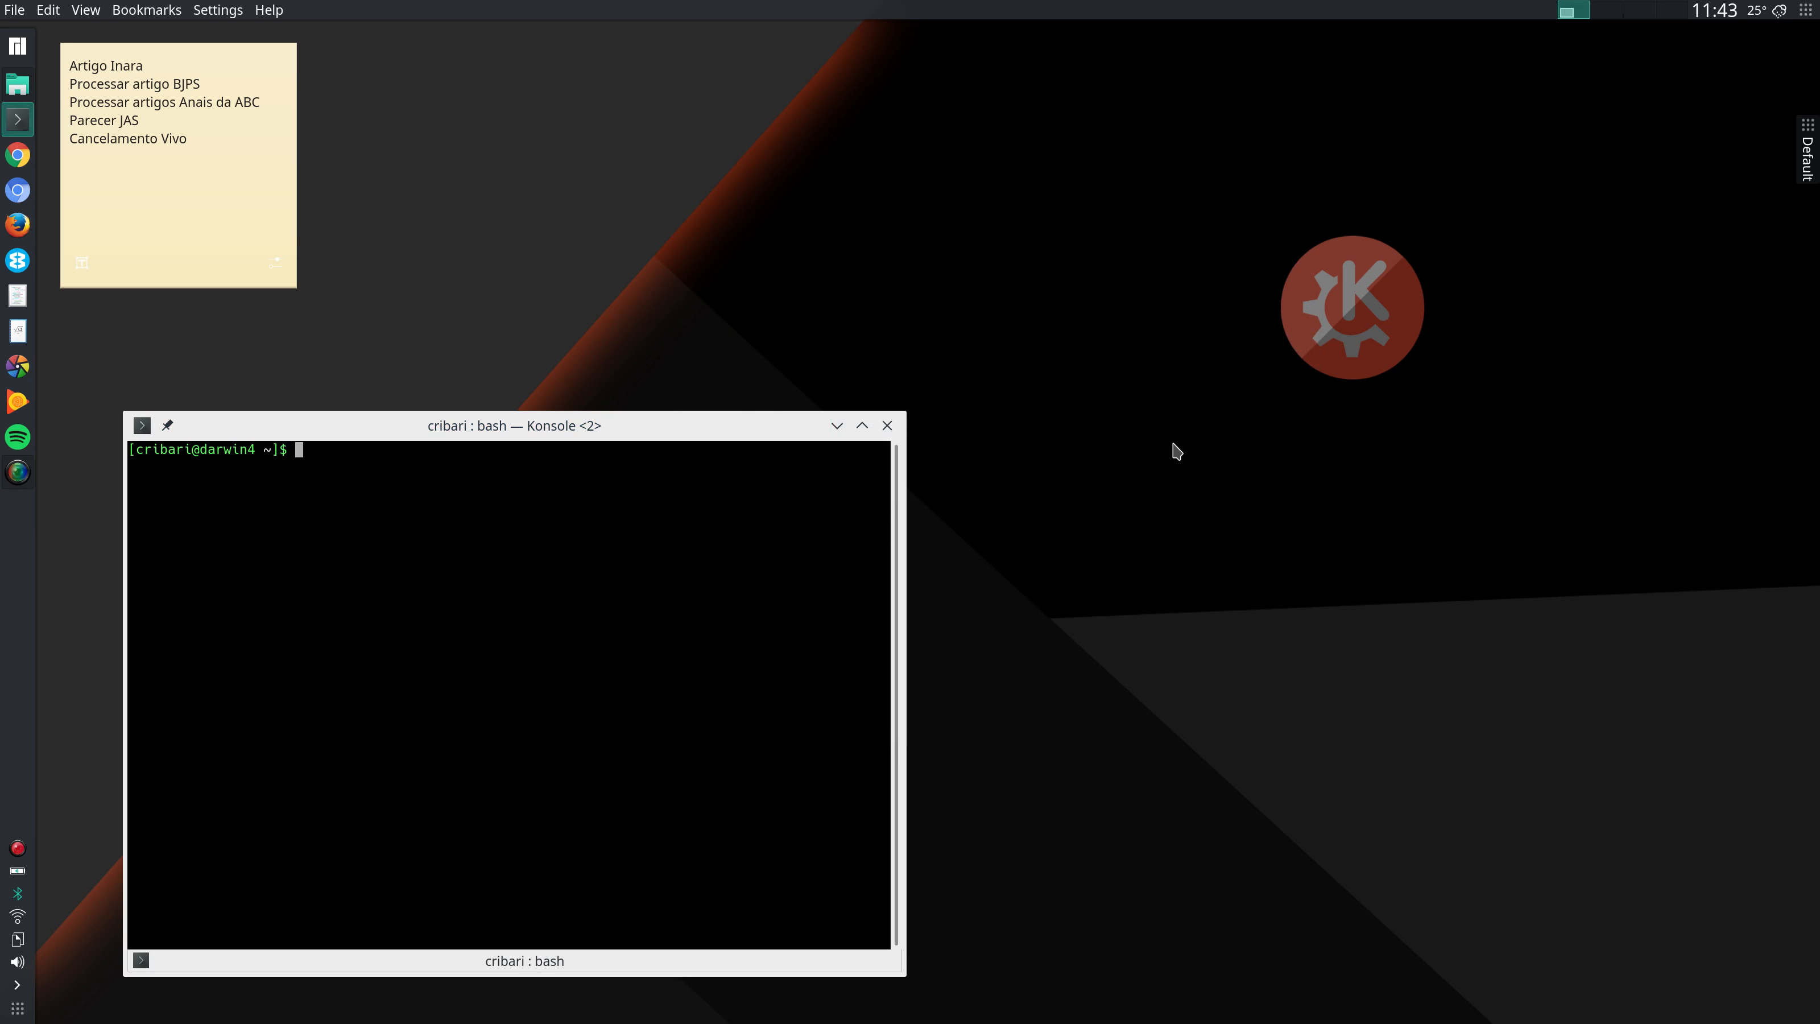
mouse_move(786, 567)
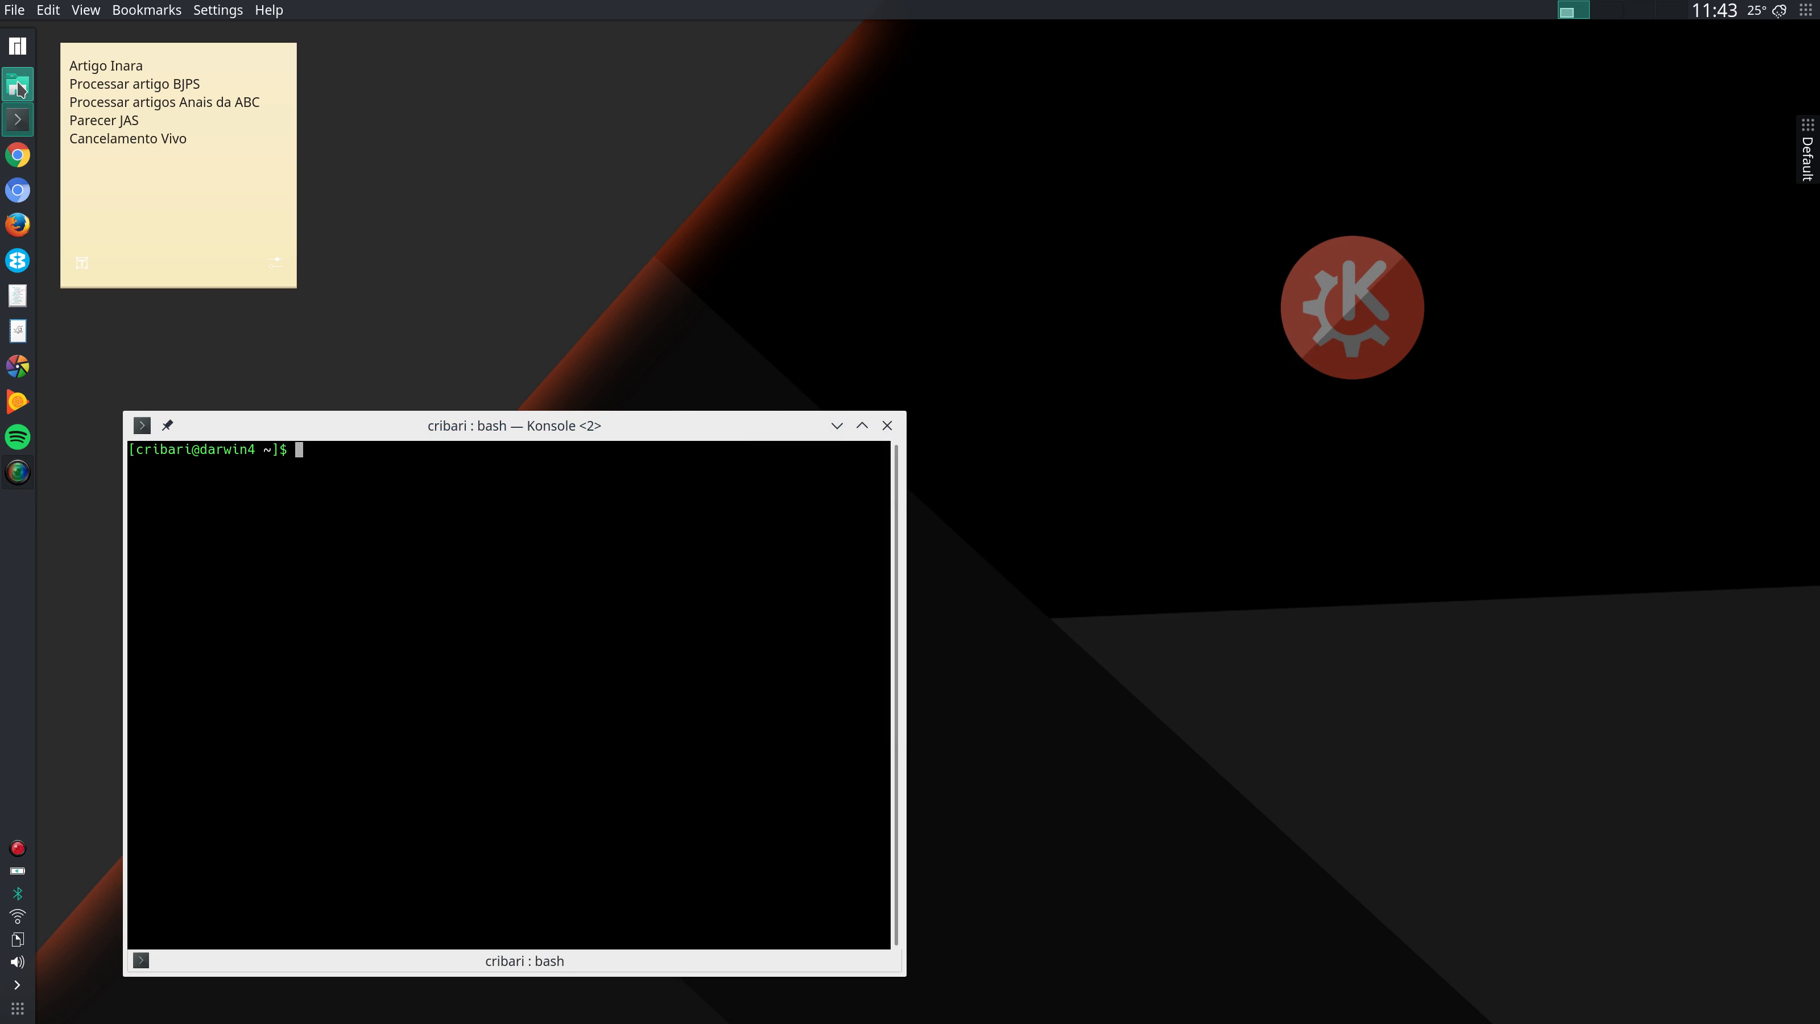
left_click(17, 81)
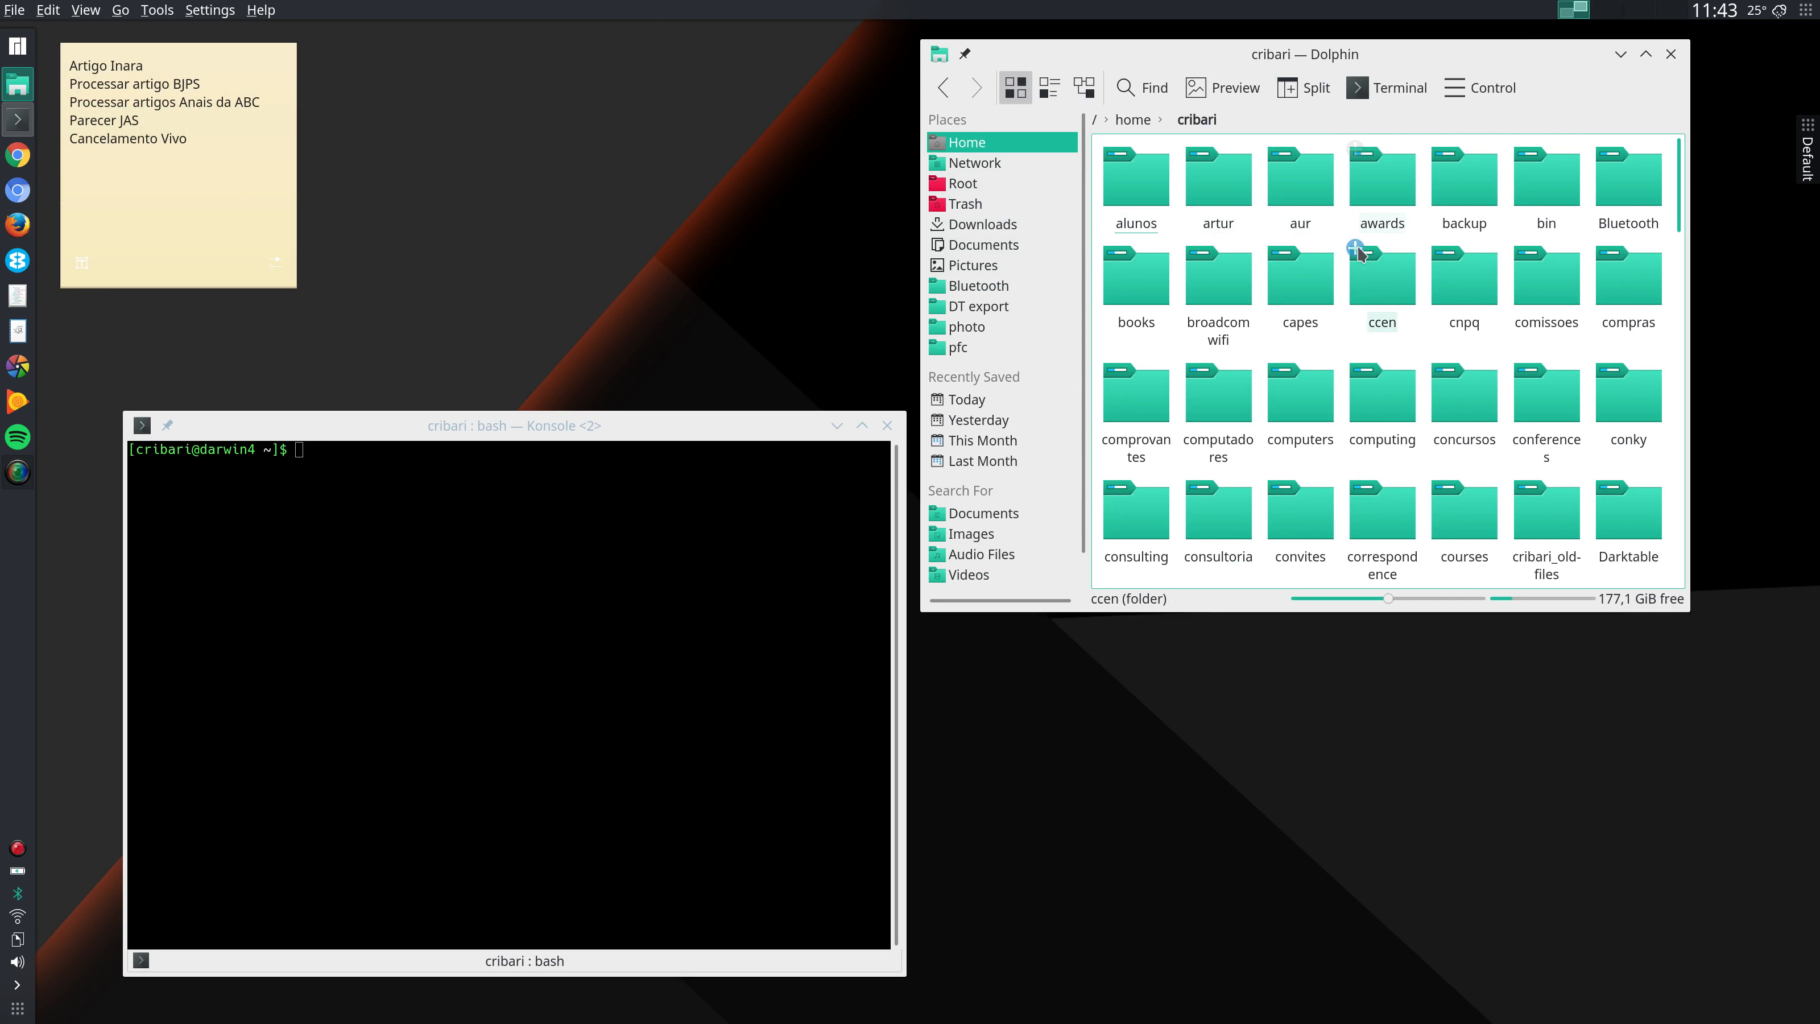
- Show Dolphin Preferences > General > Previews and scroll the file-type list
left_click(1489, 87)
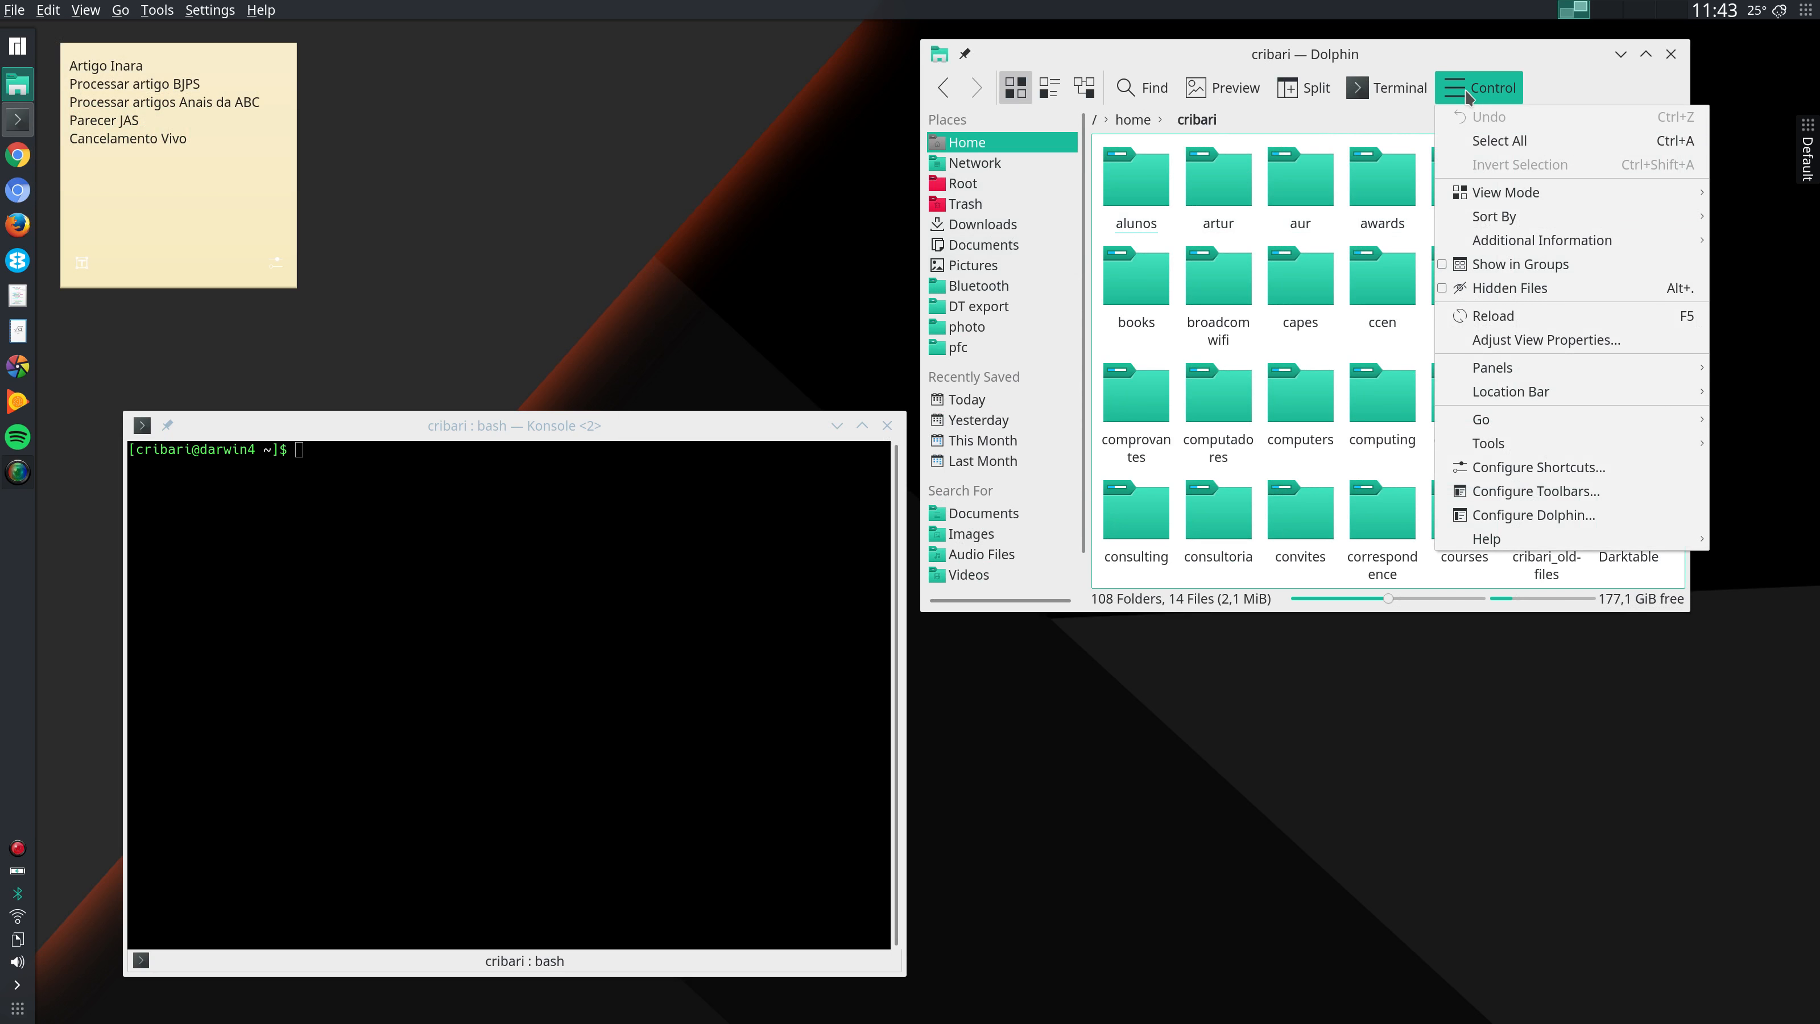
mouse_move(1553, 514)
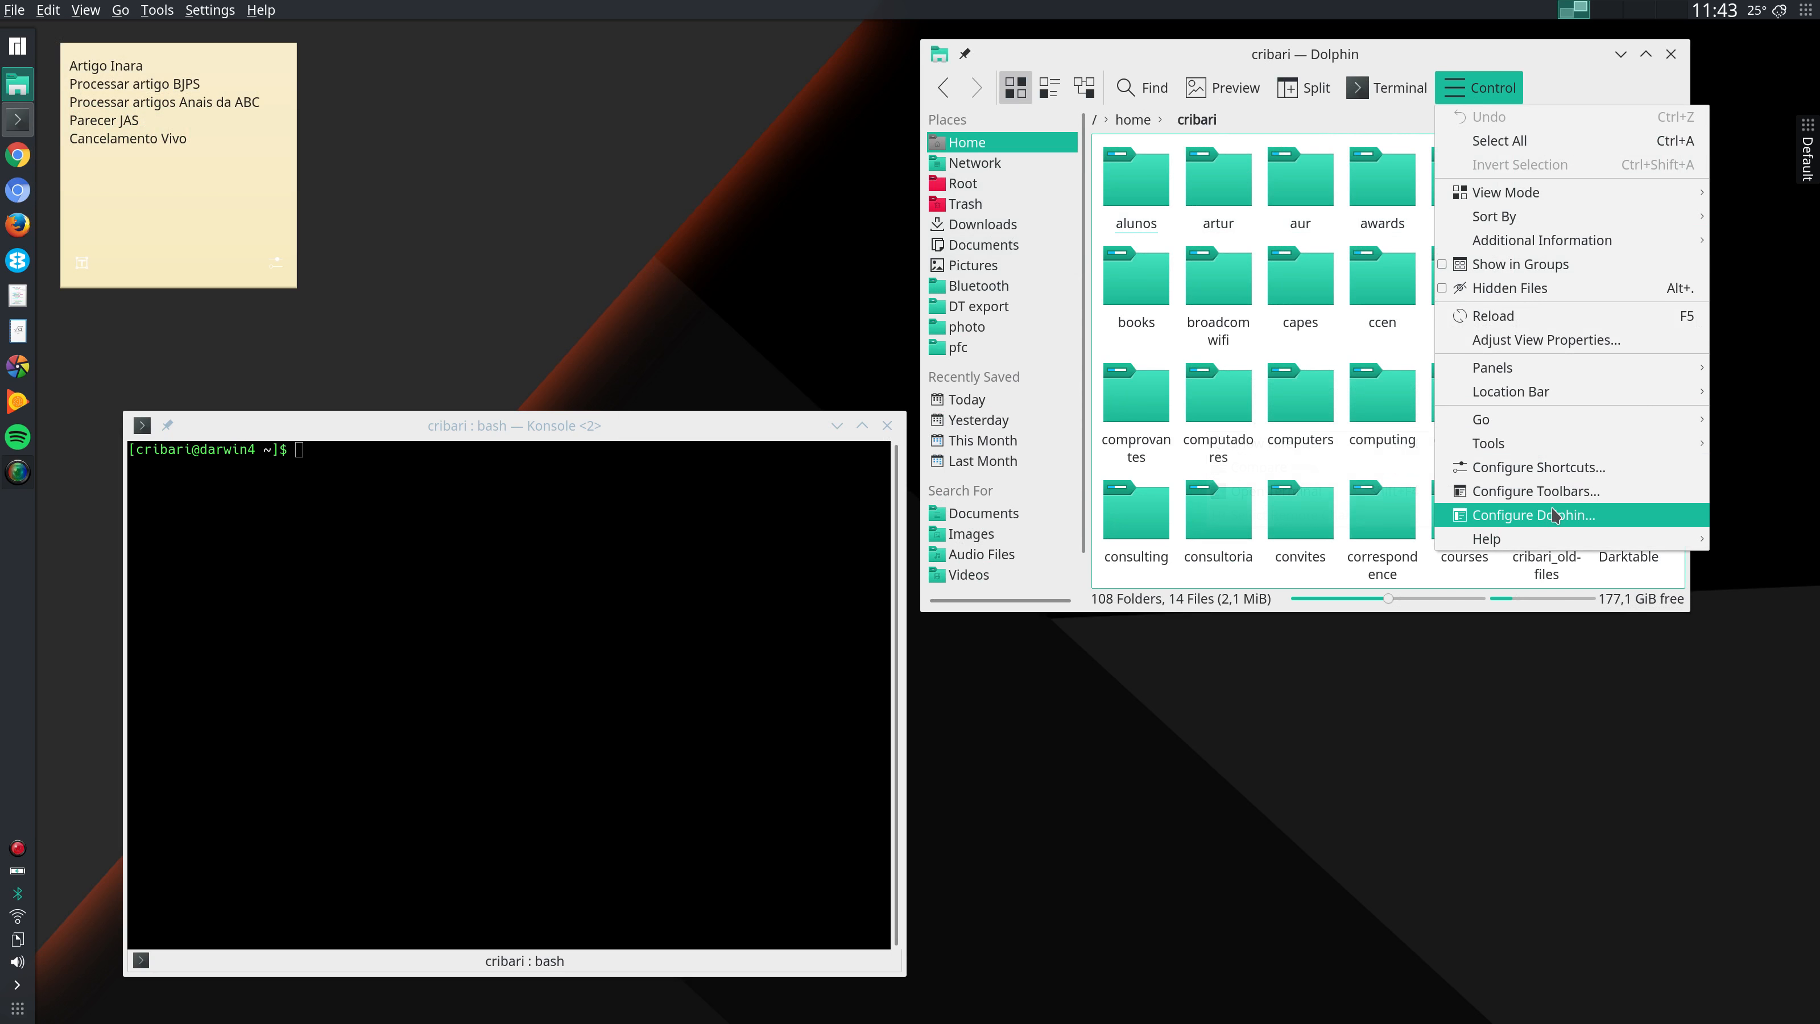
left_click(1534, 514)
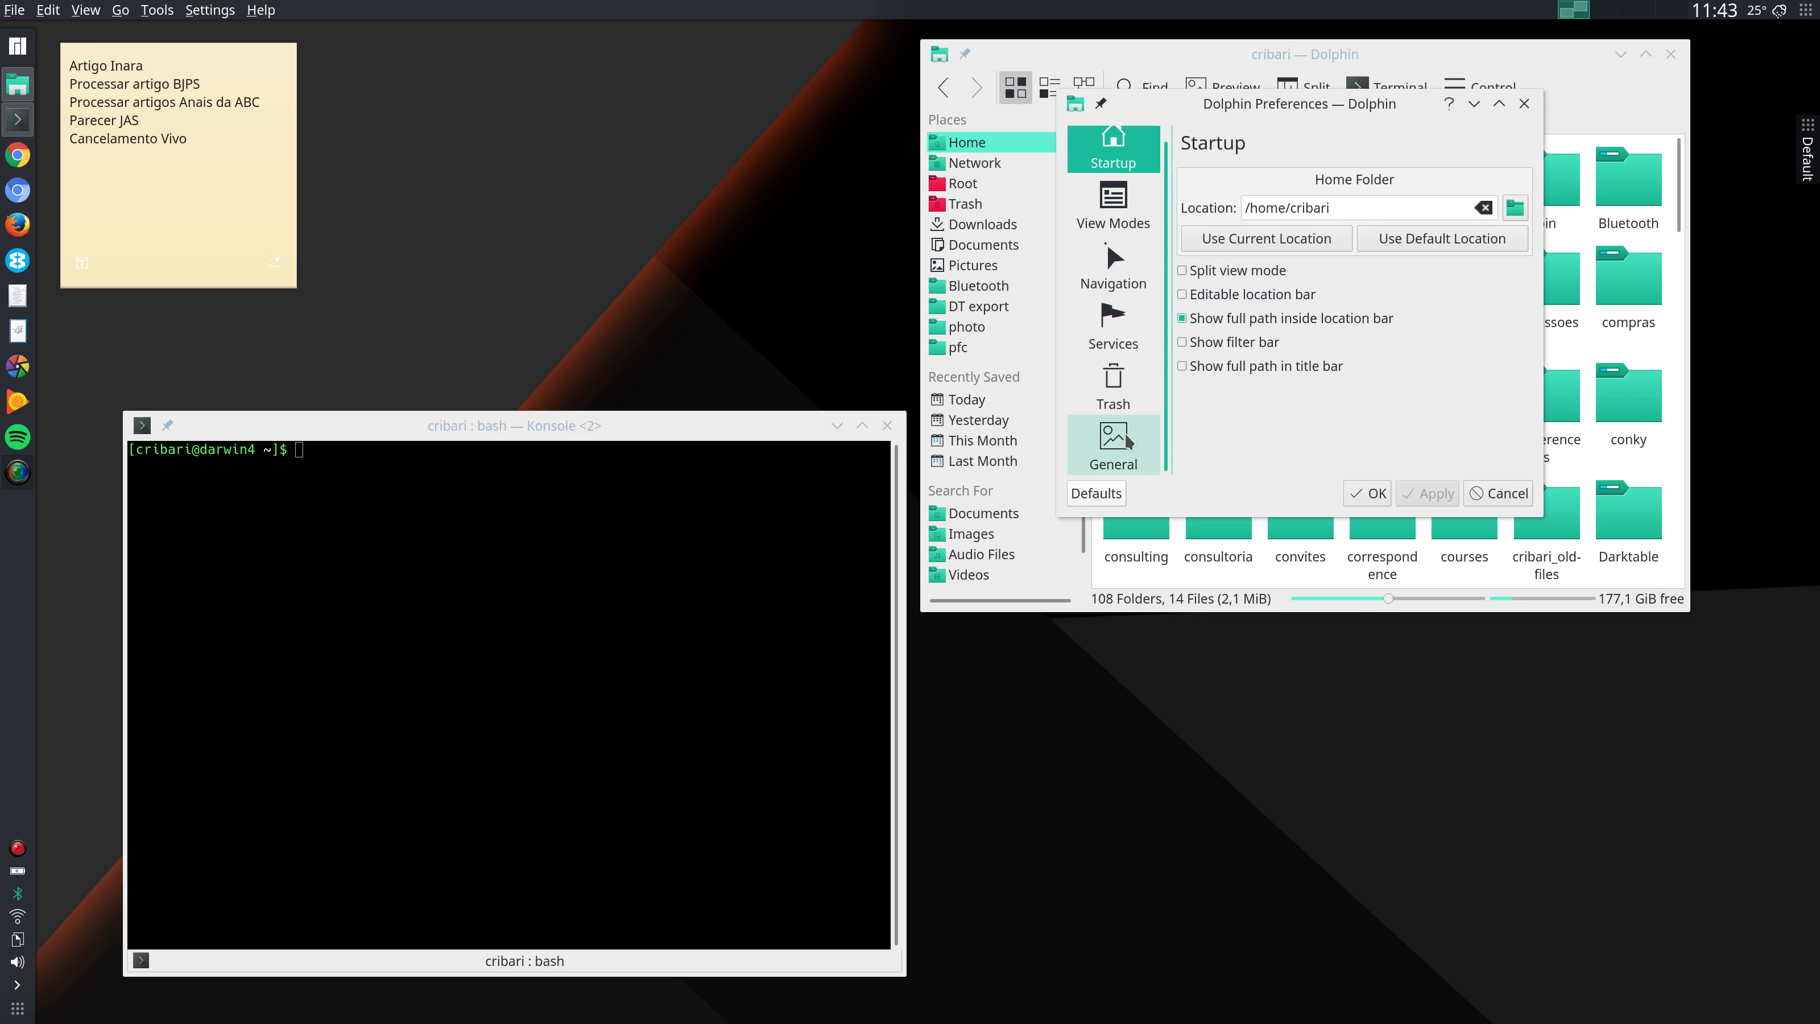
left_click(1113, 445)
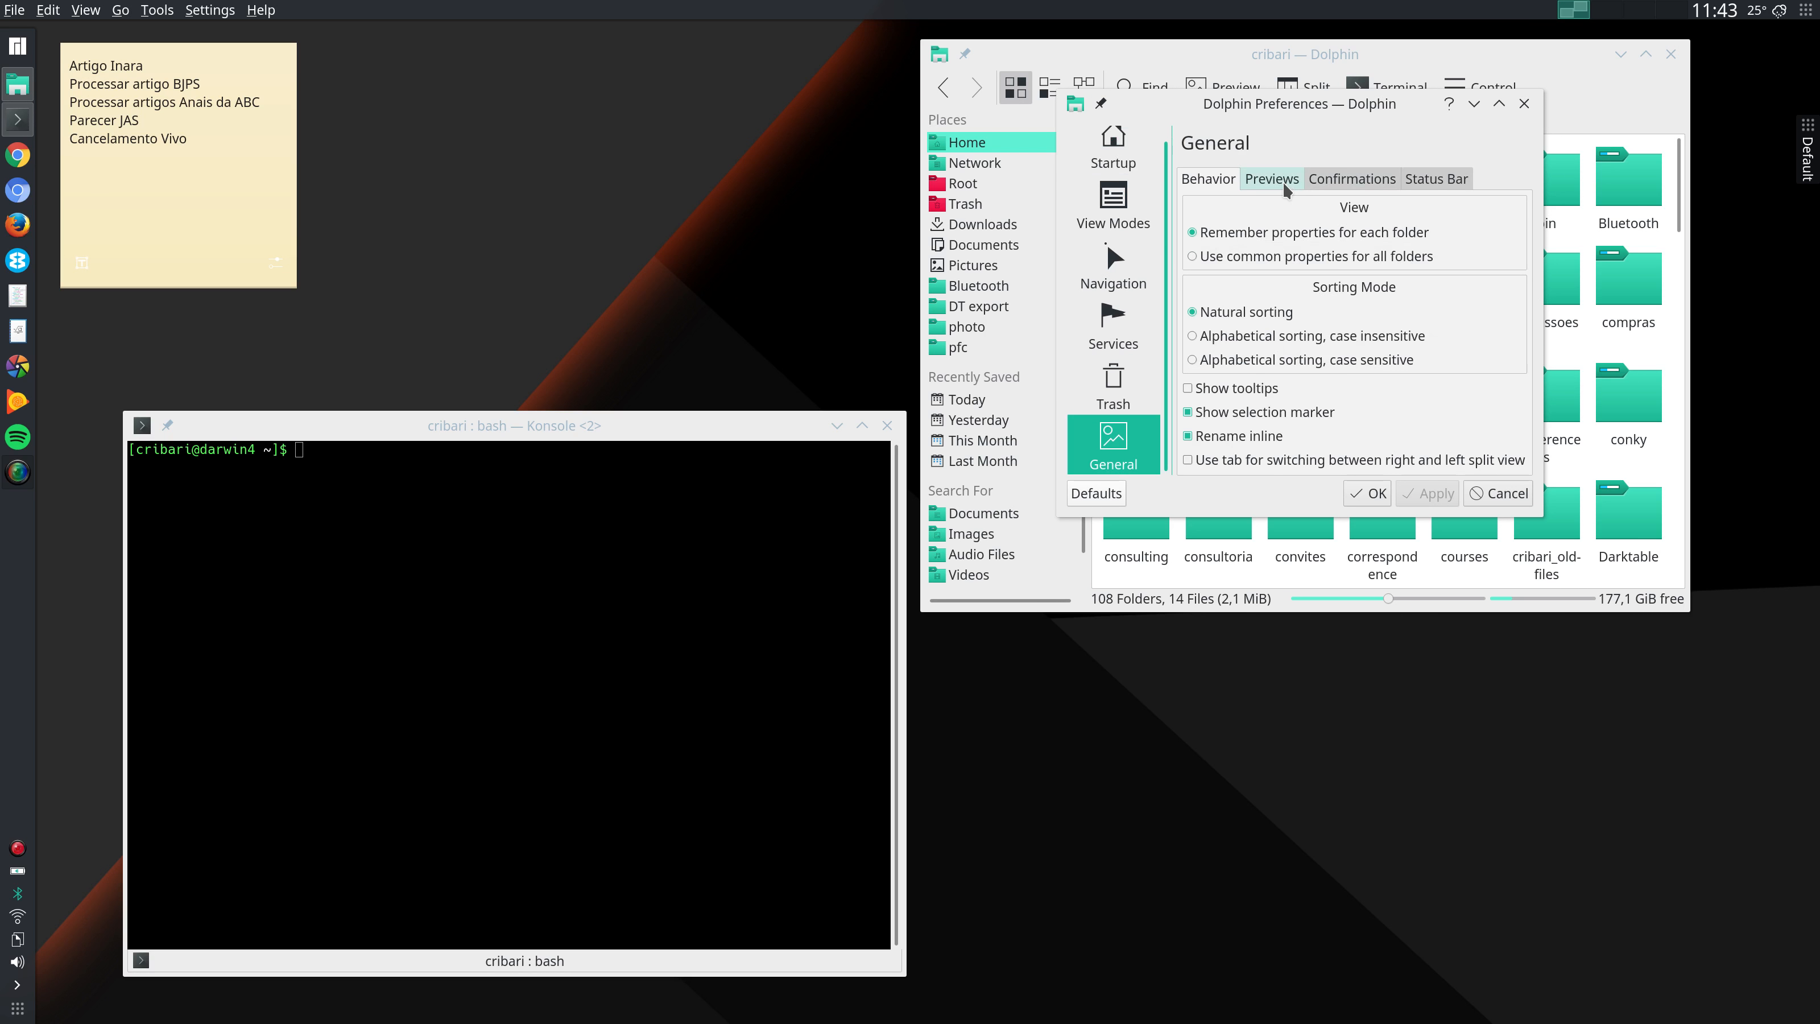
left_click(1271, 177)
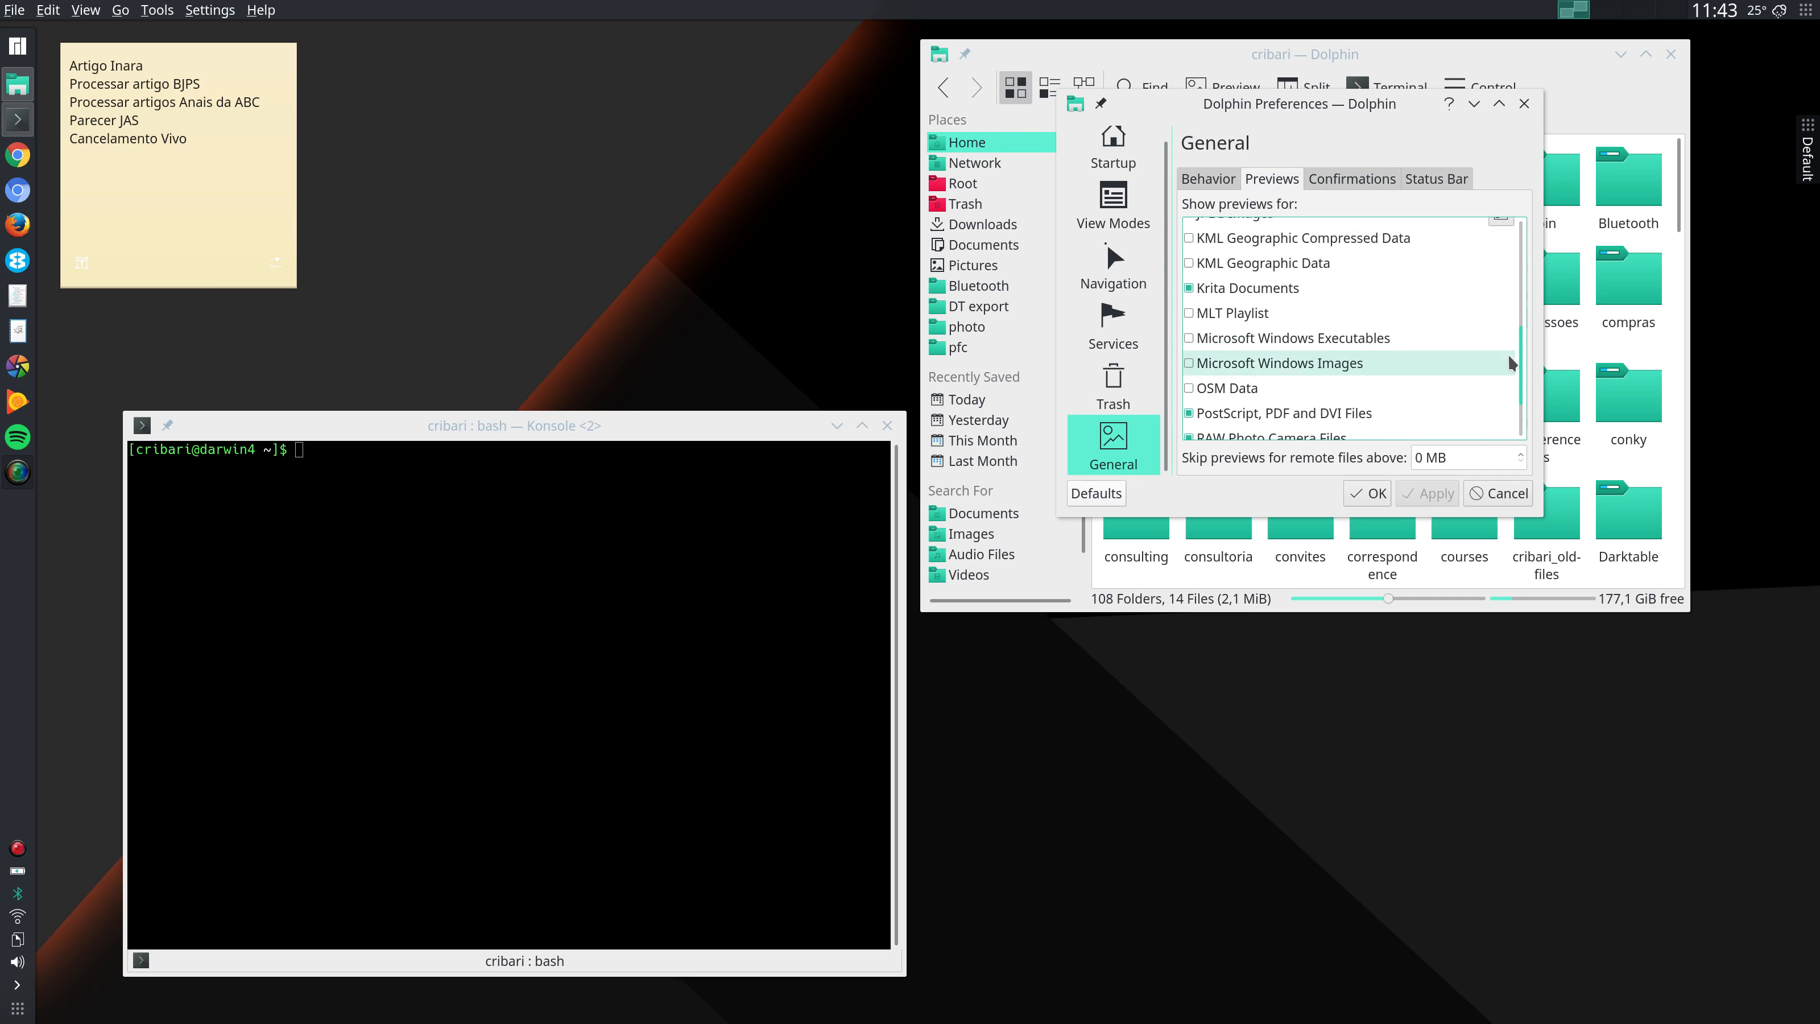
scroll("down", 3)
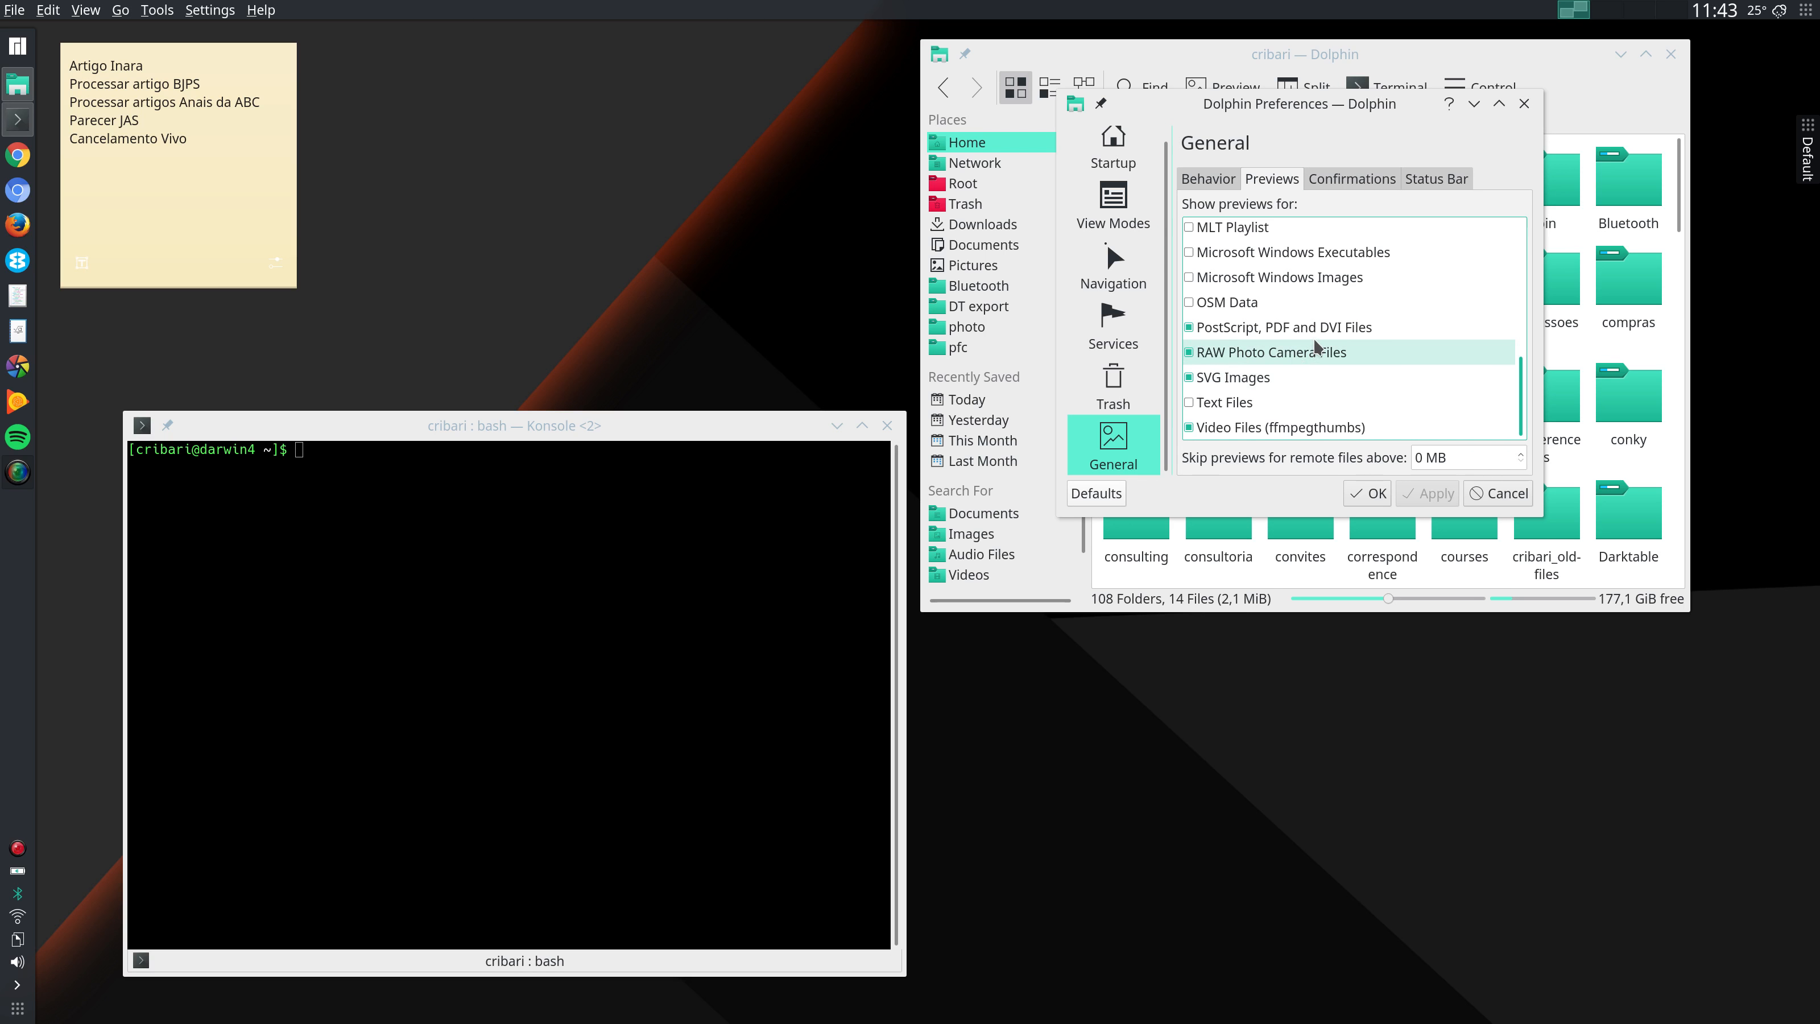
mouse_move(1238, 376)
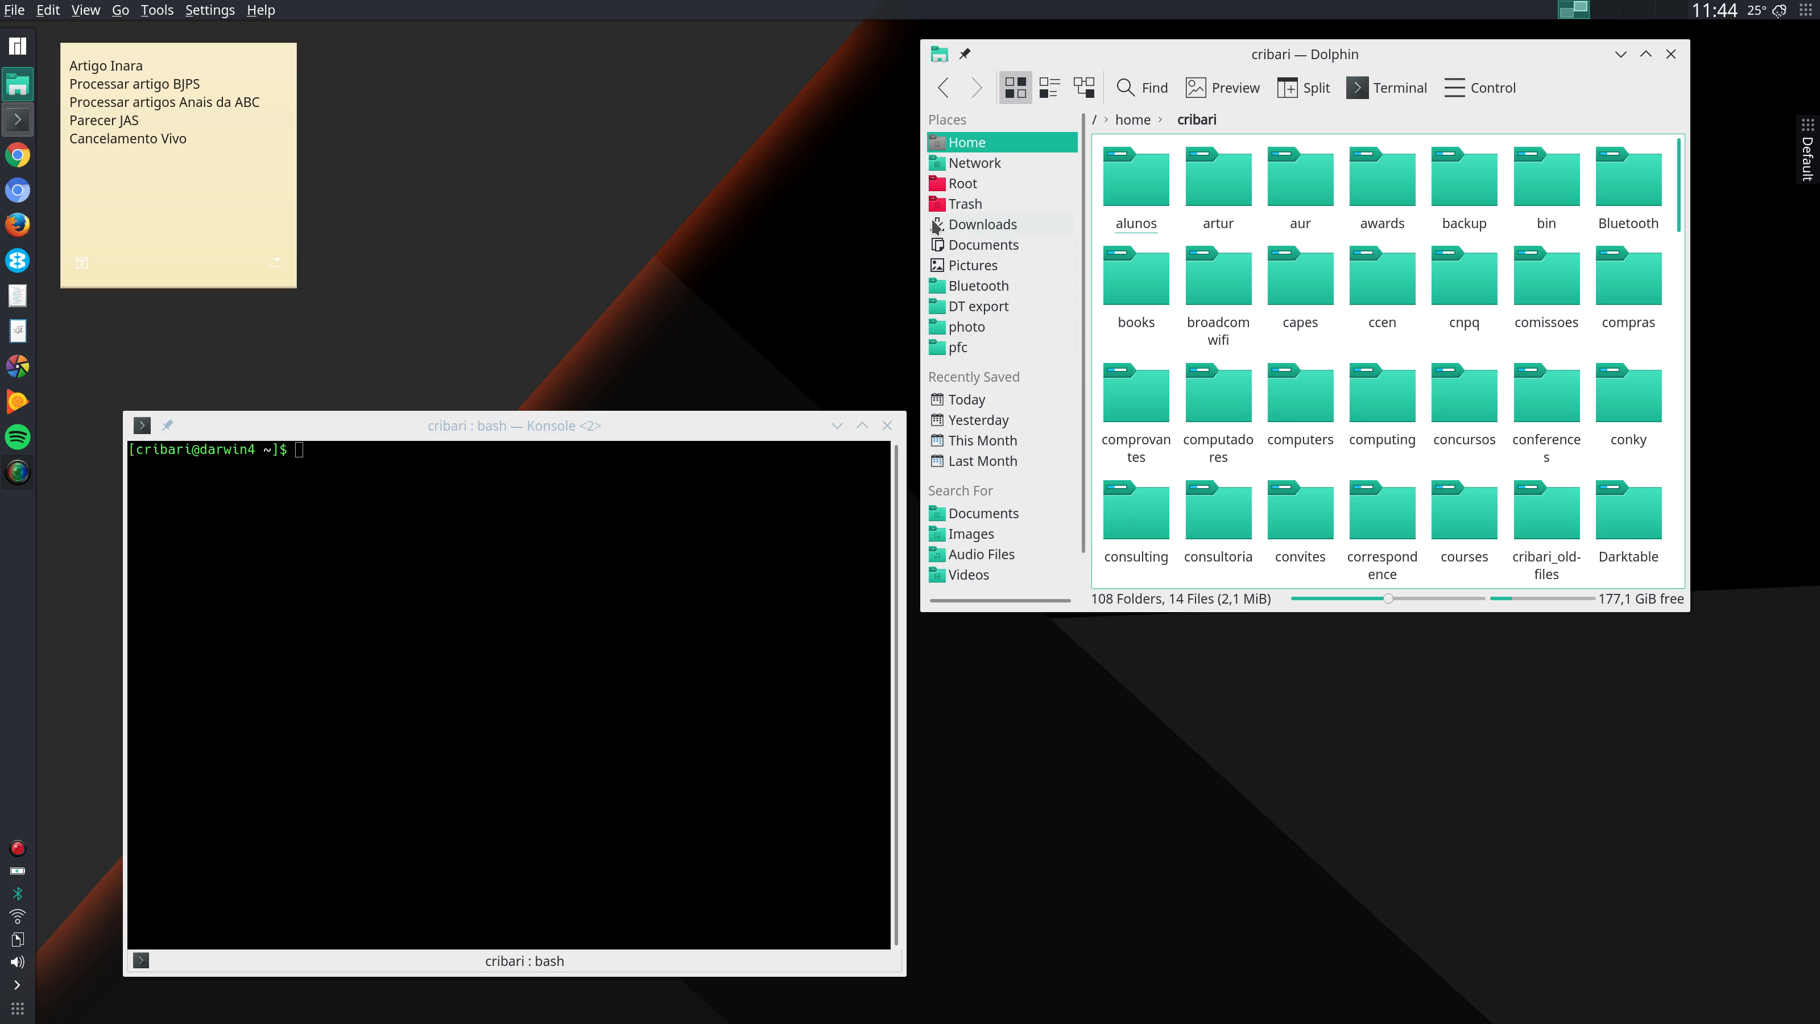
mouse_move(1017, 226)
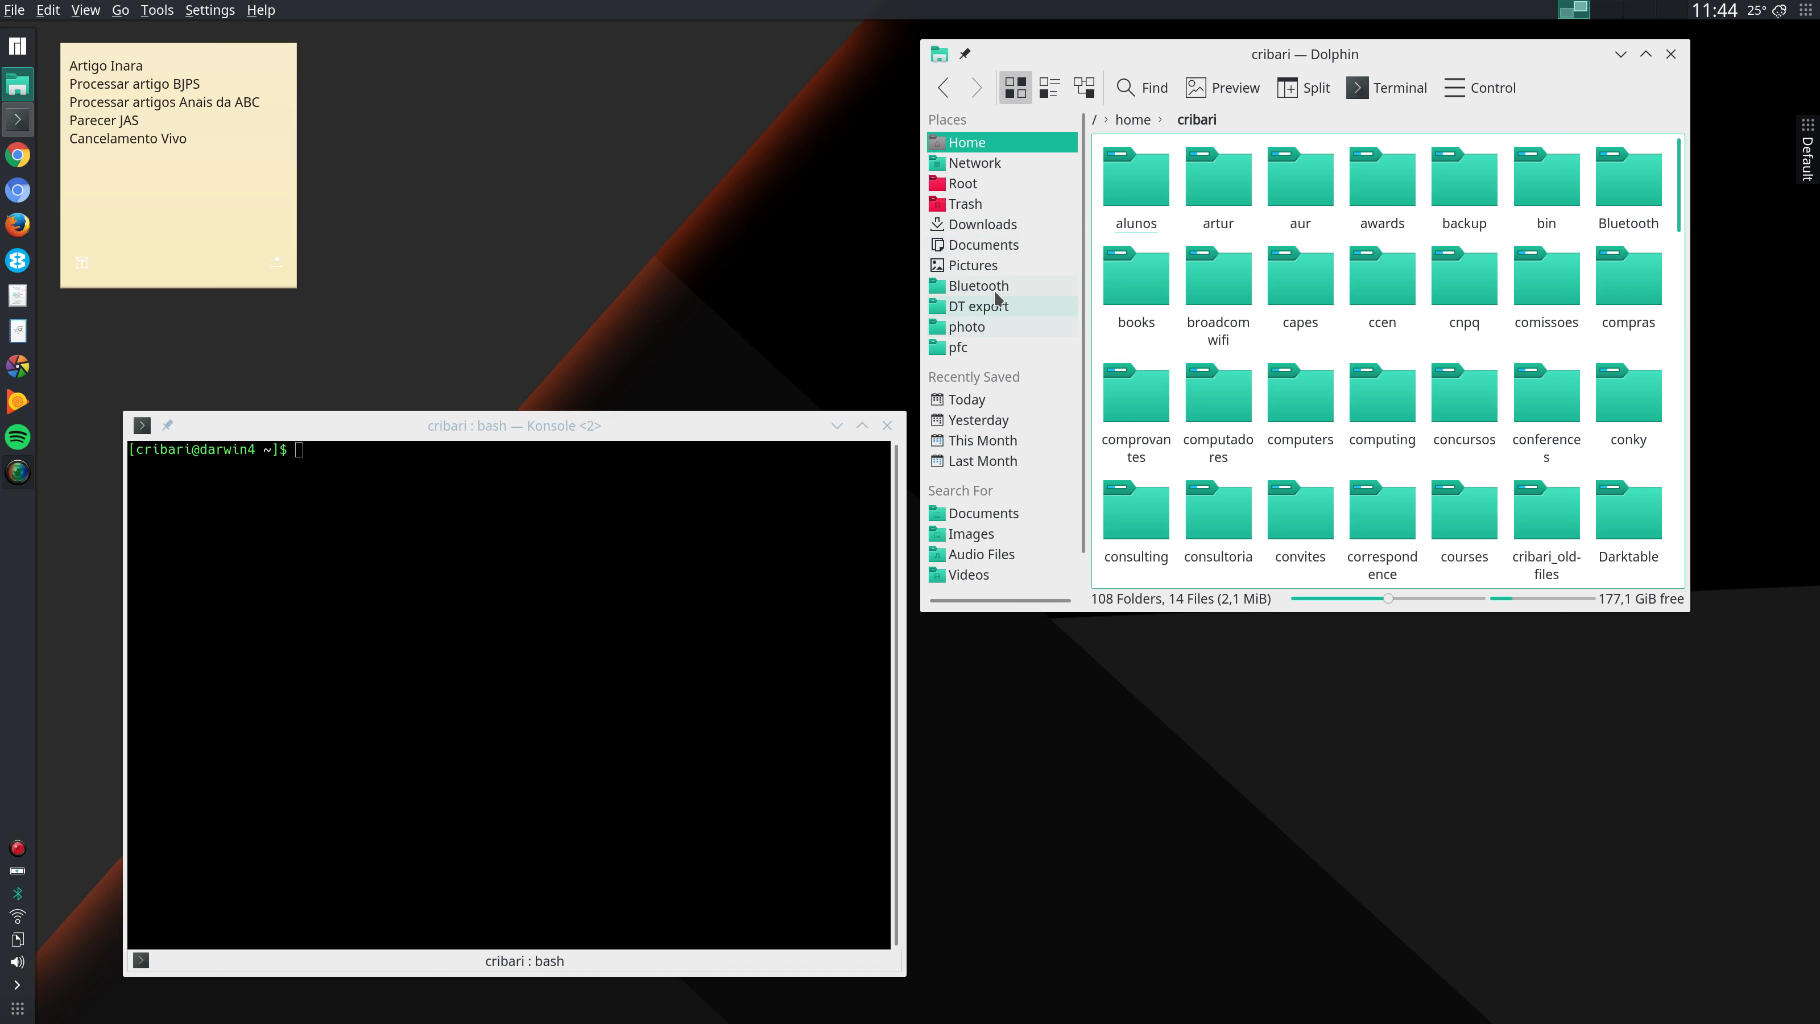
mouse_move(977, 286)
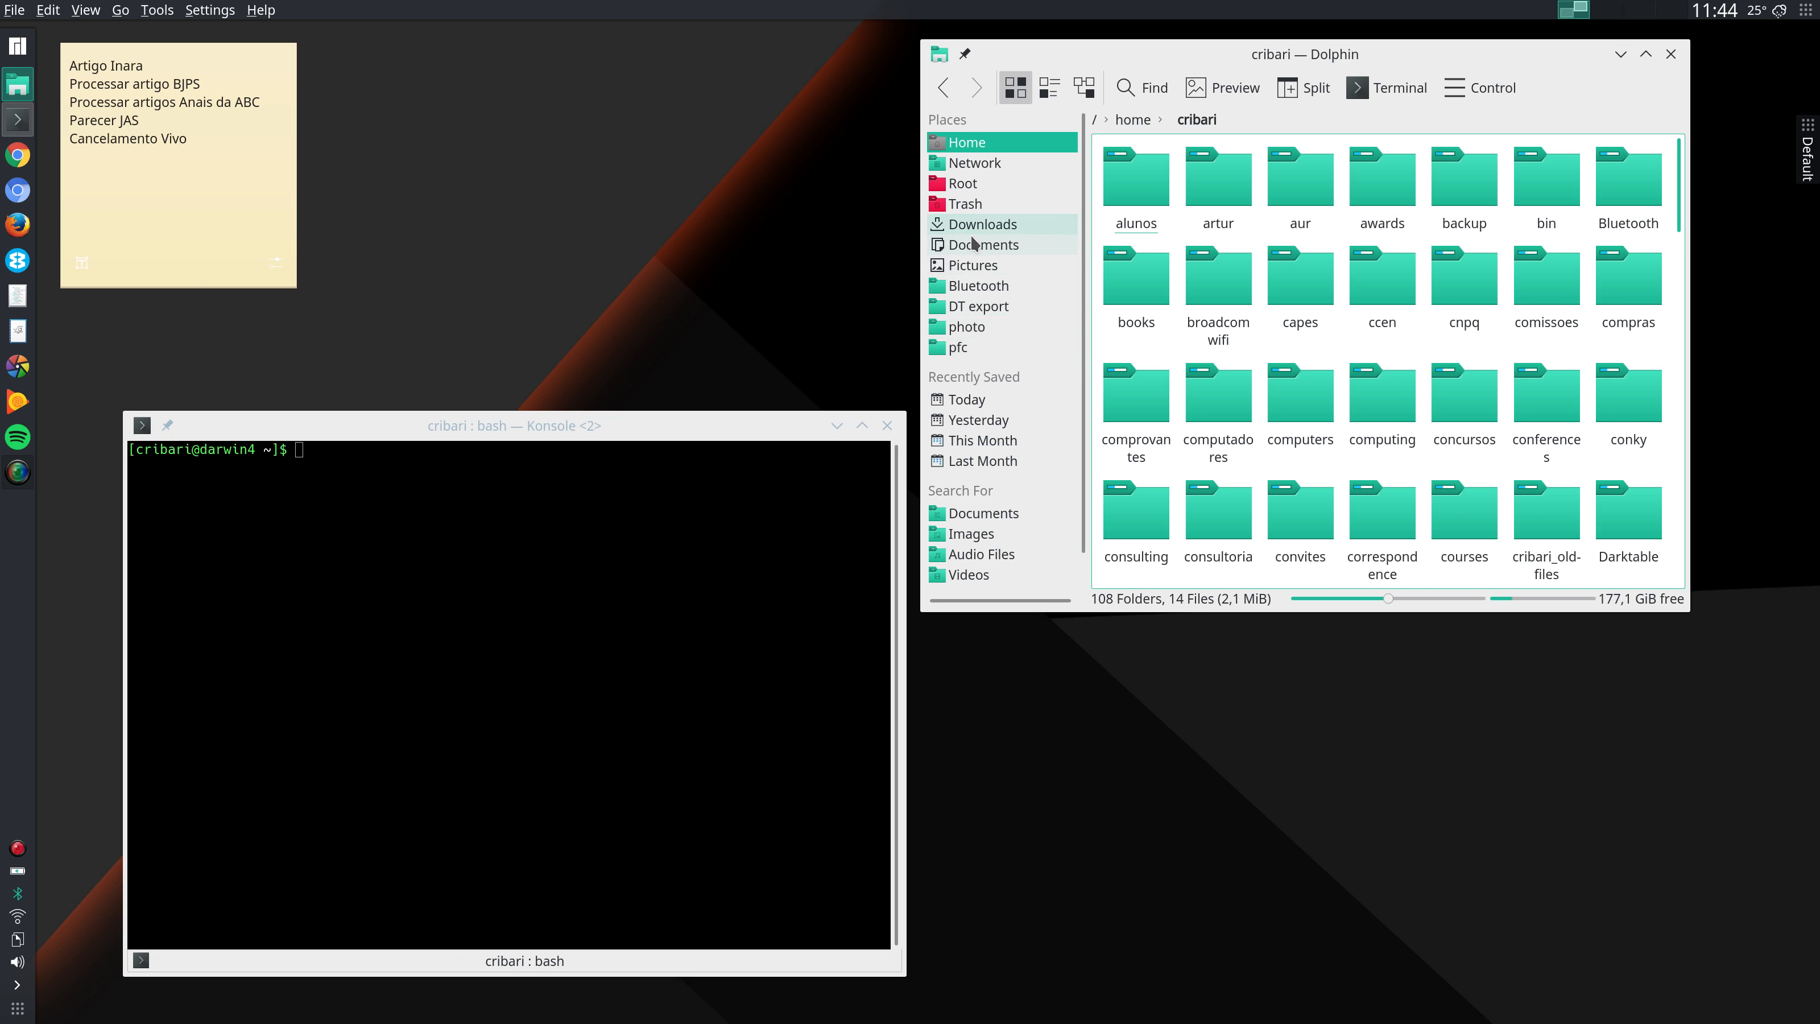
mouse_move(970, 224)
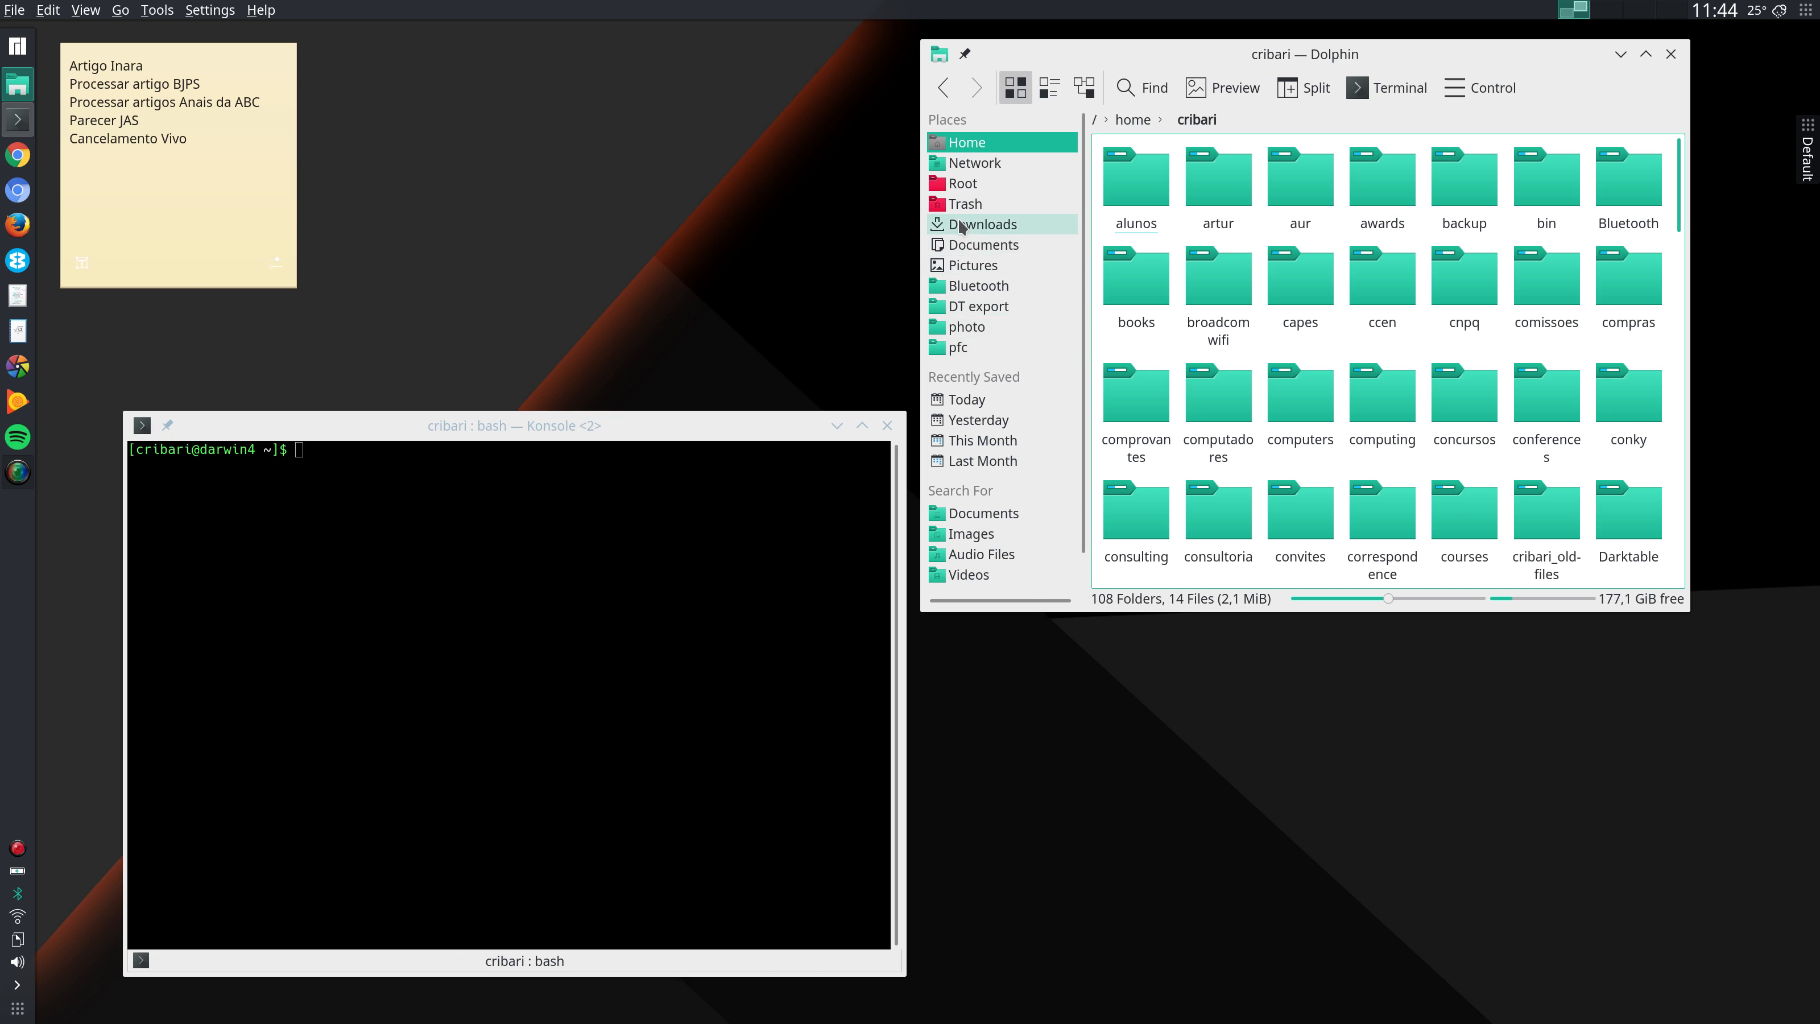
- Edit the Downloads place, view its icon chooser, and dismiss it unchanged
right_click(983, 224)
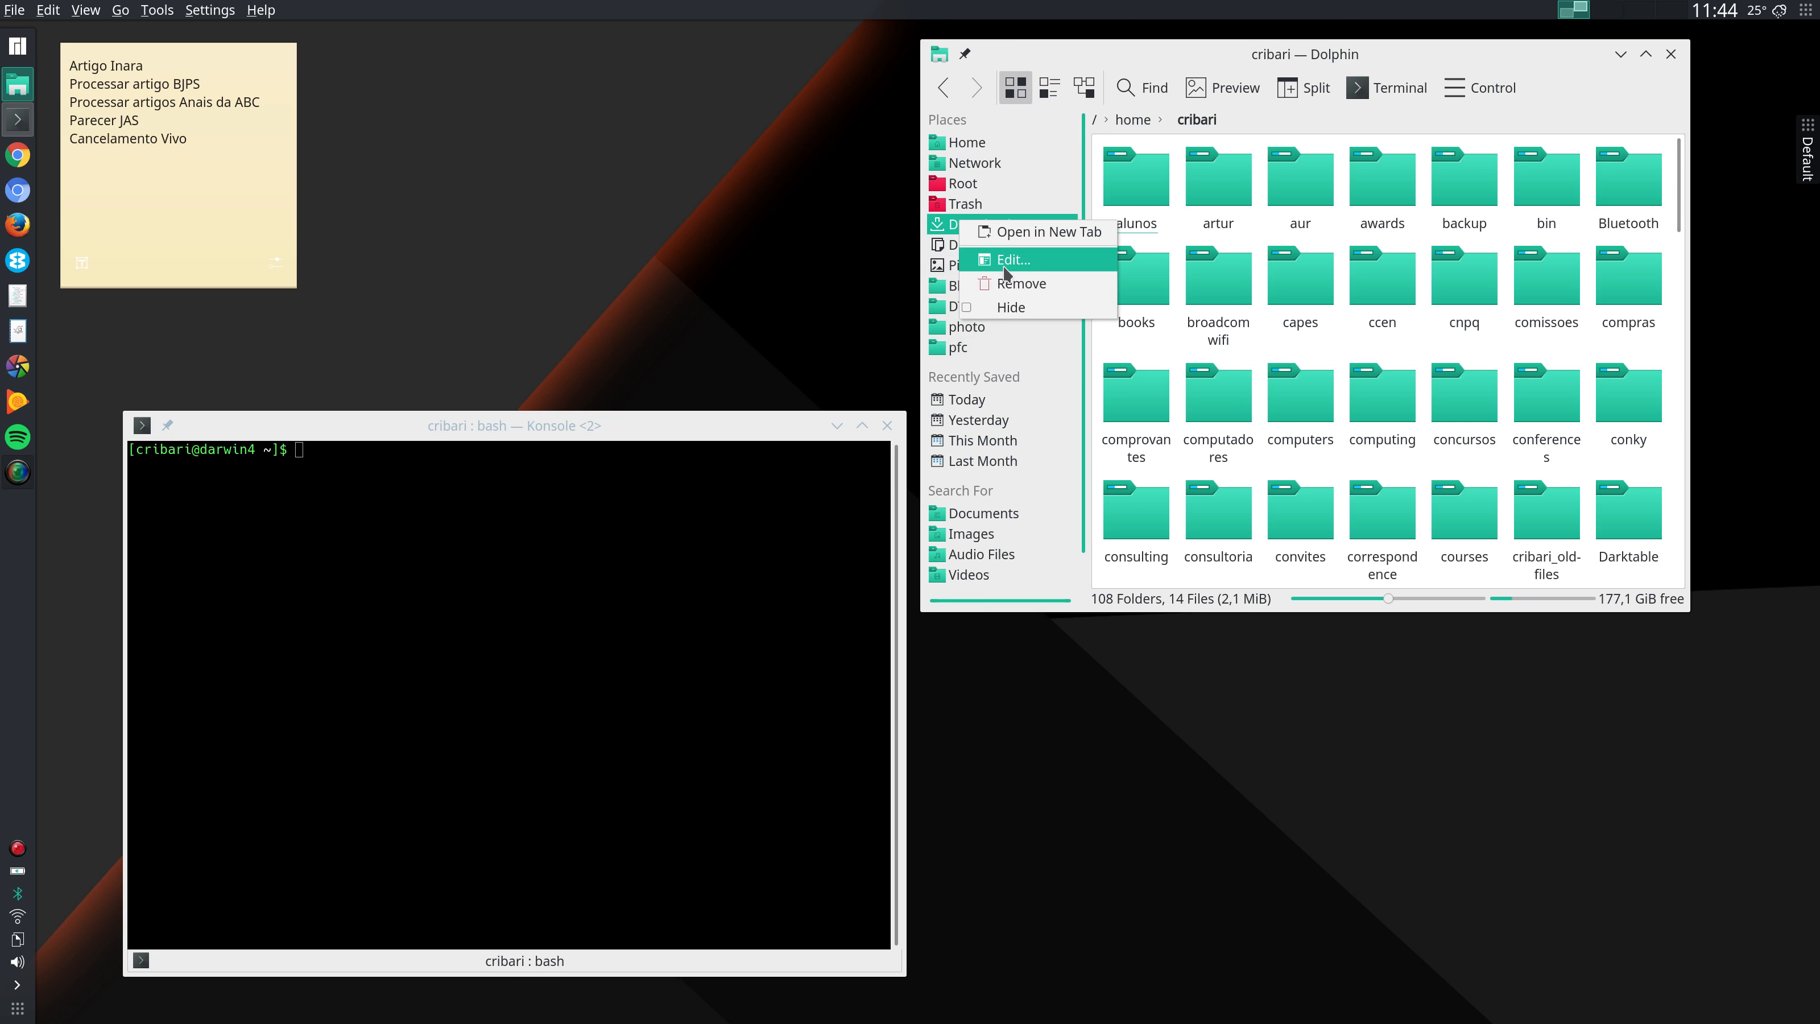
left_click(1012, 260)
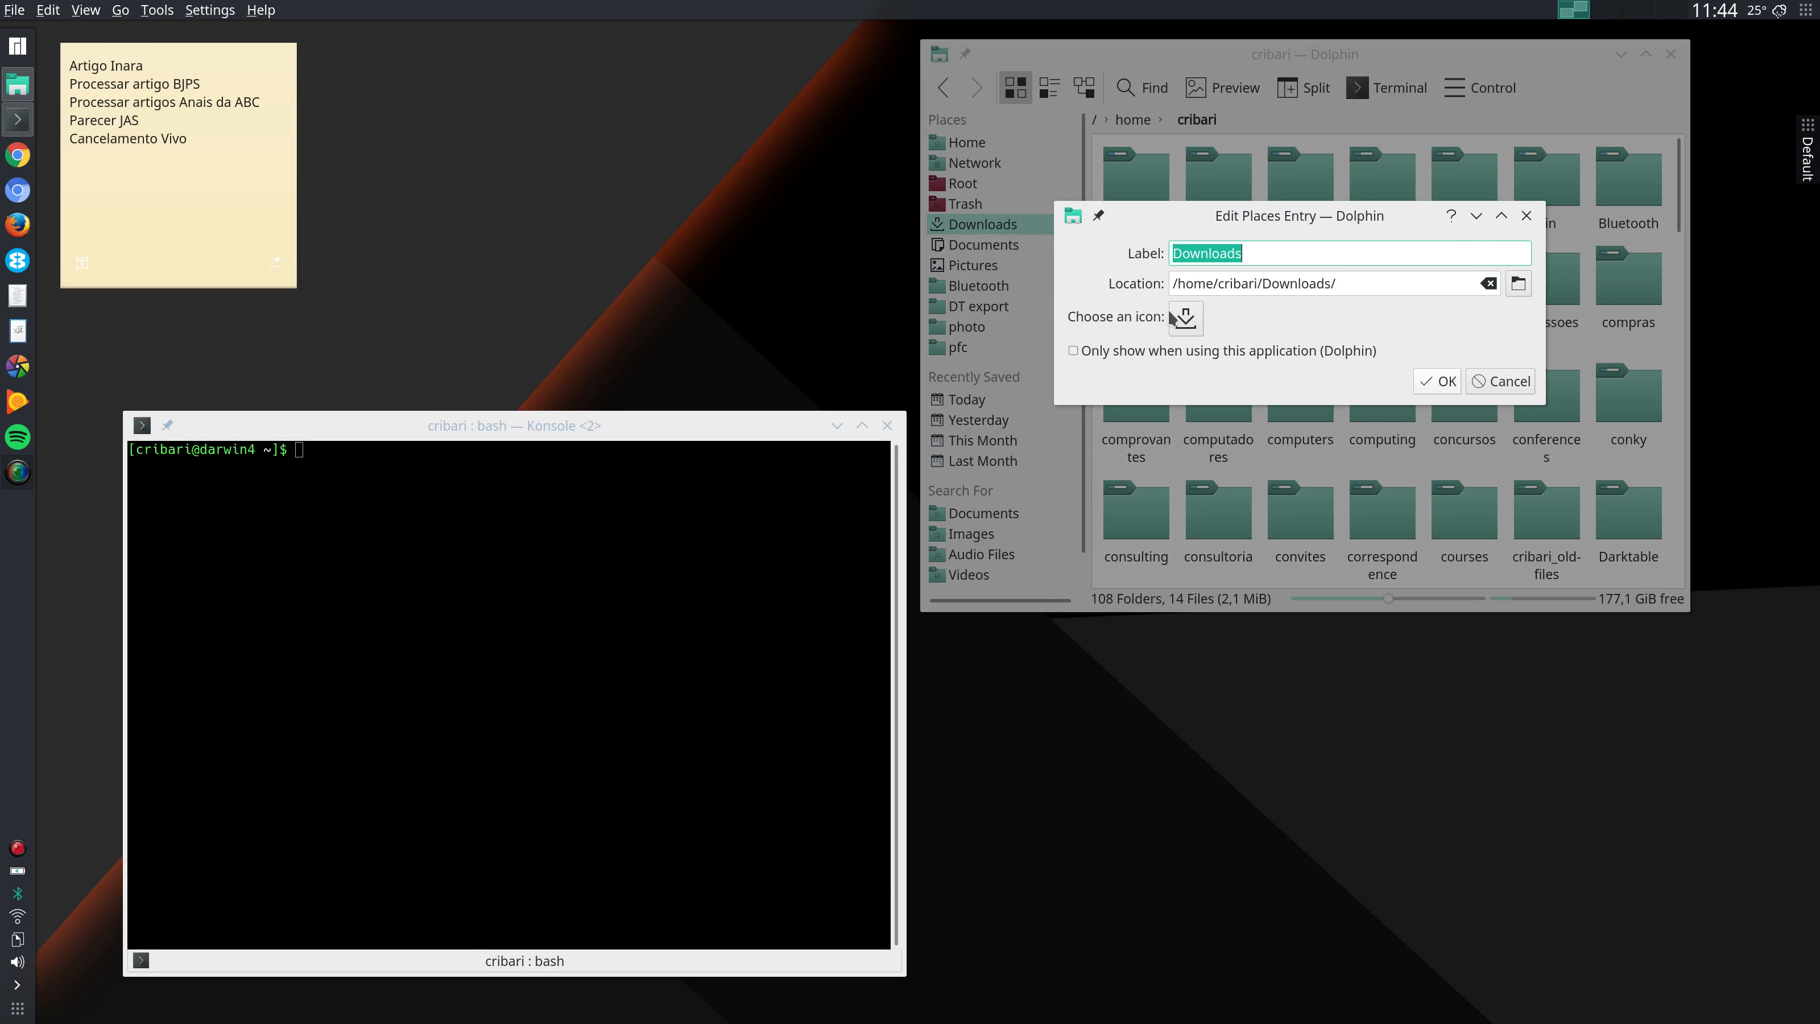
left_click(1186, 317)
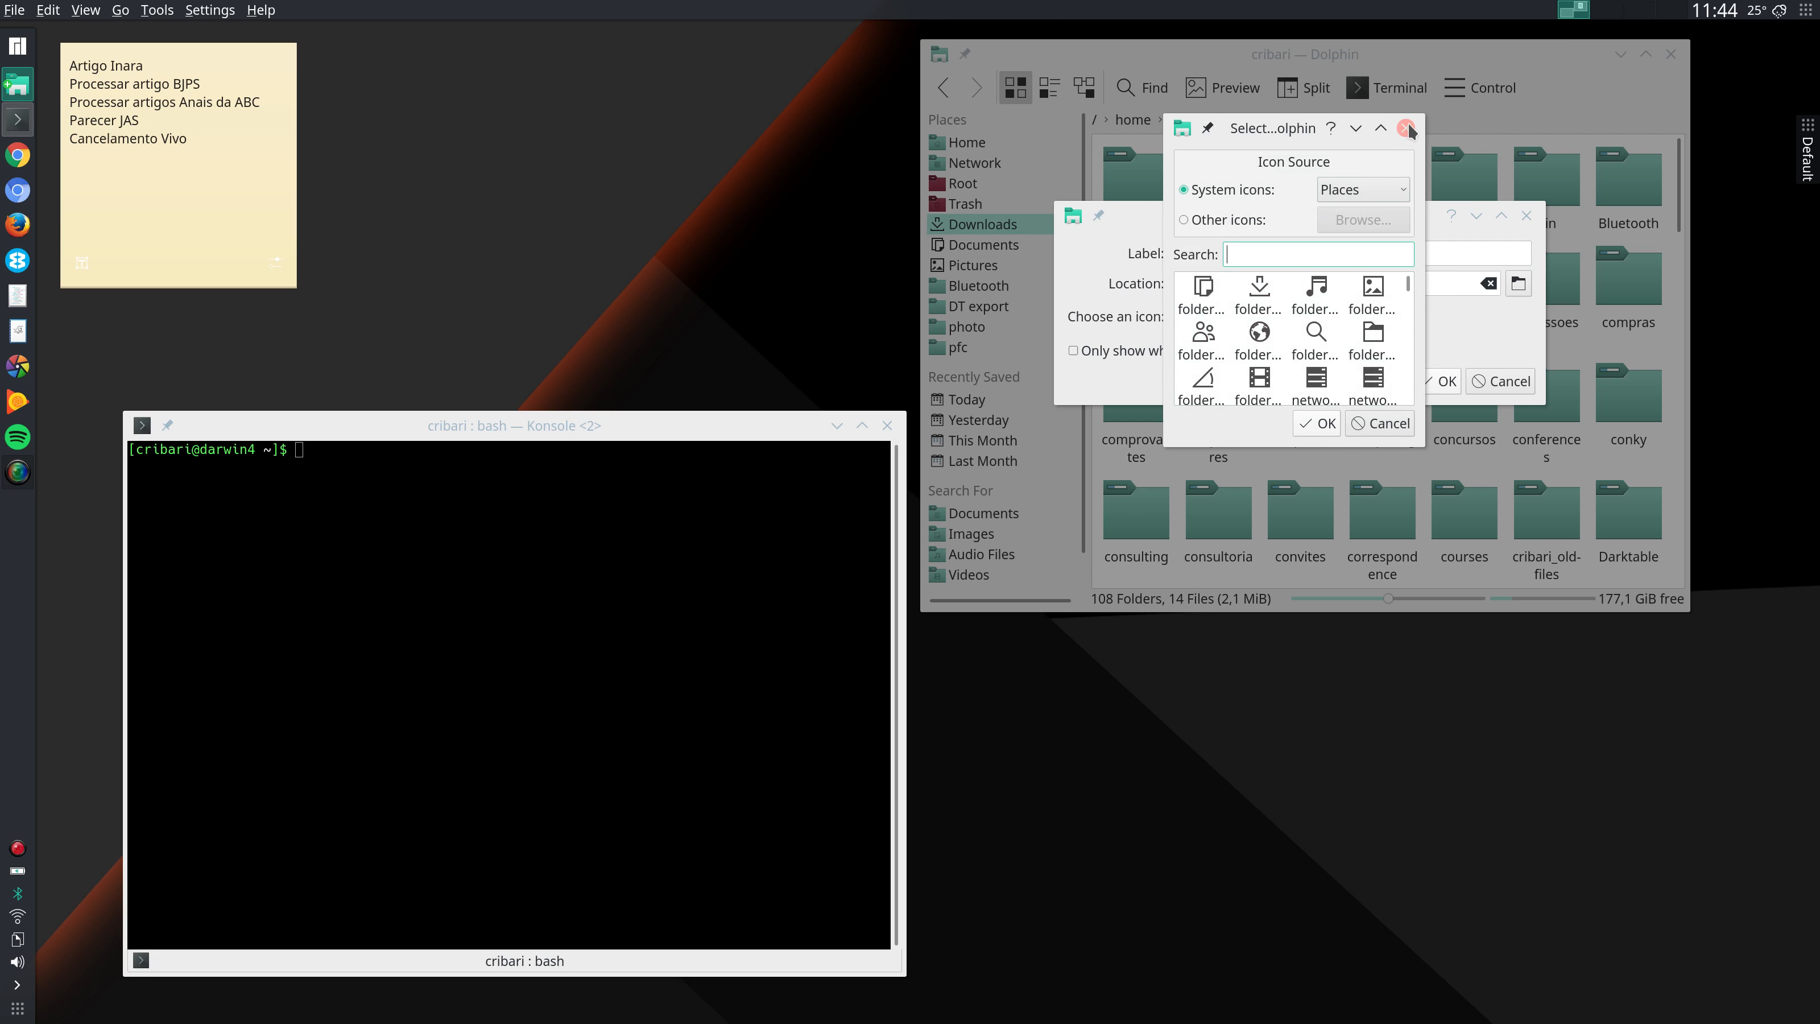
left_click(1408, 128)
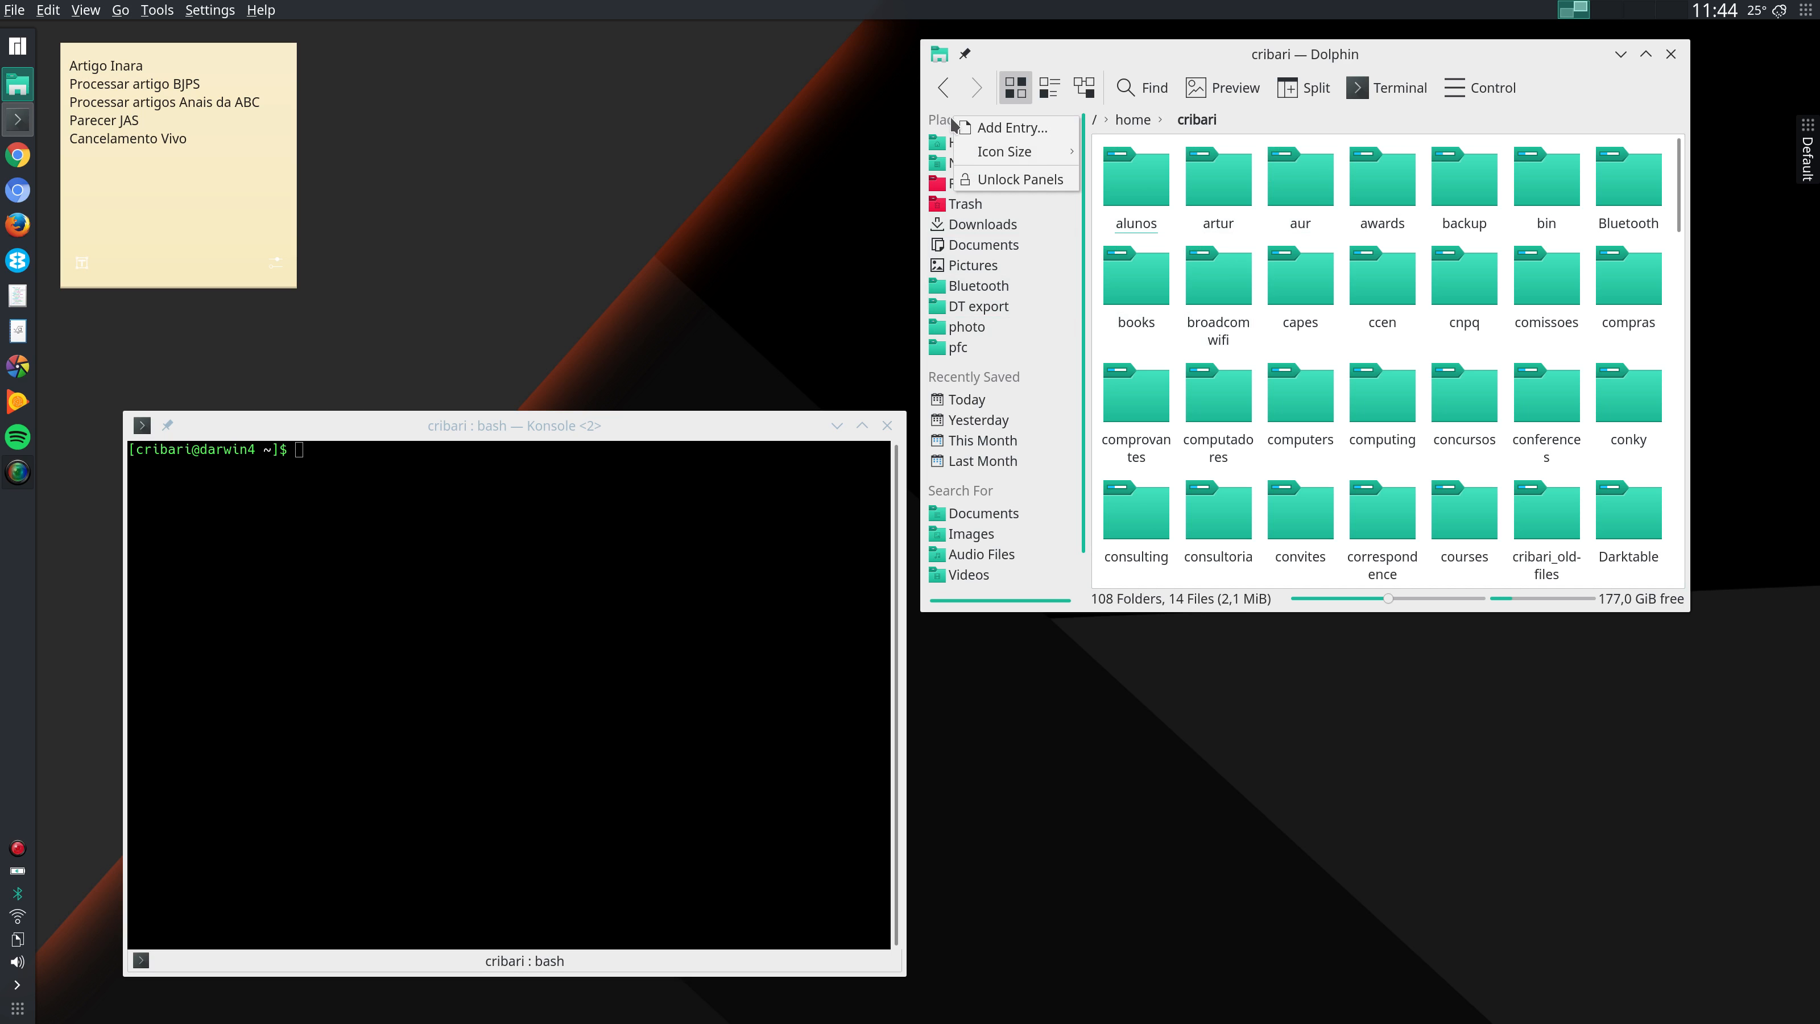
mouse_move(1002, 151)
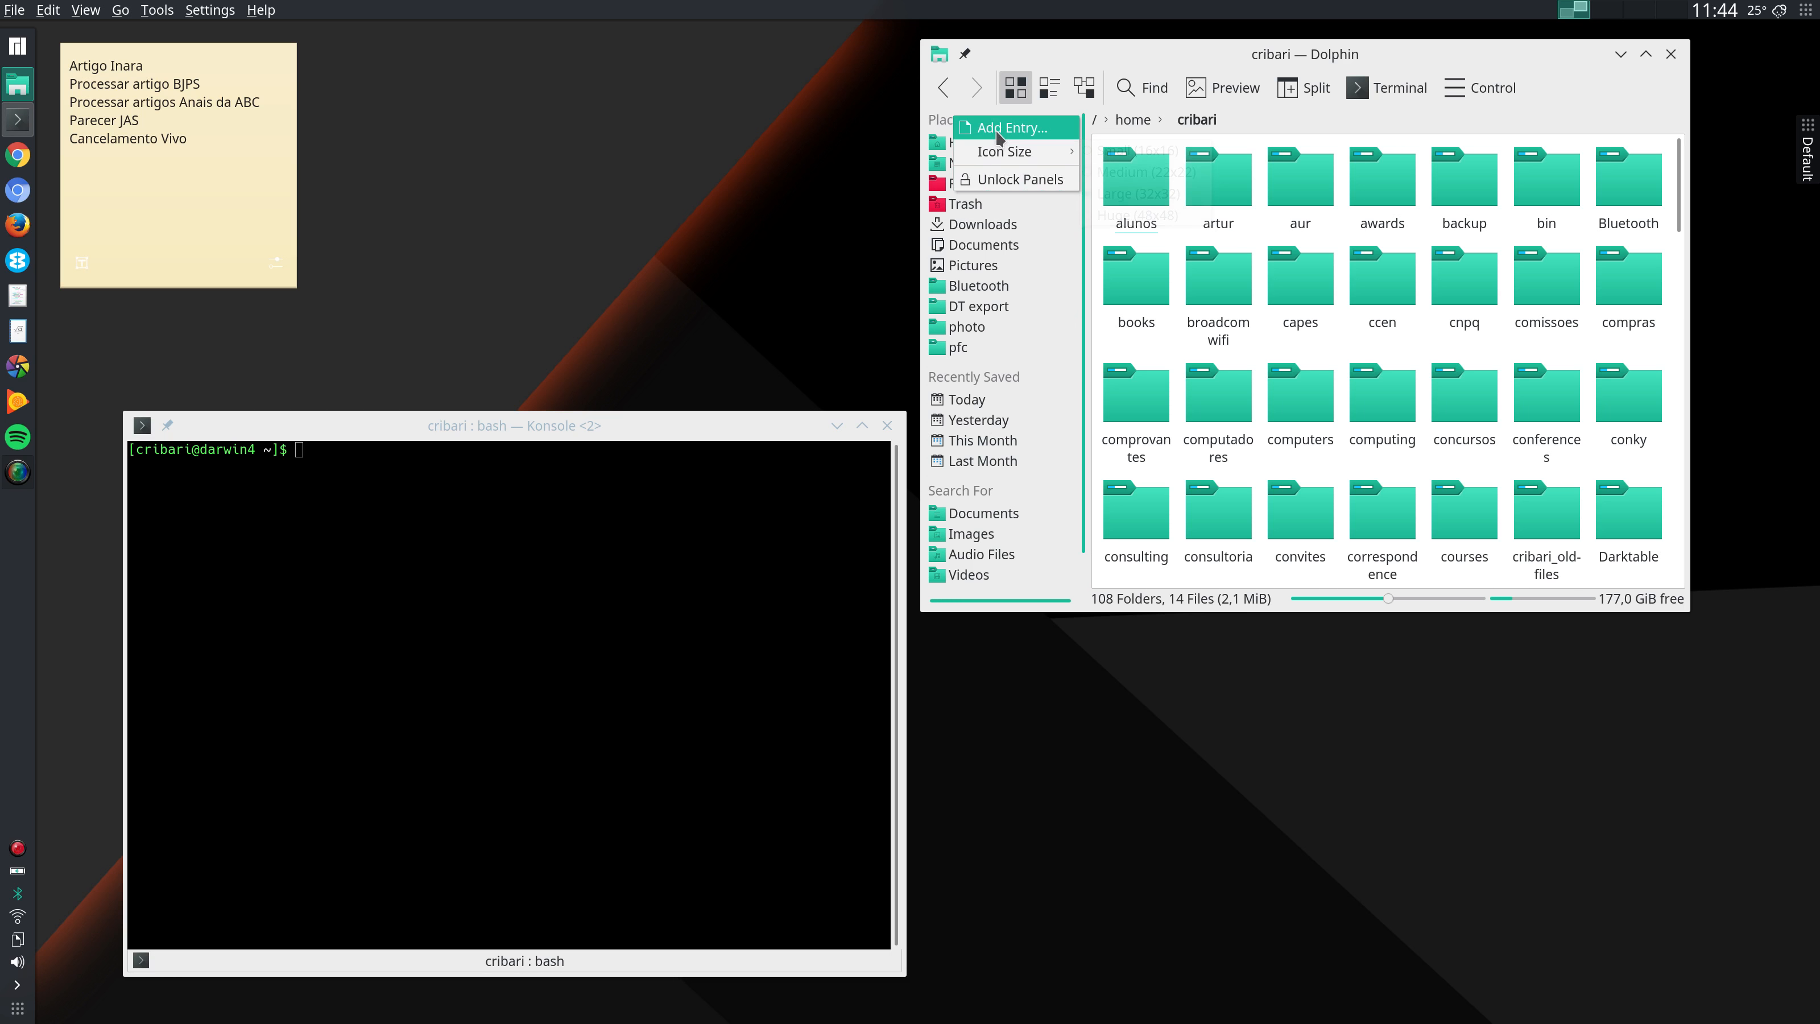
left_click(1009, 127)
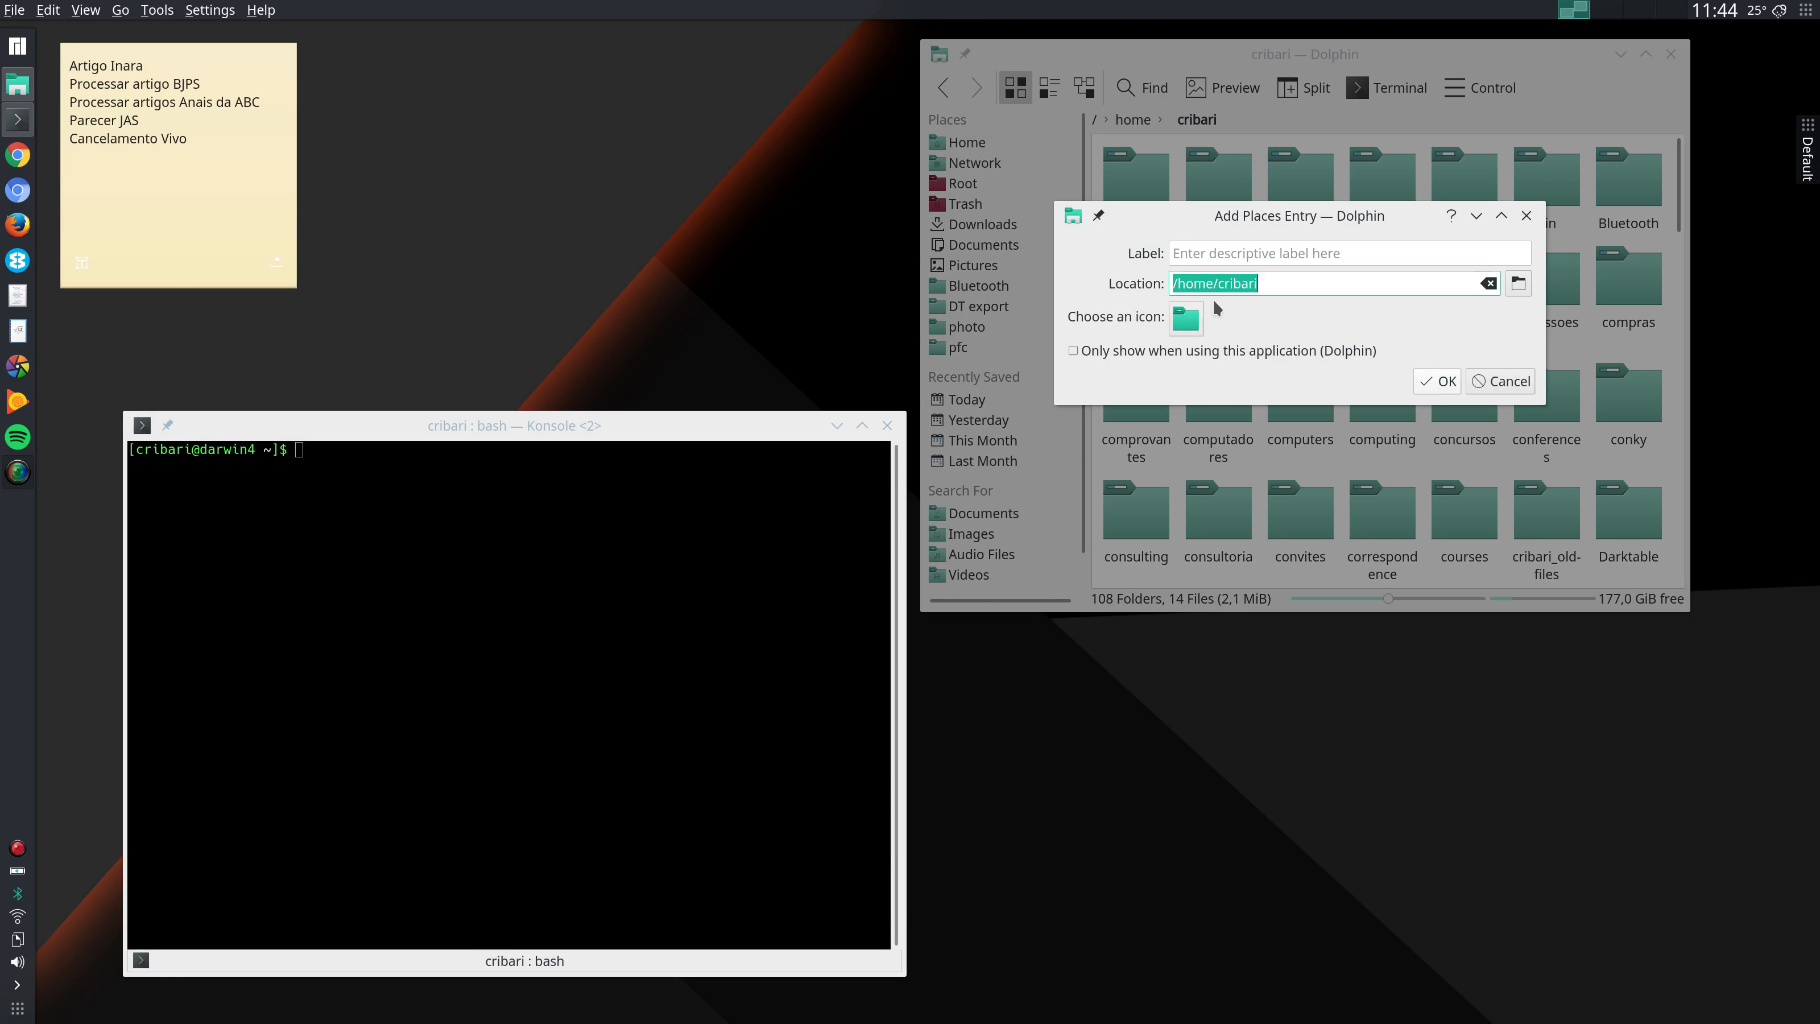
left_click(1346, 252)
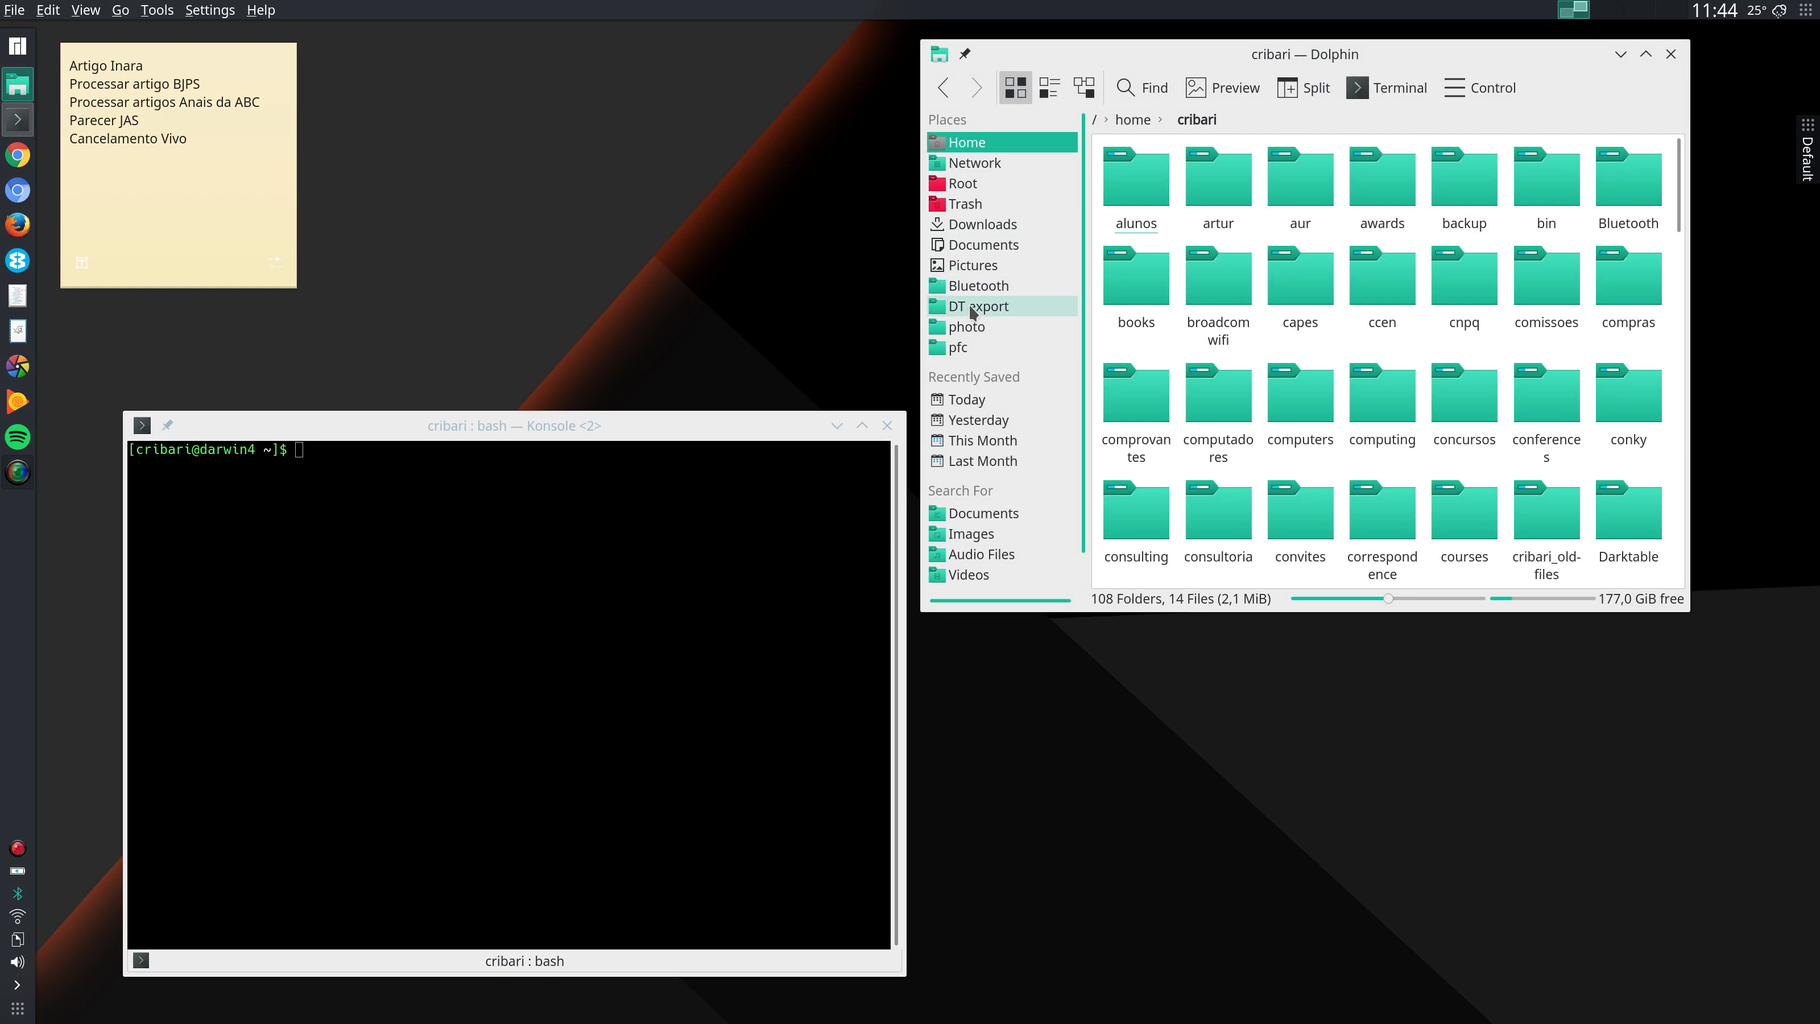
mouse_move(1216, 279)
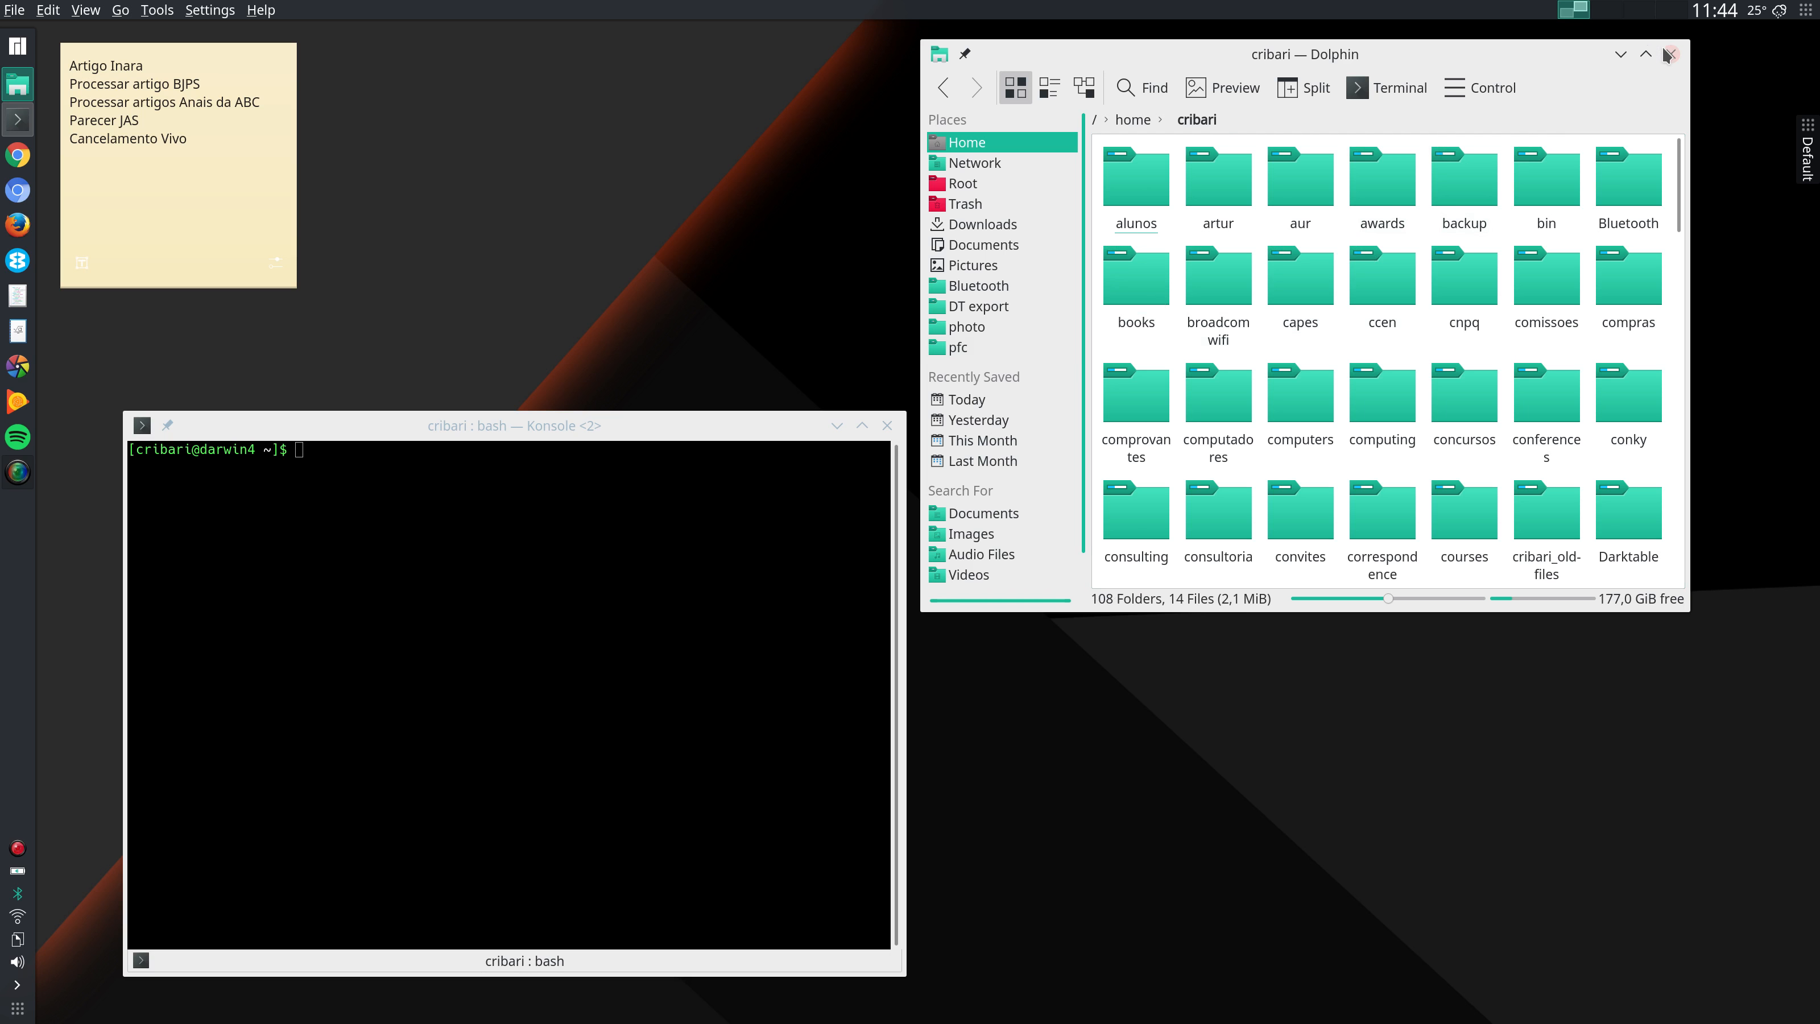
- Close the Dolphin window
left_click(1670, 54)
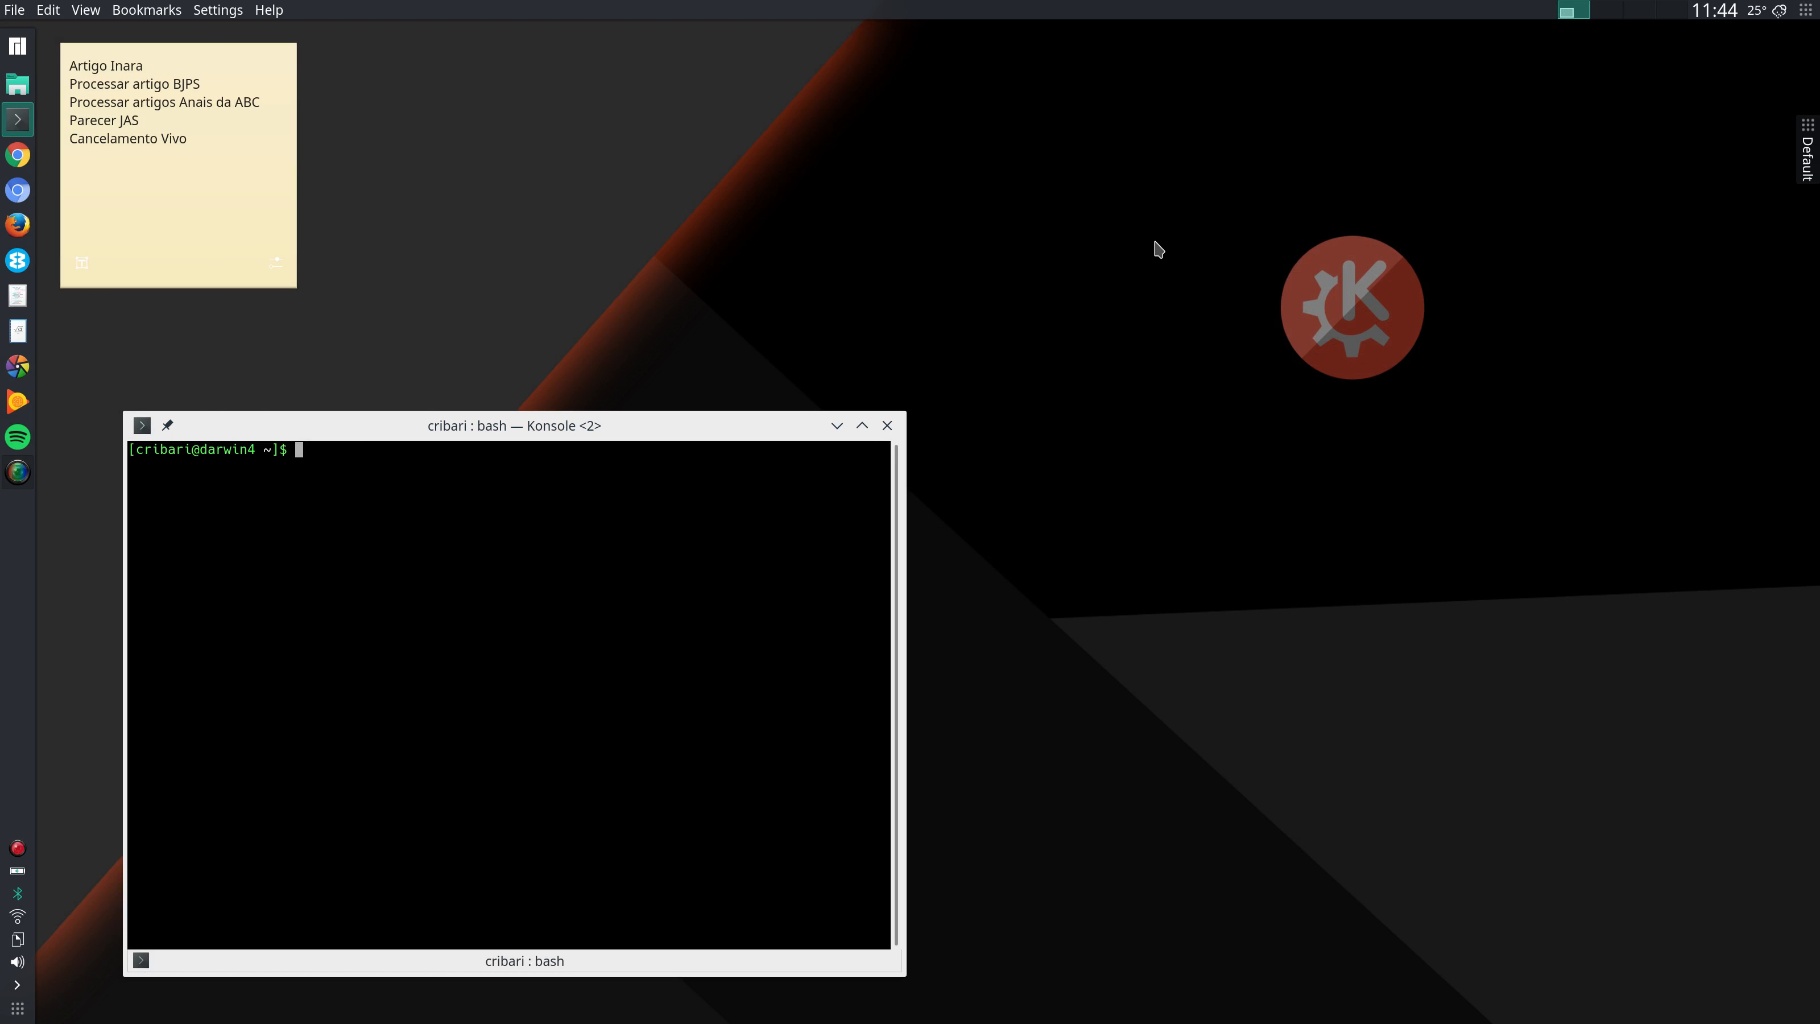
mouse_move(748, 325)
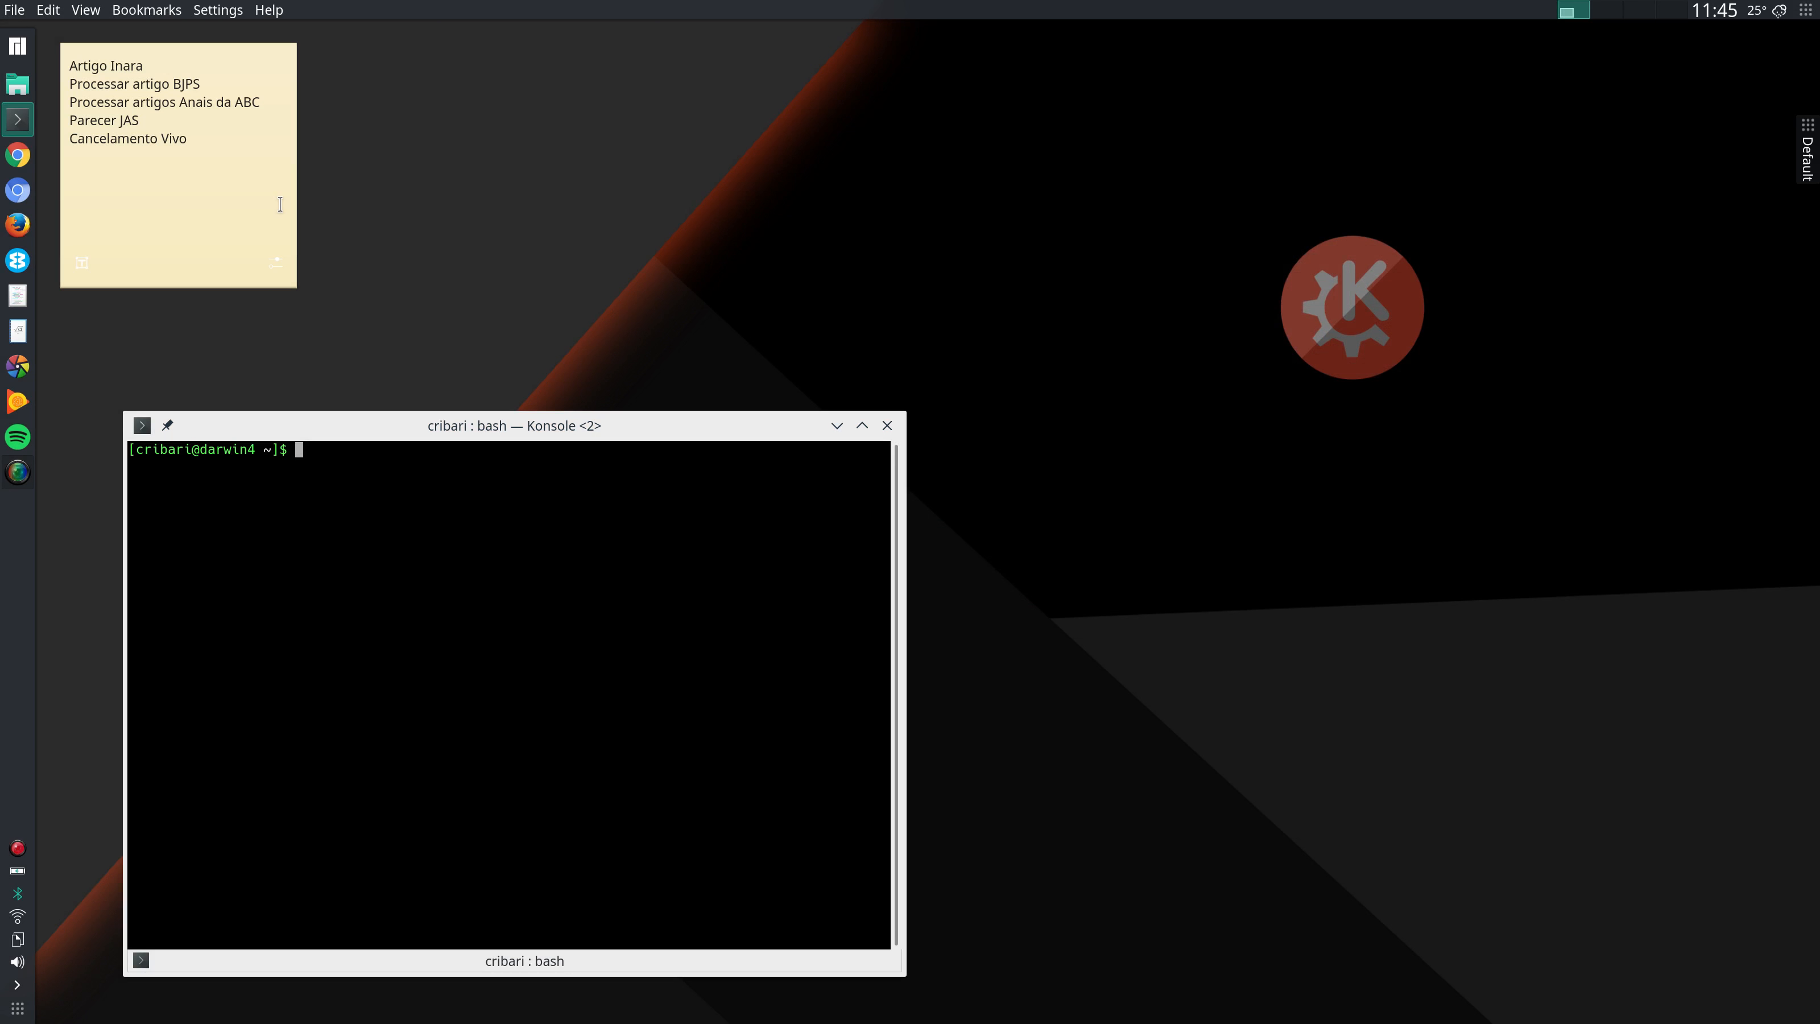
mouse_move(214, 156)
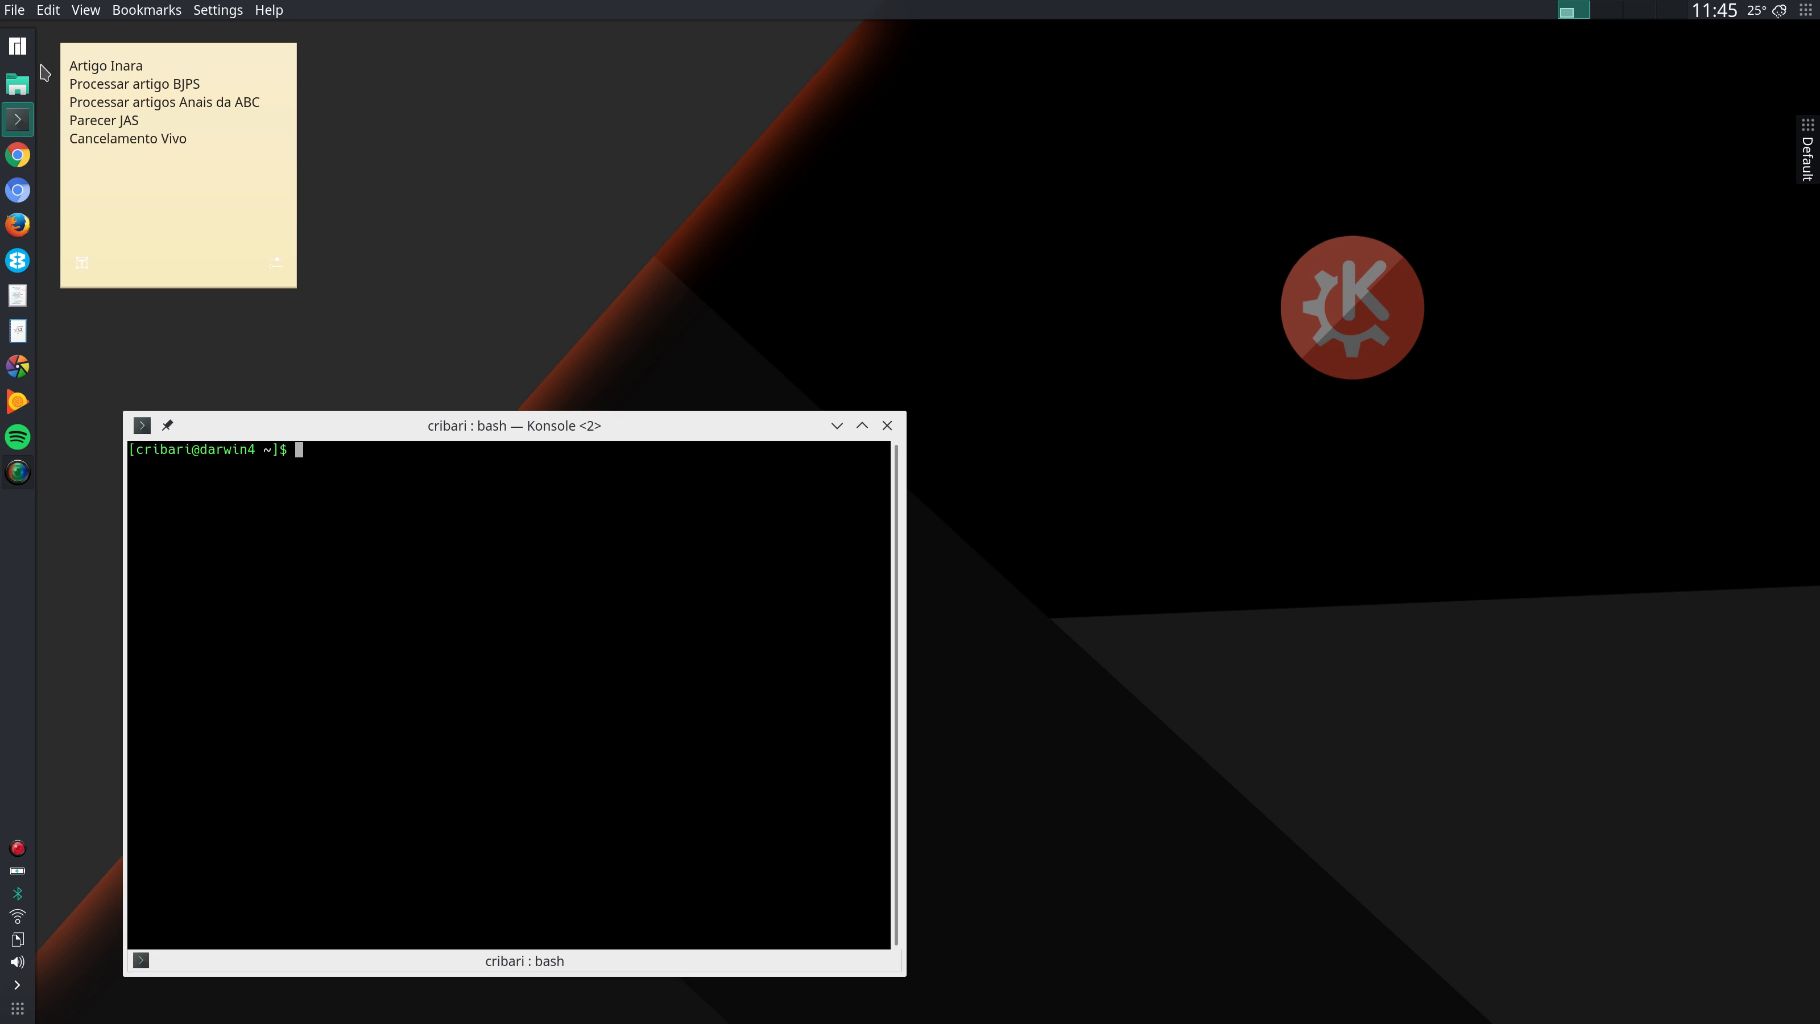
mouse_move(369, 285)
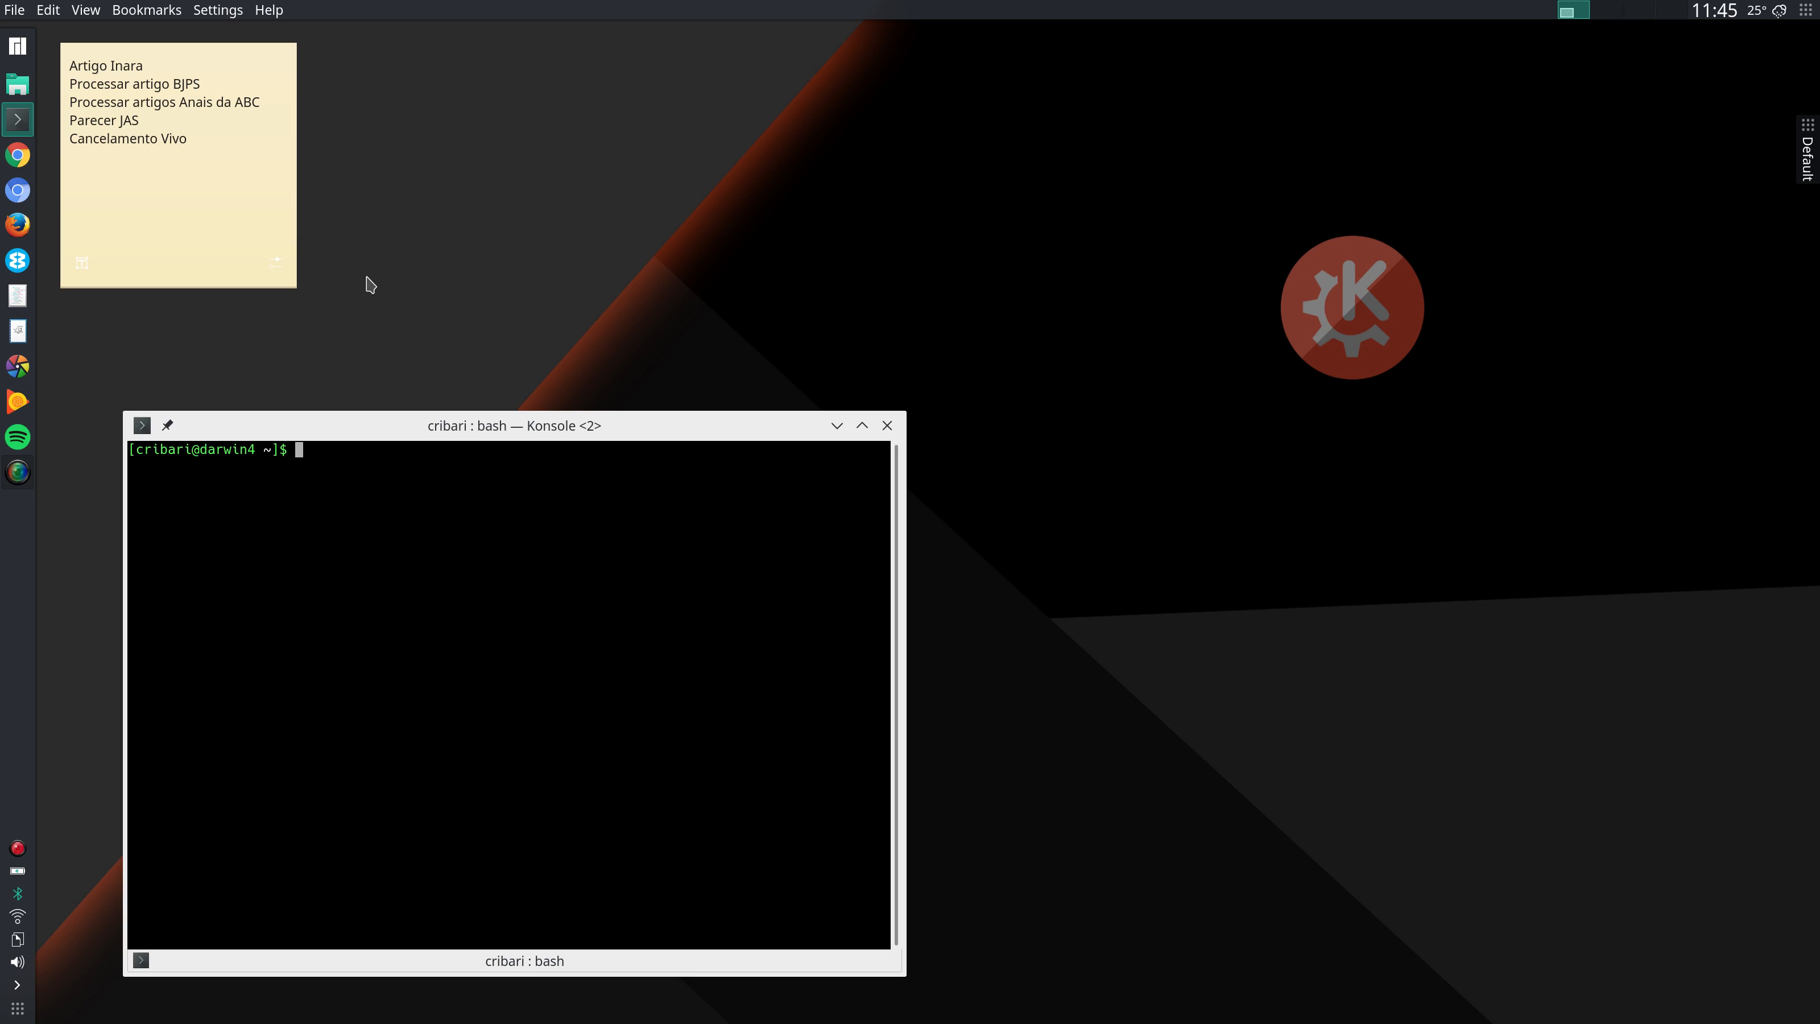
mouse_move(359, 289)
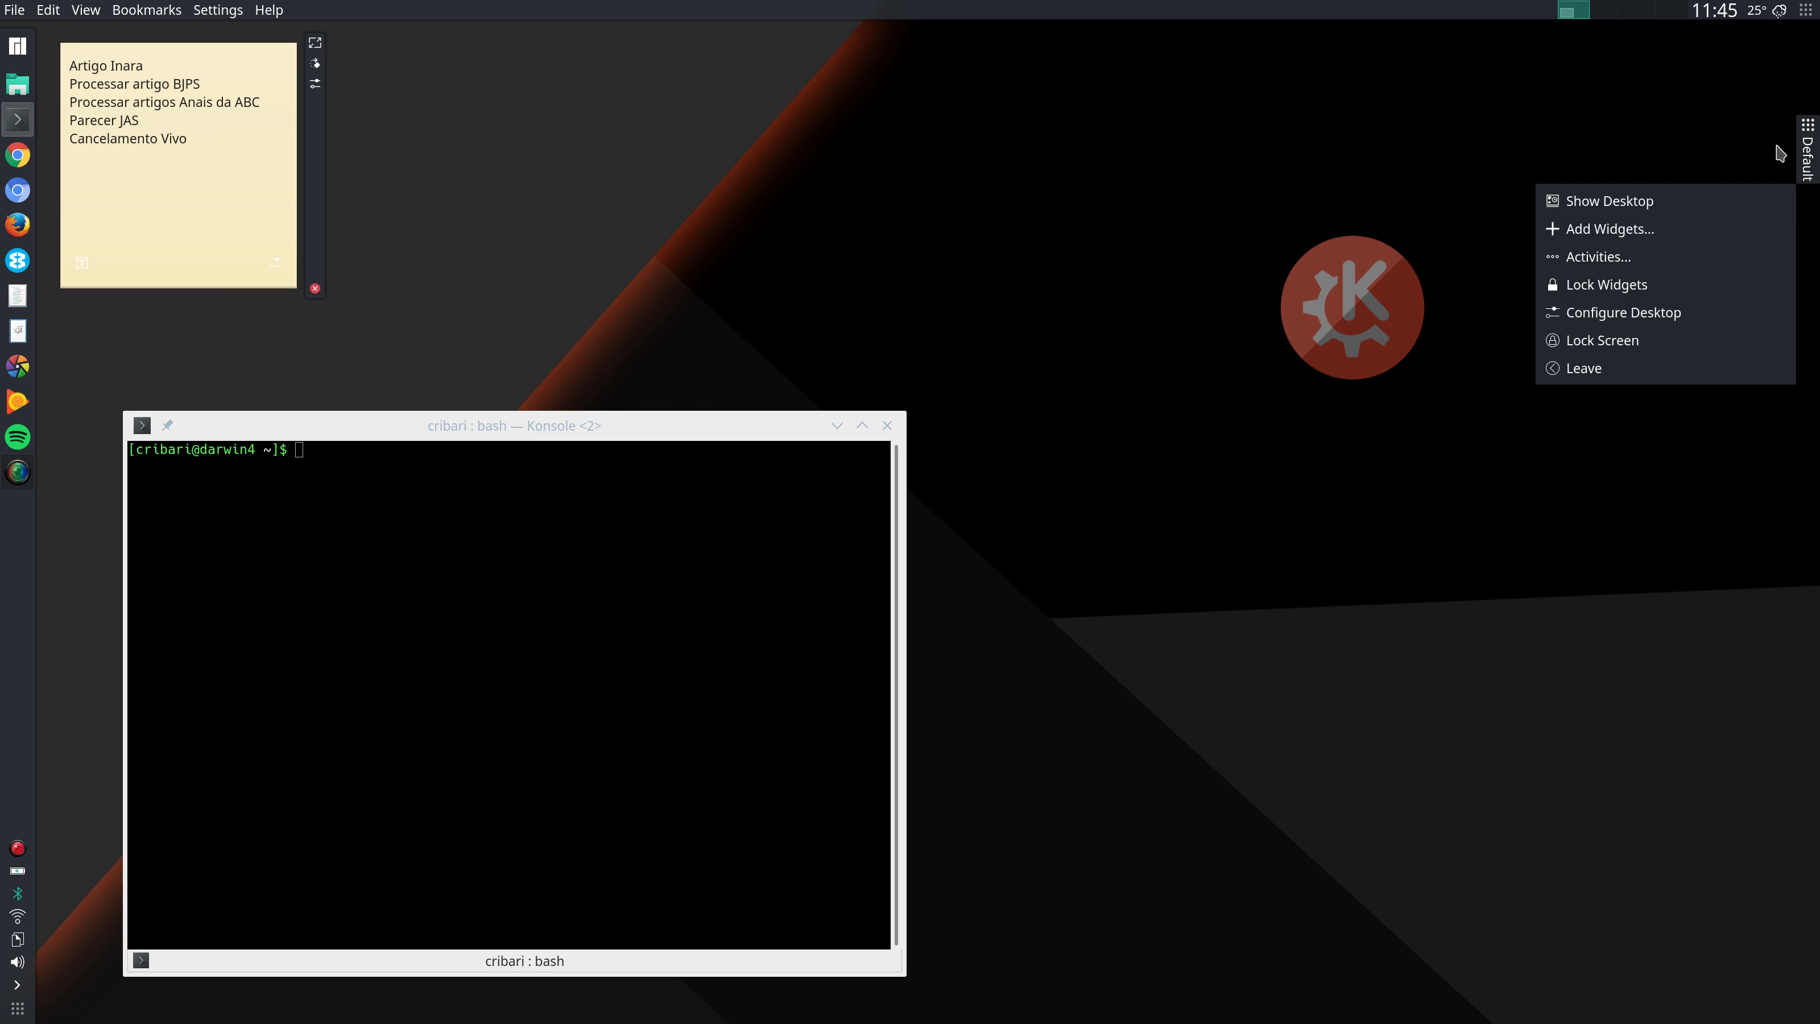
- Search the Add Widgets browser for 'note'
left_click(1608, 229)
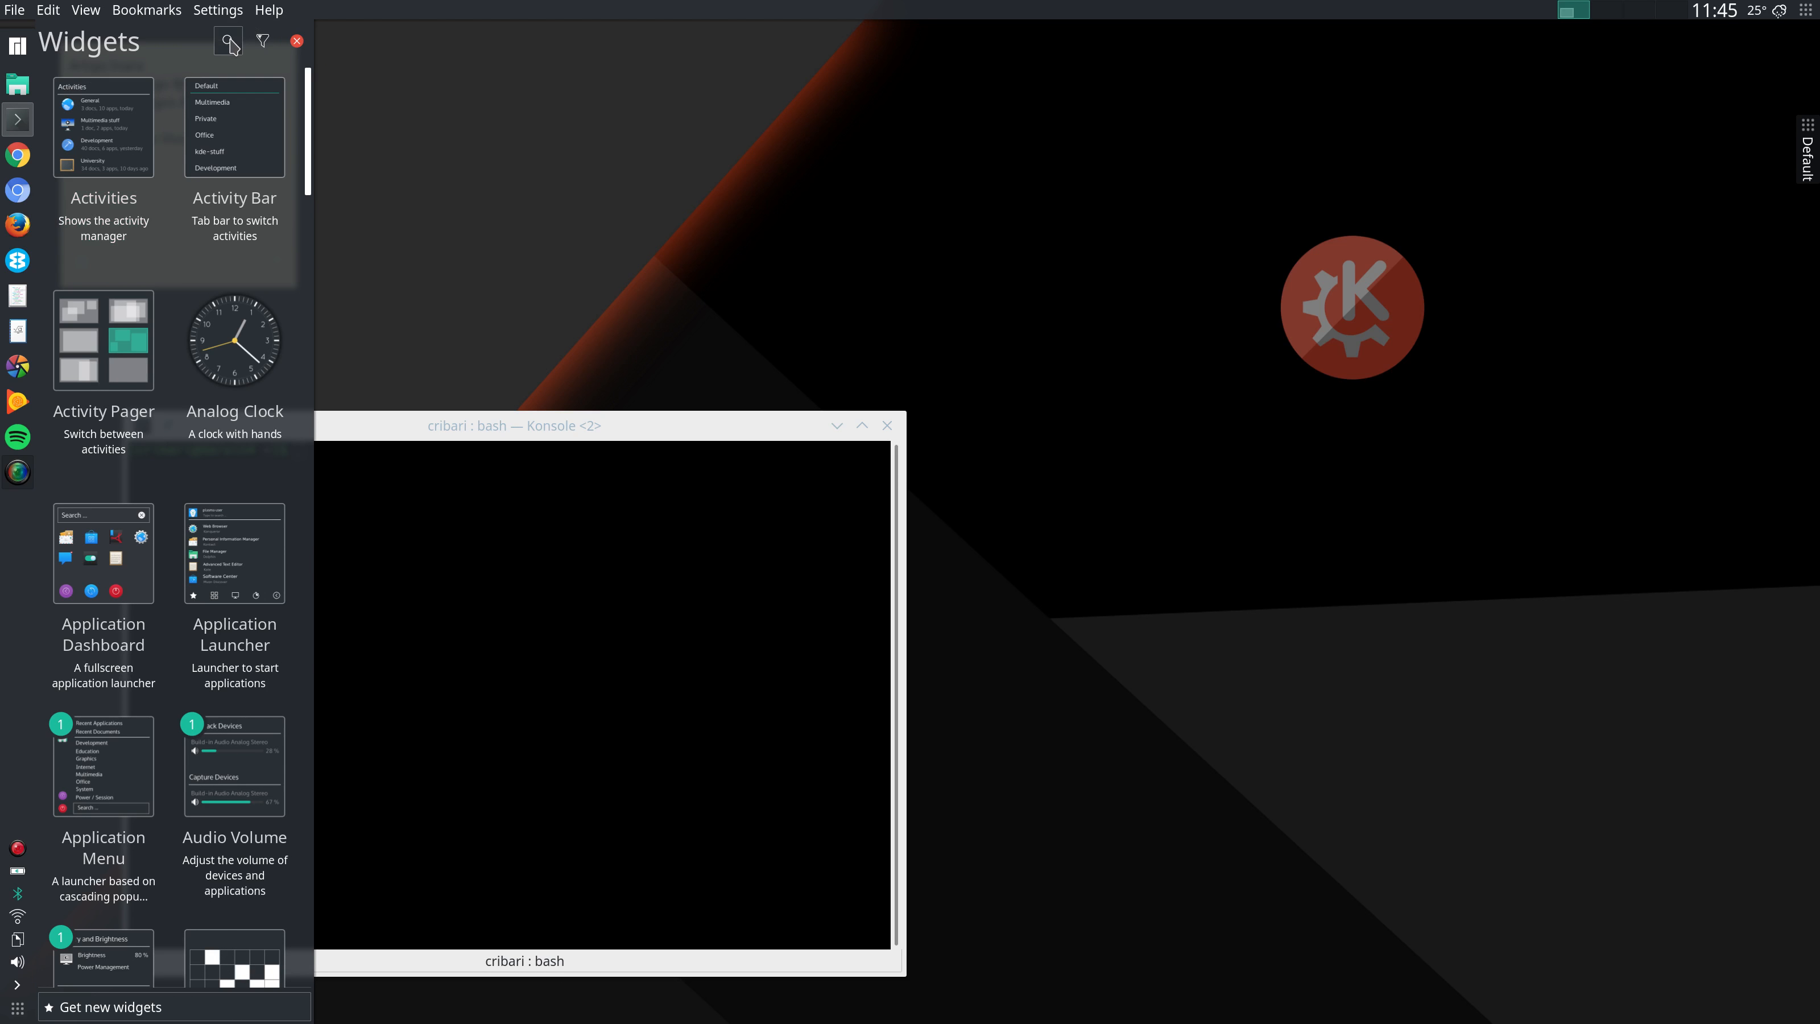
left_click(227, 42)
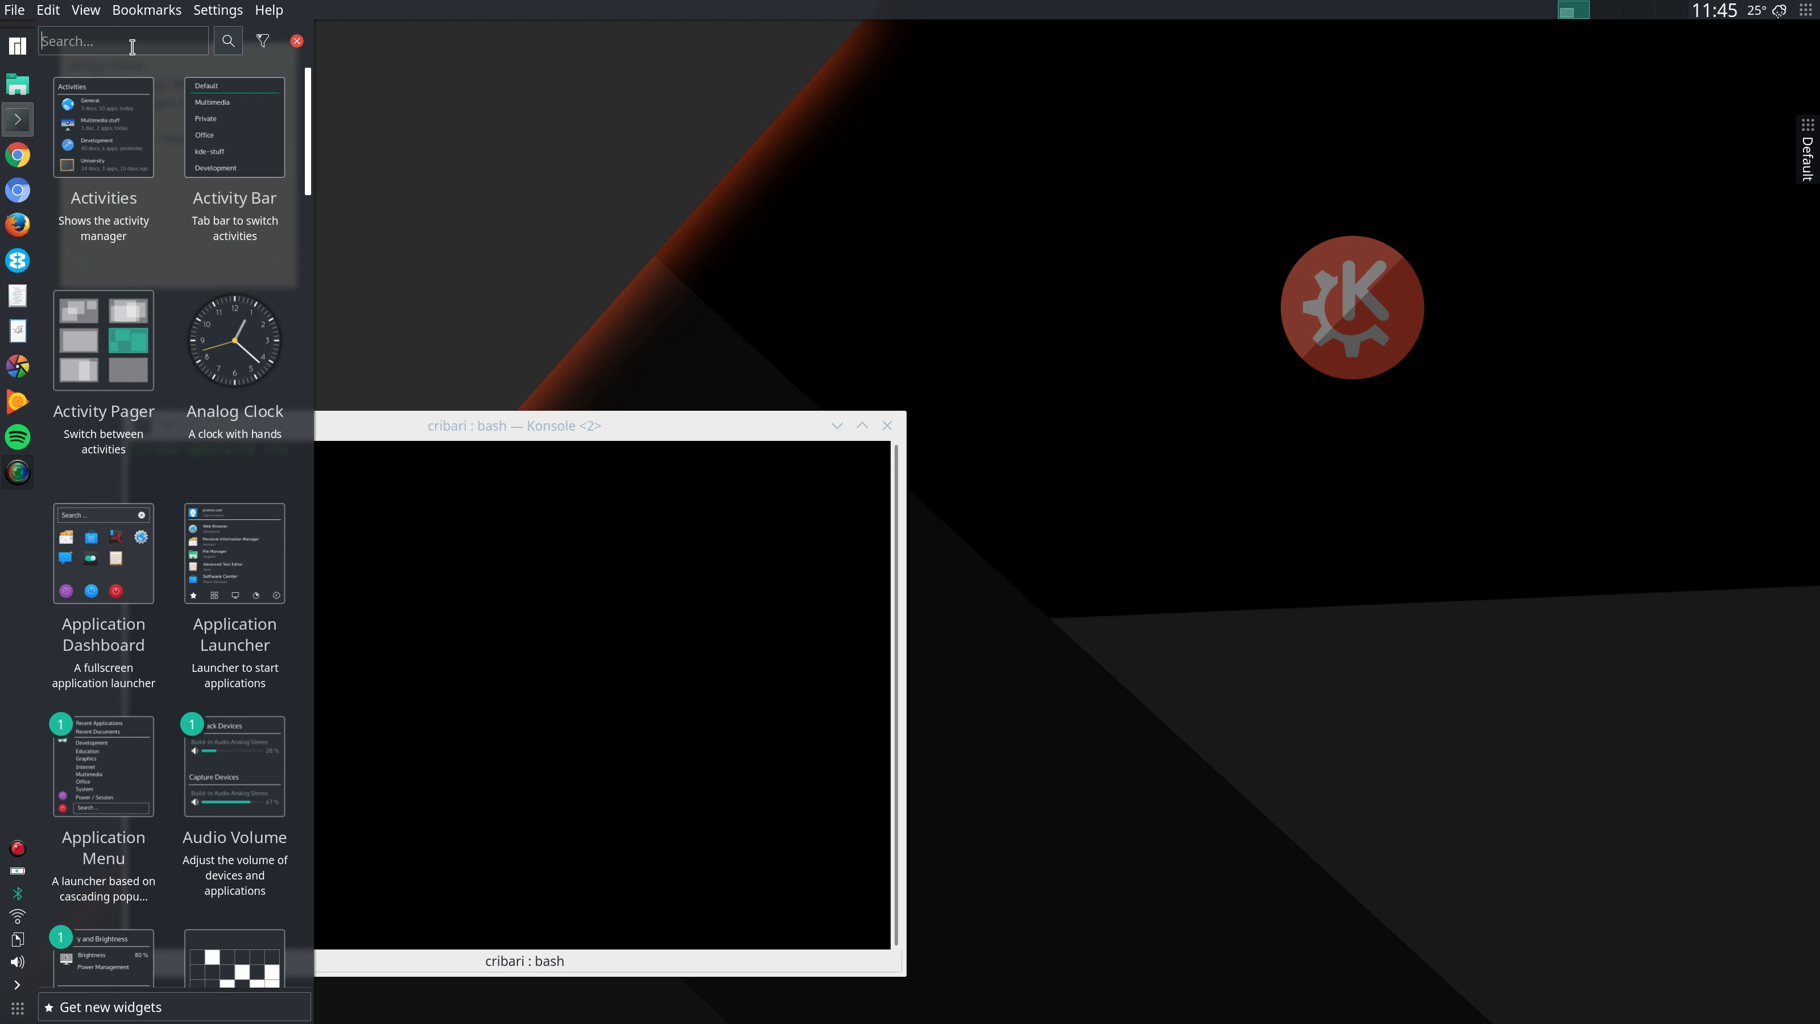
type("note")
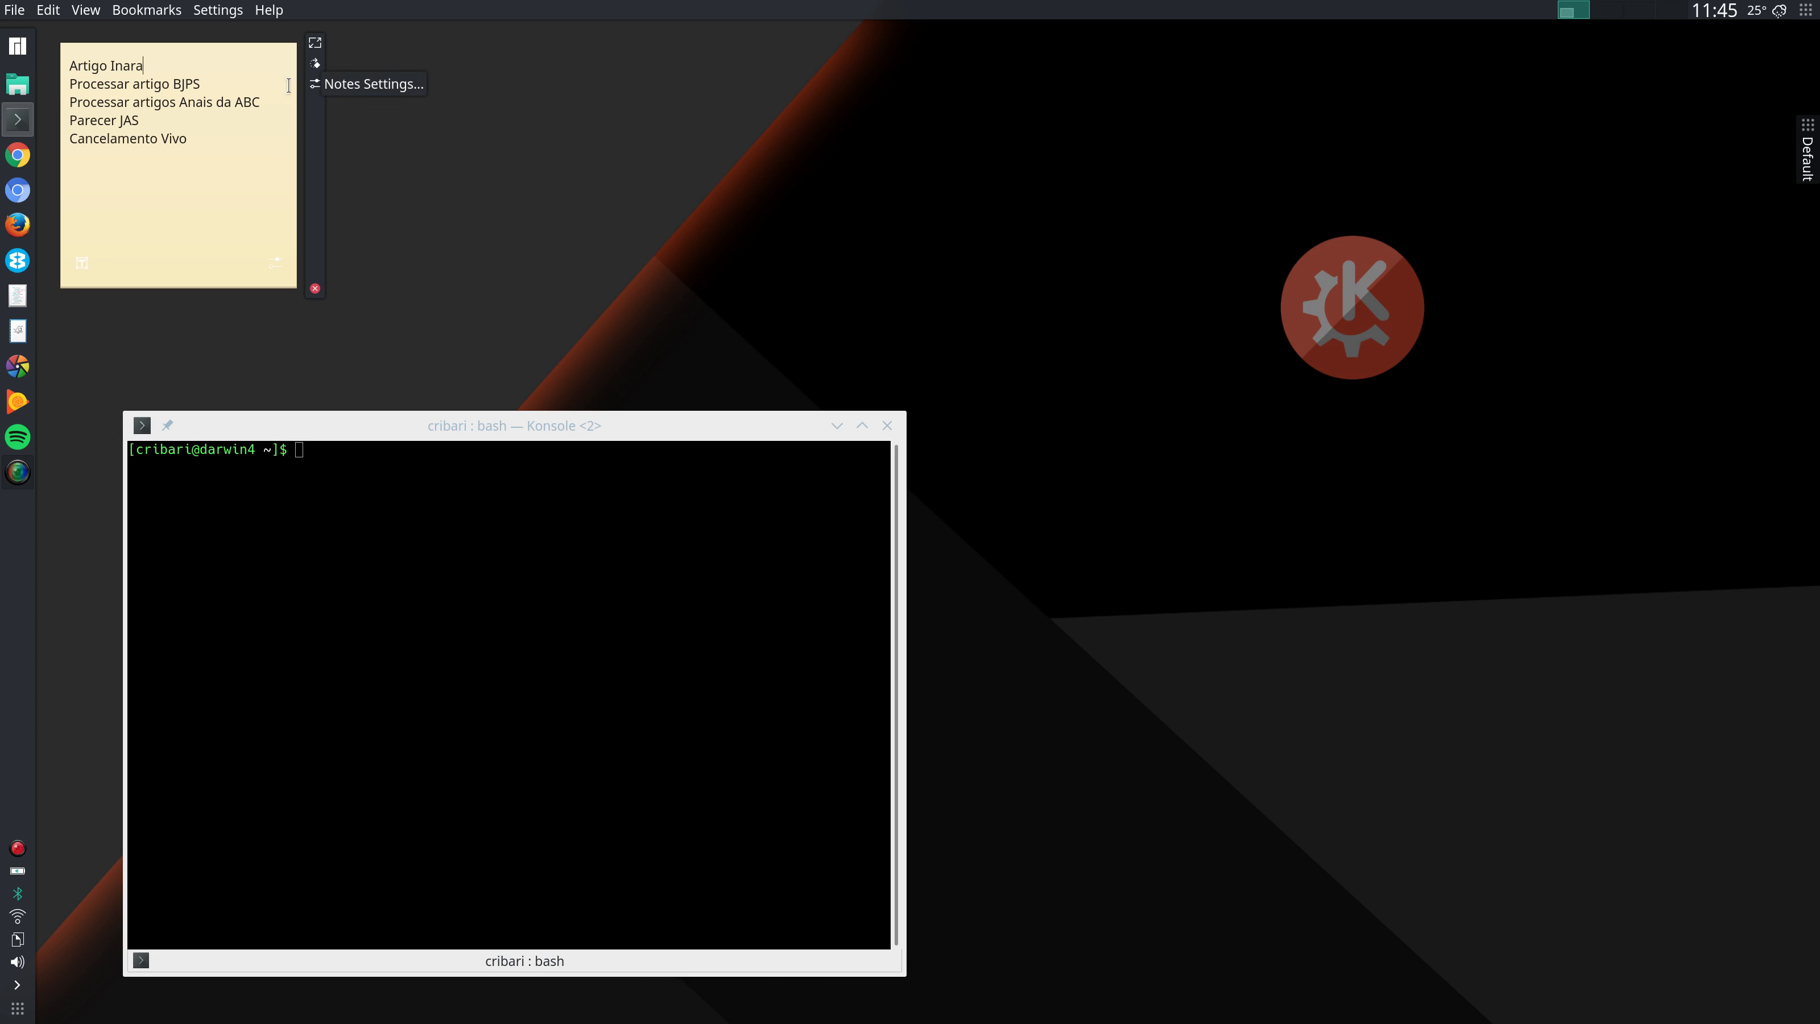
left_click(375, 82)
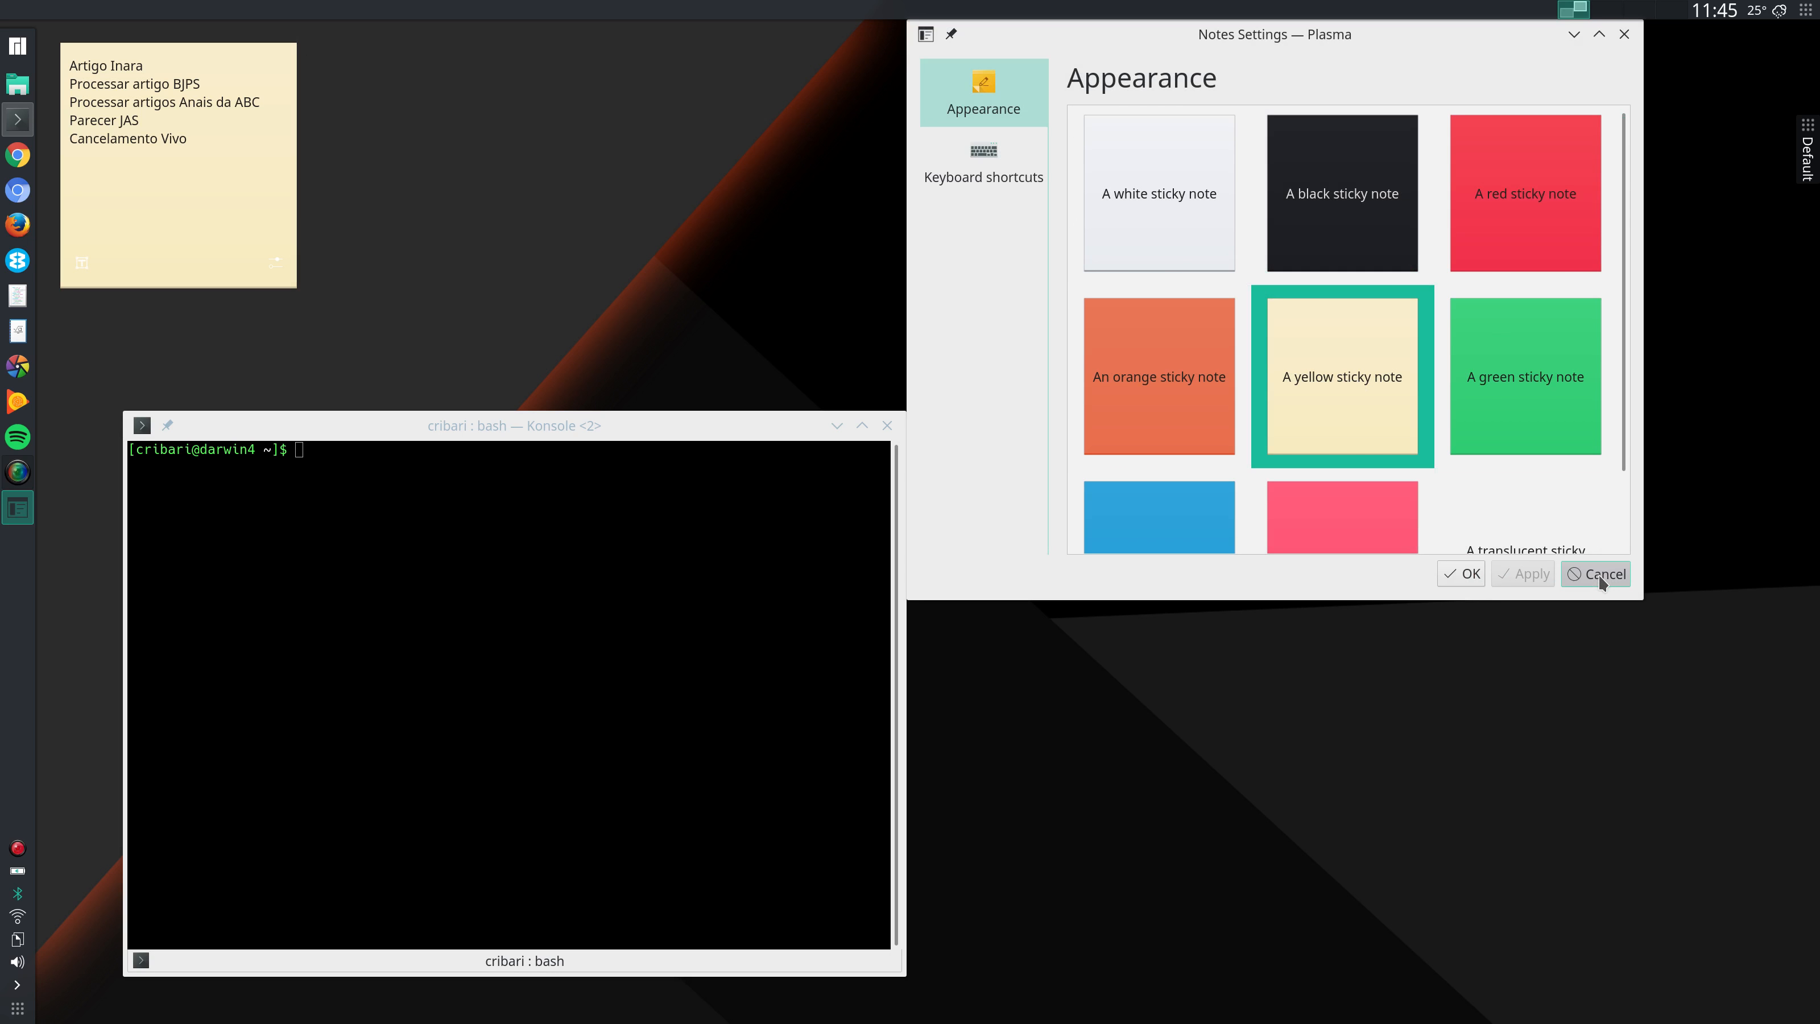
left_click(1598, 572)
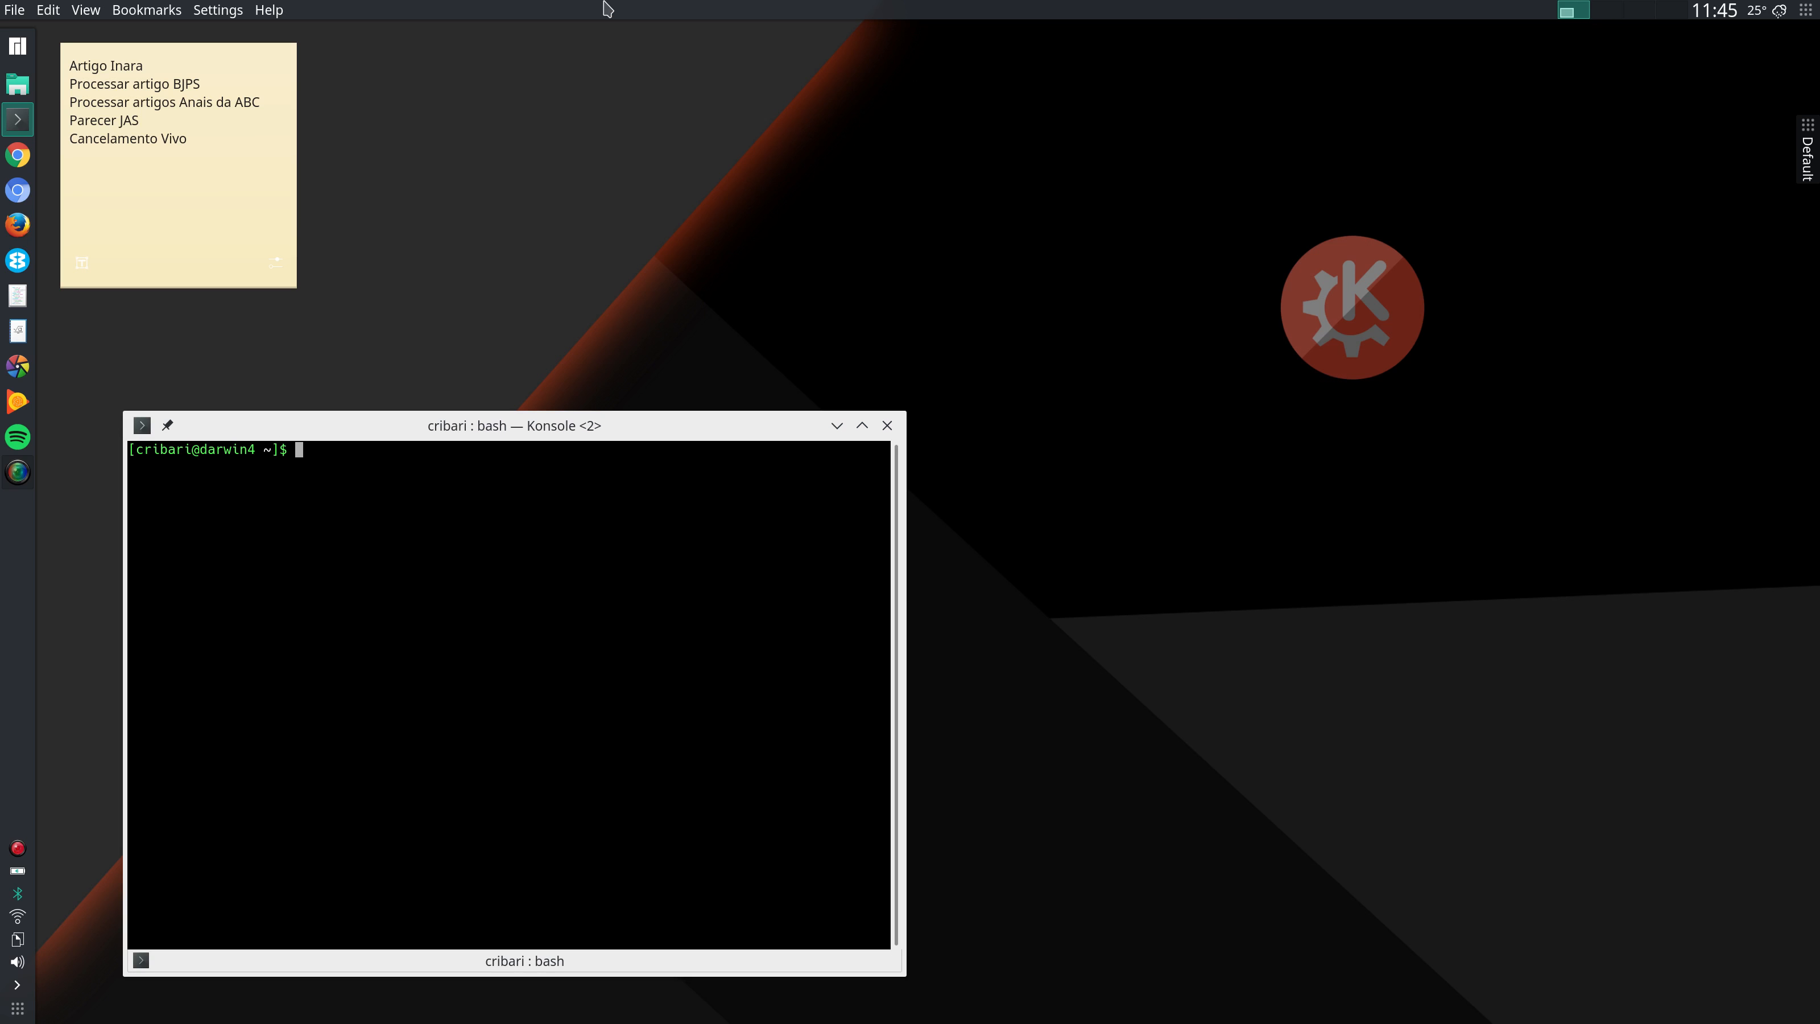
mouse_move(1173, 9)
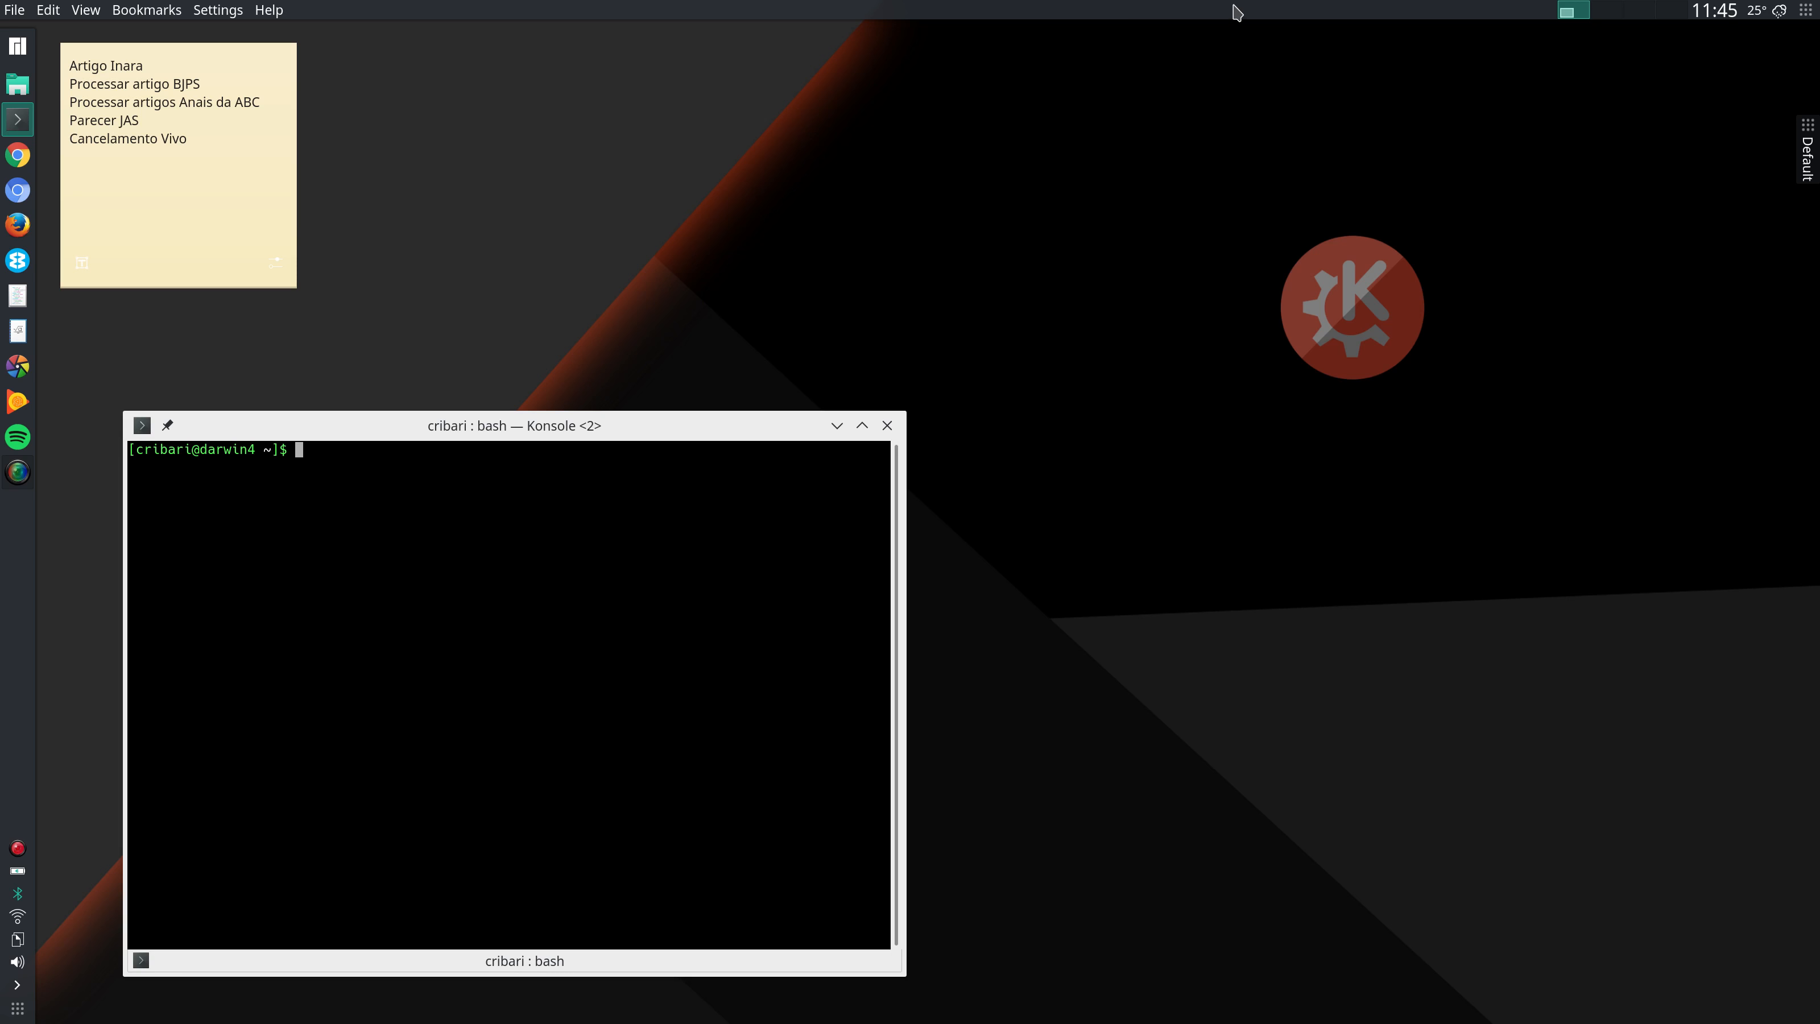
mouse_move(1803, 38)
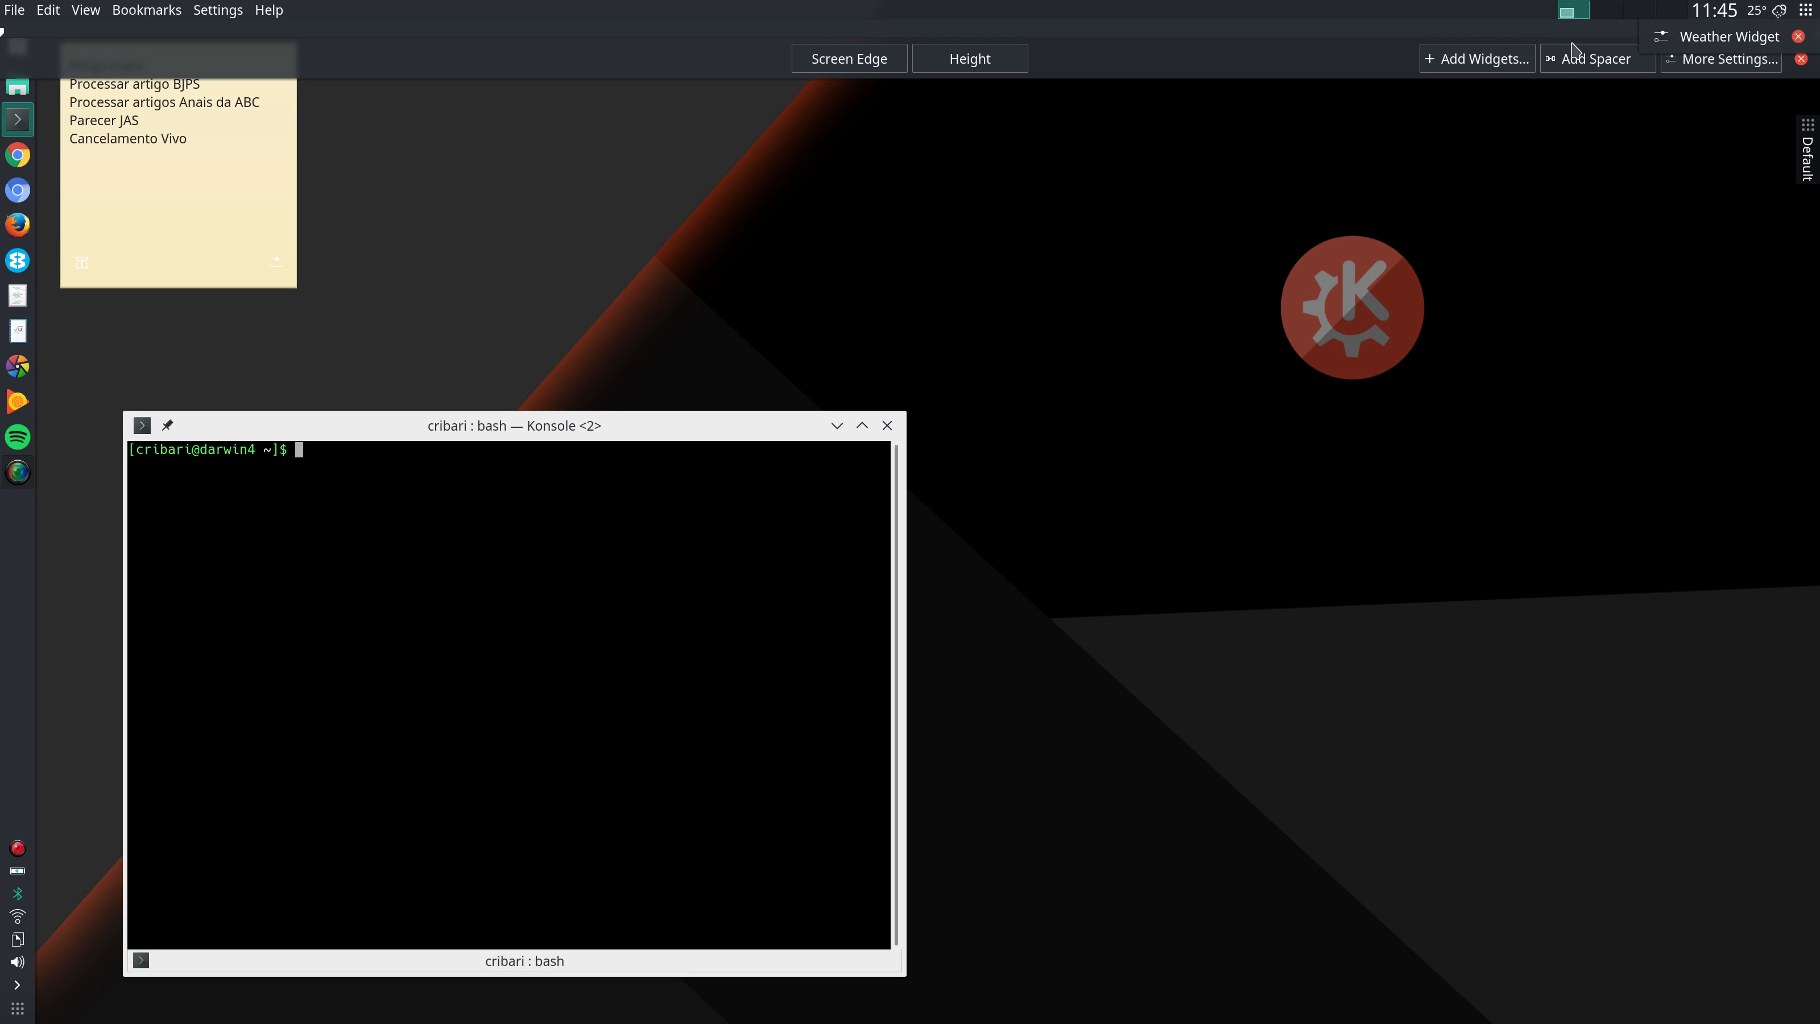
- Search the Add Widgets browser for 'wea' to list the weather widgets
left_click(1477, 58)
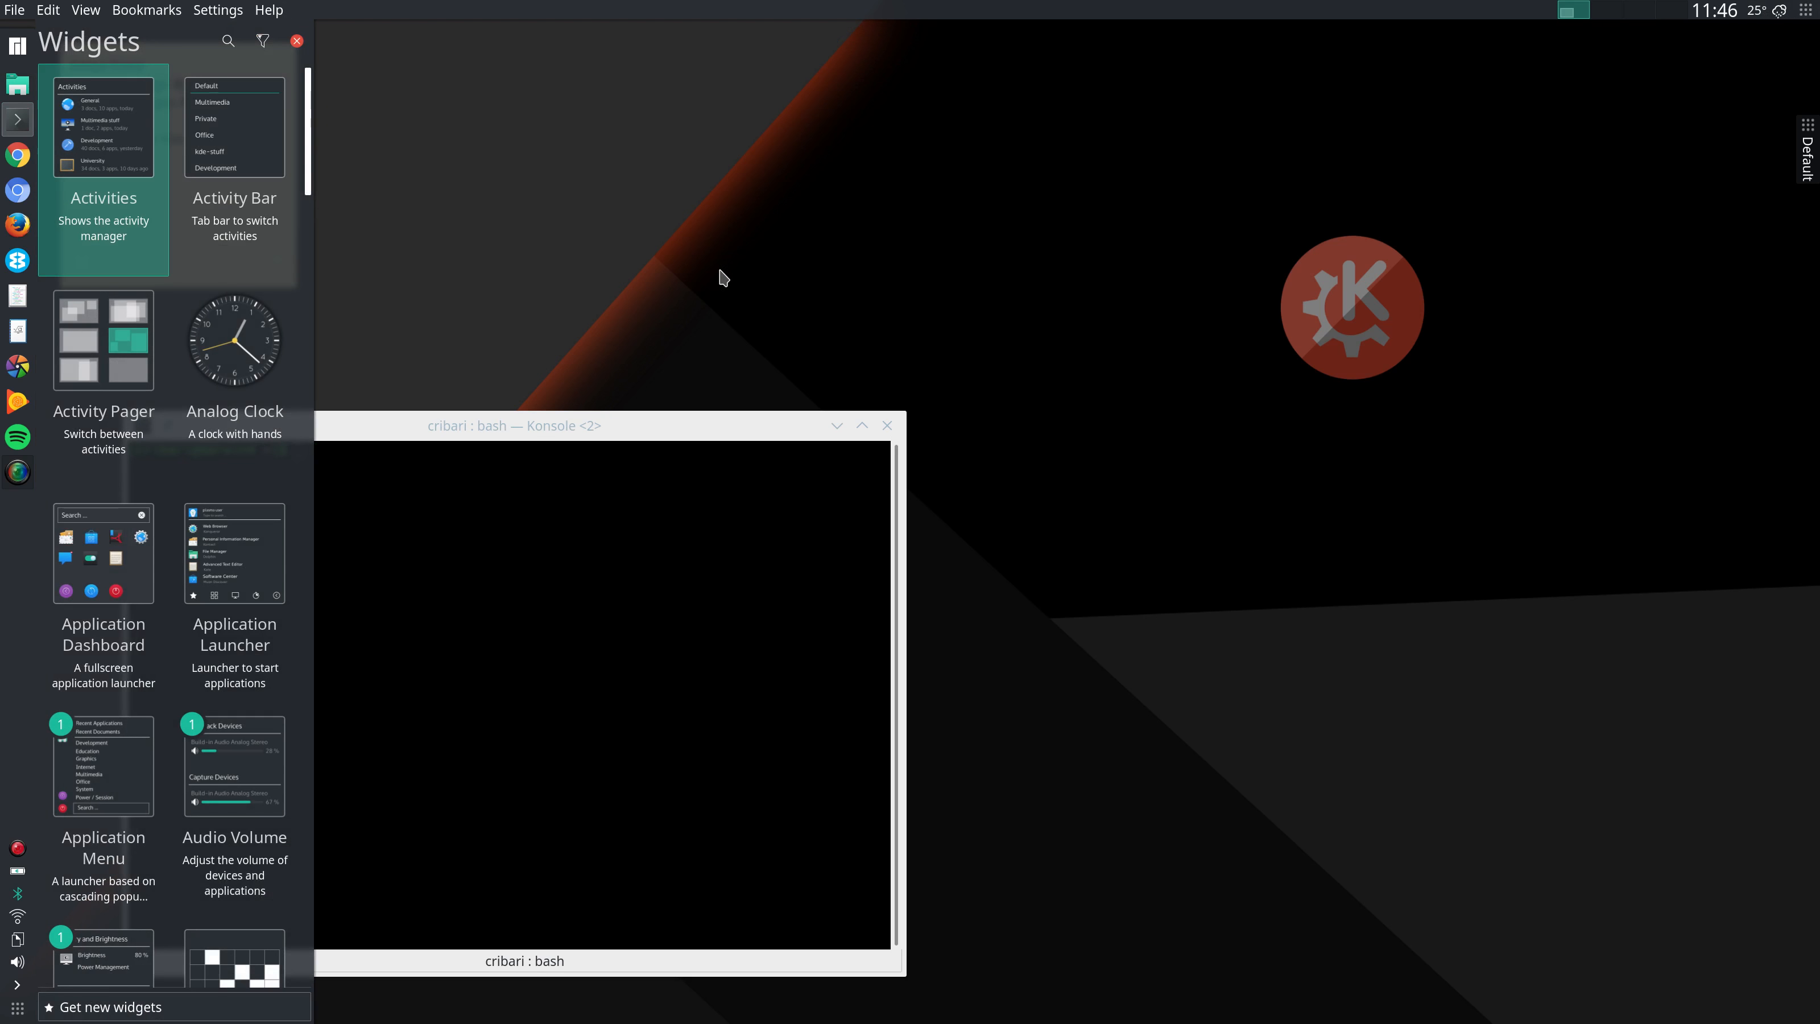
left_click(228, 41)
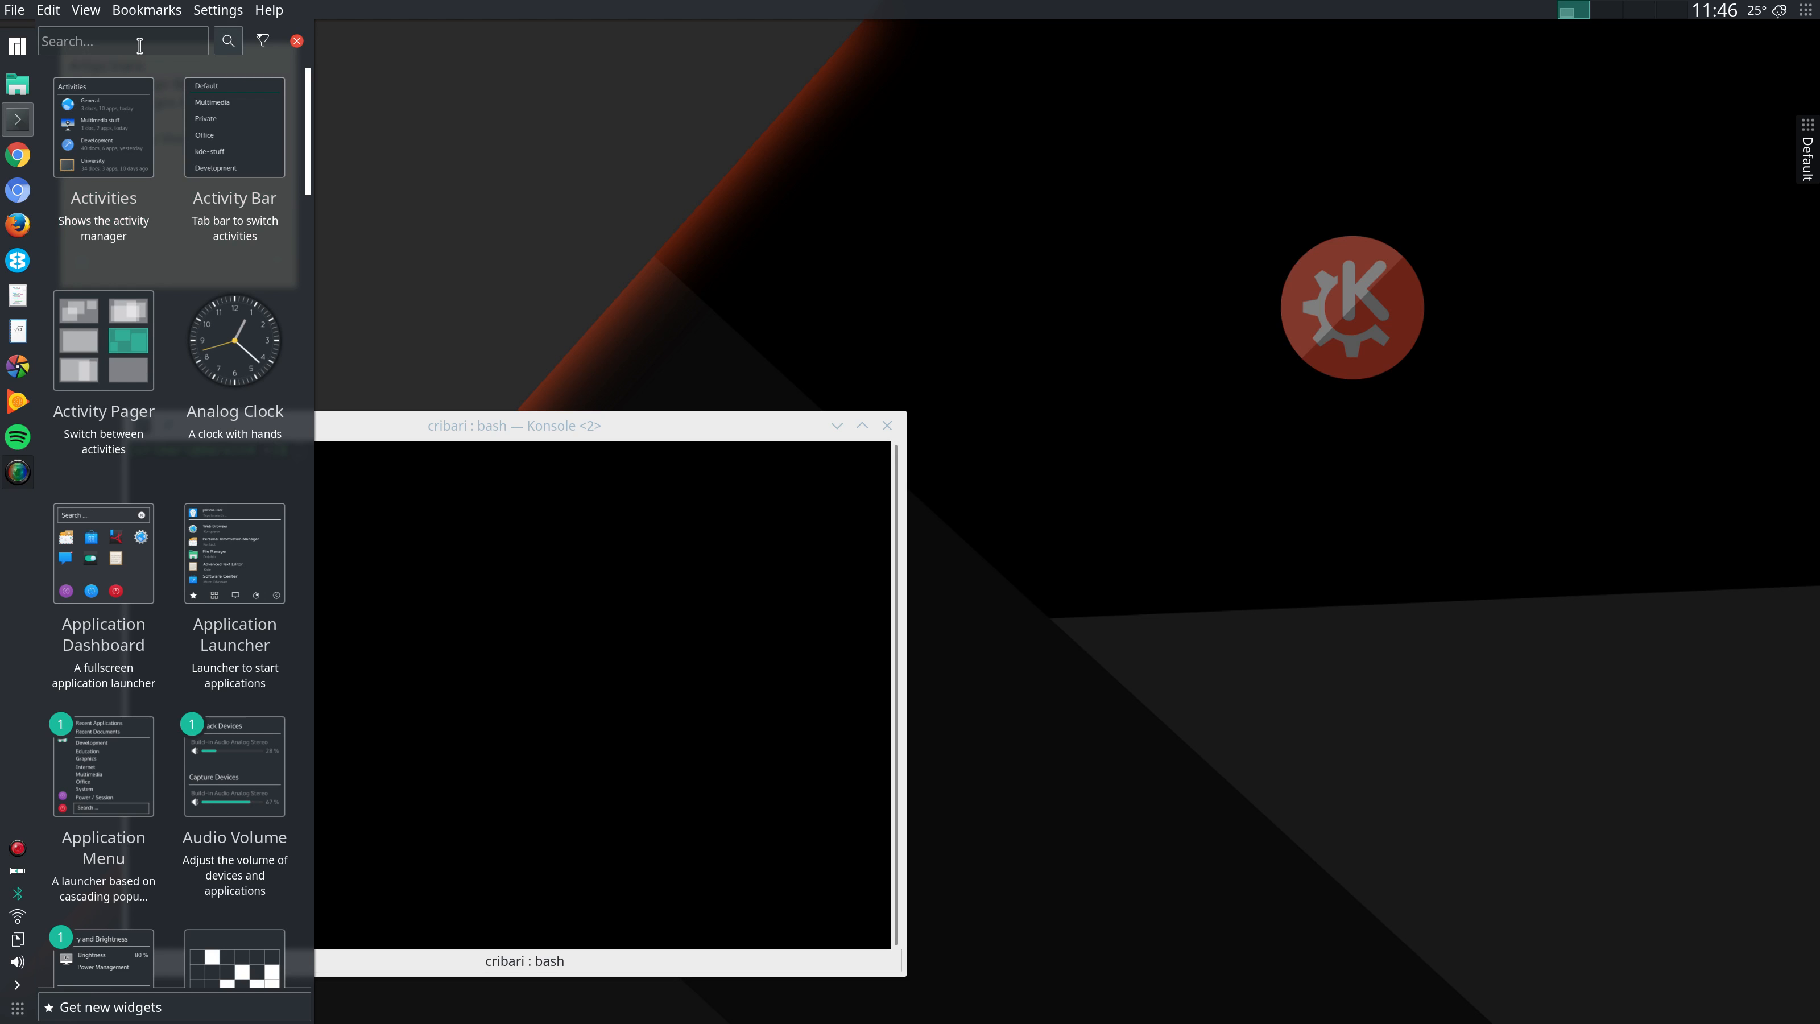
type("wea")
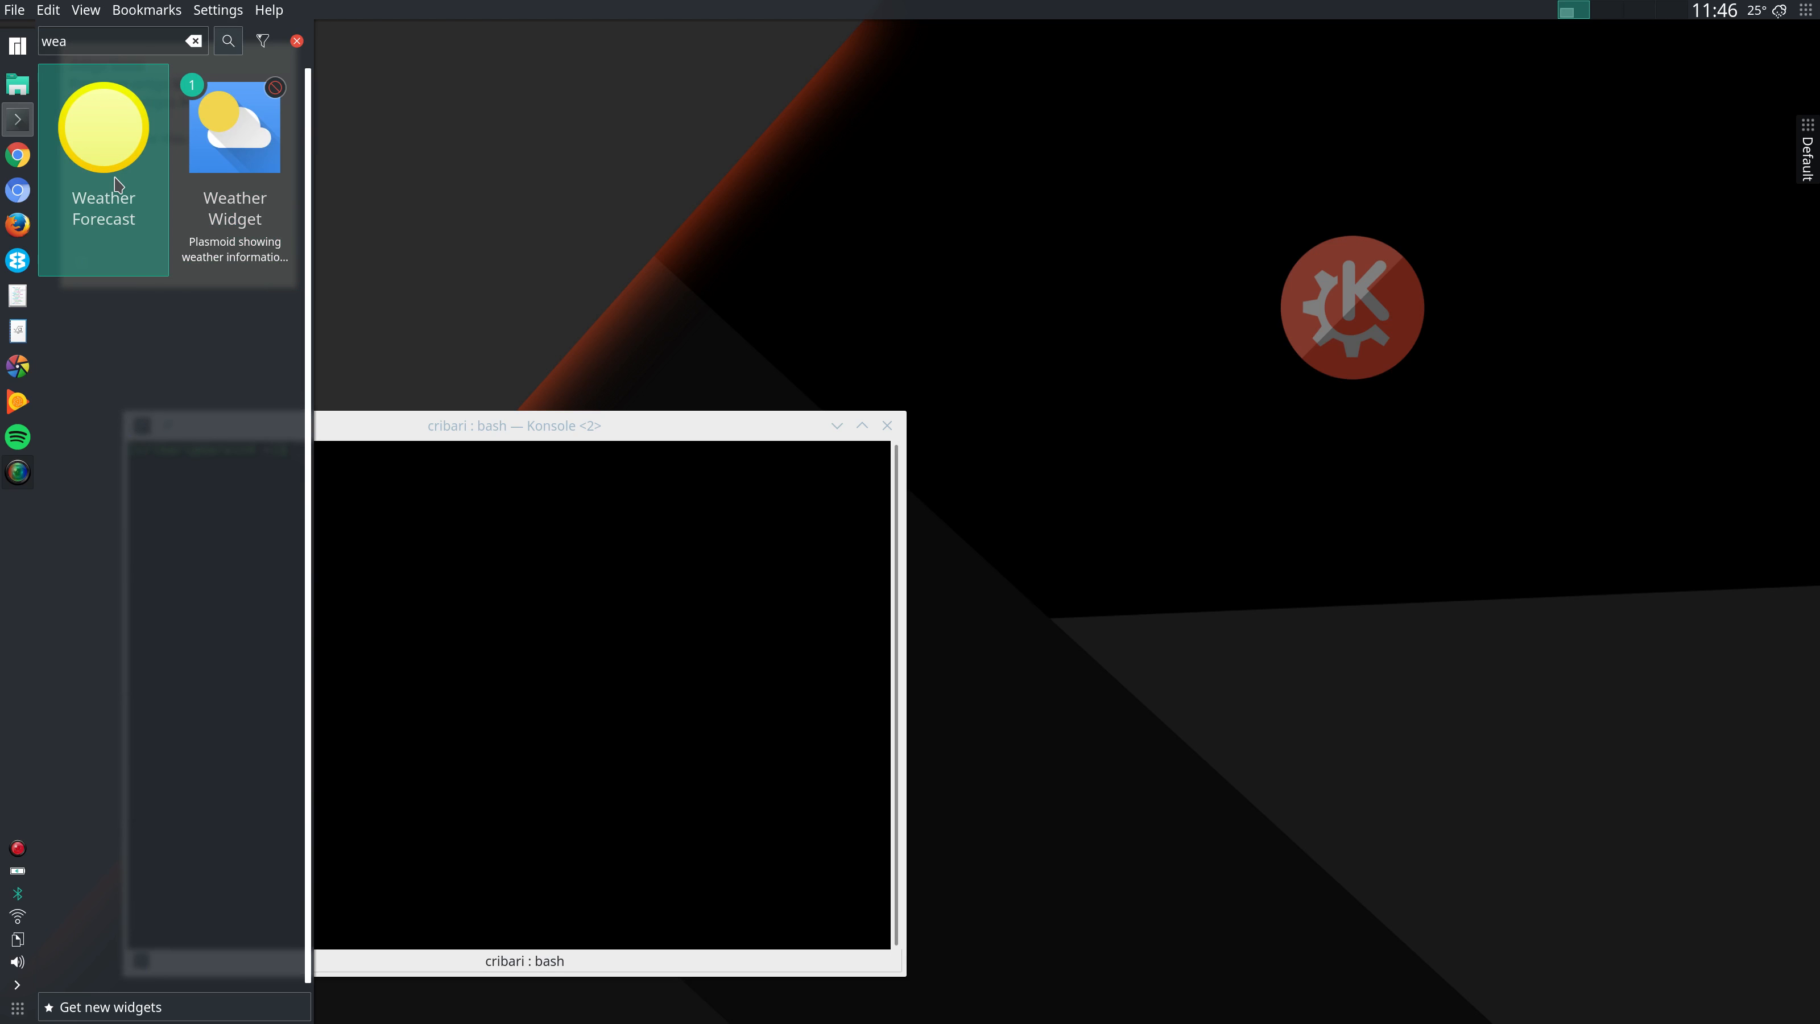
mouse_move(233, 180)
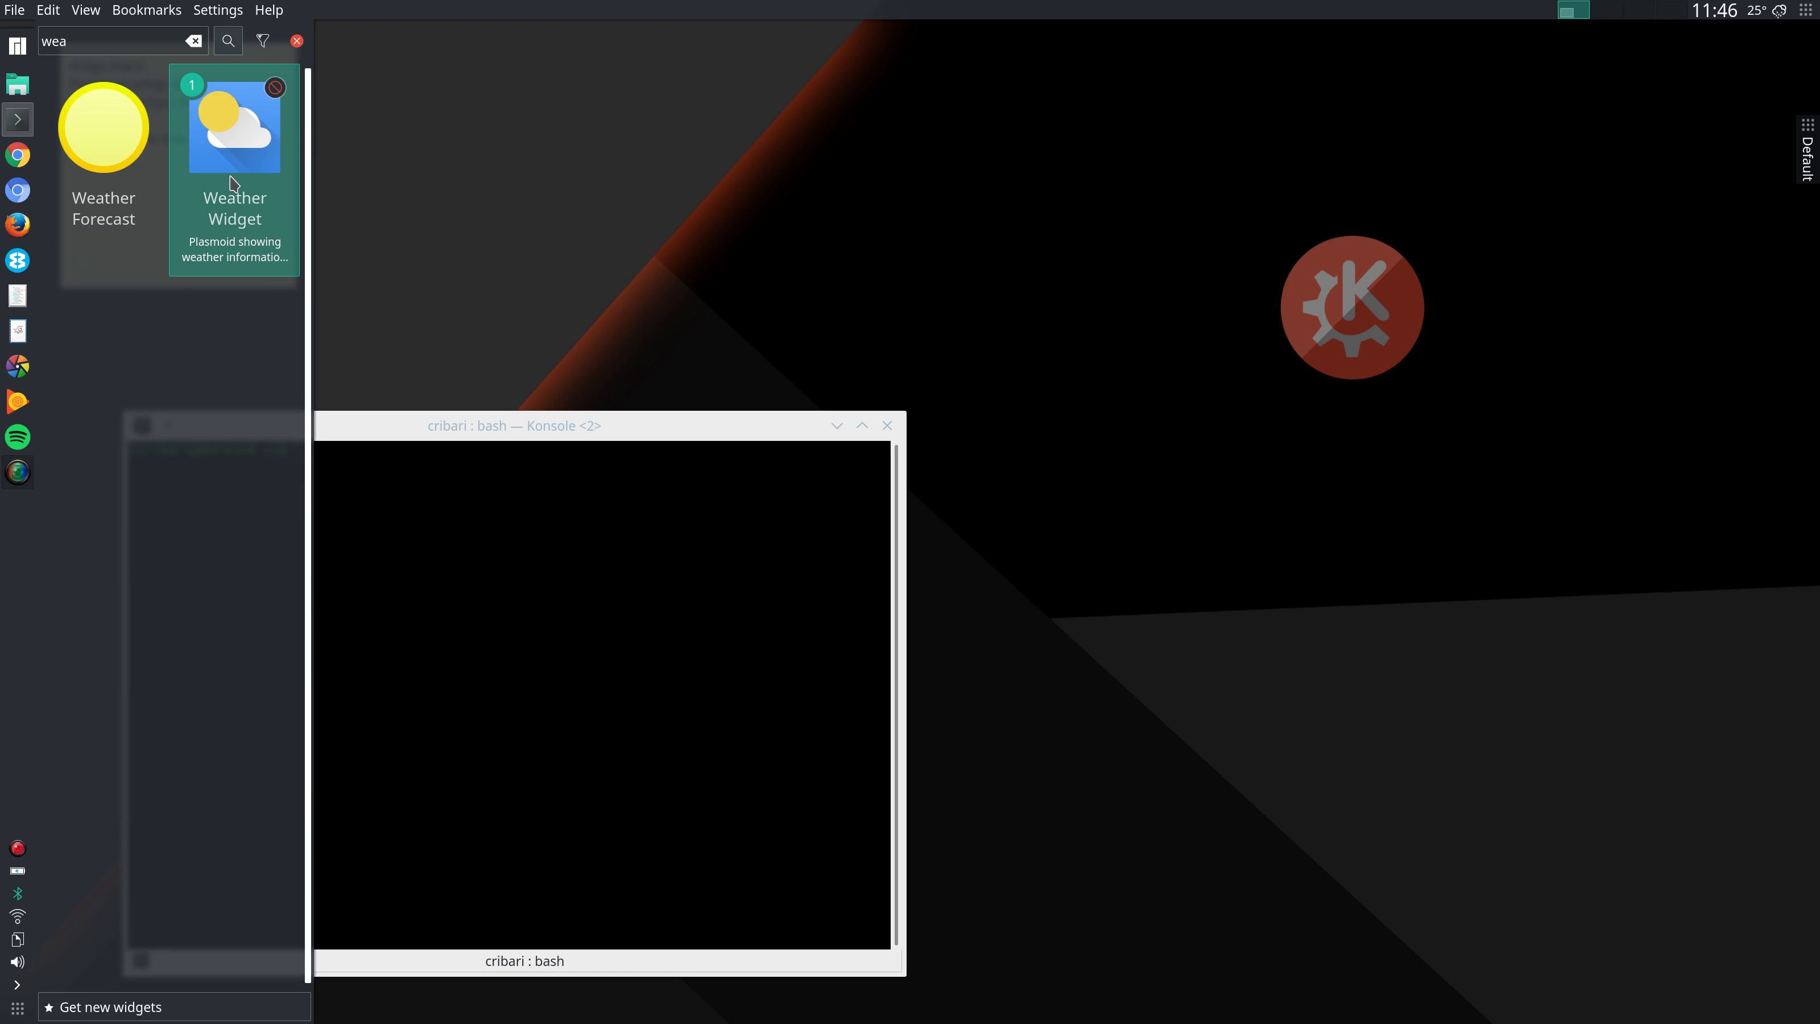
mouse_move(212, 115)
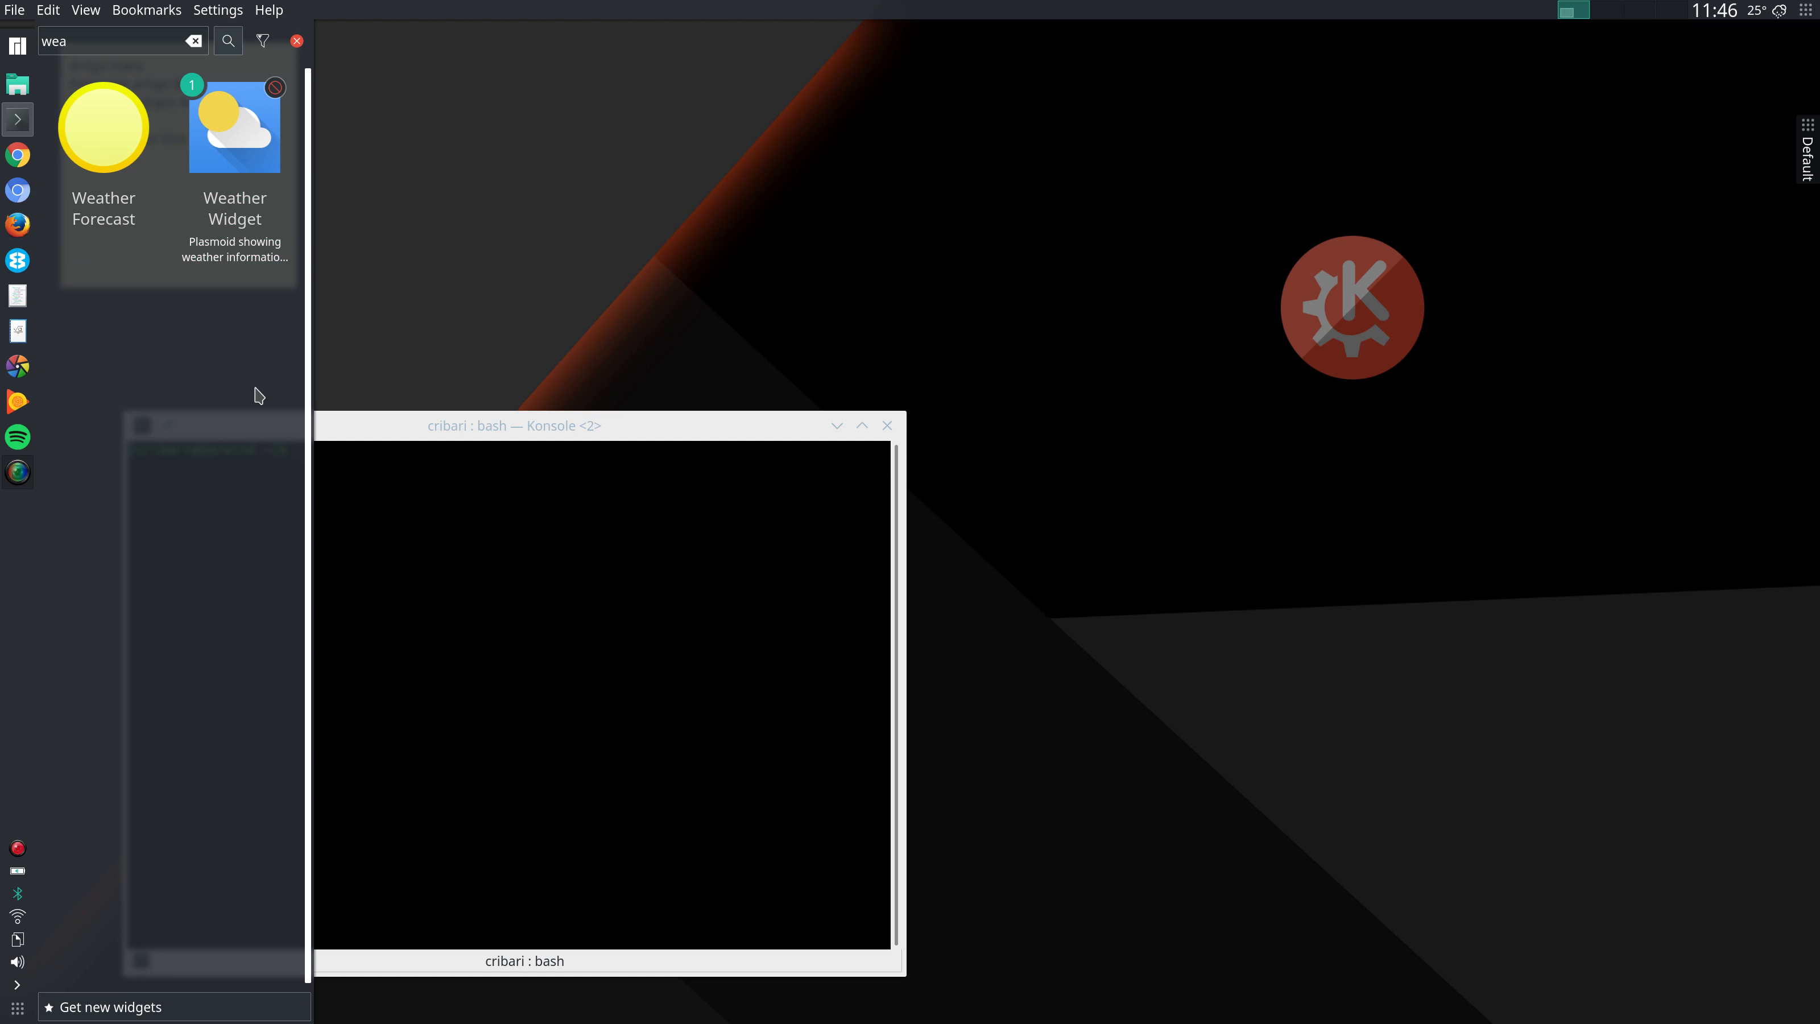
mouse_move(267, 271)
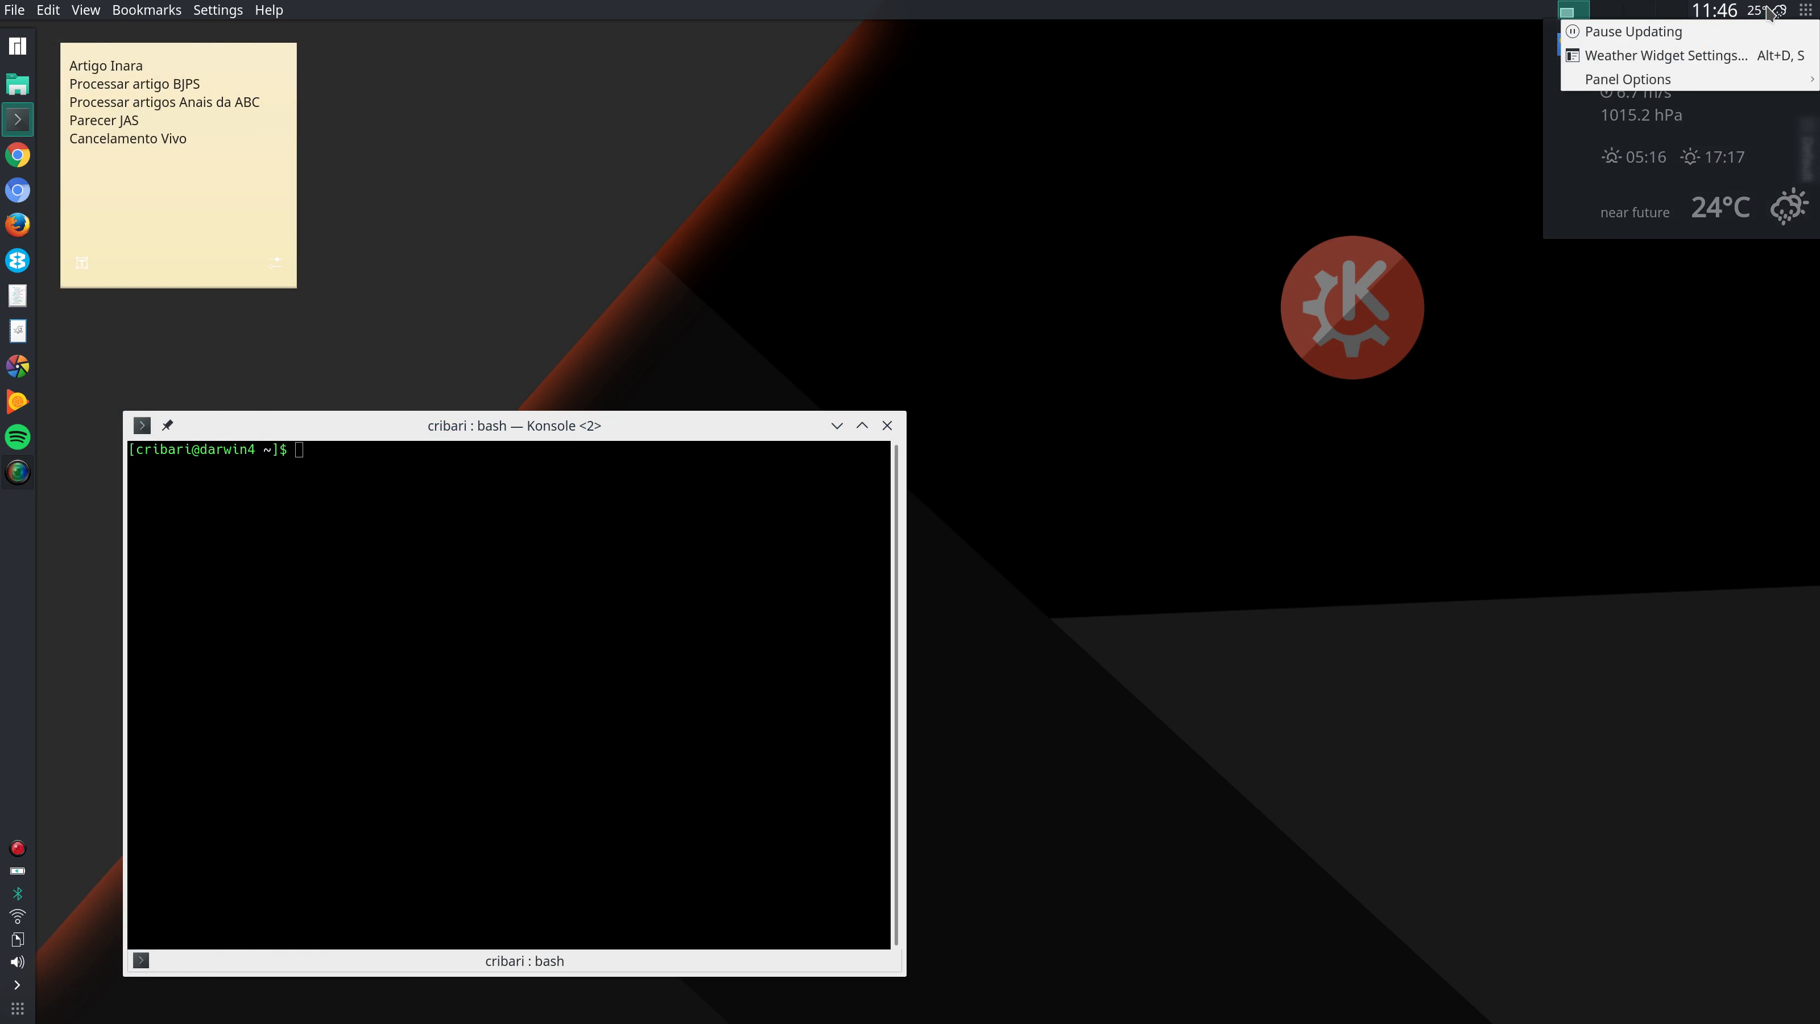
mouse_move(1664, 56)
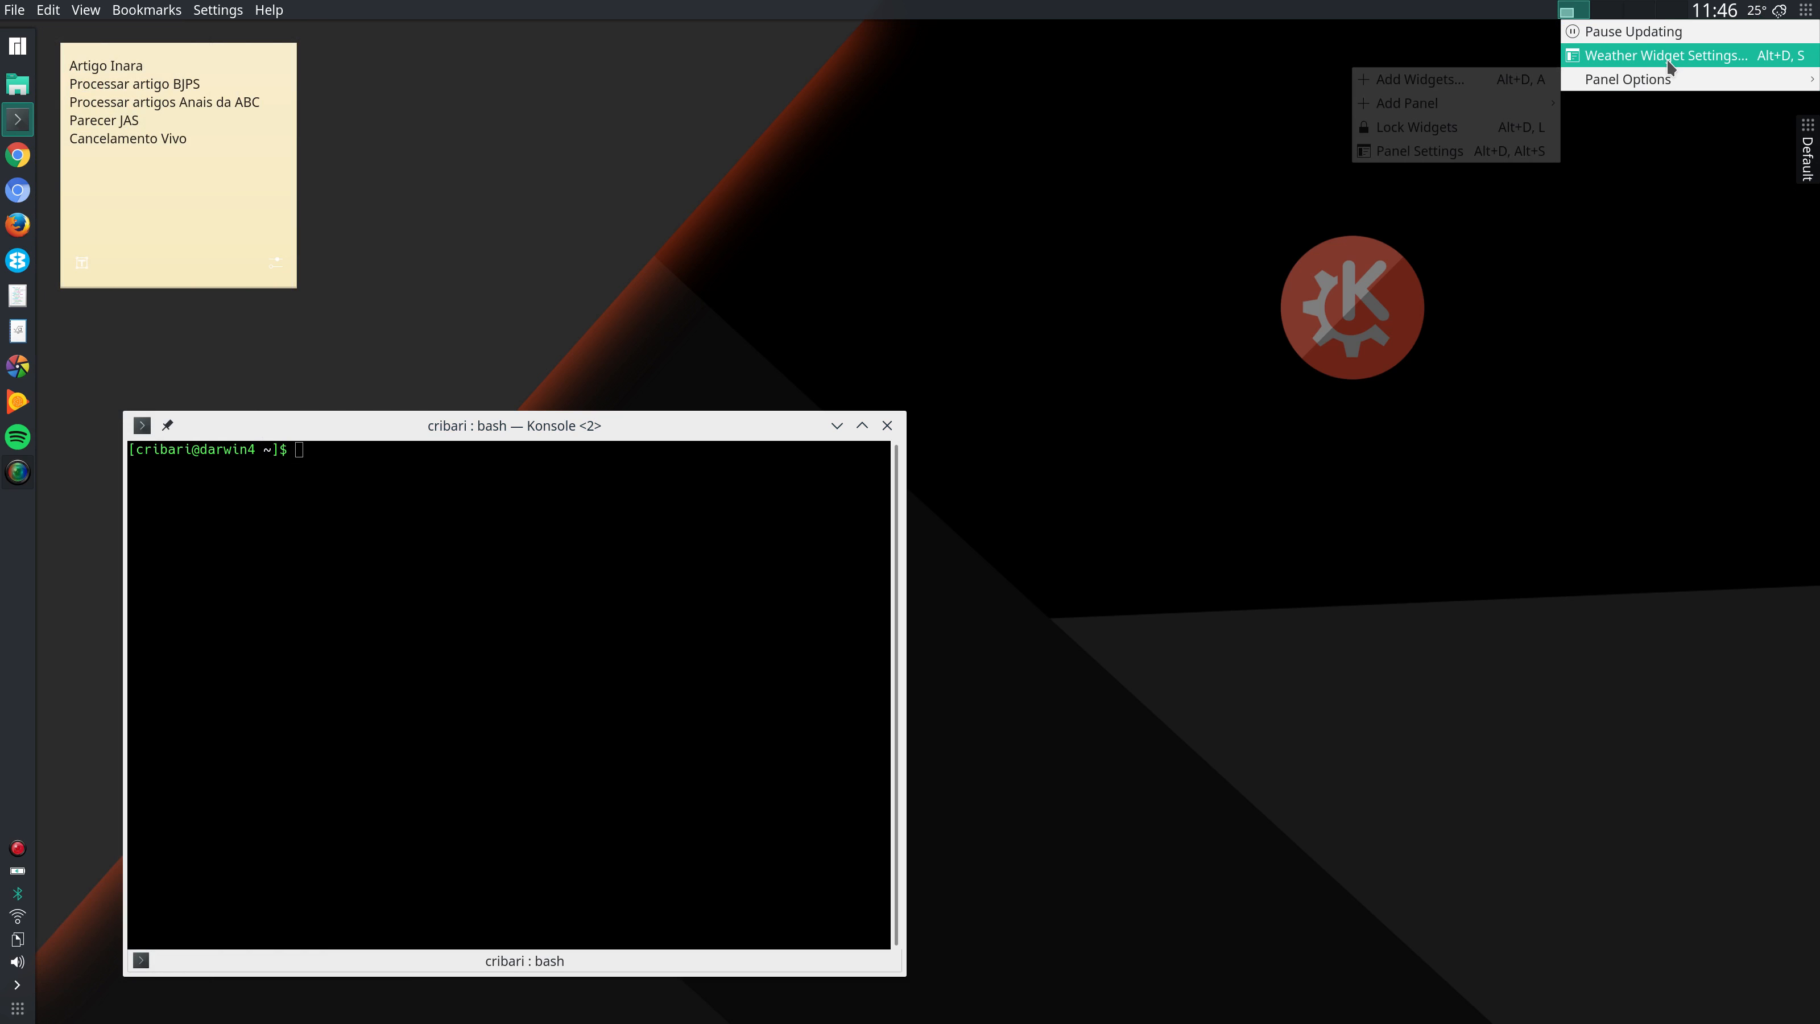
- Show the weather widget's full Recife forecast popup from the panel
left_click(1665, 55)
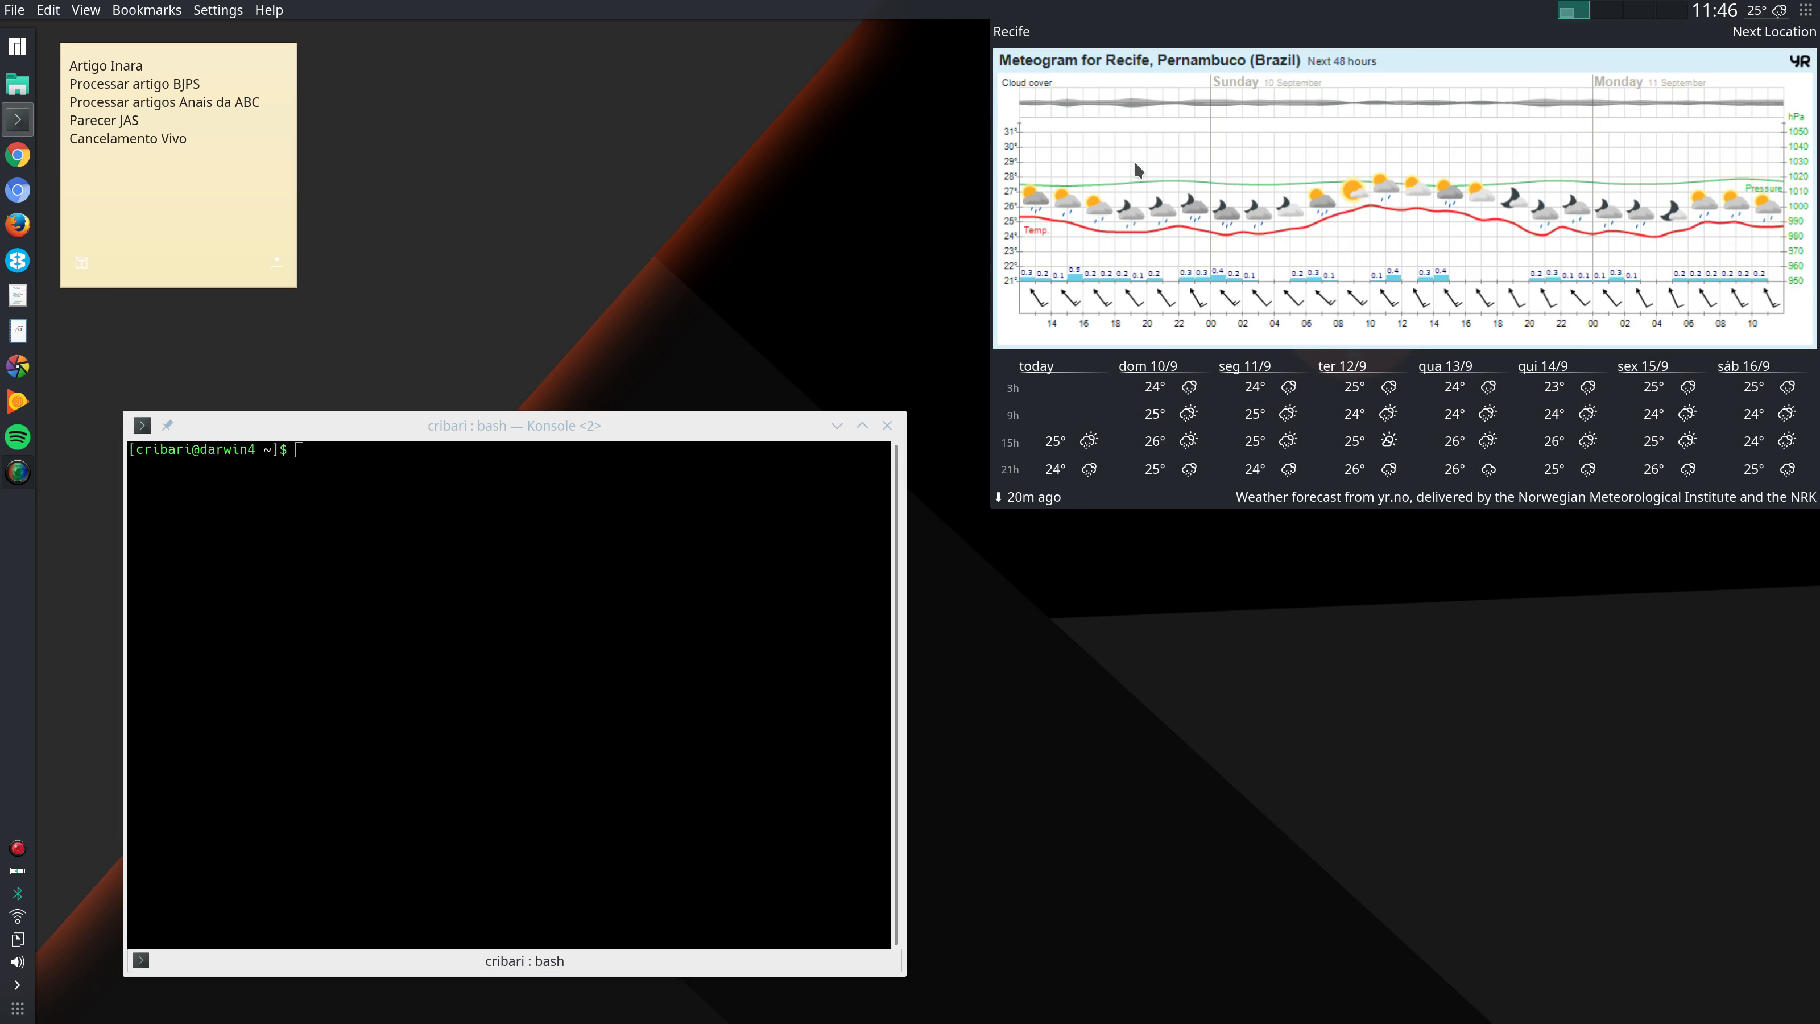
mouse_move(1581, 310)
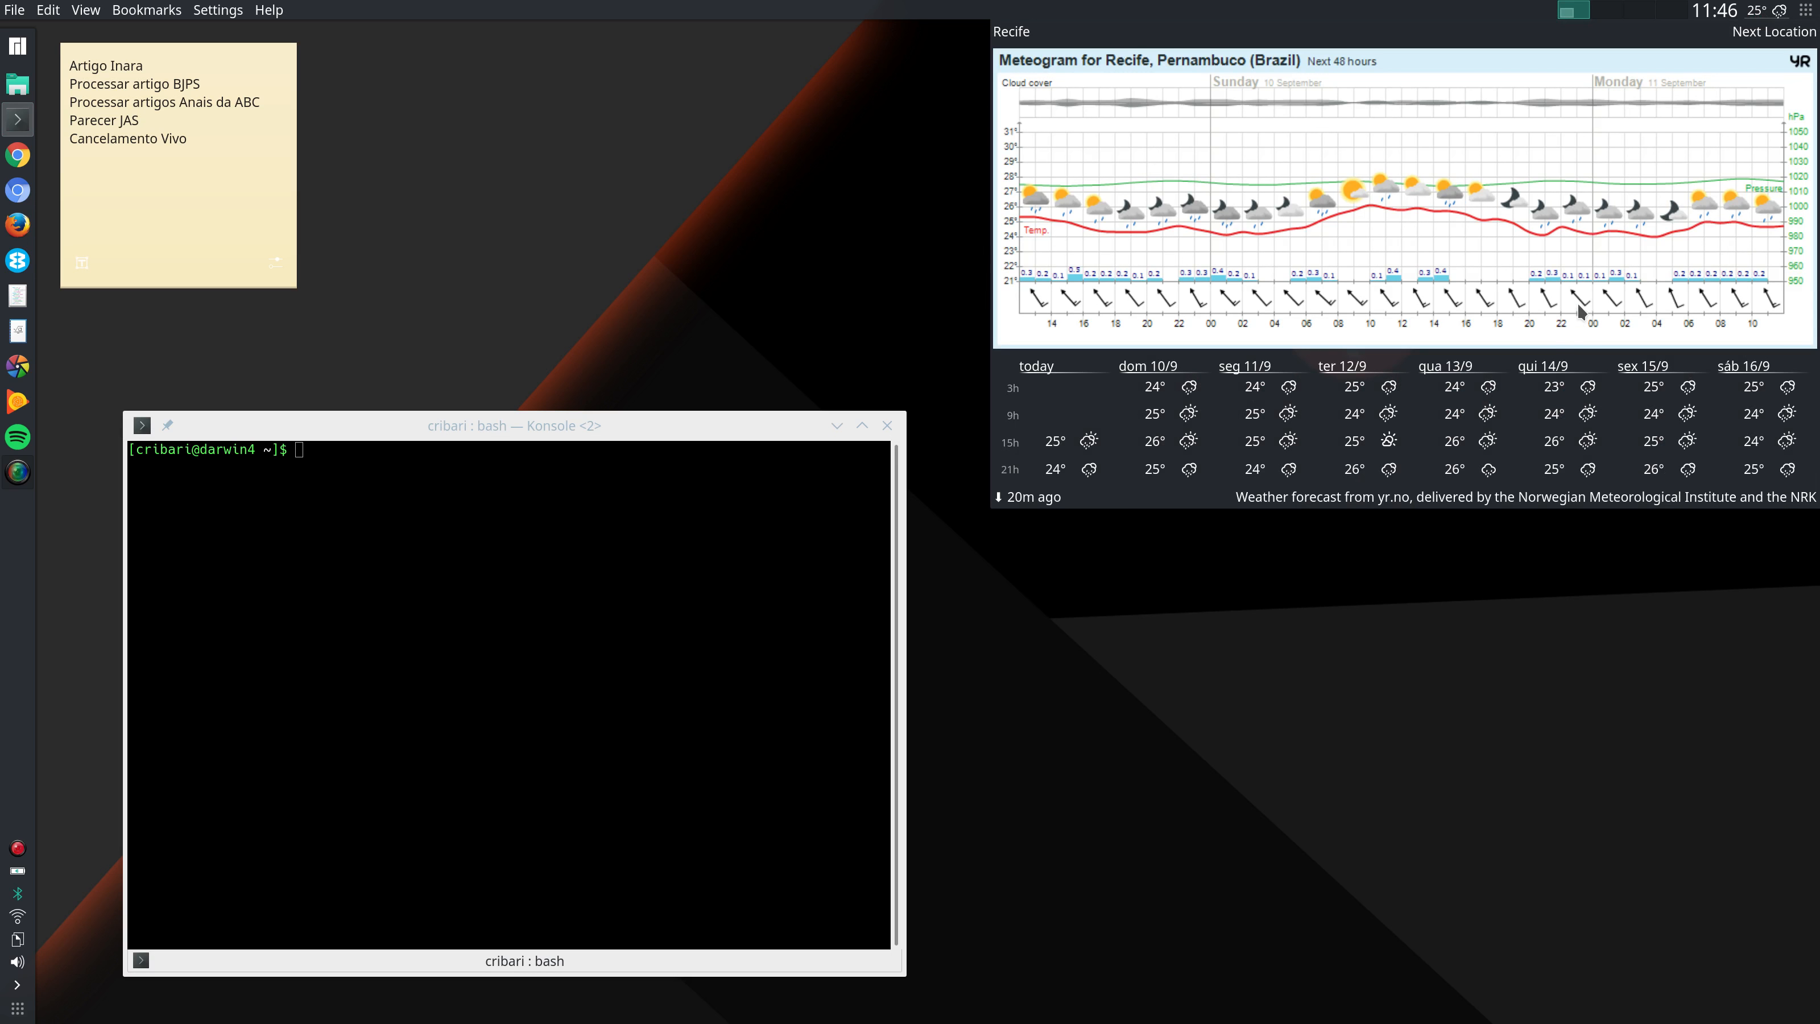
mouse_move(626, 628)
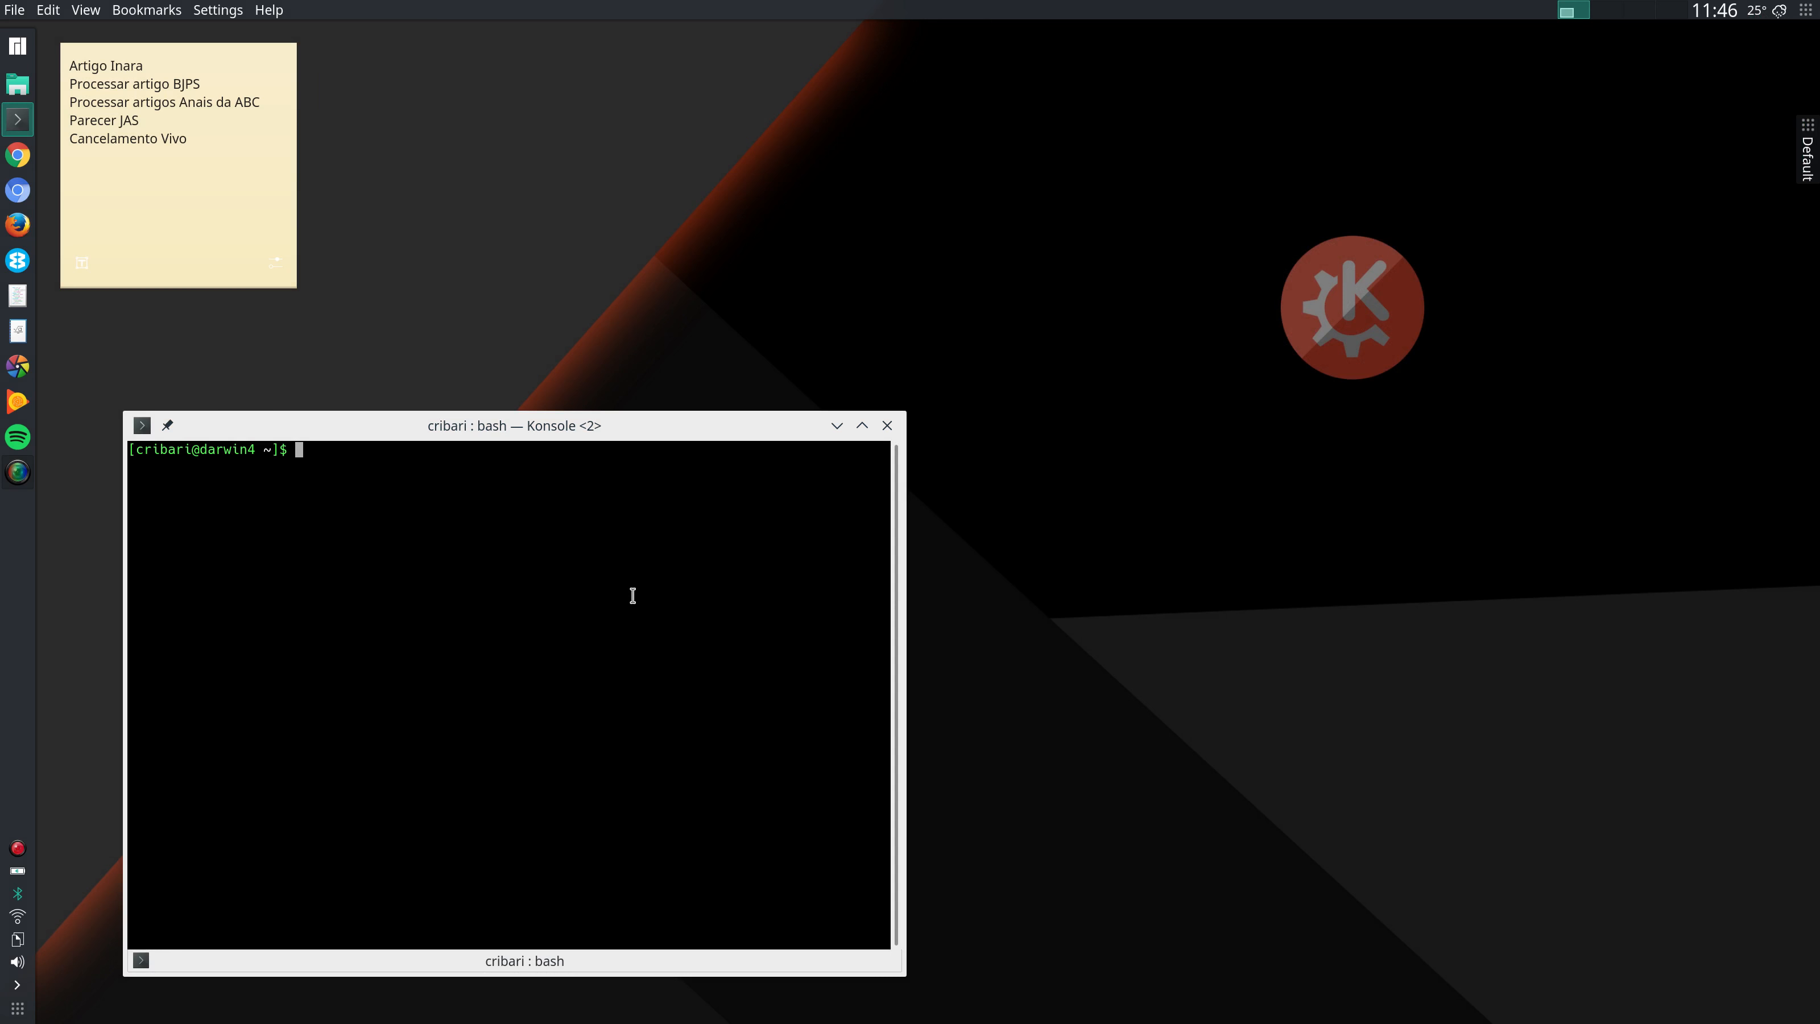
mouse_move(638, 590)
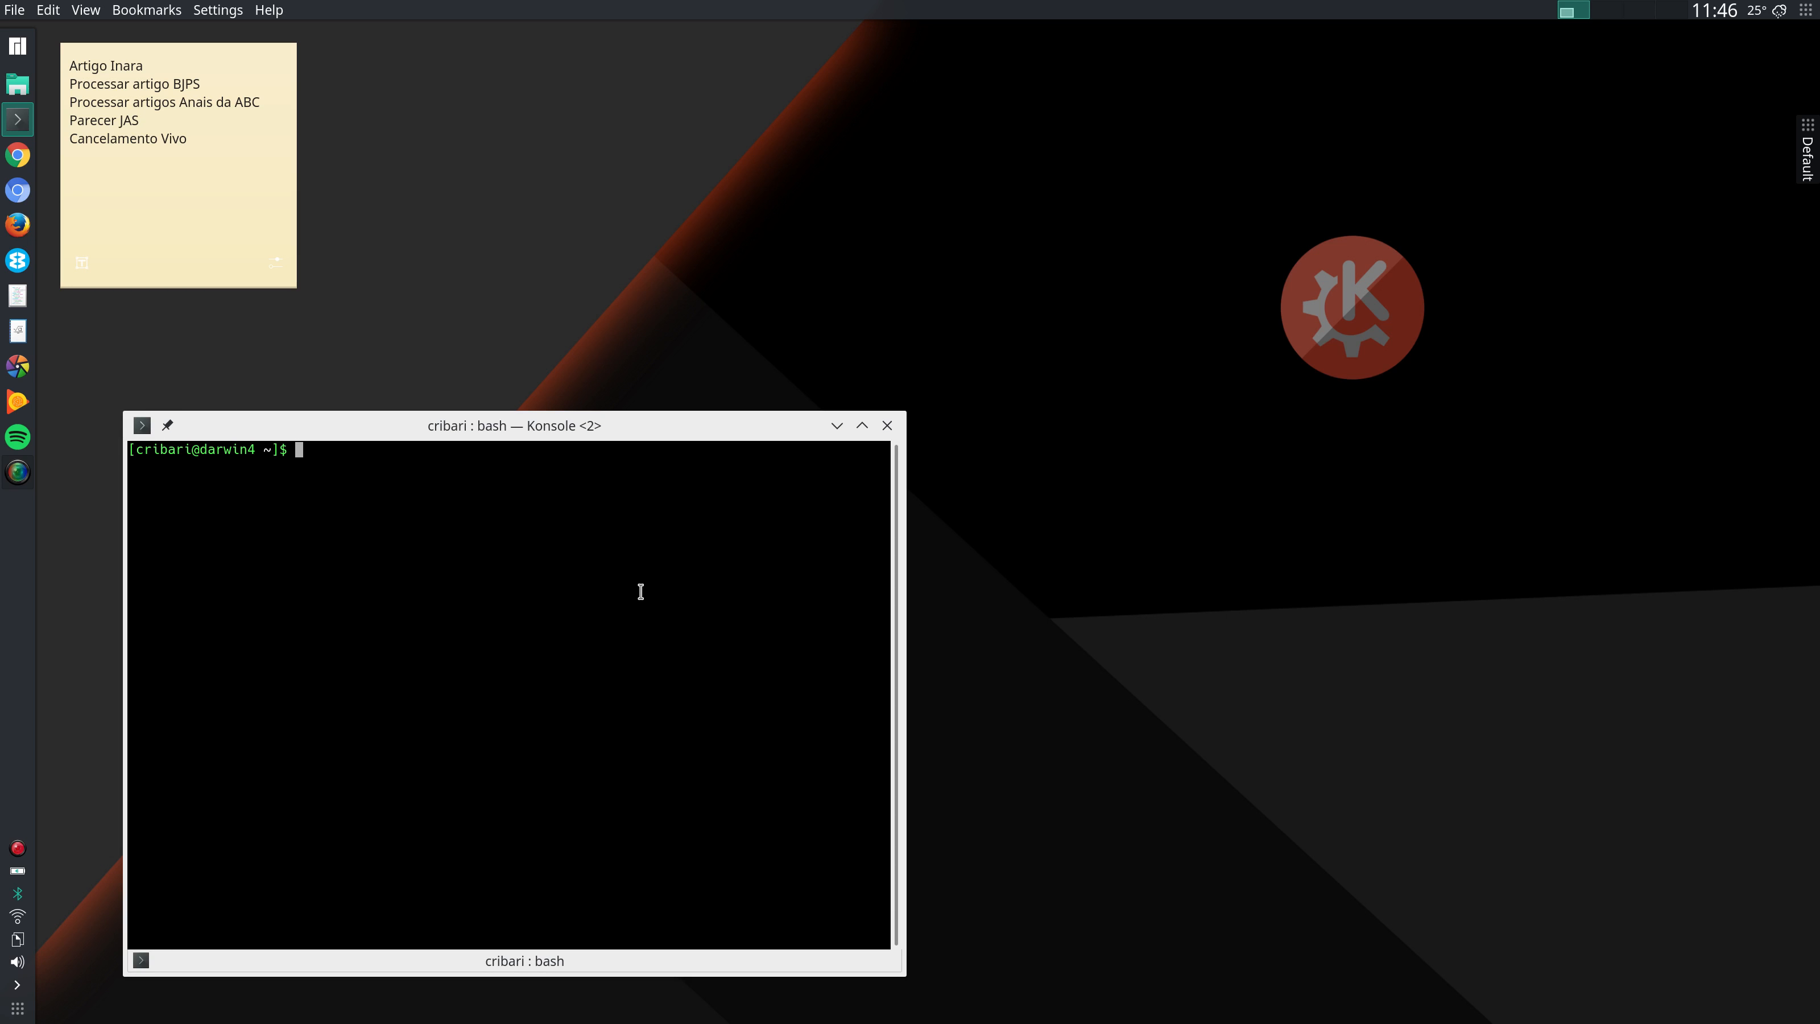
mouse_move(392, 810)
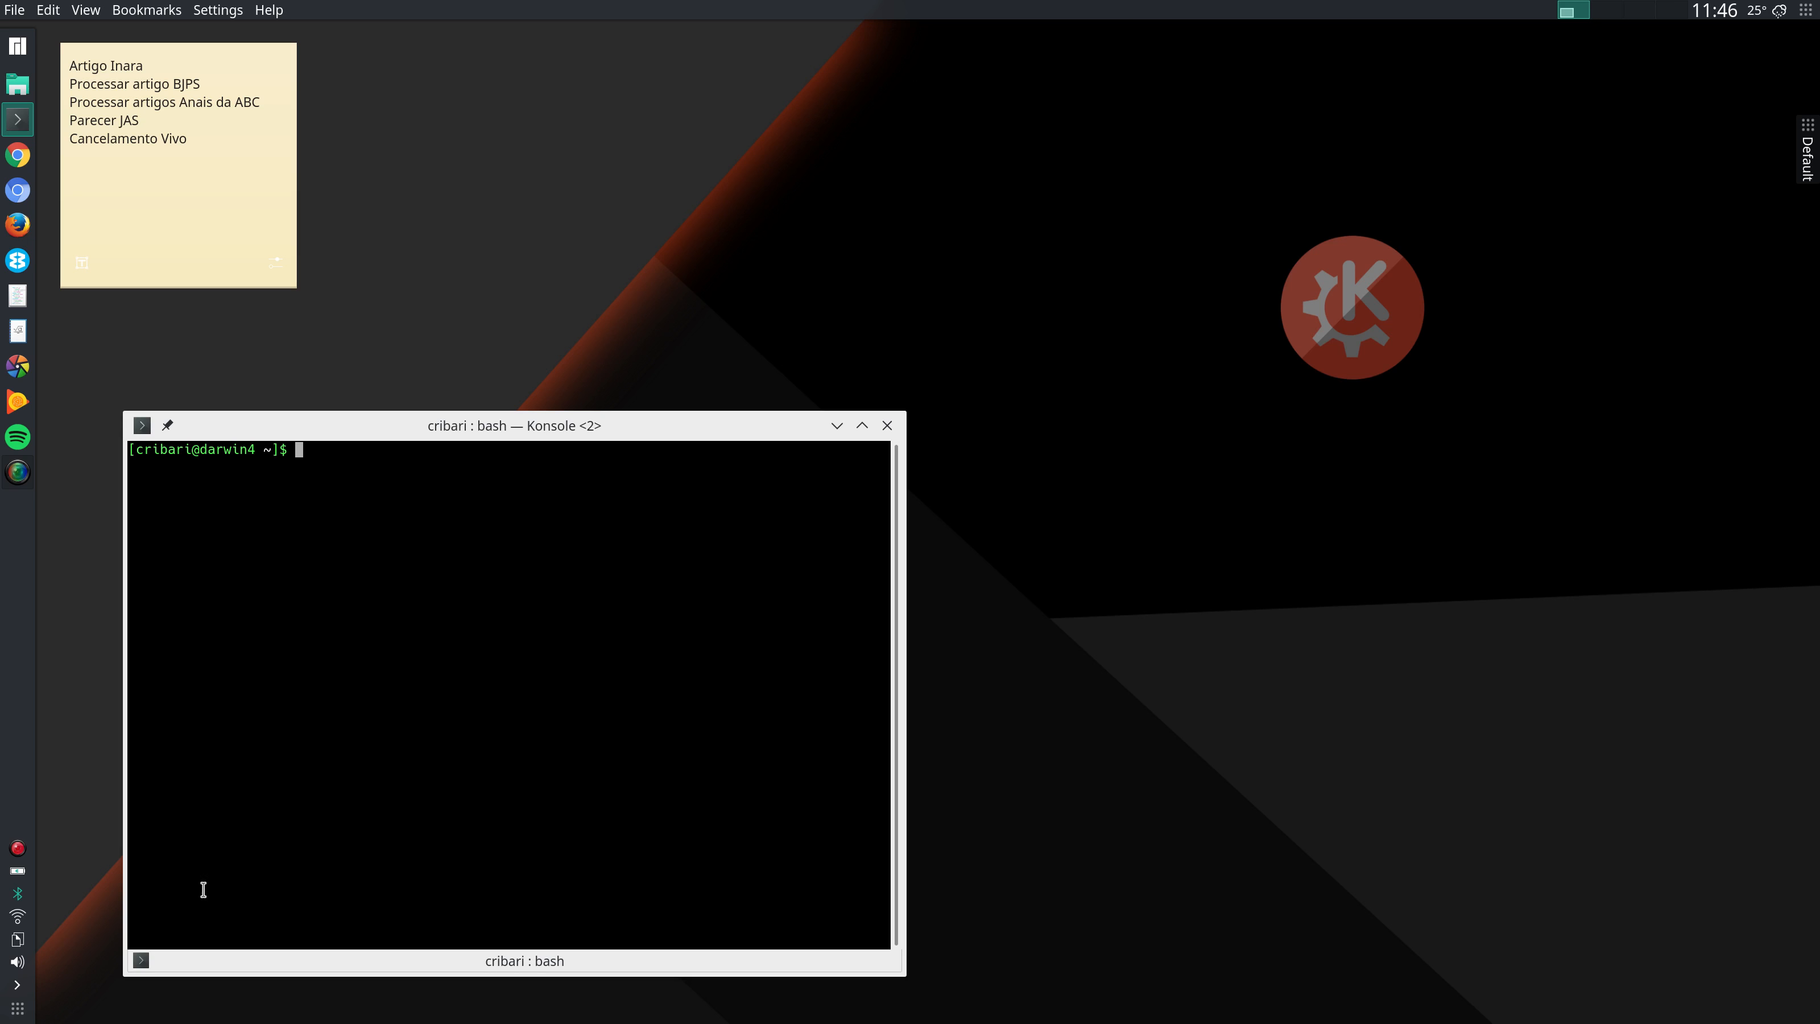
mouse_move(9, 984)
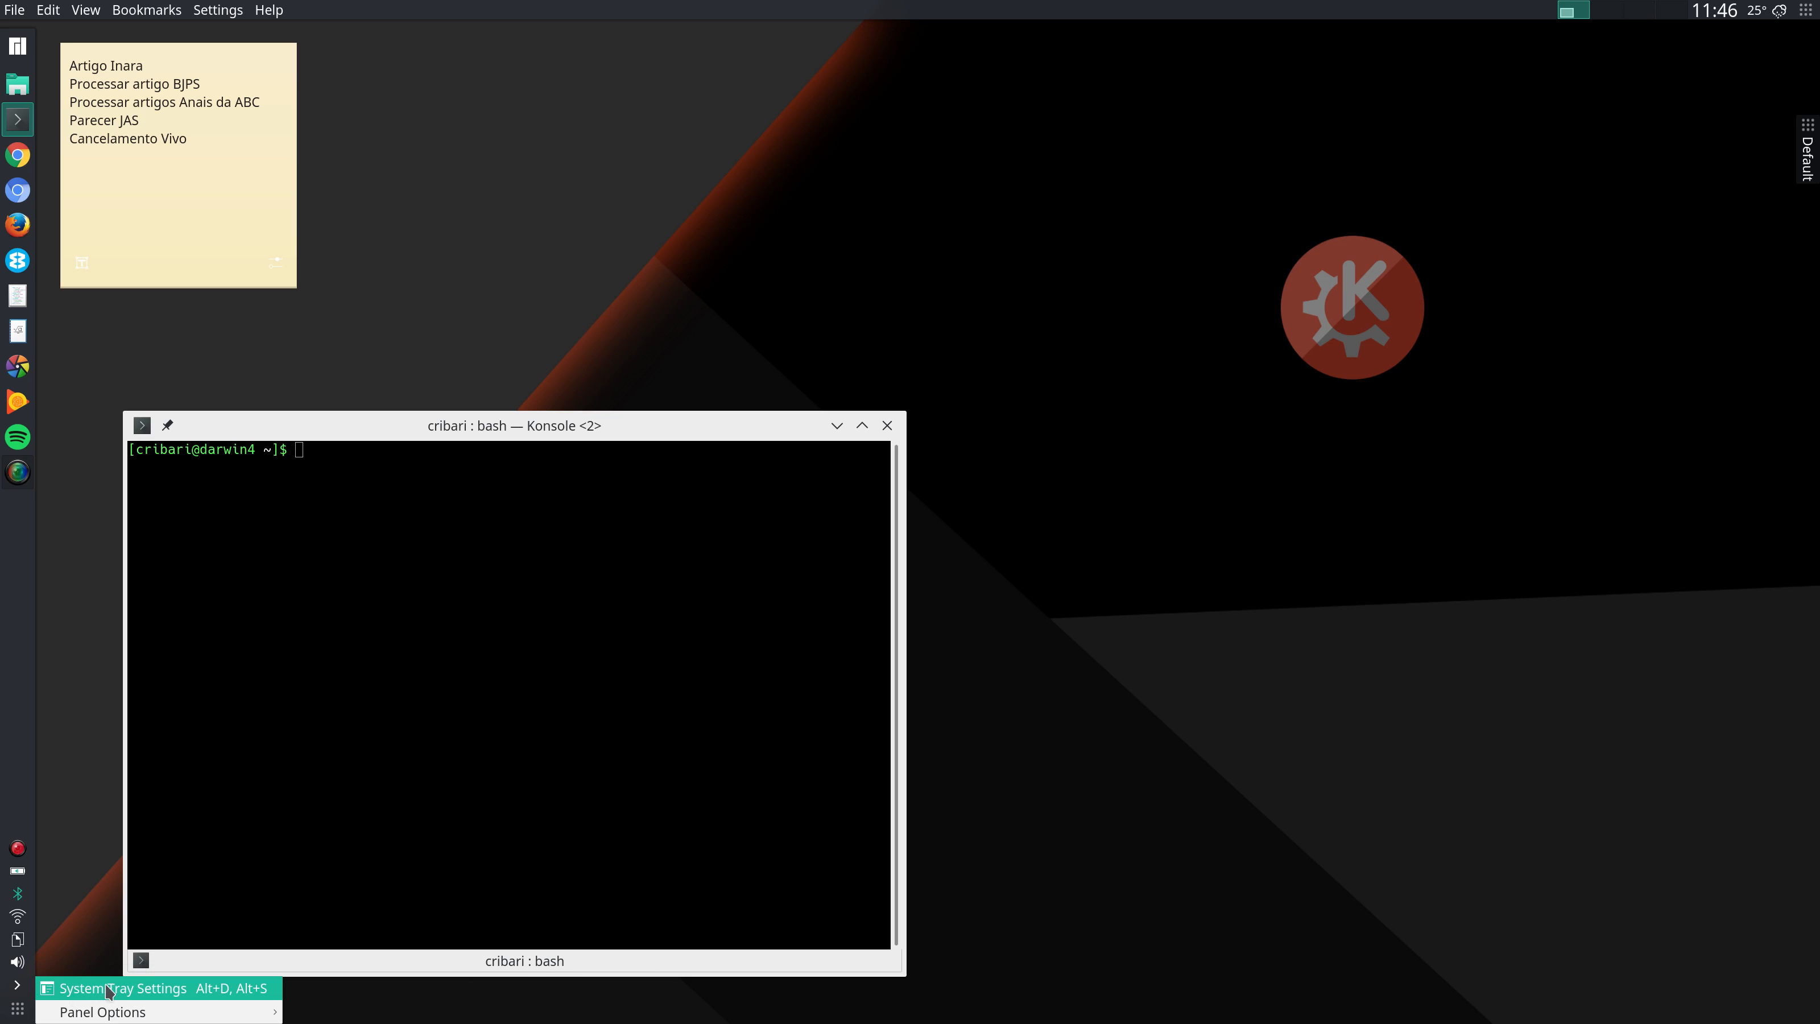
- Bring up System Tray Settings from the left panel's tray expander
left_click(122, 988)
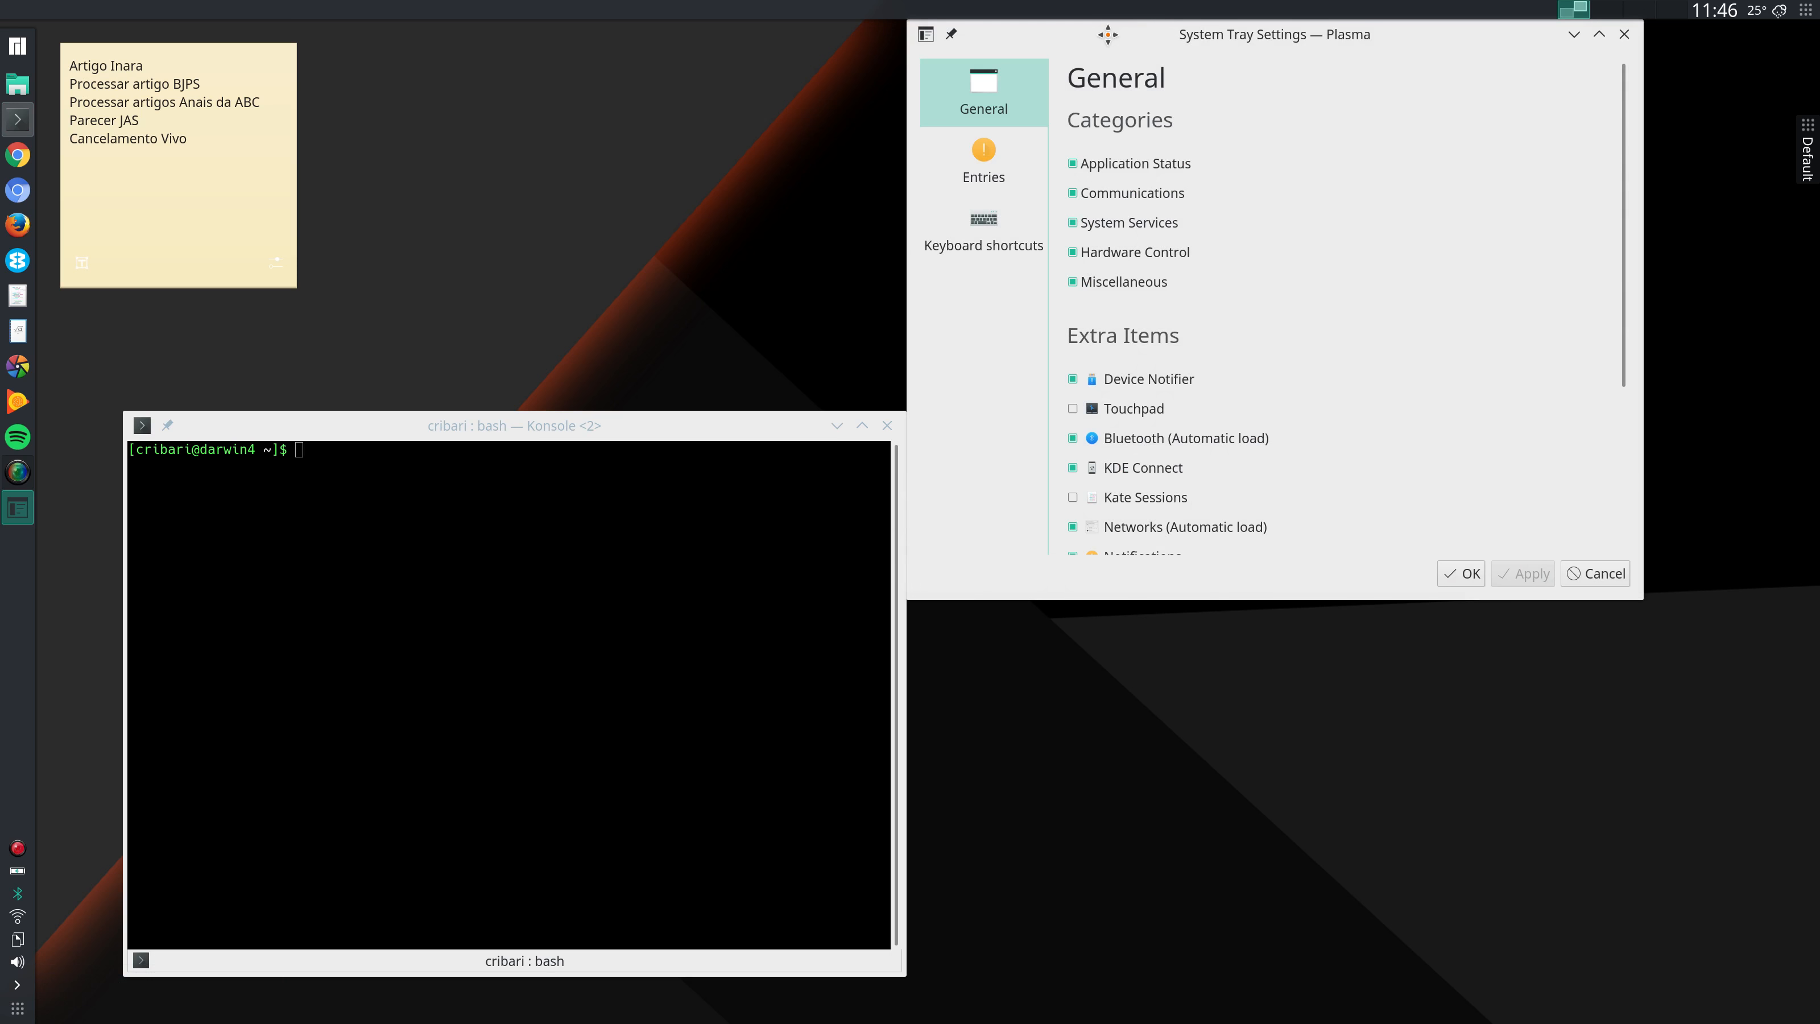
- Review the Entries page's Visibility column, then close System Tray Settings
left_click(983, 162)
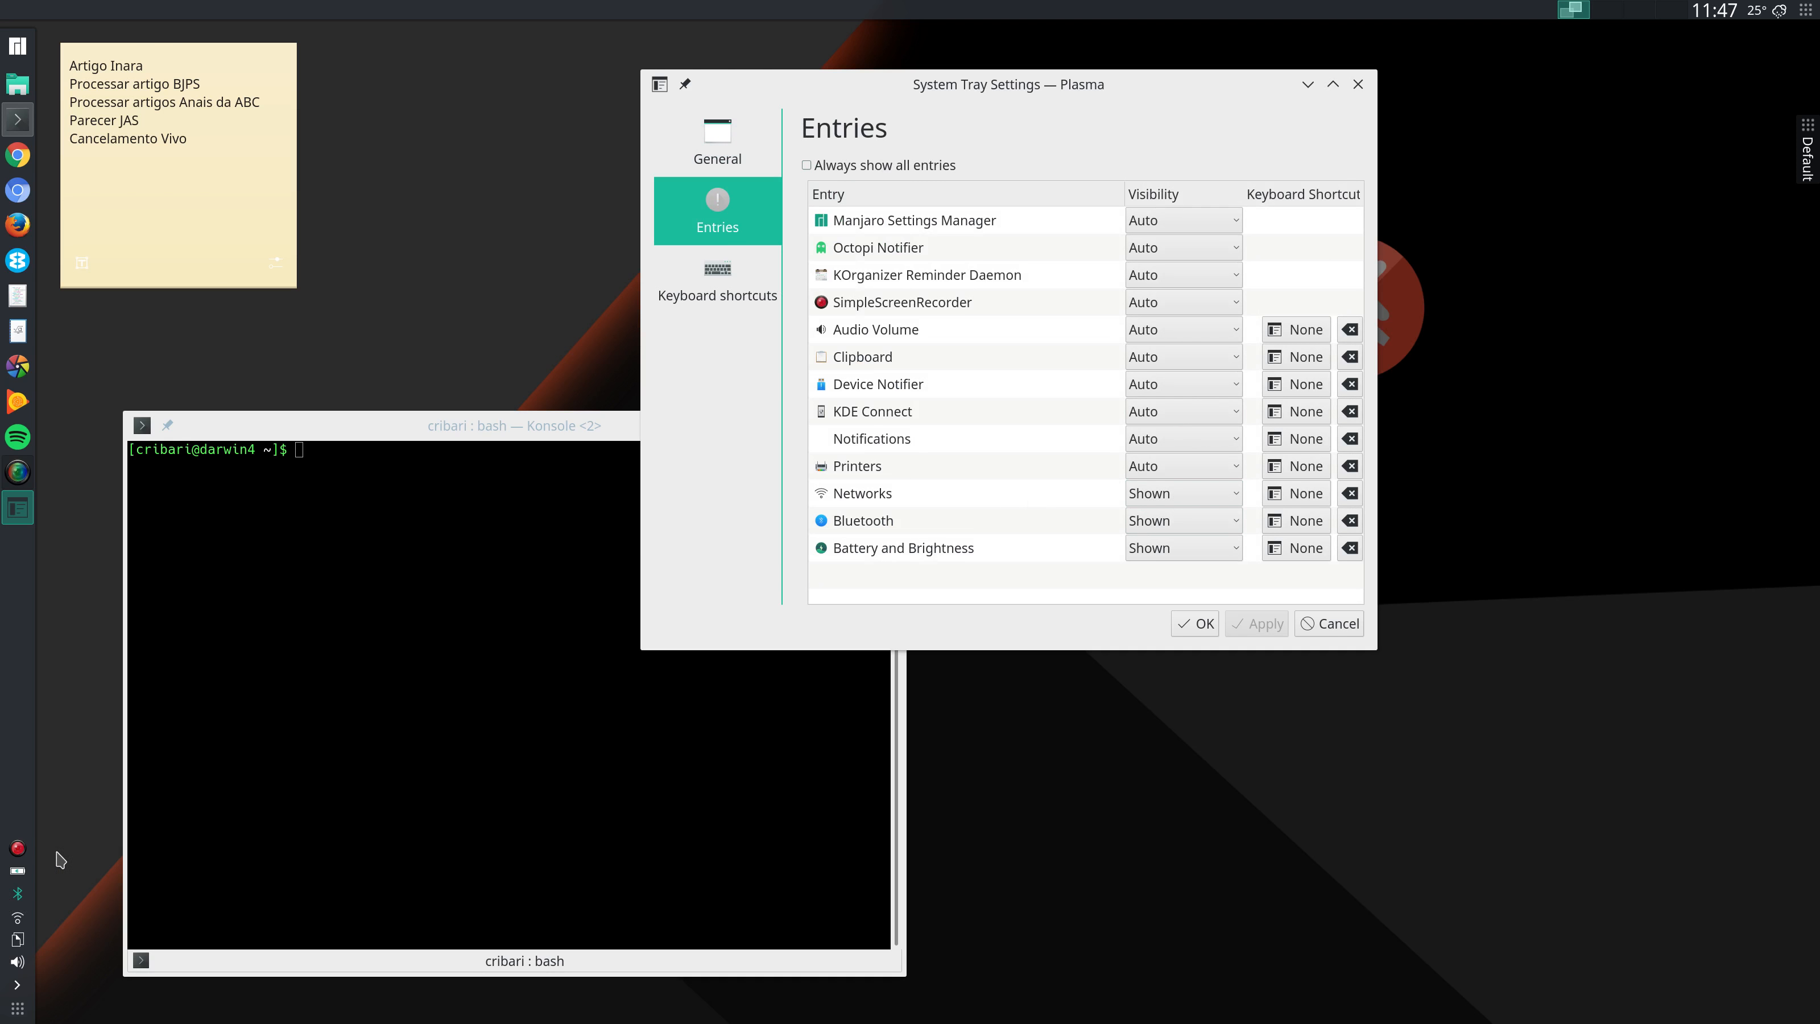
mouse_move(748, 869)
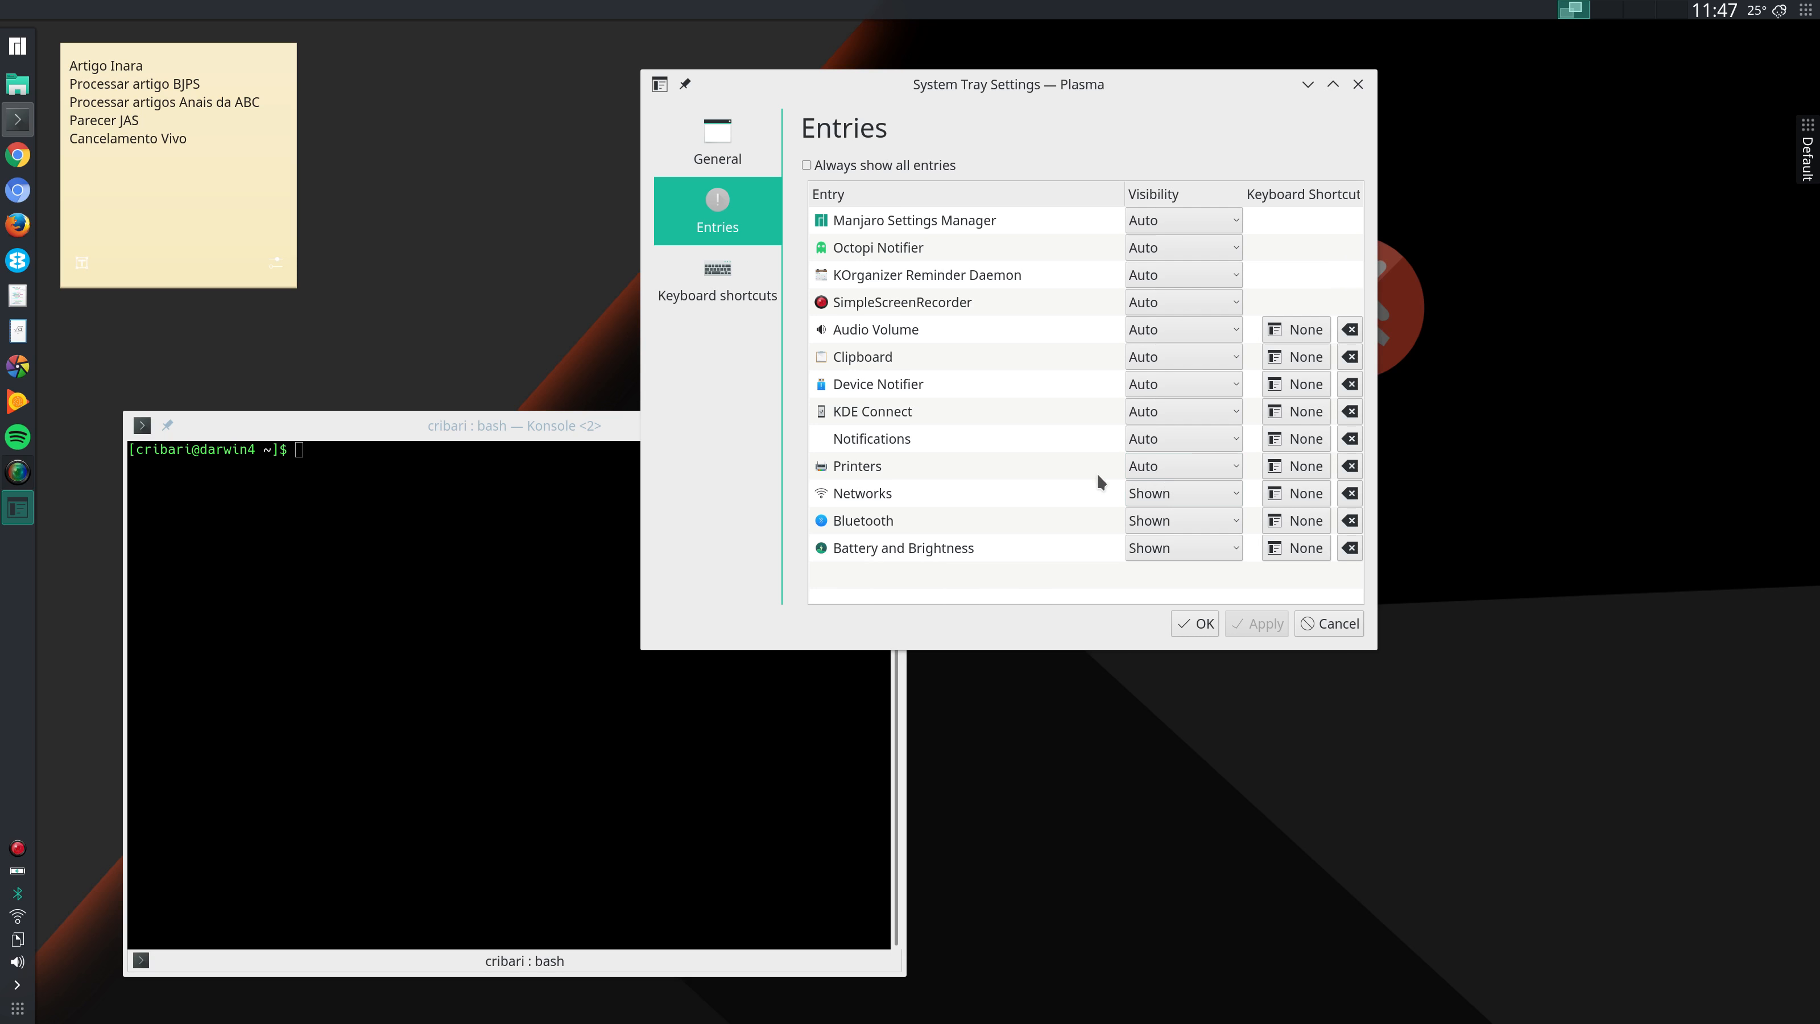
mouse_move(1066, 492)
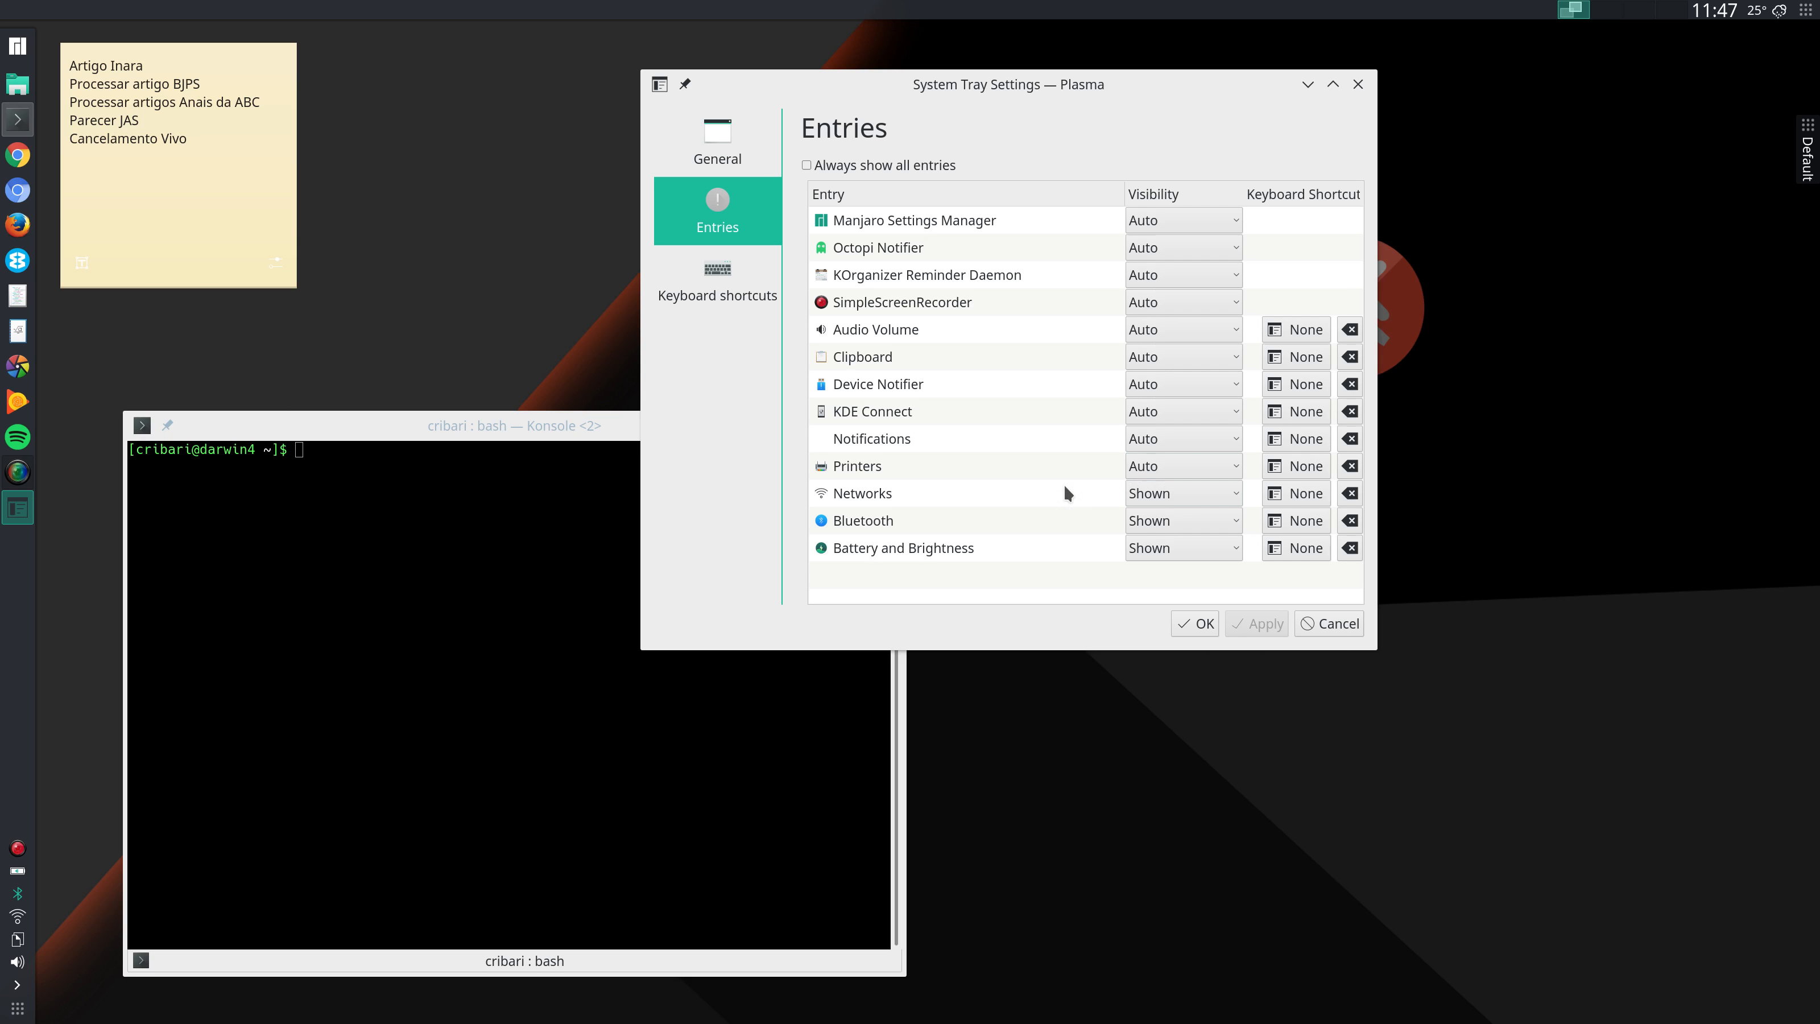
mouse_move(850, 506)
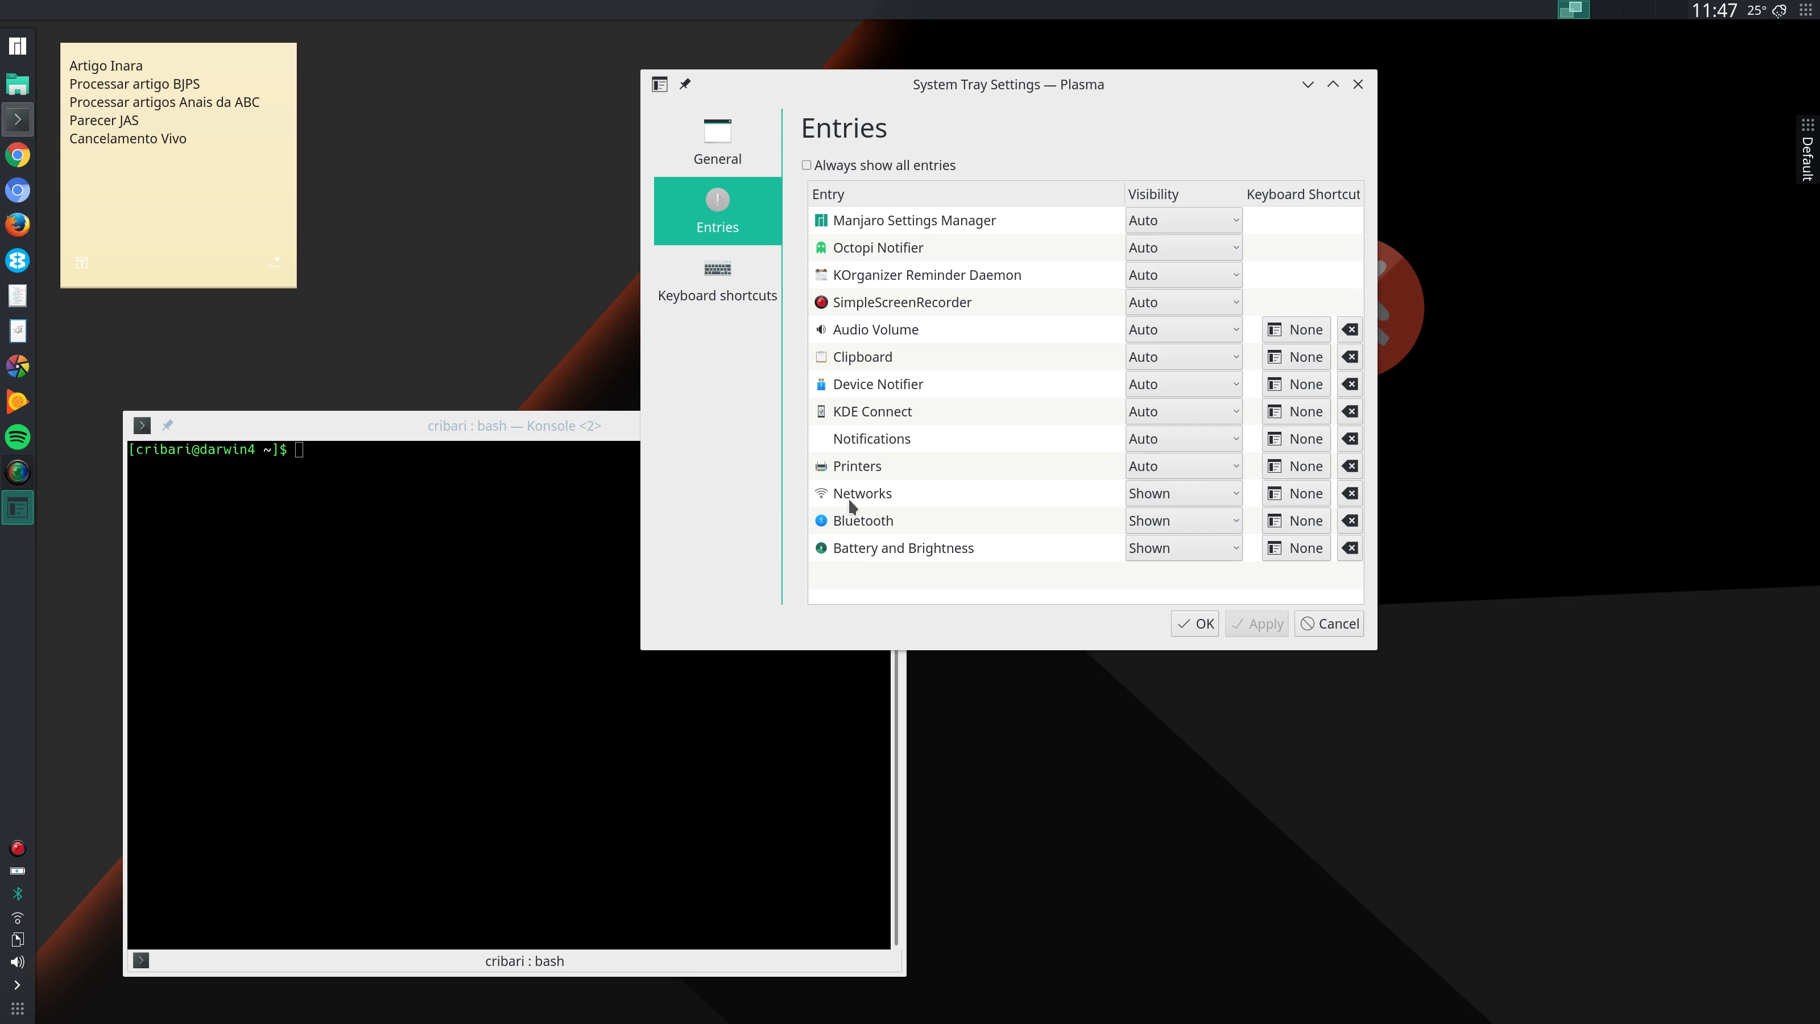
mouse_move(926, 562)
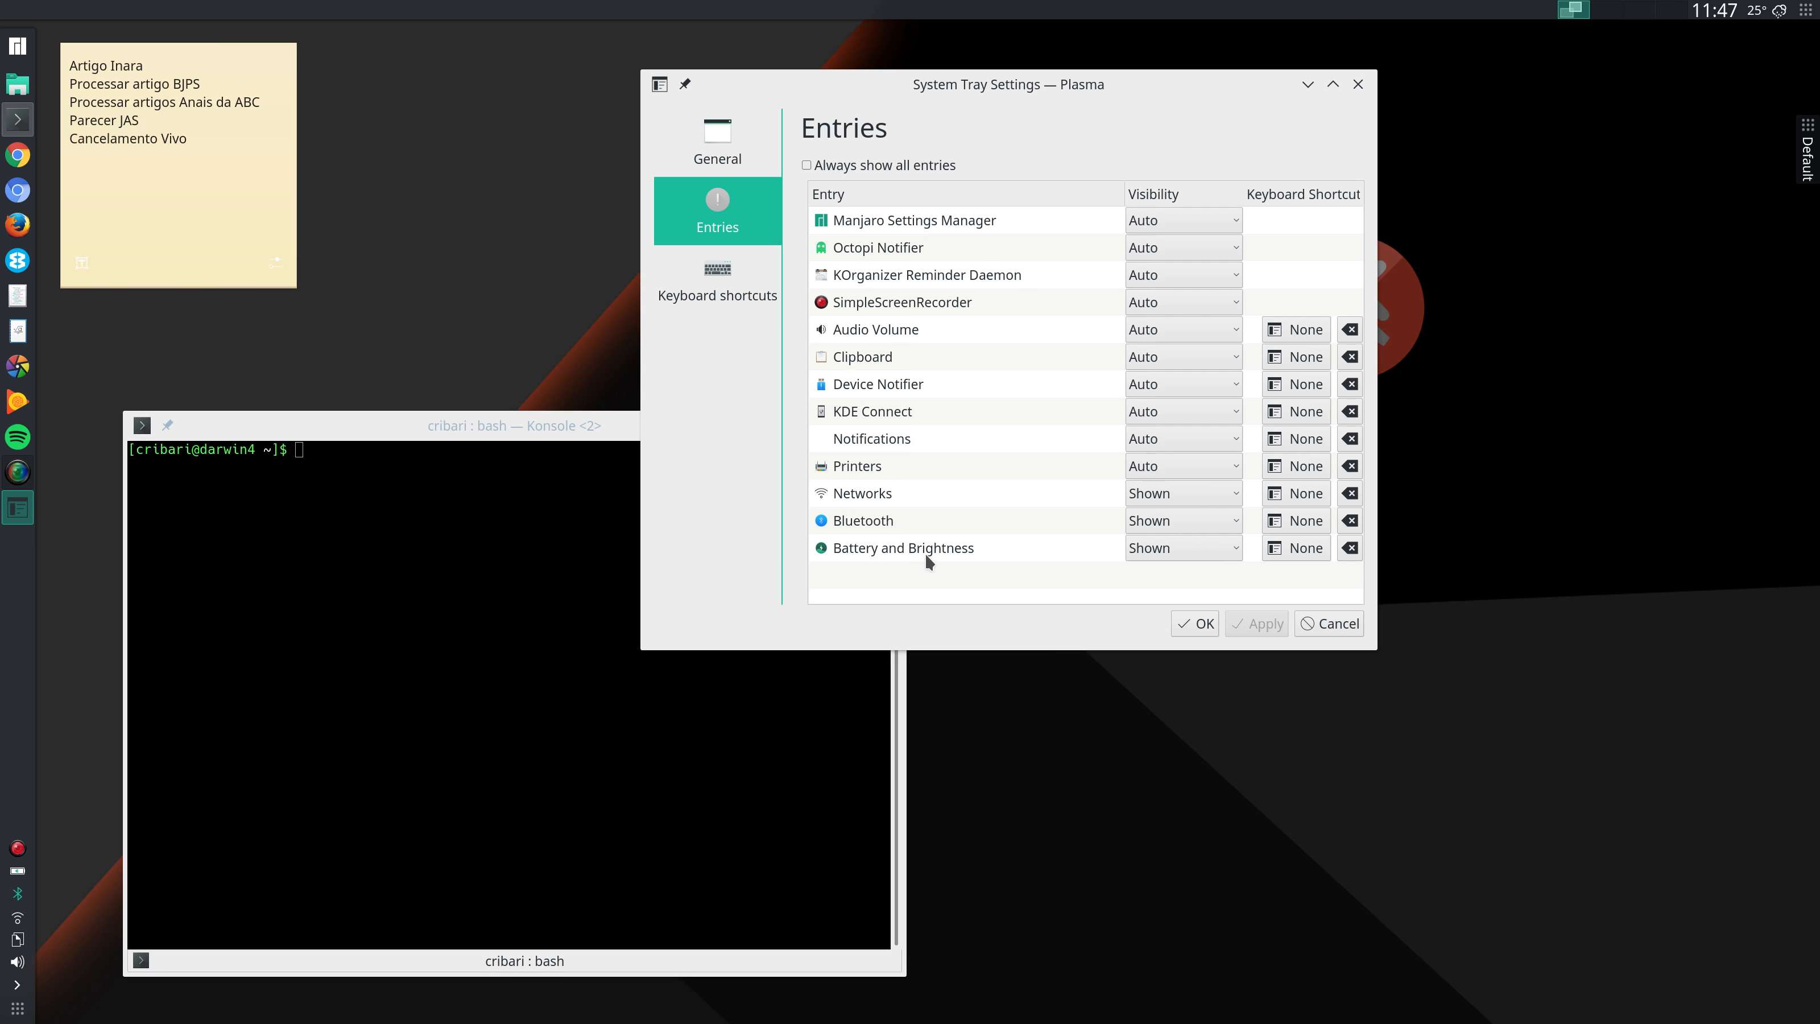
mouse_move(1168, 591)
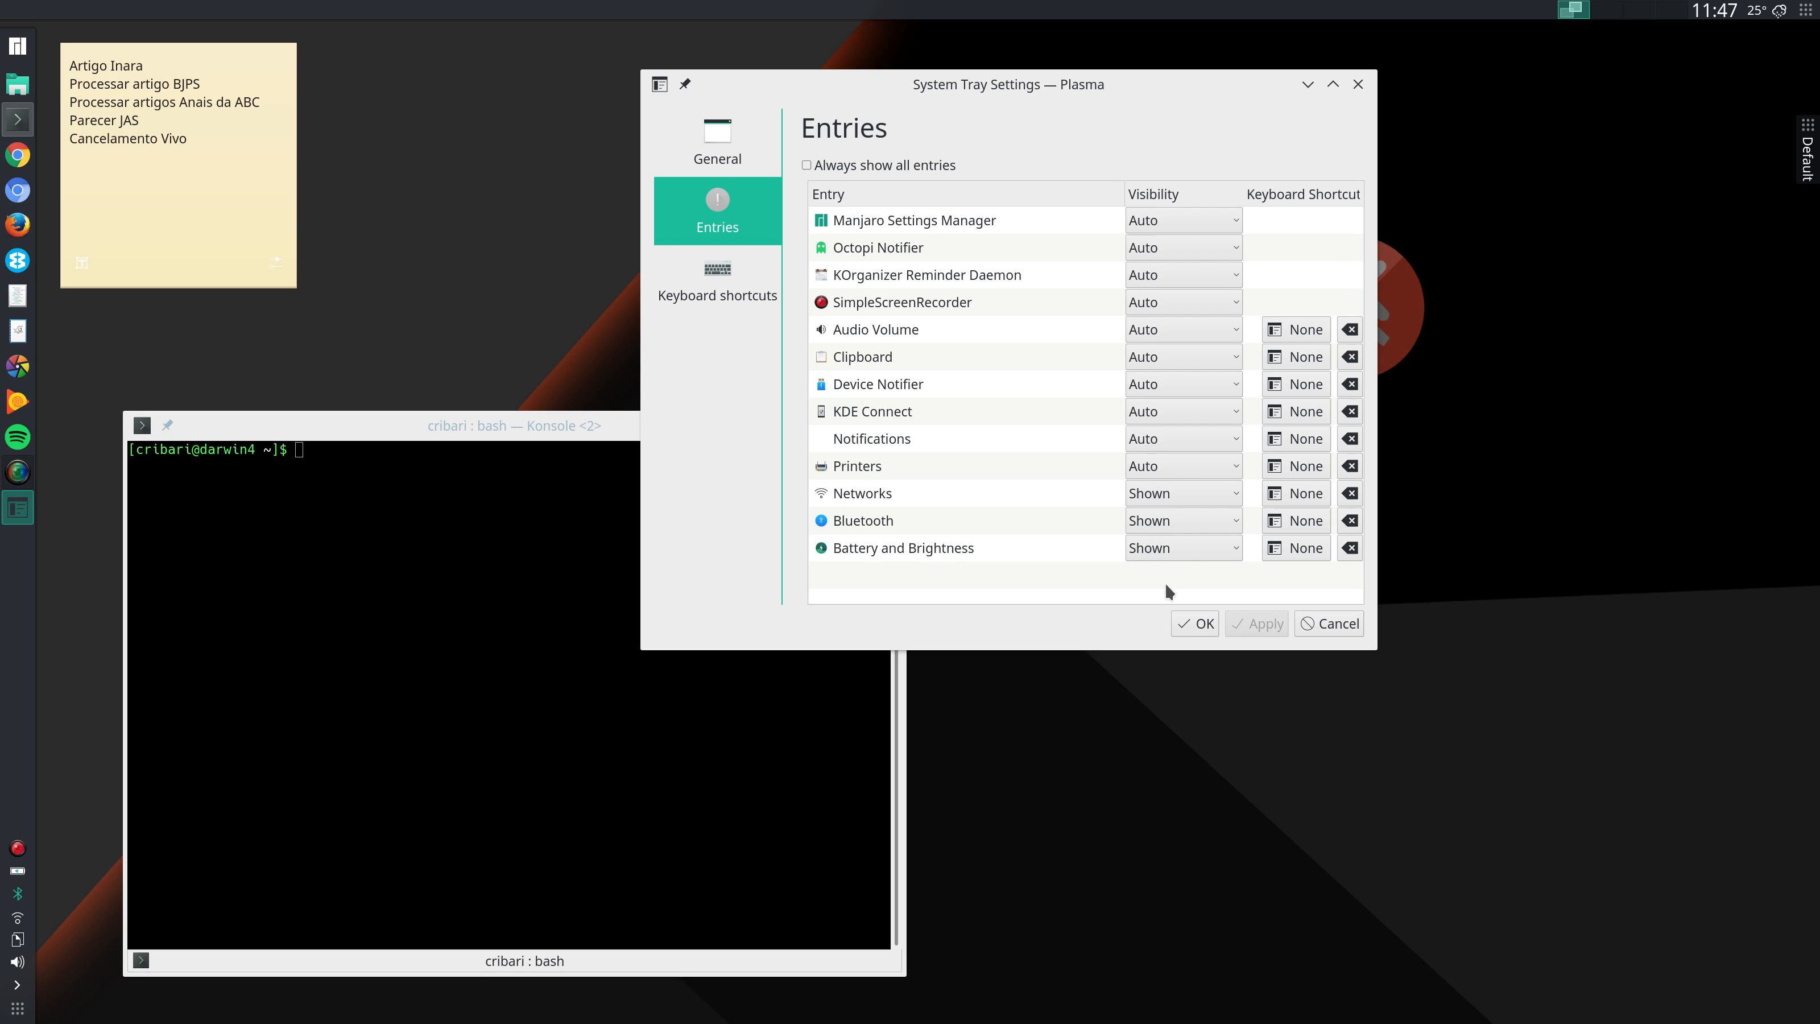
mouse_move(1036, 497)
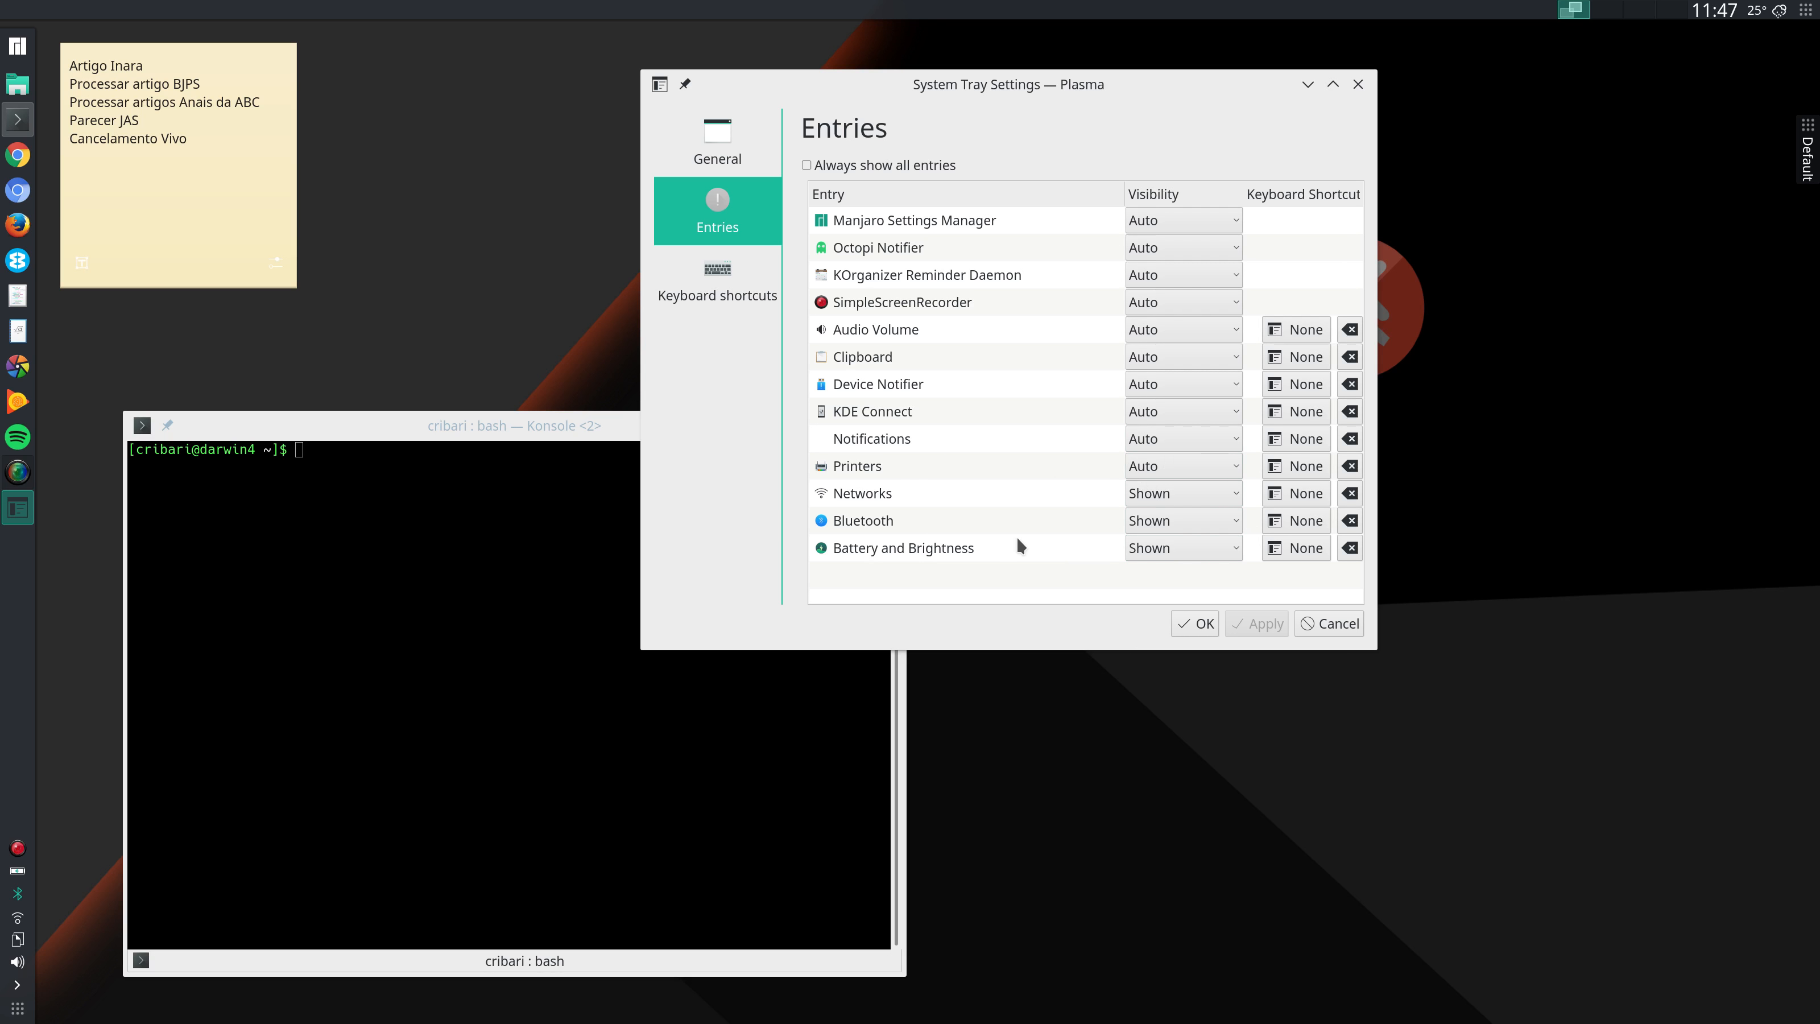
mouse_move(842, 561)
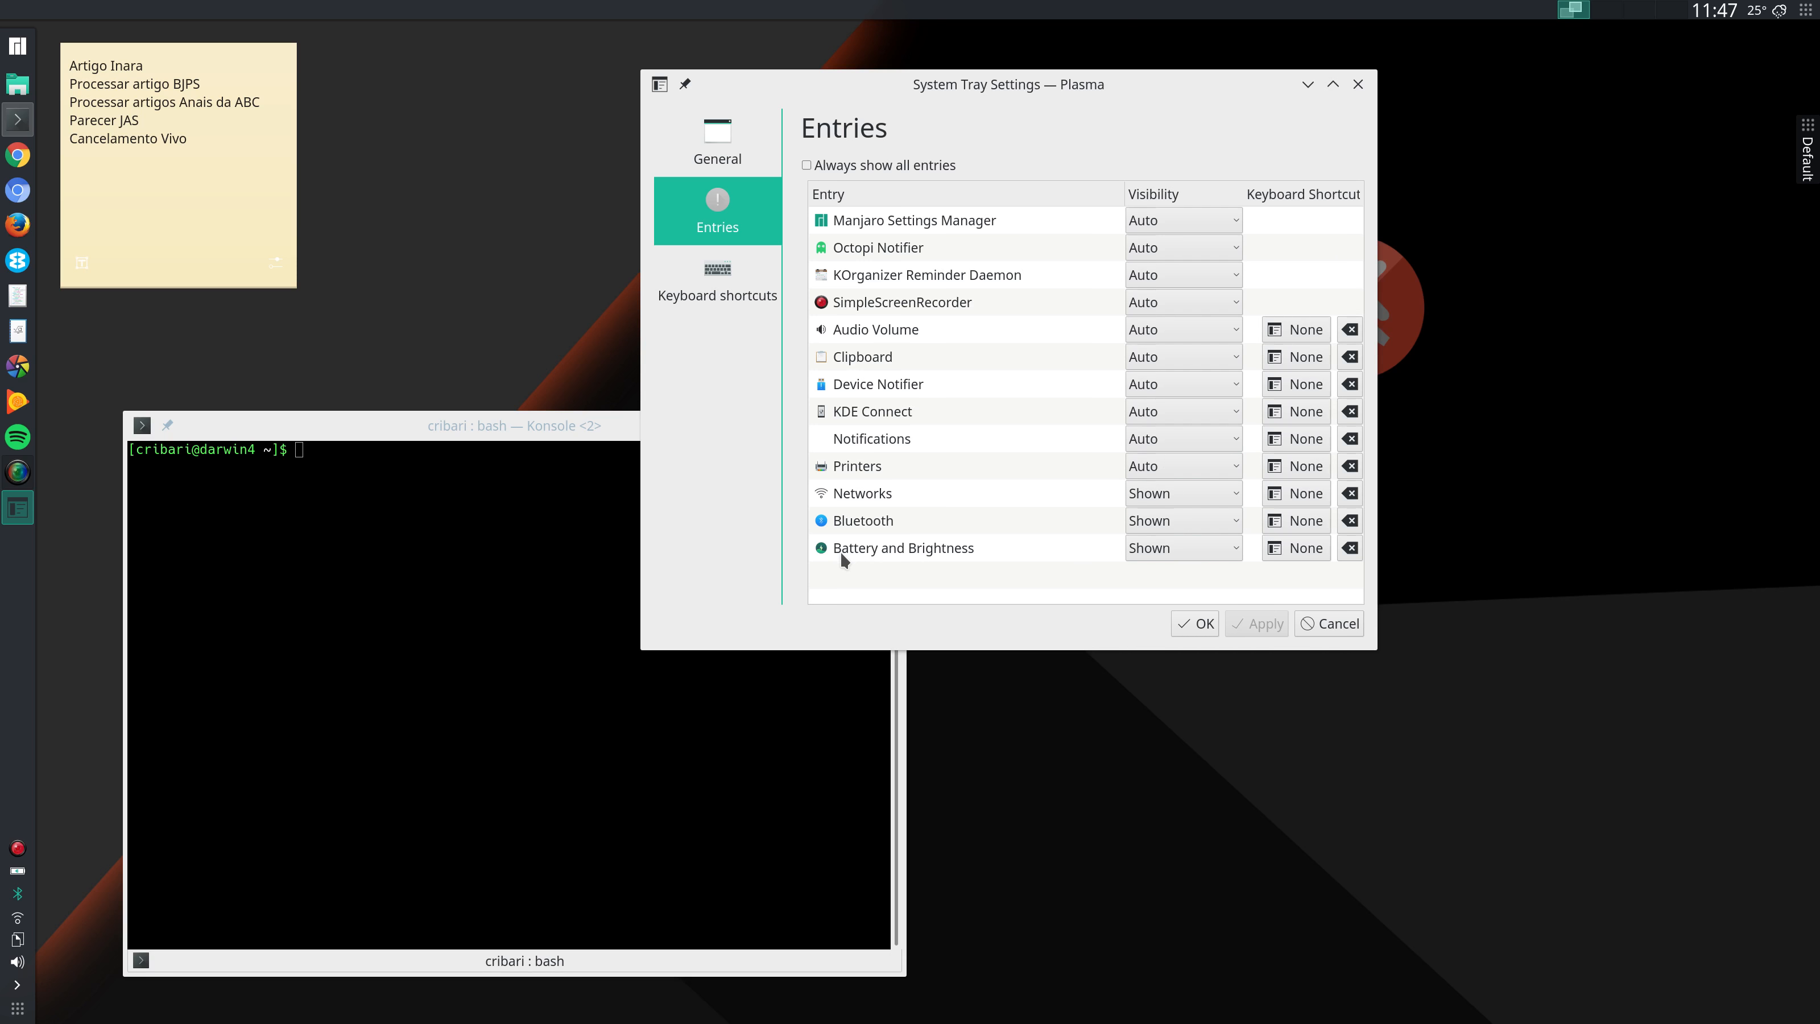
mouse_move(863, 555)
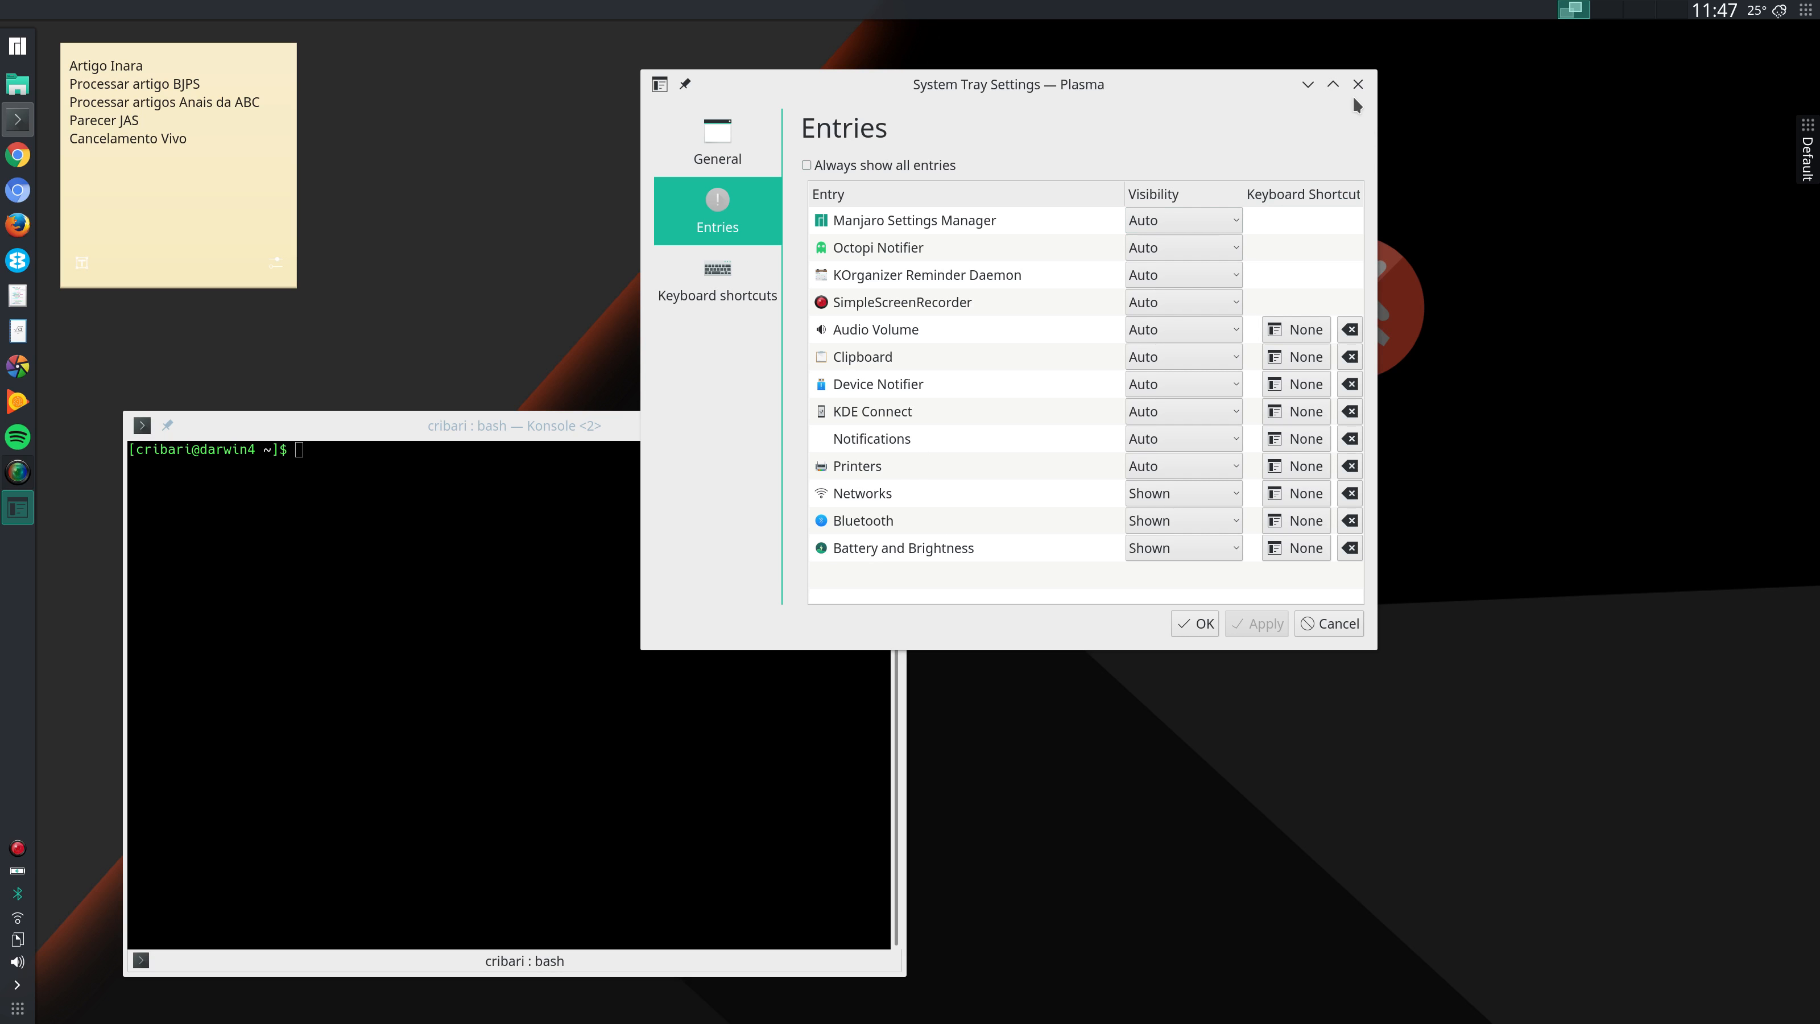
left_click(1355, 83)
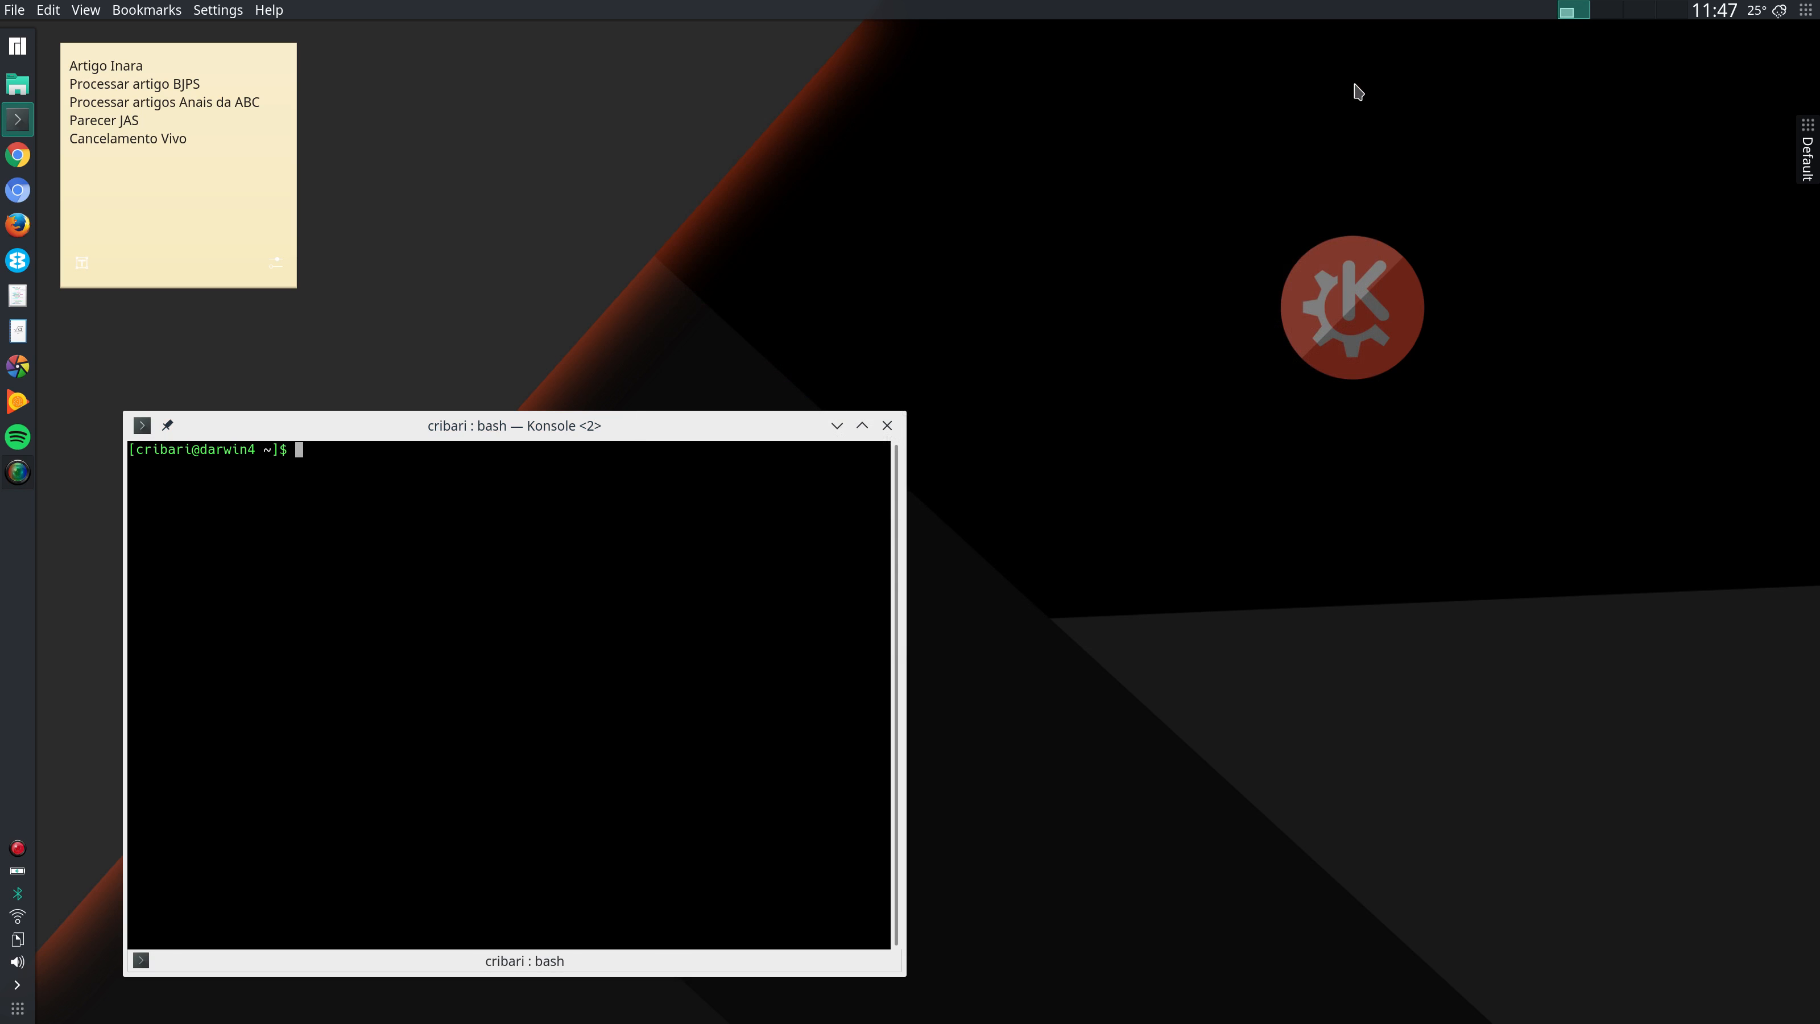
mouse_move(1360, 117)
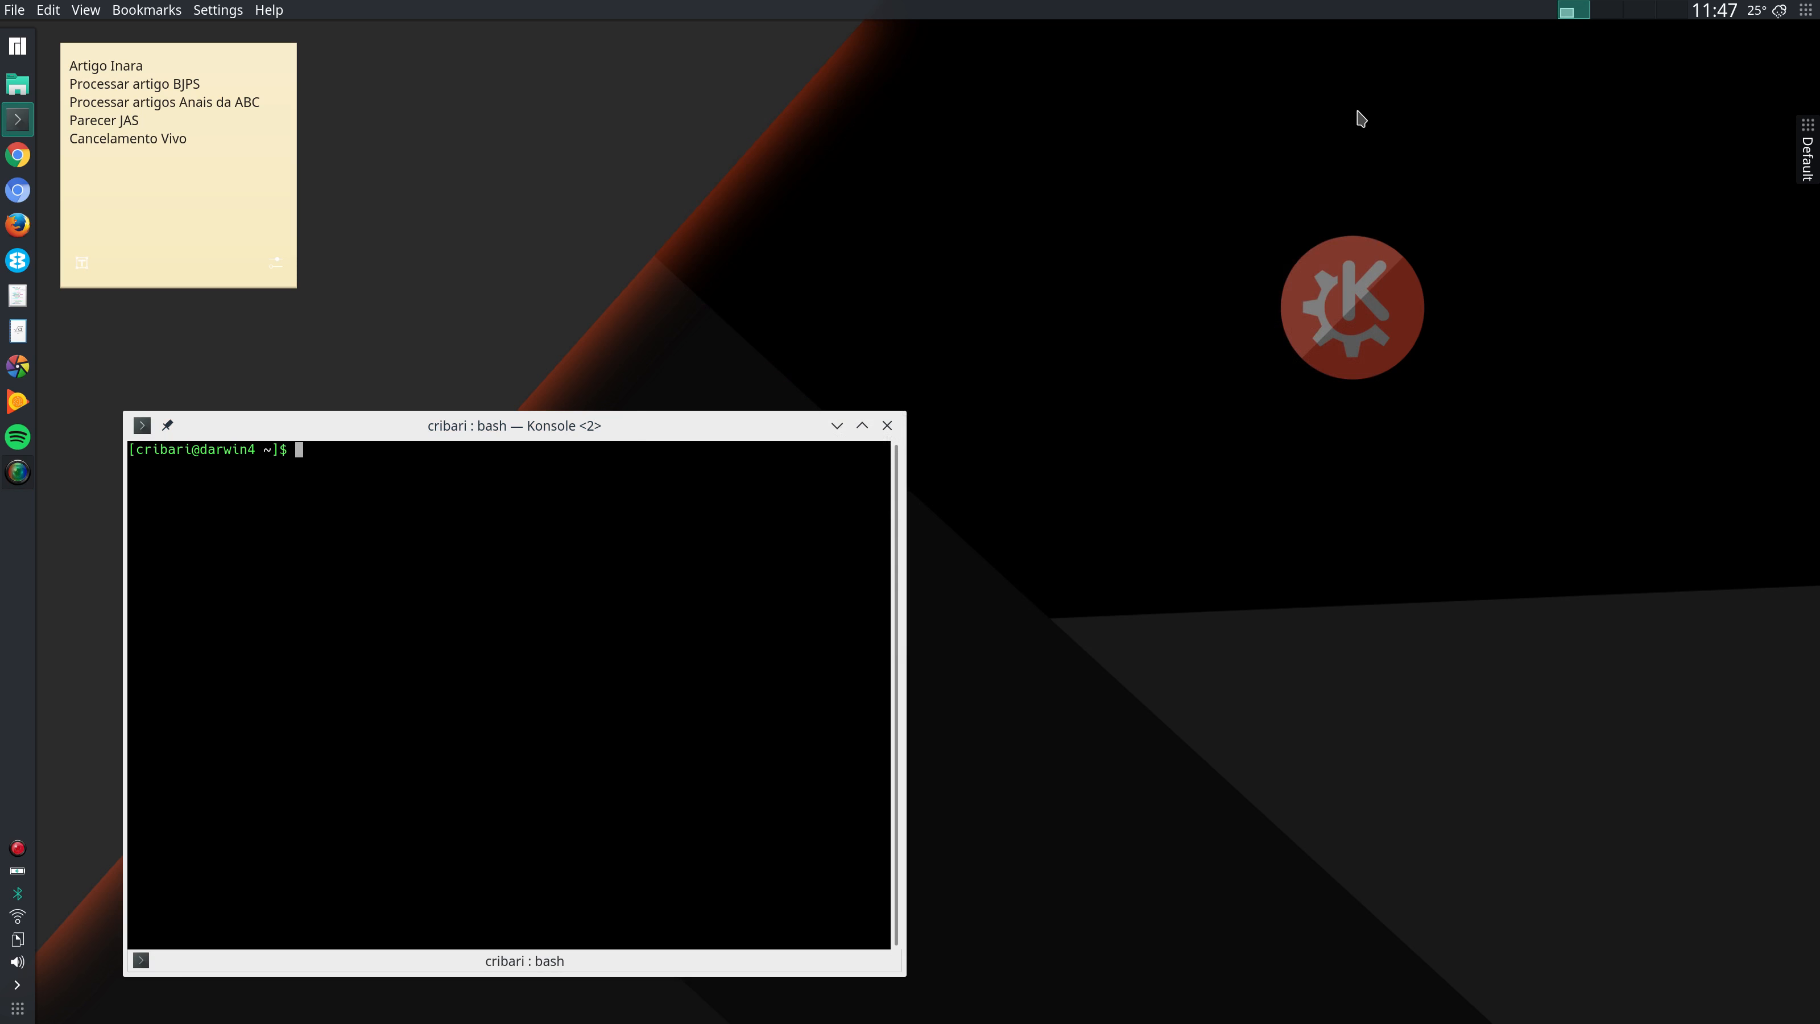